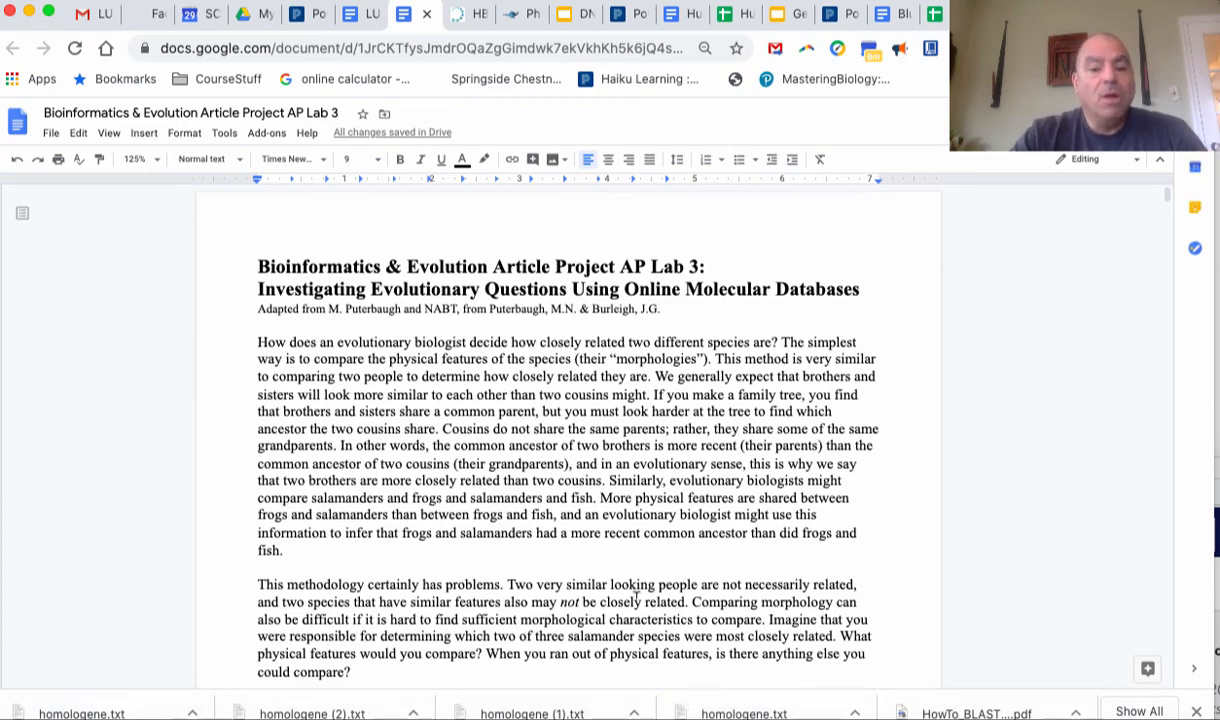
Scroll the handout from the title page past the comic down to Procedure Part I and Table 1
scroll(down, 3)
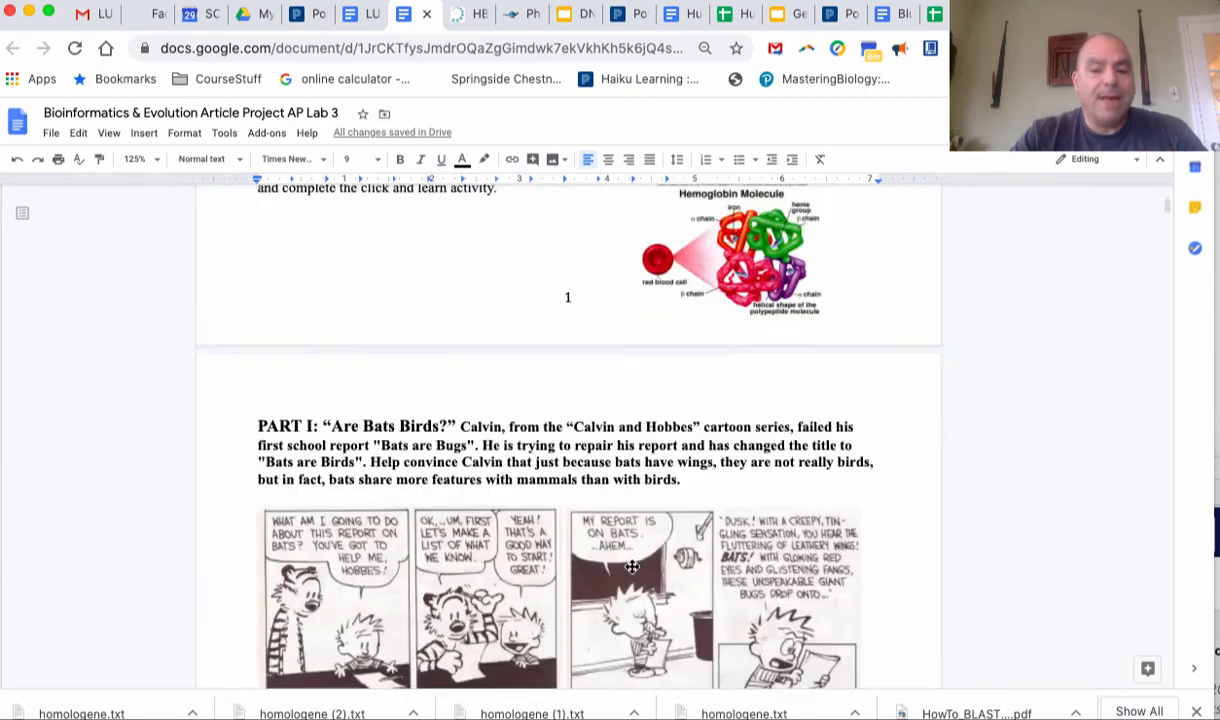
scroll(down, 3)
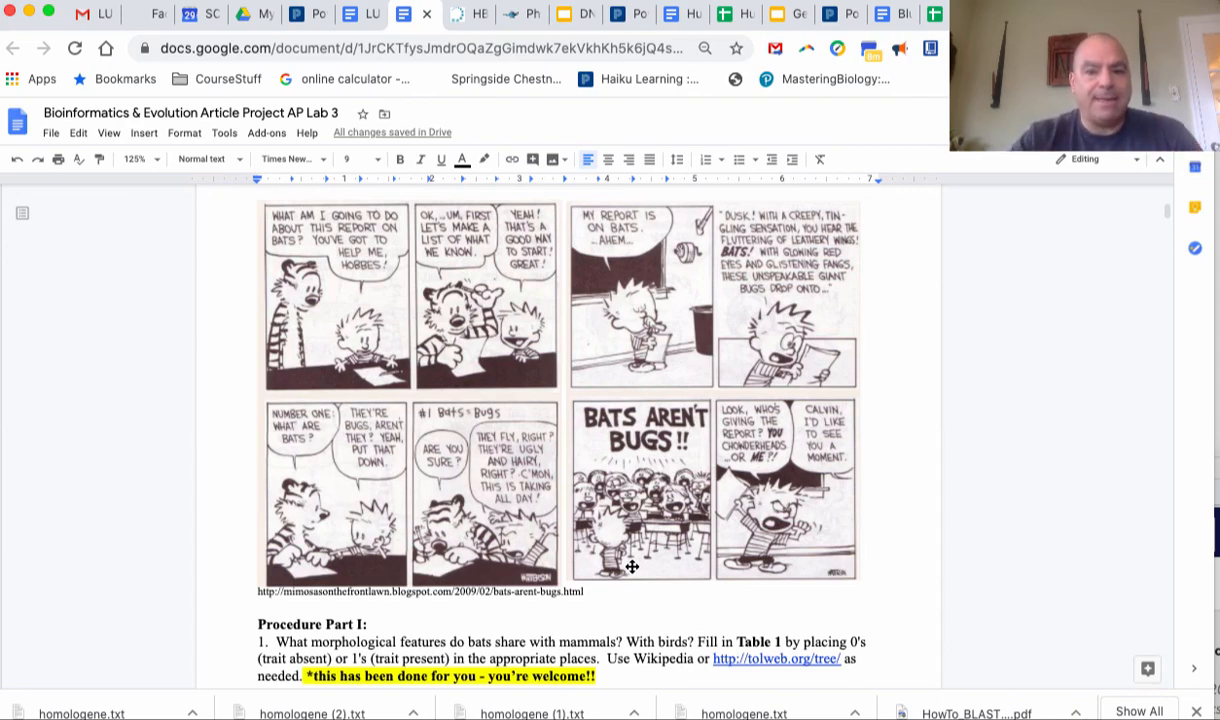
mouse_move(624, 478)
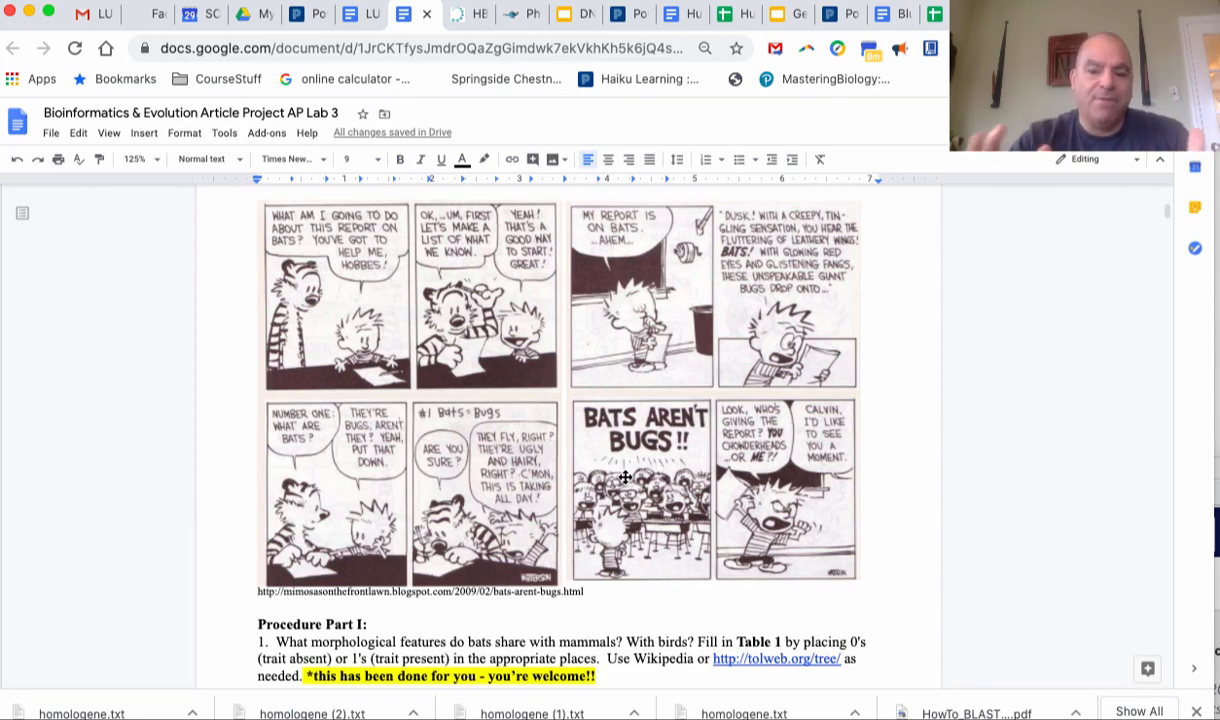
scroll(down, 3)
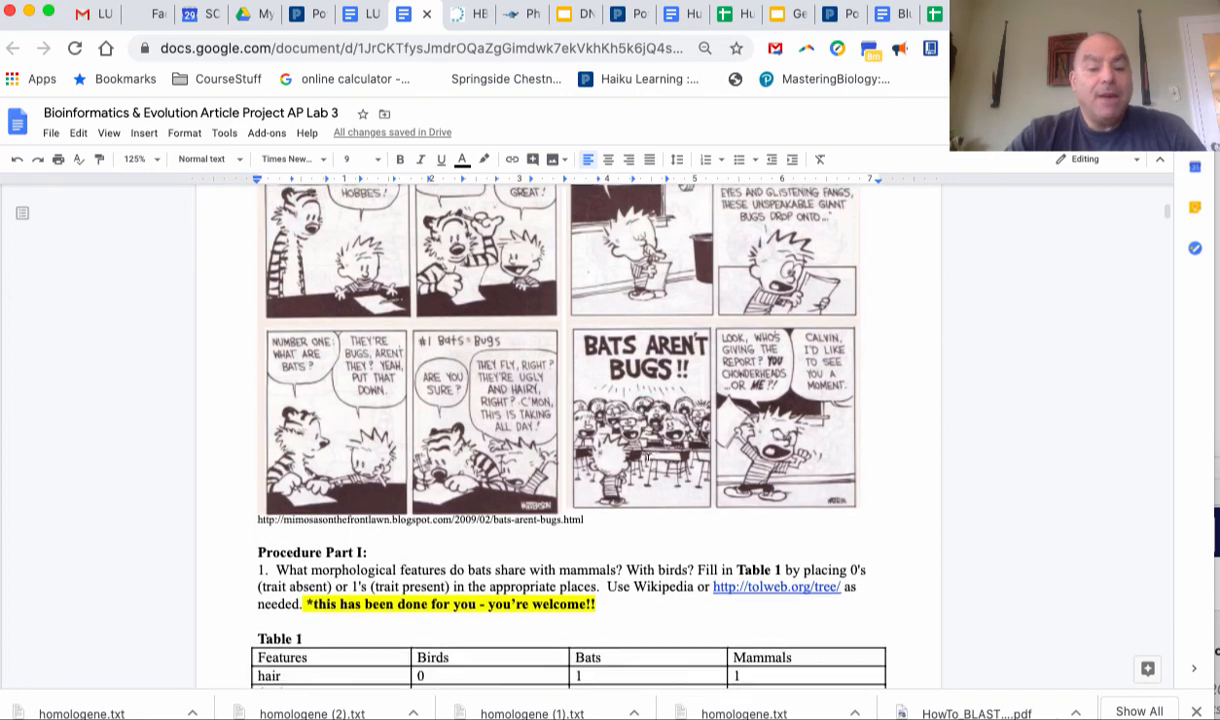
Scroll past Table 1 and question 2 to page 2's ExPASy hemoglobin-beta search steps
scroll(down, 3)
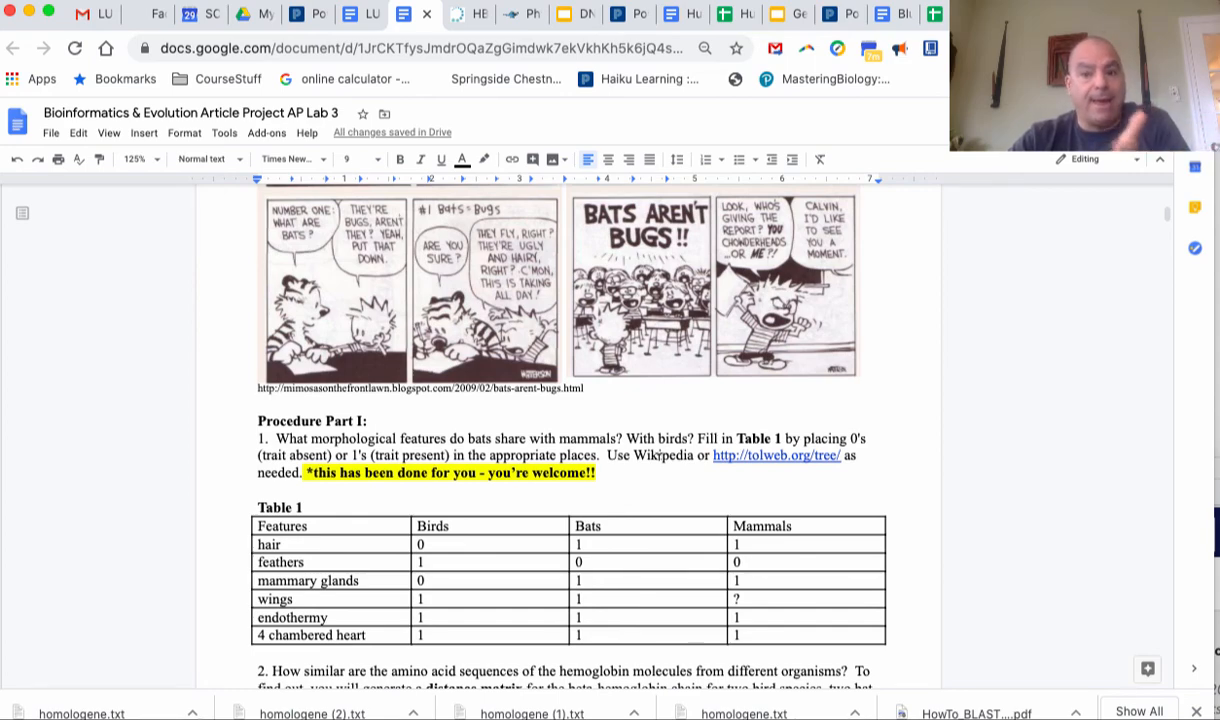
scroll(down, 3)
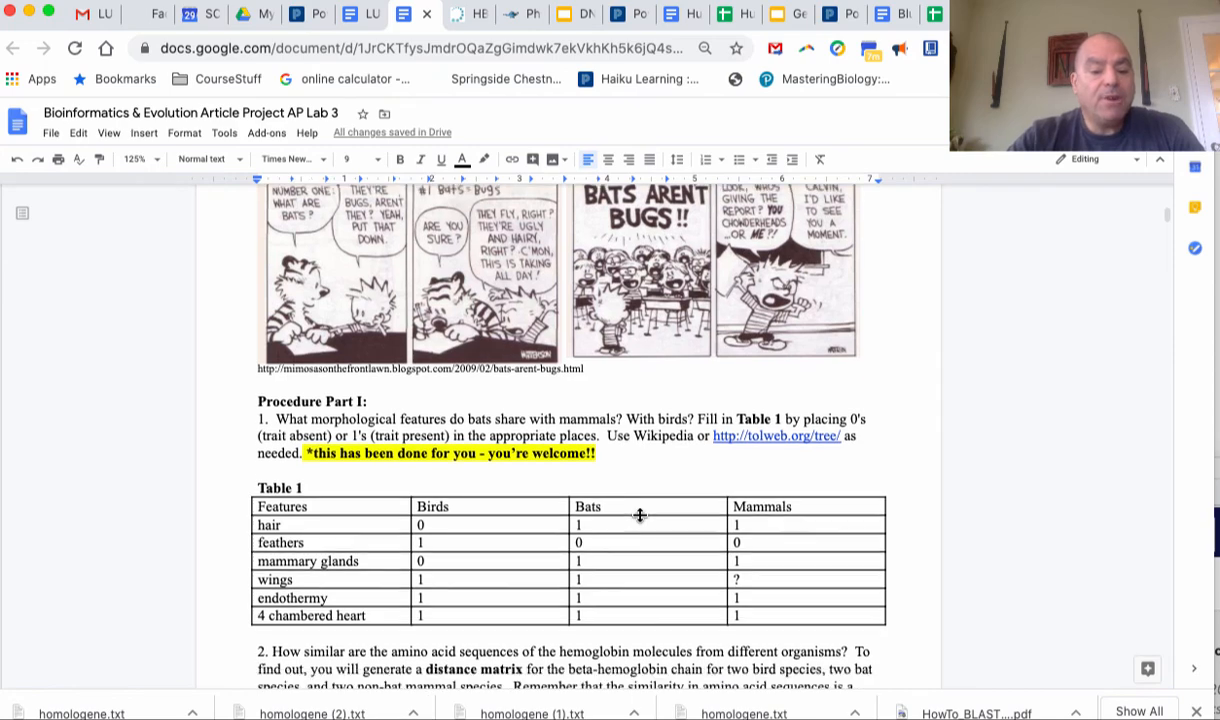
scroll(down, 3)
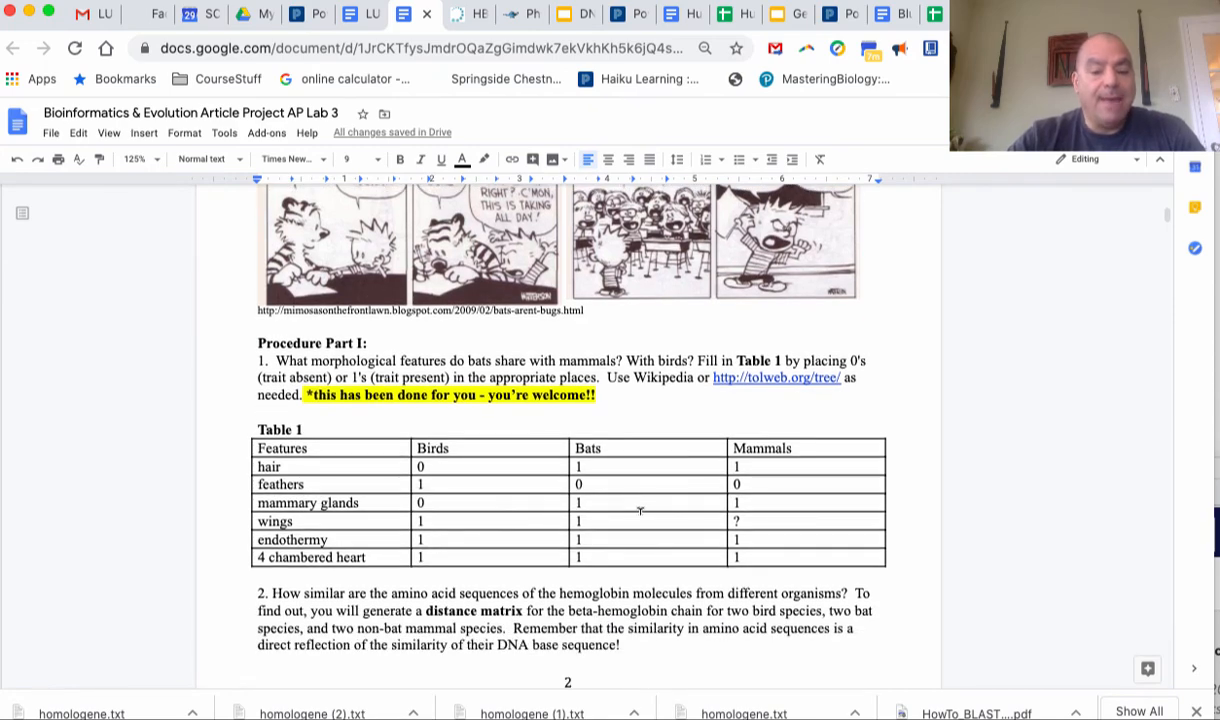
scroll(down, 3)
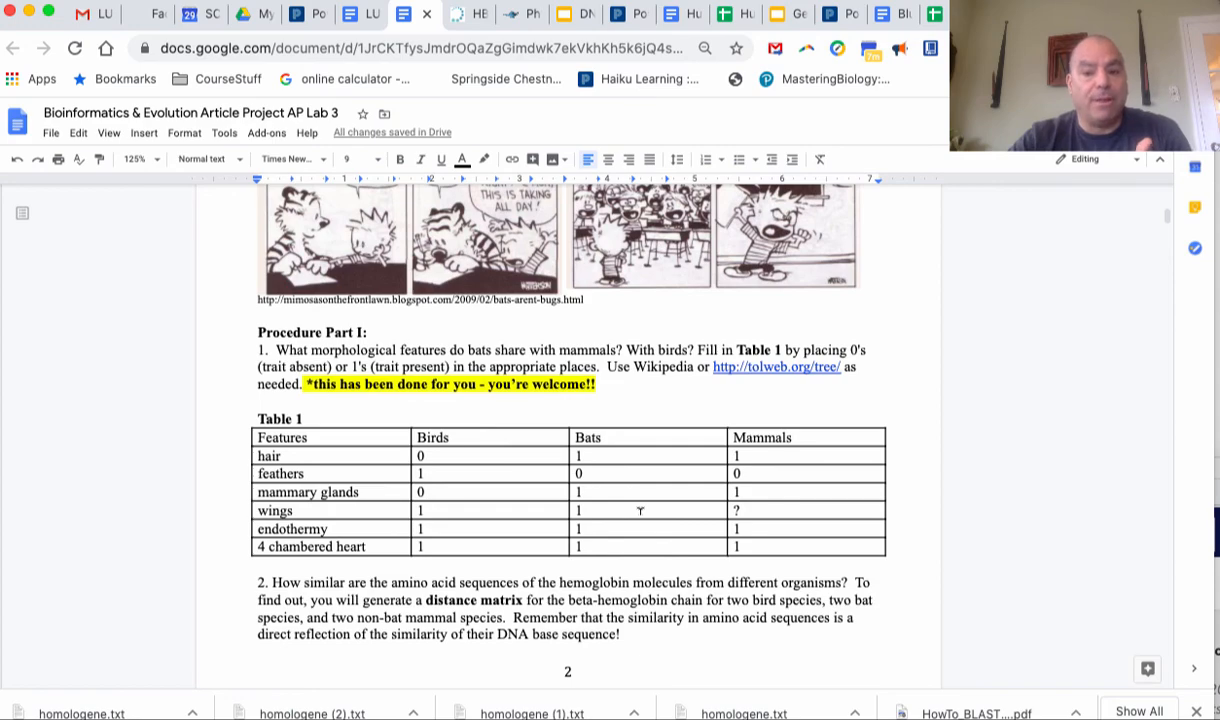
scroll(down, 3)
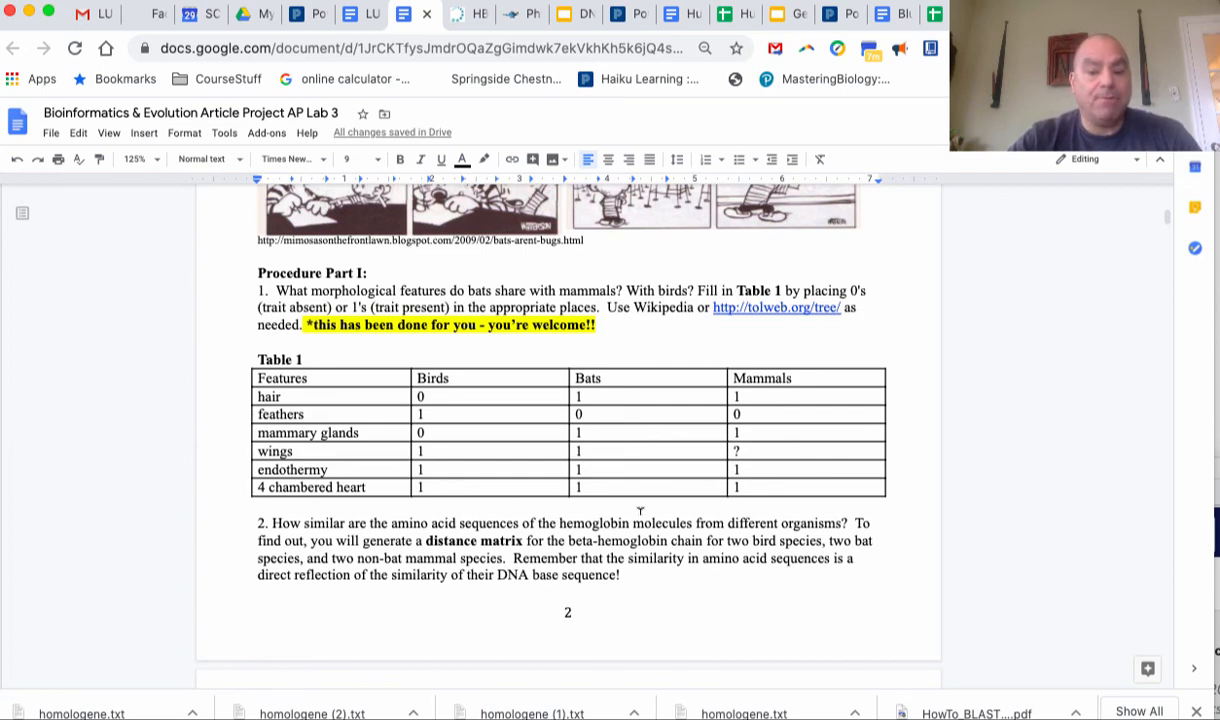
scroll(down, 3)
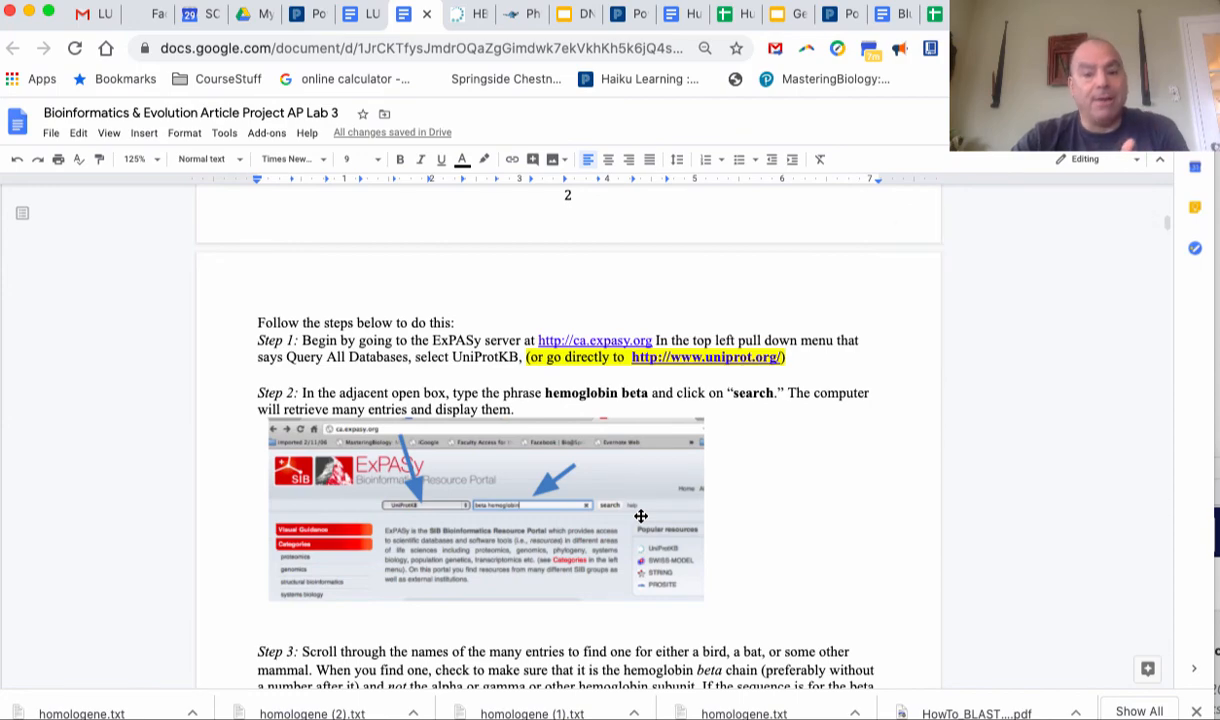
Bring up the UniProtKB P68871 HBB_HUMAN entry page in the browser
scroll(down, 3)
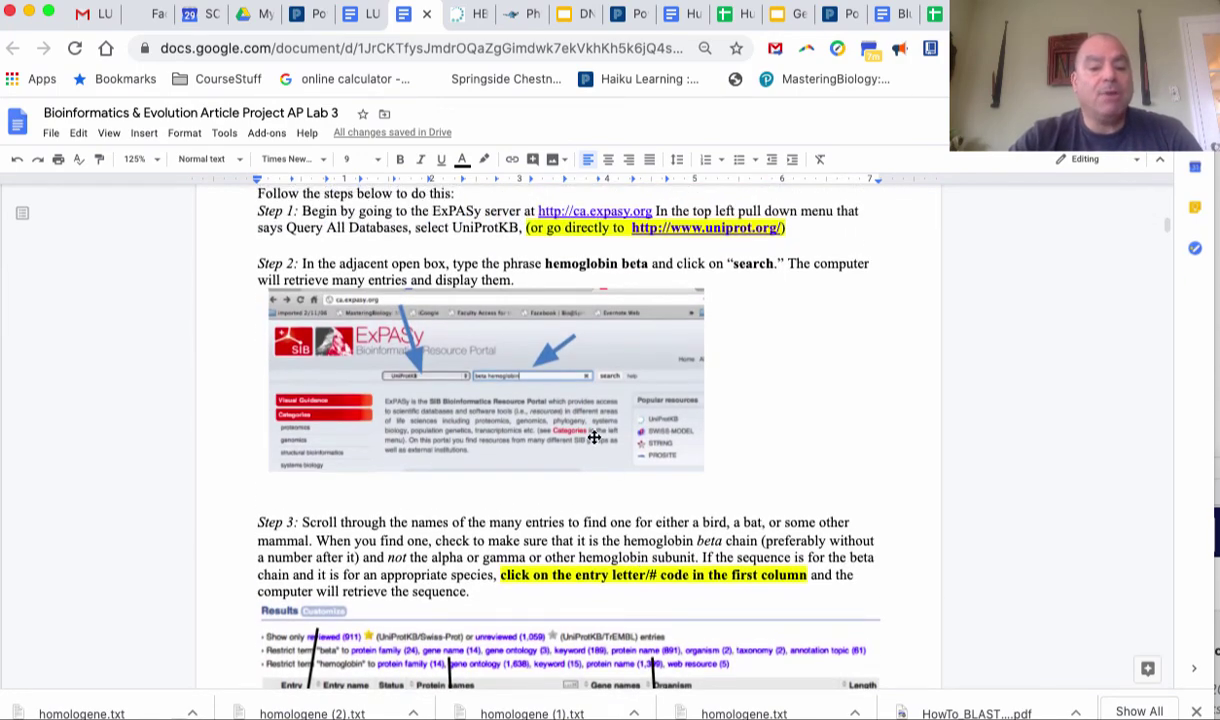
mouse_move(628, 384)
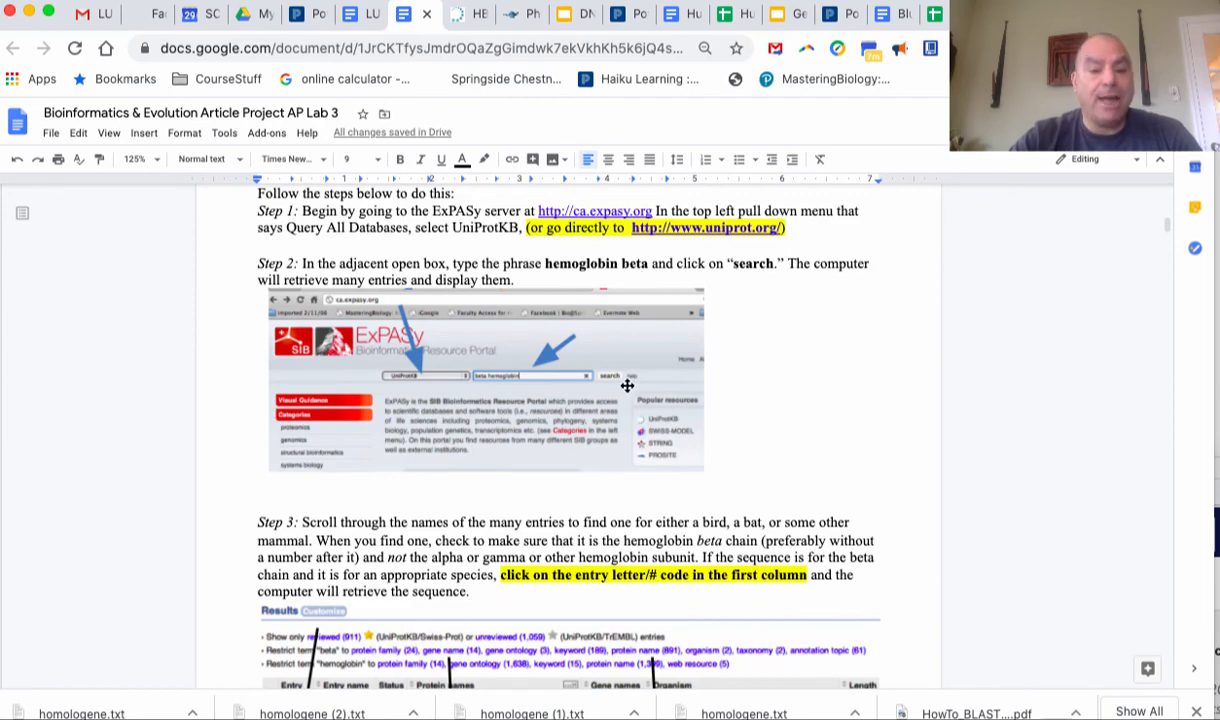
scroll(down, 3)
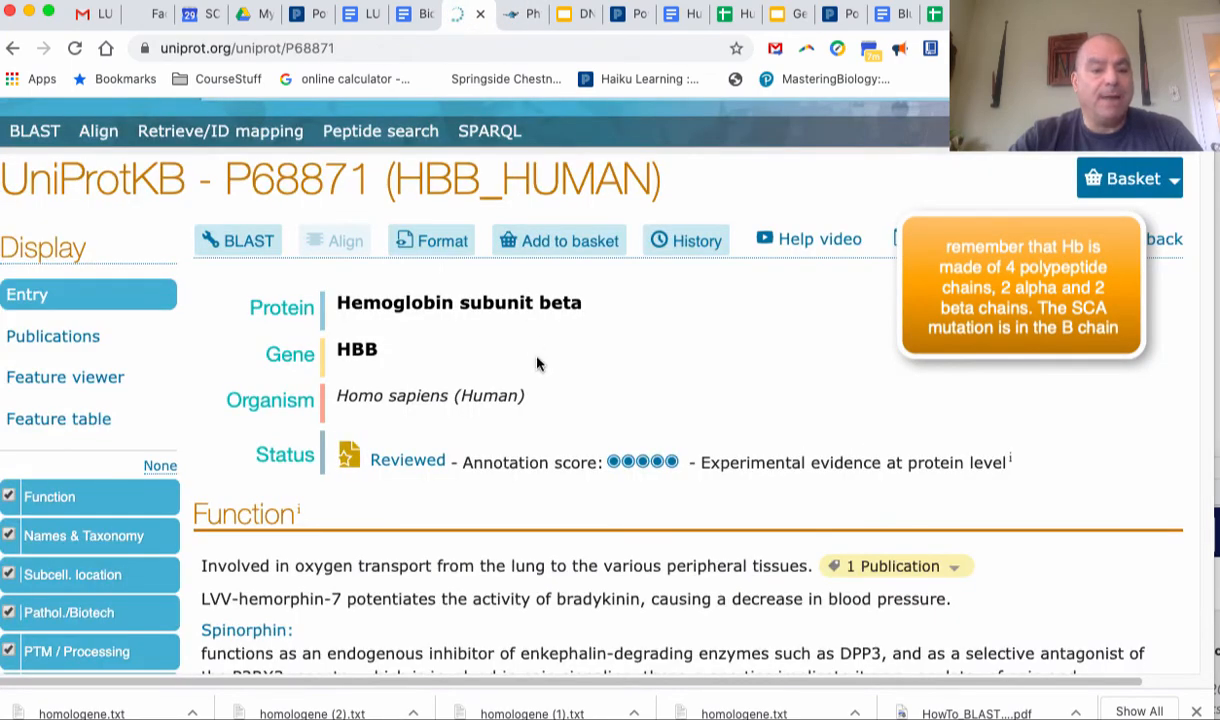
Scroll the P68871 entry through Function, GO terms and keywords to Names & Taxonomy
scroll(down, 3)
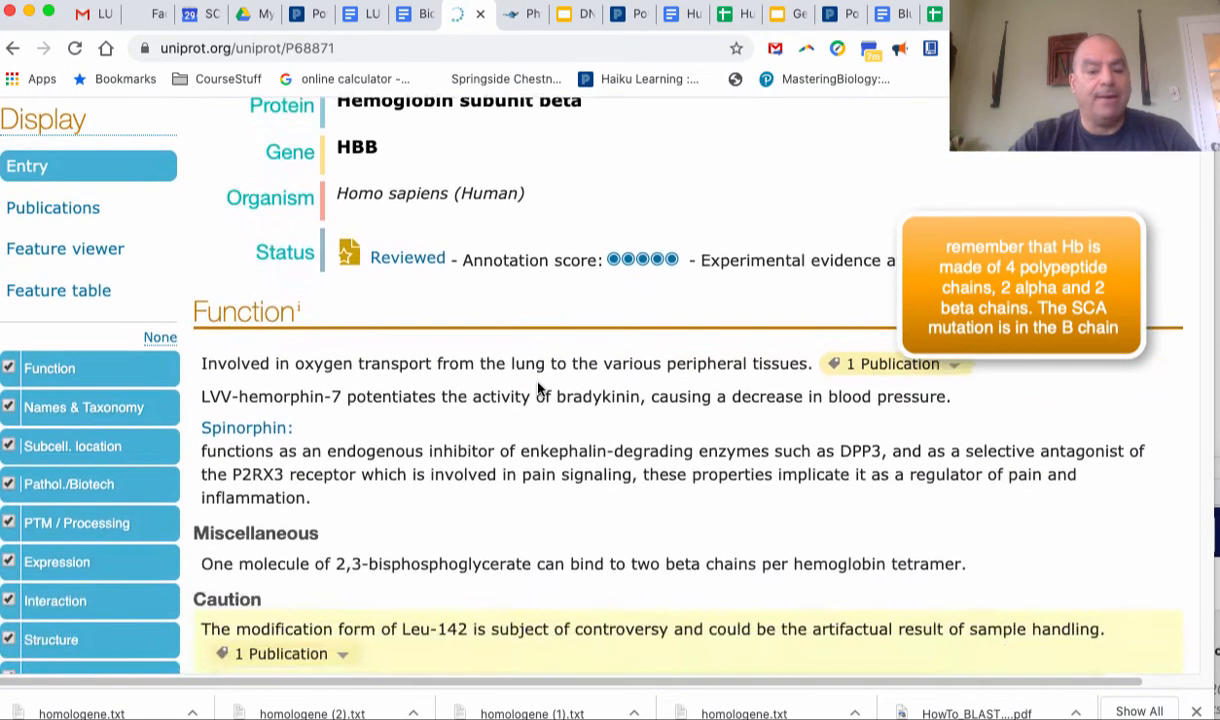
scroll(down, 3)
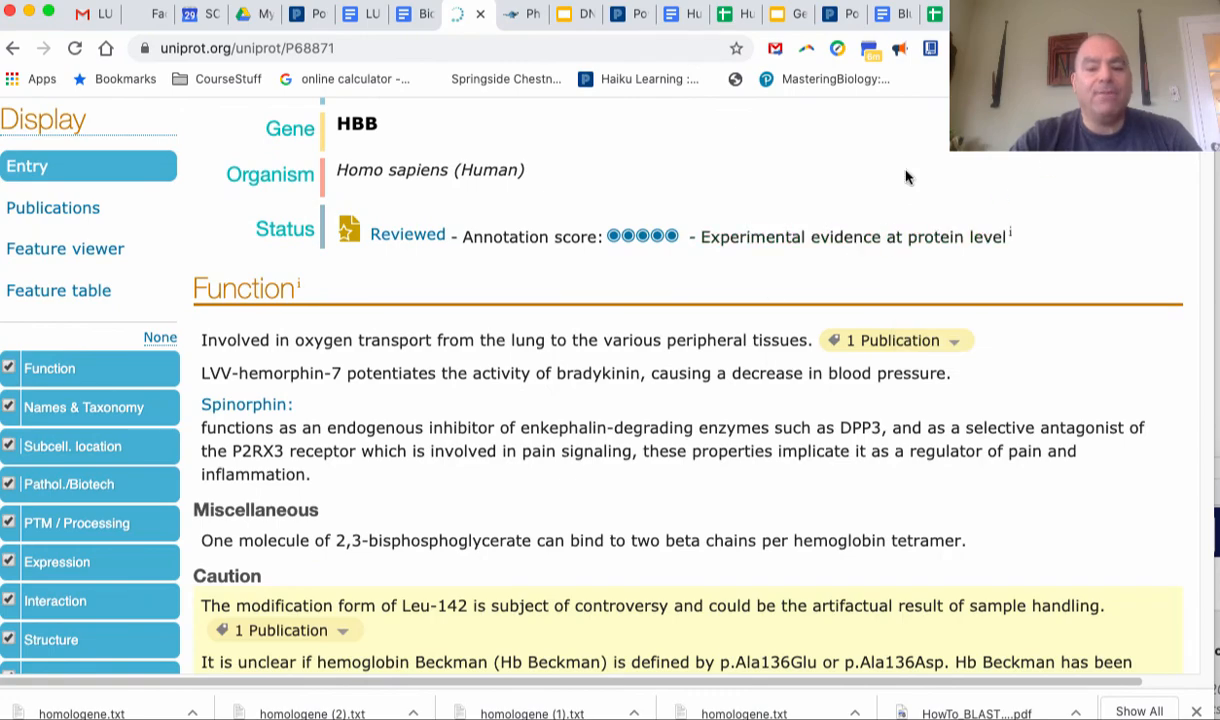
mouse_move(268, 296)
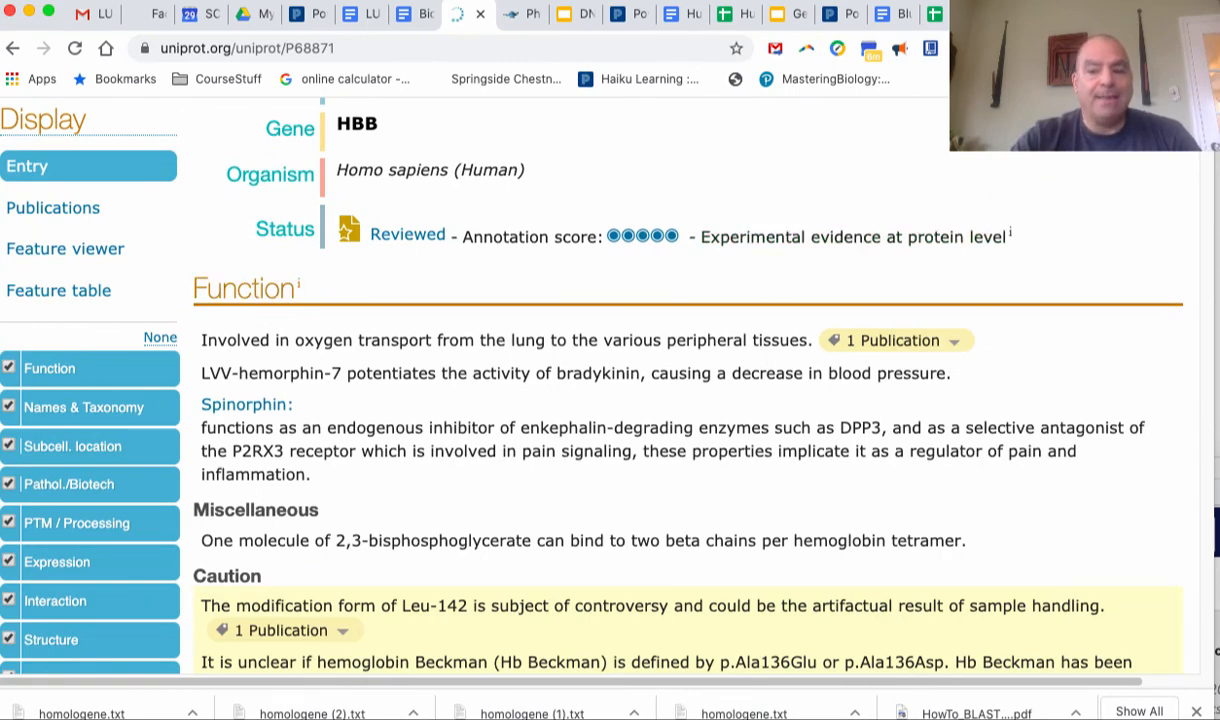
scroll(down, 3)
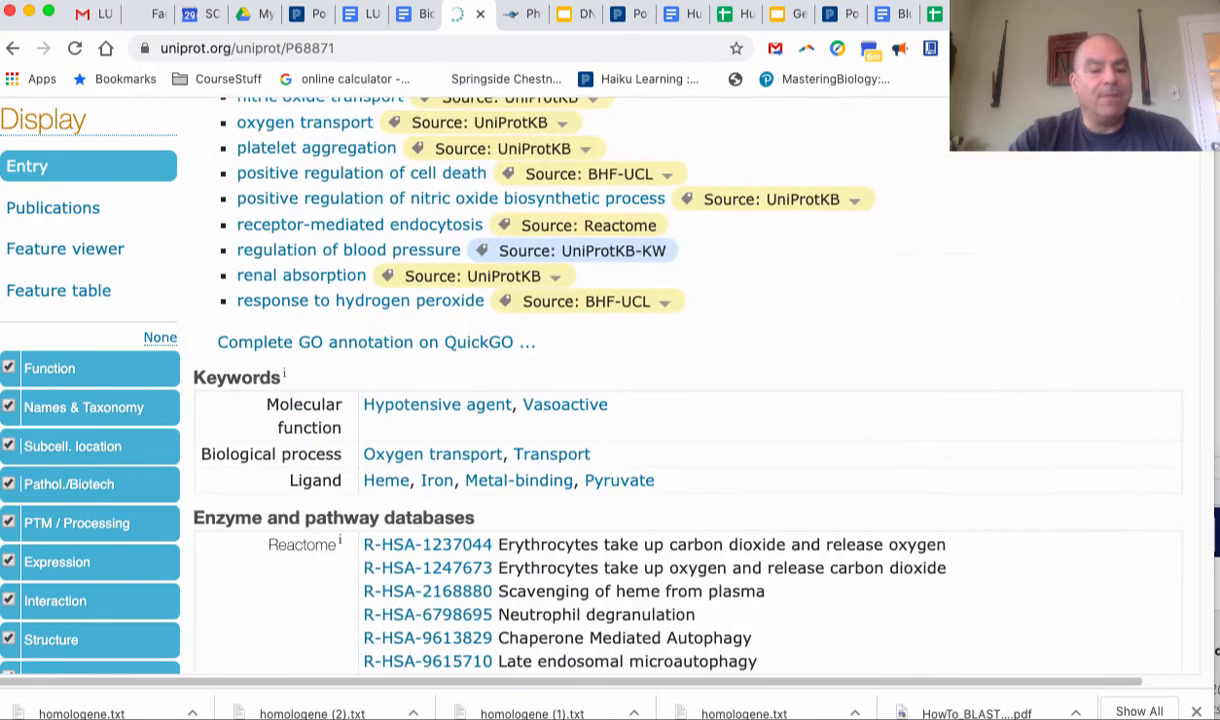
scroll(up, 3)
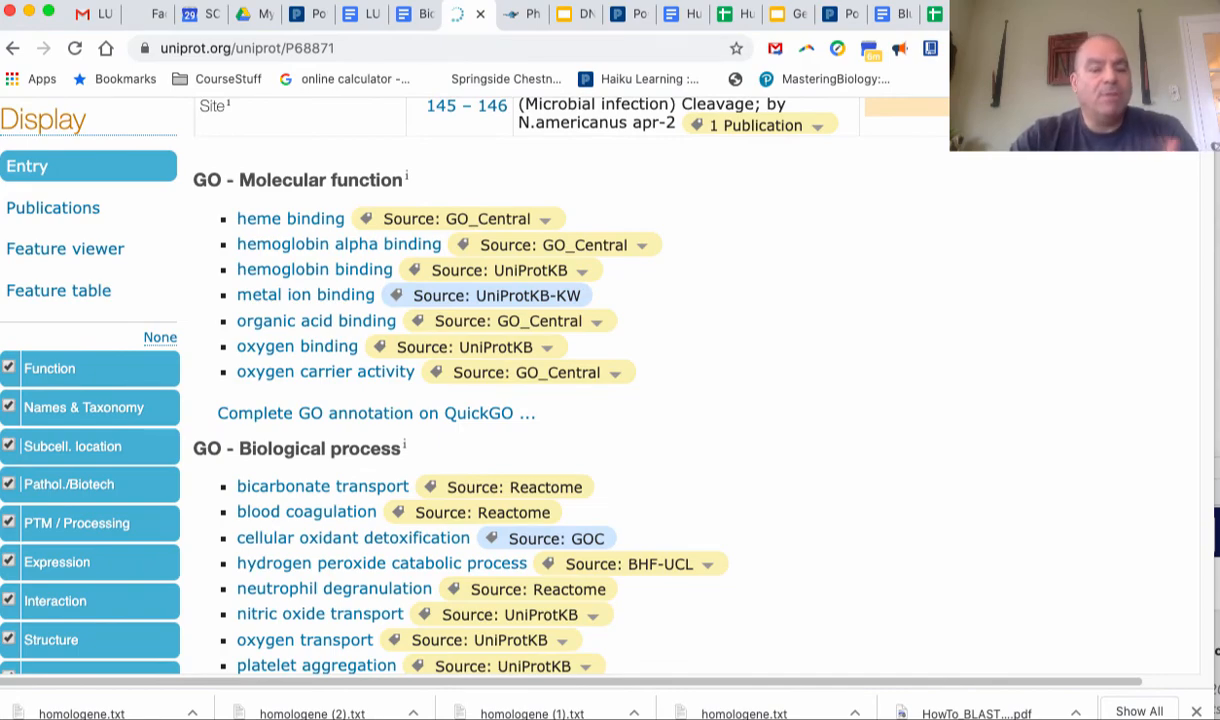
scroll(down, 3)
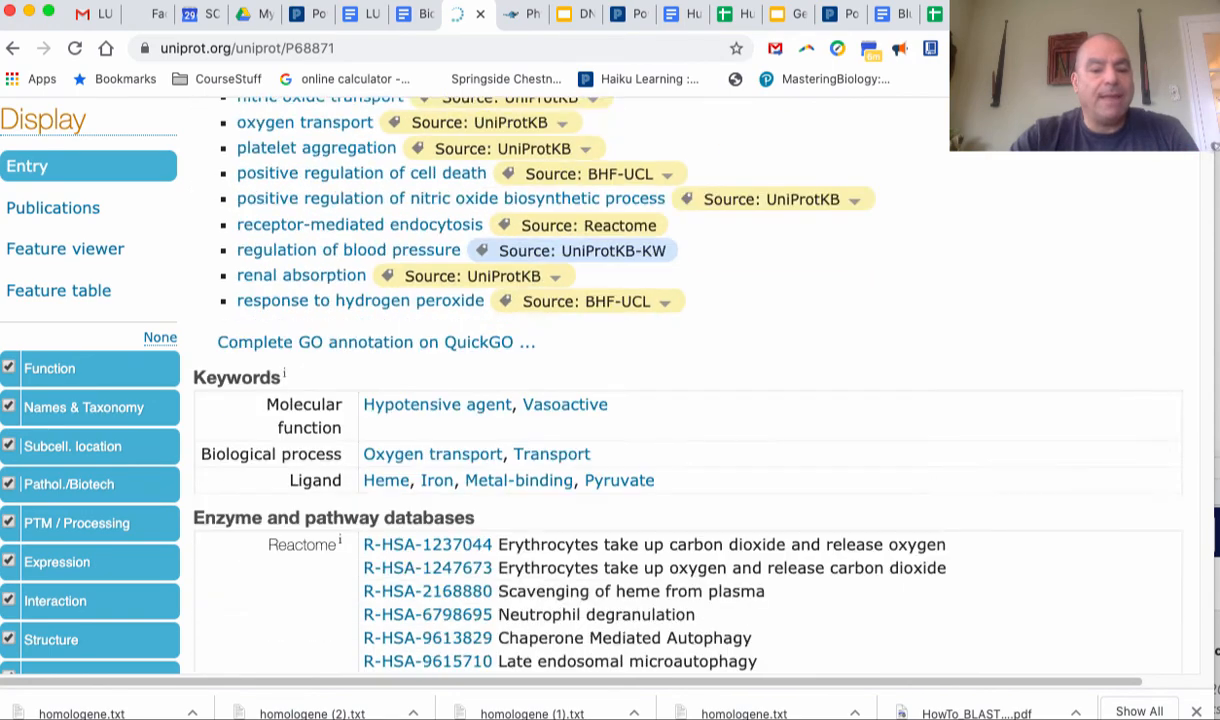
scroll(down, 3)
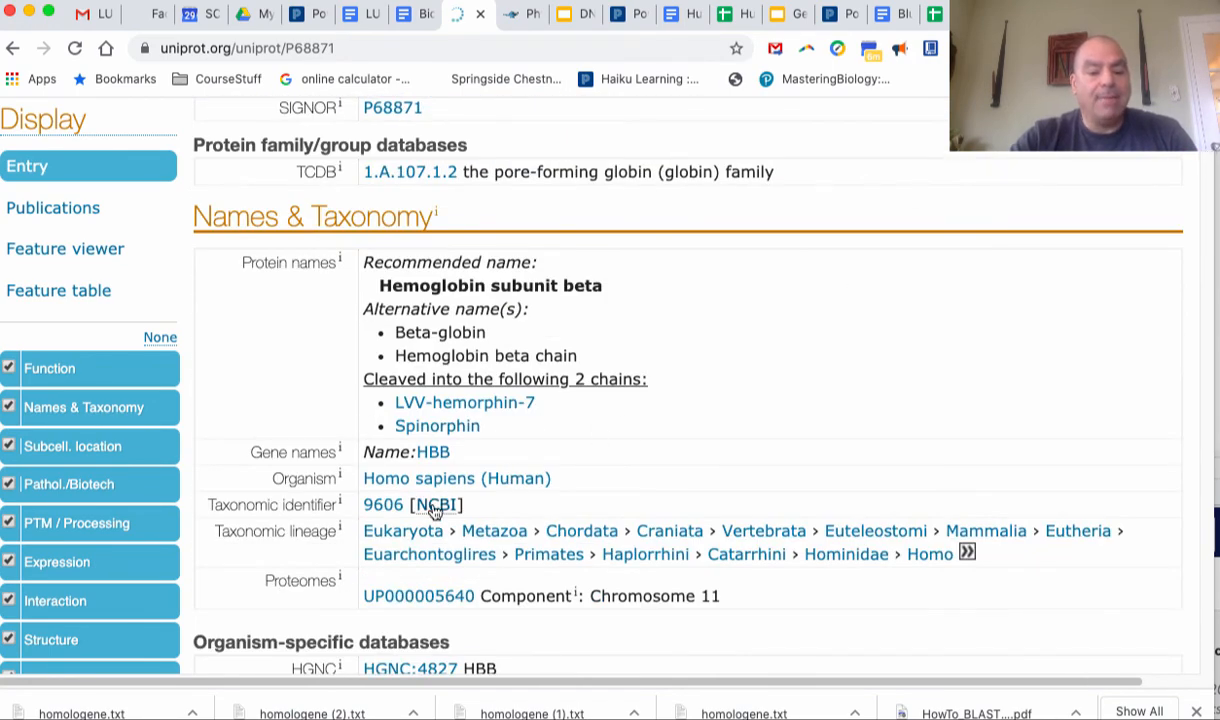
mouse_move(404, 532)
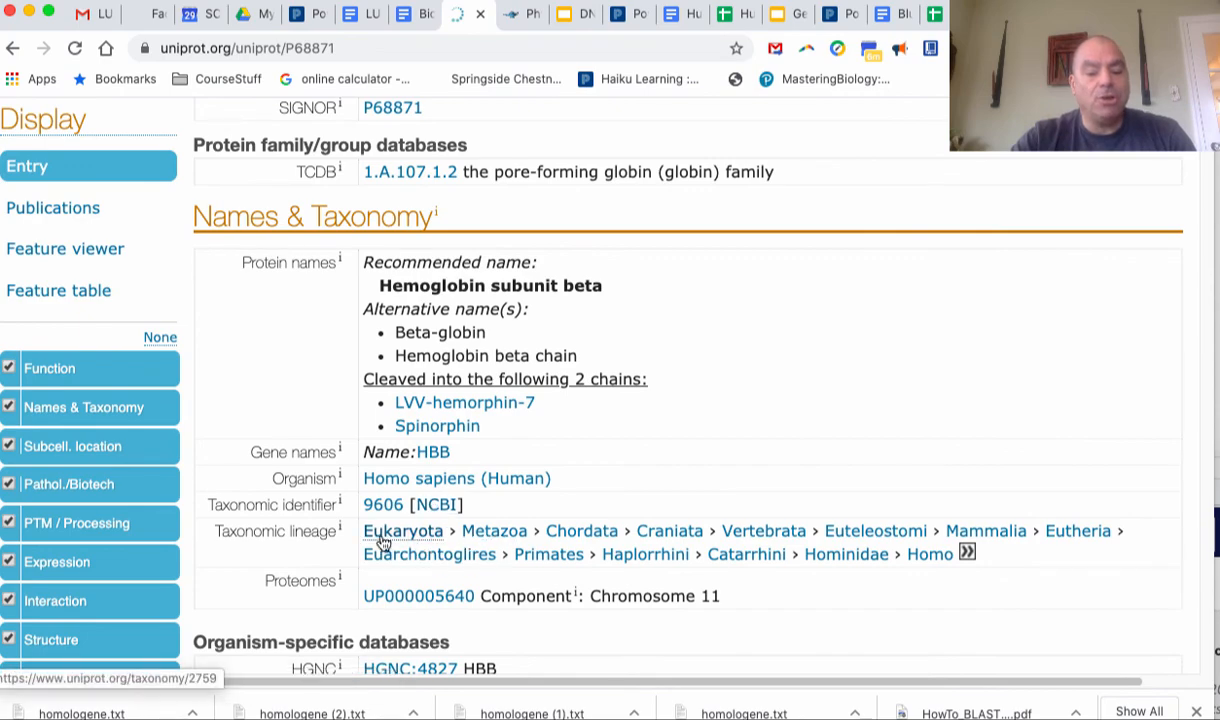
mouse_move(908, 572)
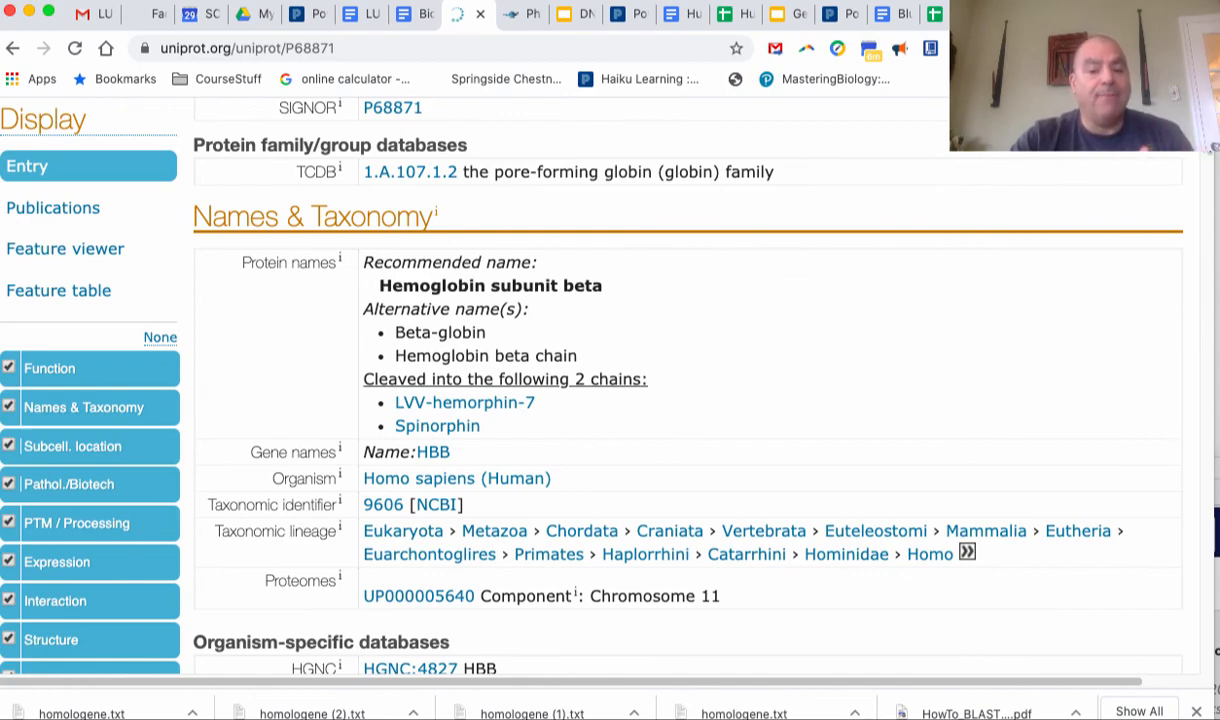
Scroll past Subcellular location and Pathology & Biotech diseases to the PTM / Processing heading
scroll(down, 3)
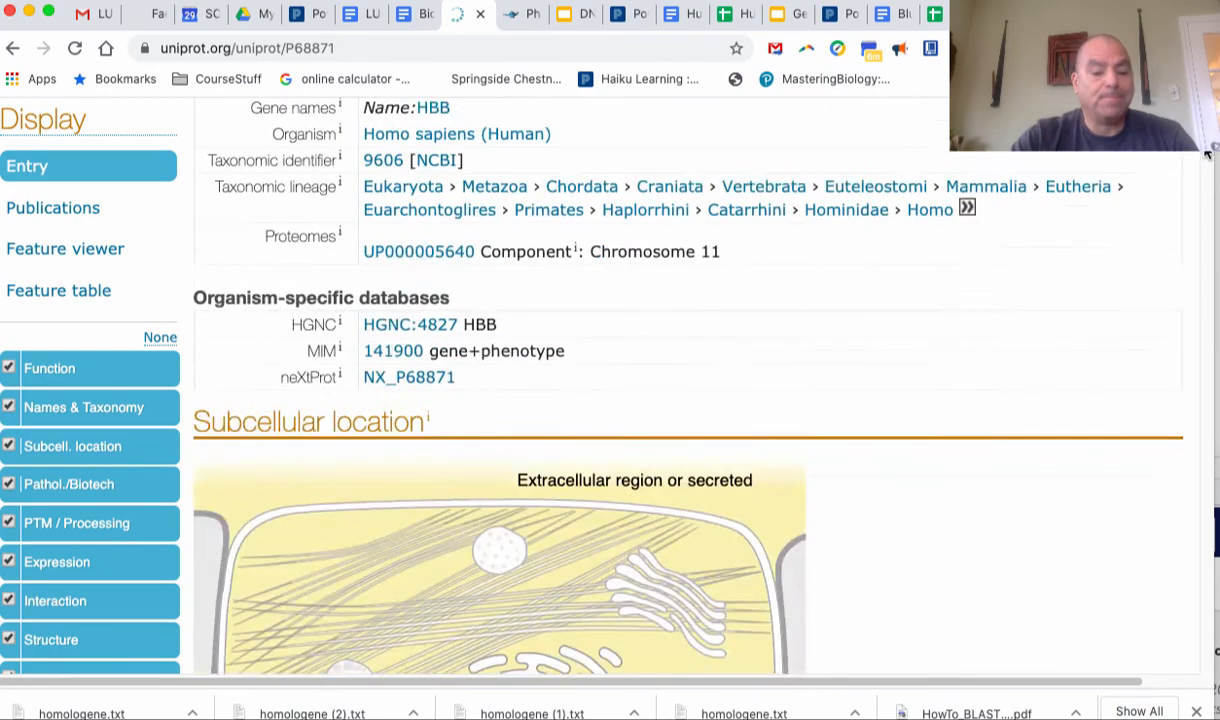
scroll(down, 3)
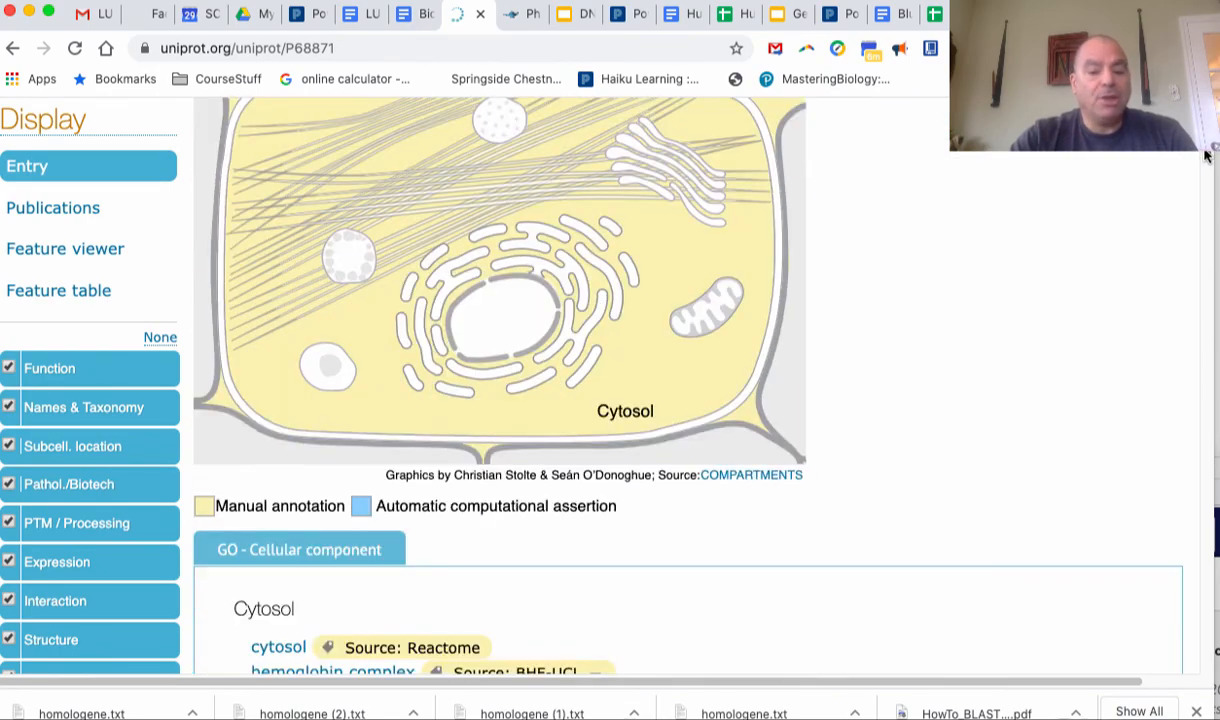
scroll(down, 3)
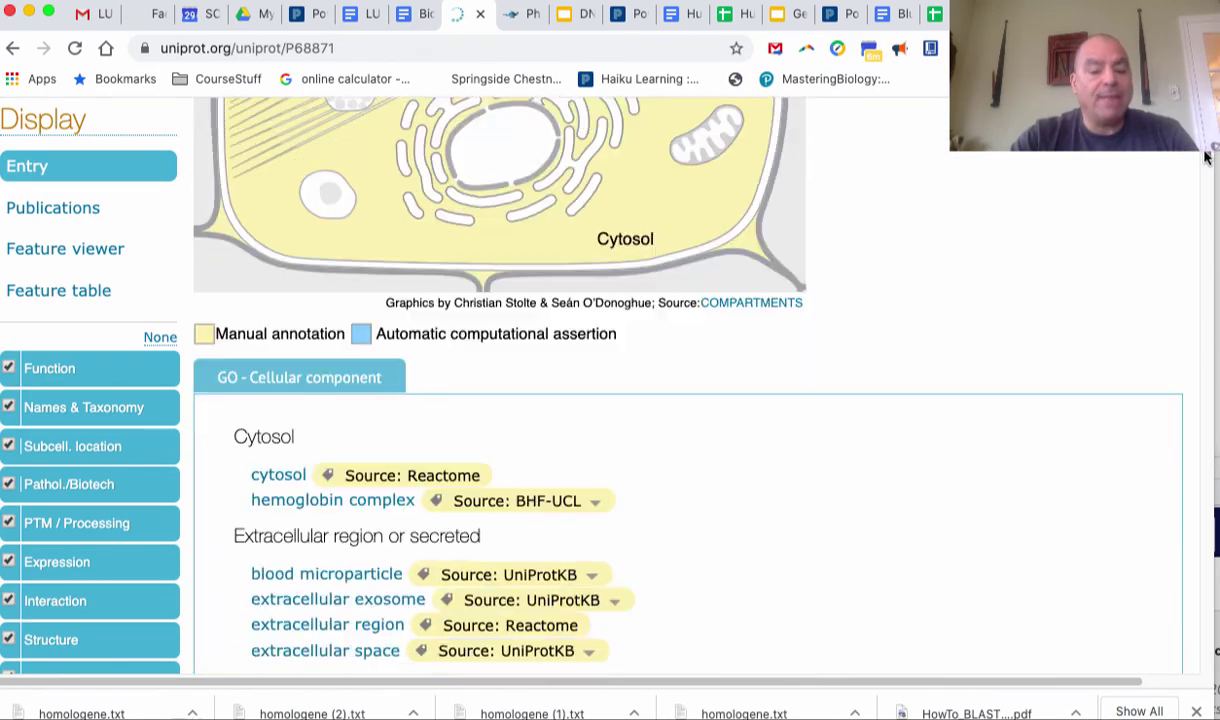
scroll(down, 3)
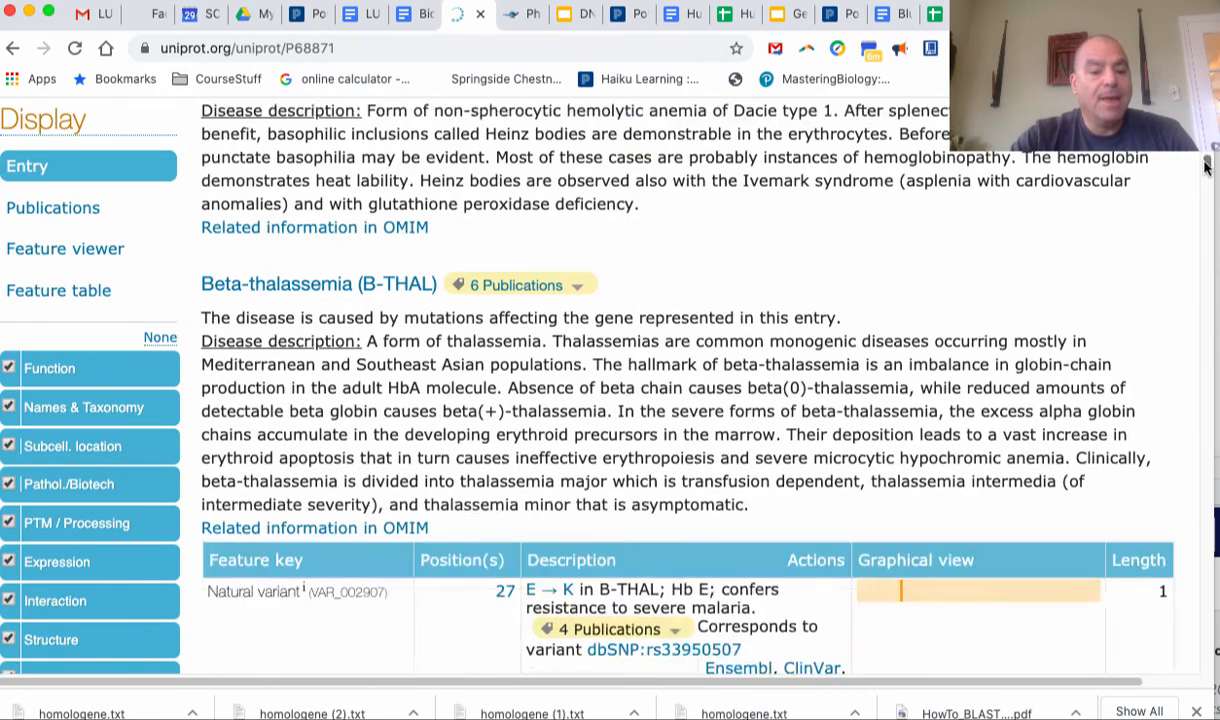
scroll(up, 3)
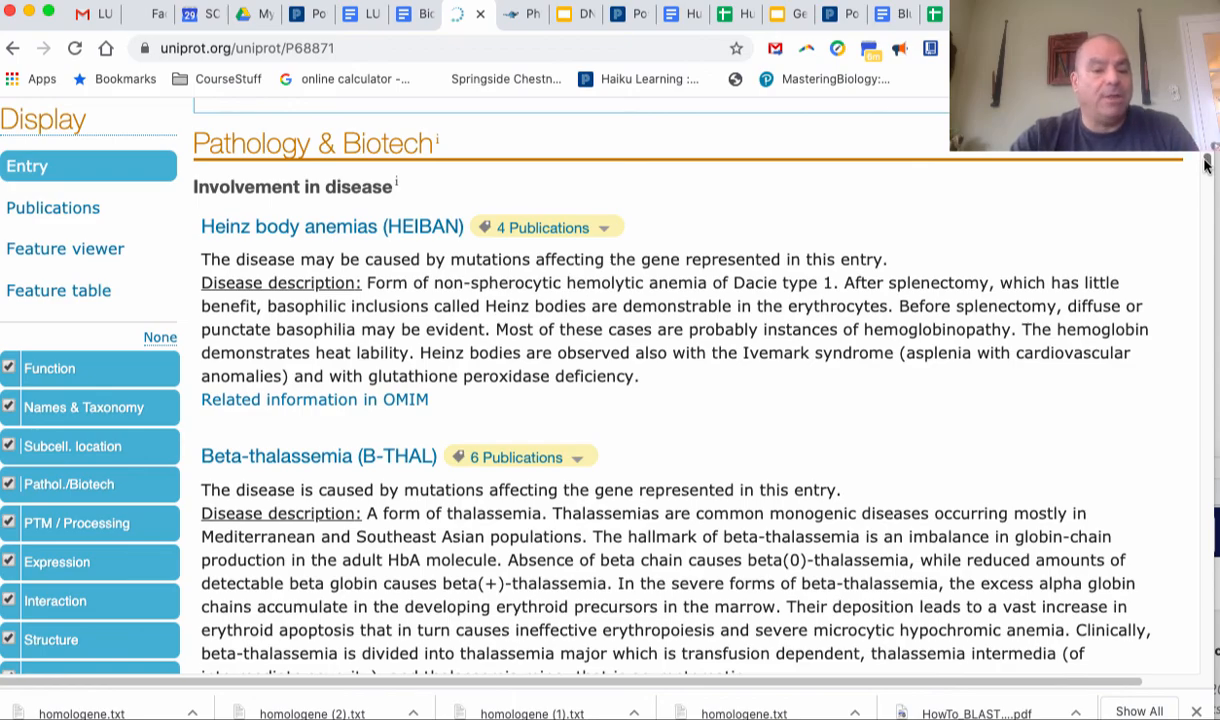
scroll(down, 3)
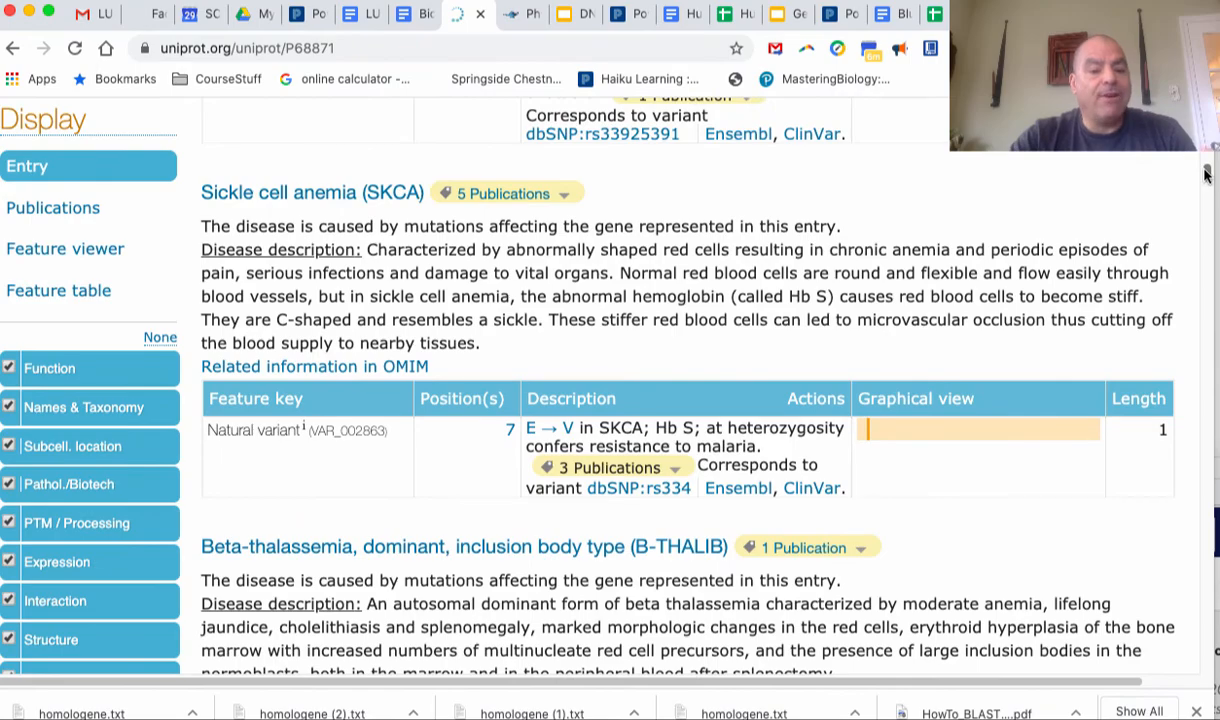
scroll(down, 3)
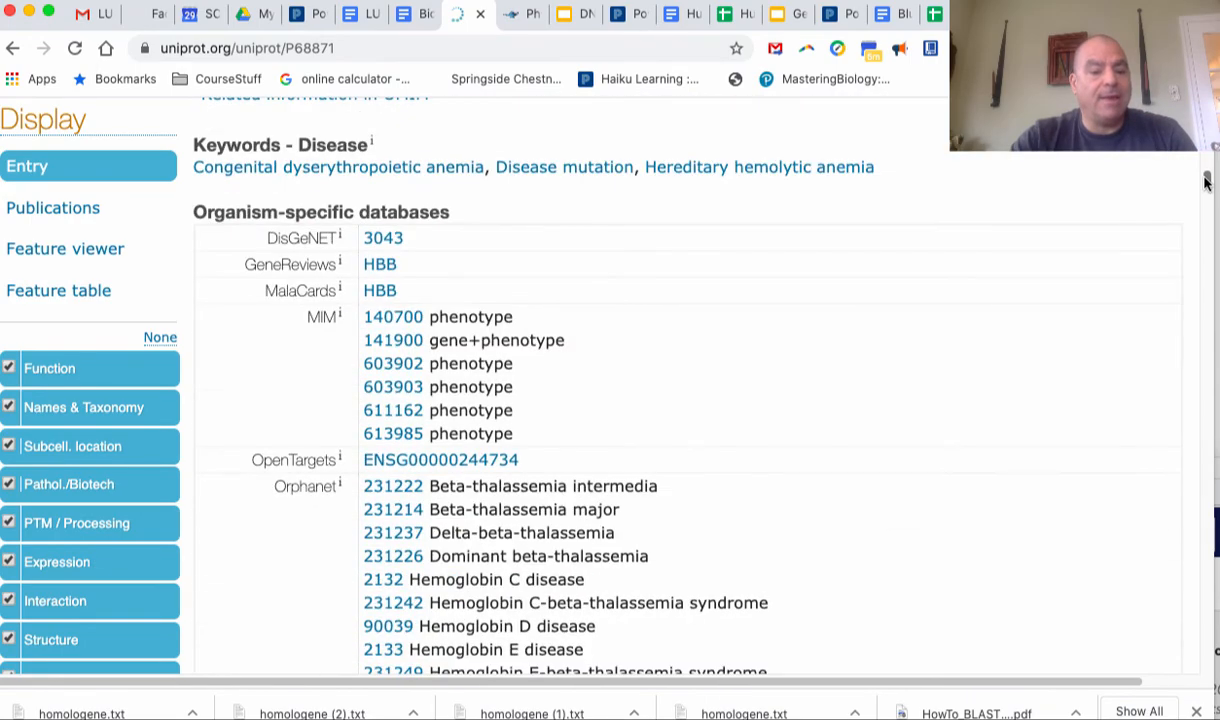
scroll(down, 3)
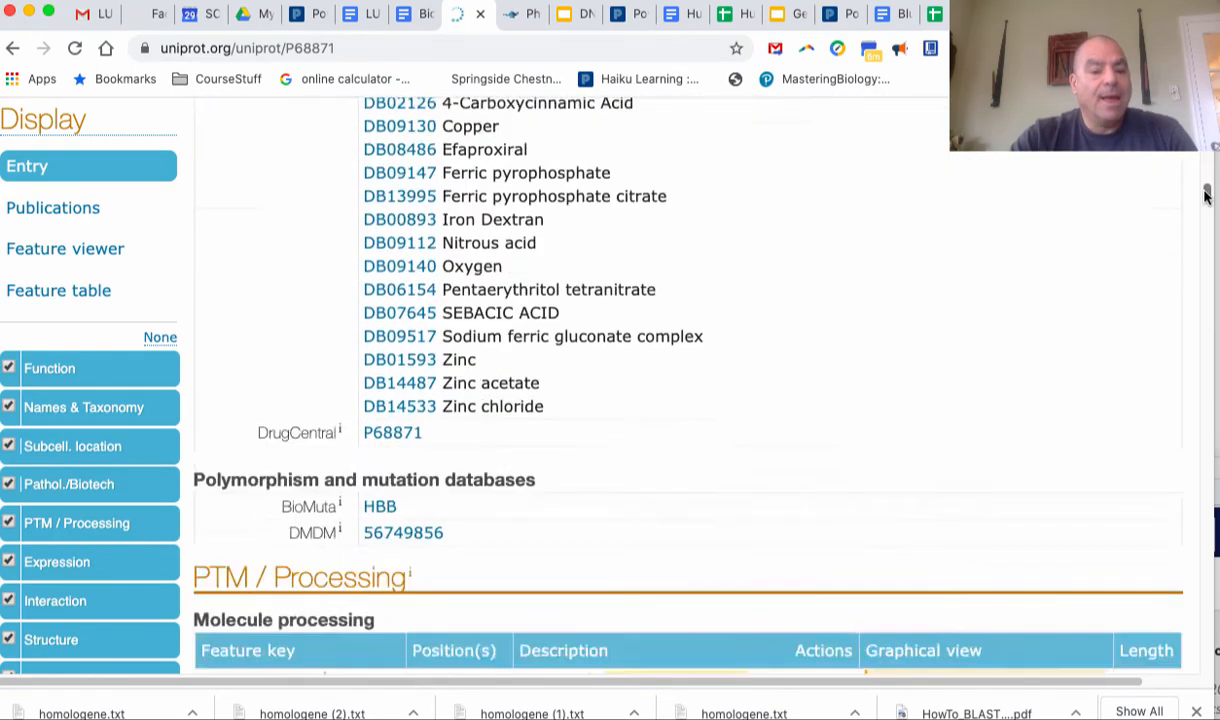
Scroll past PTM / Processing, Expression and Interaction to the Structure section's 3D viewer and PDB table
scroll(down, 3)
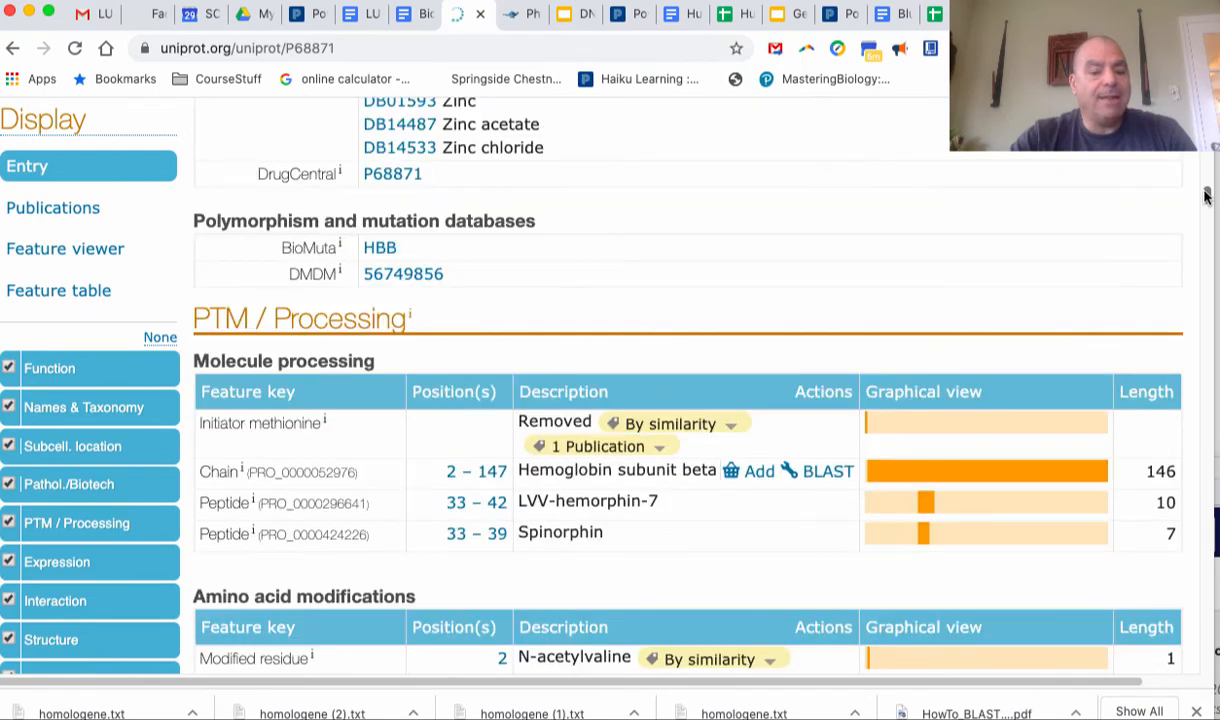
mouse_move(276, 326)
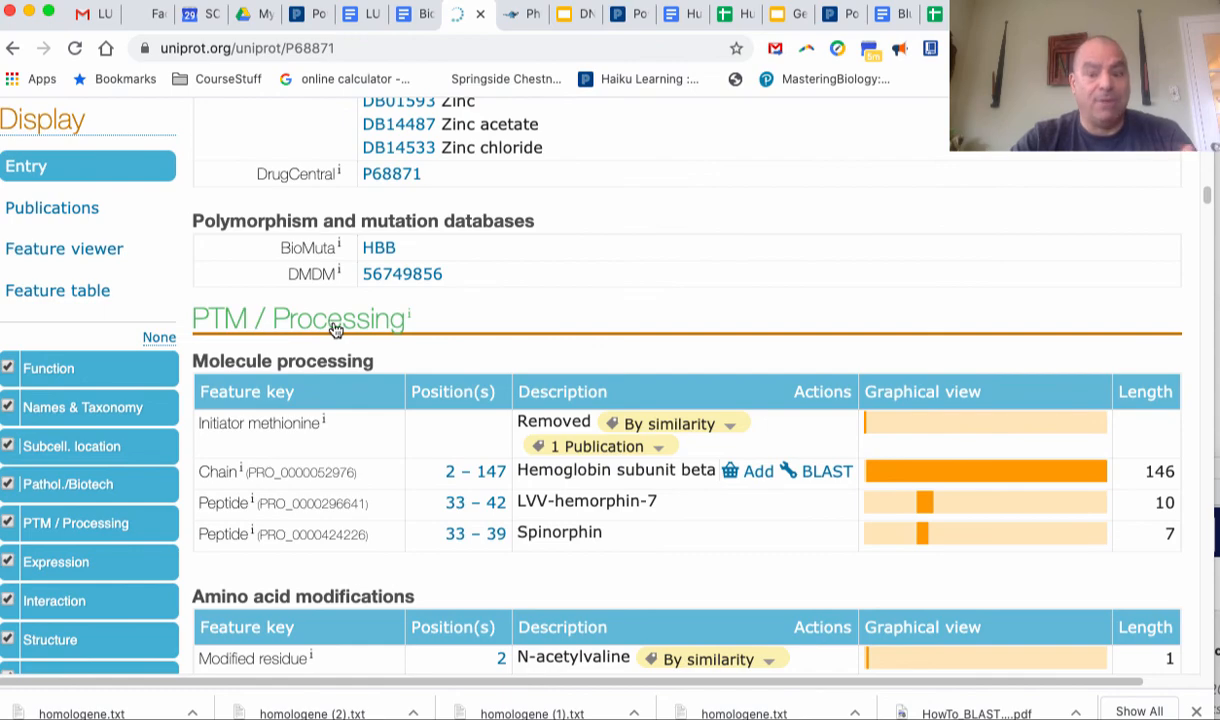
mouse_move(280, 444)
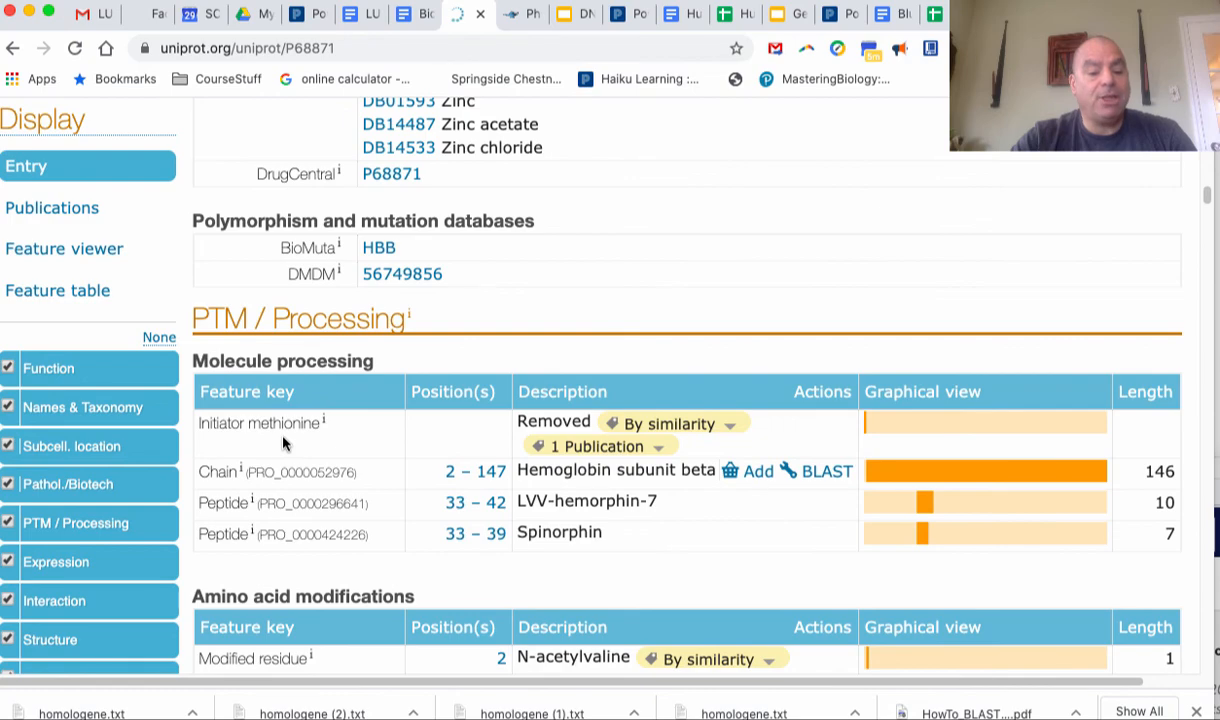
scroll(down, 3)
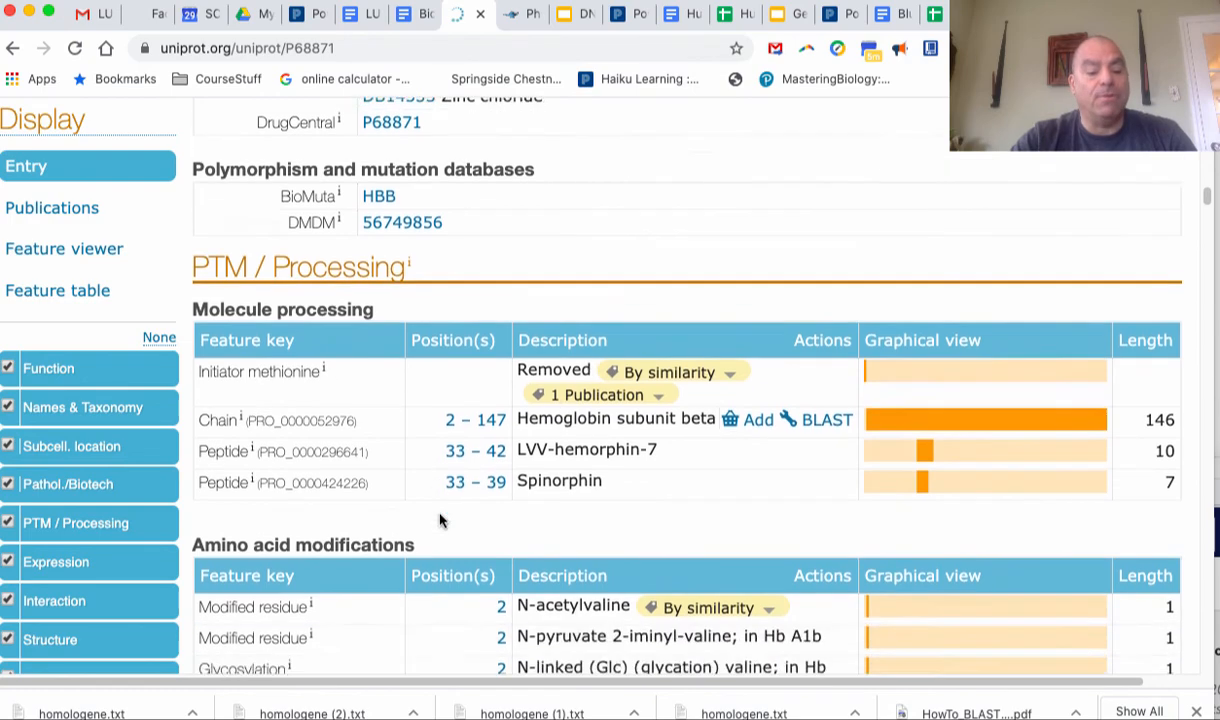
scroll(down, 3)
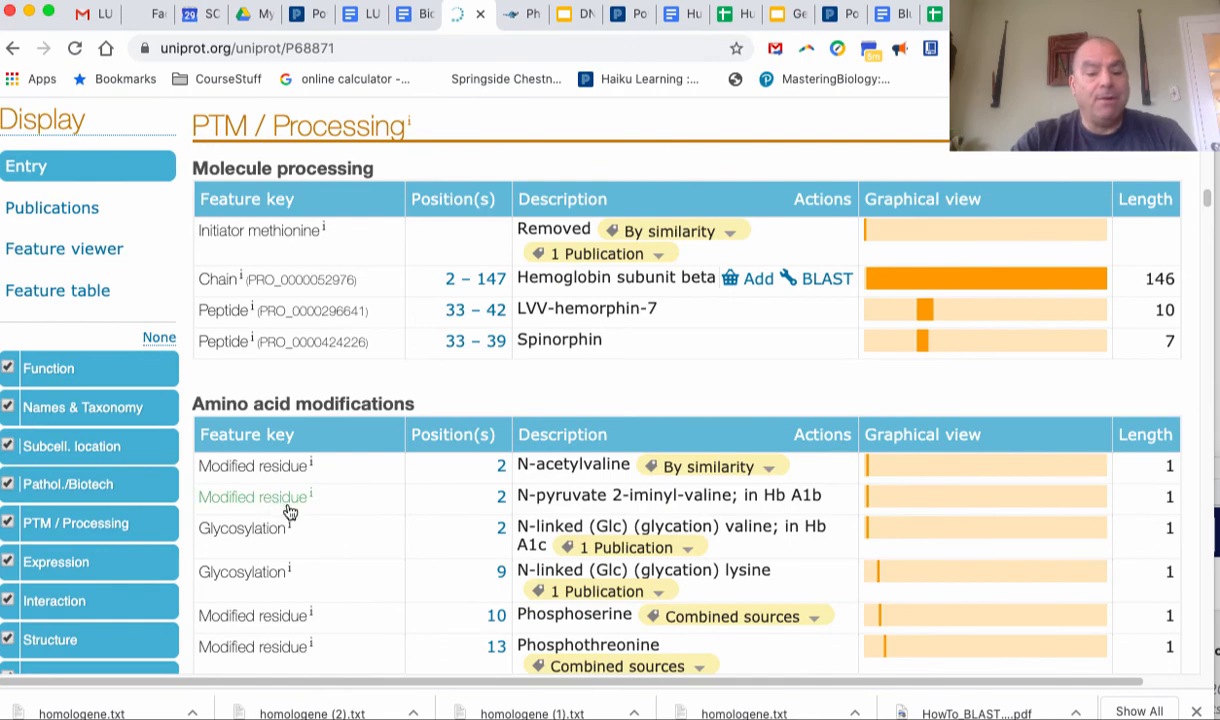
mouse_move(250, 548)
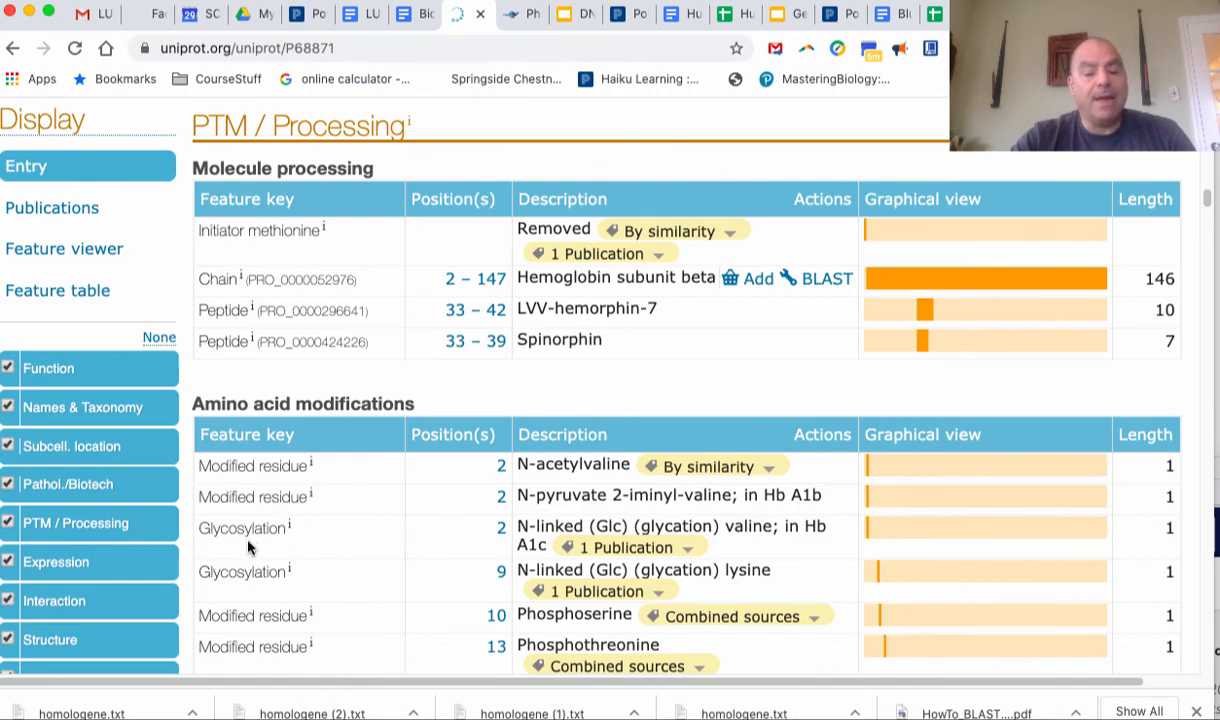
mouse_move(590, 486)
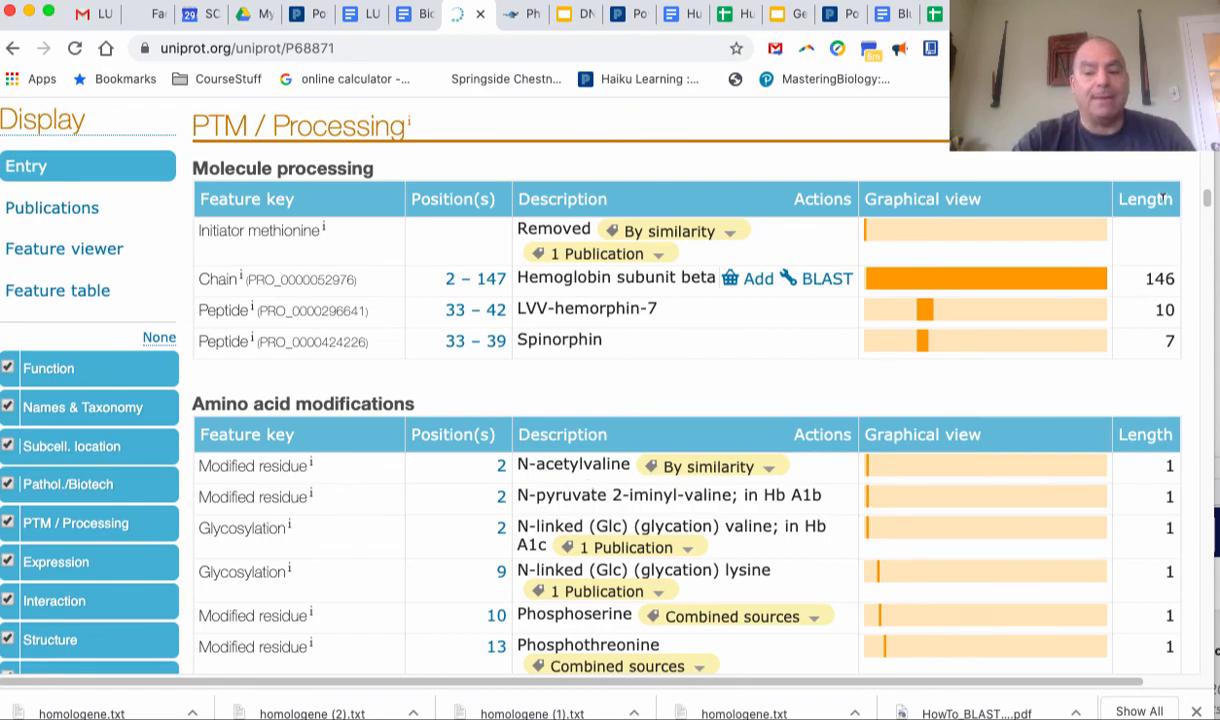
scroll(down, 3)
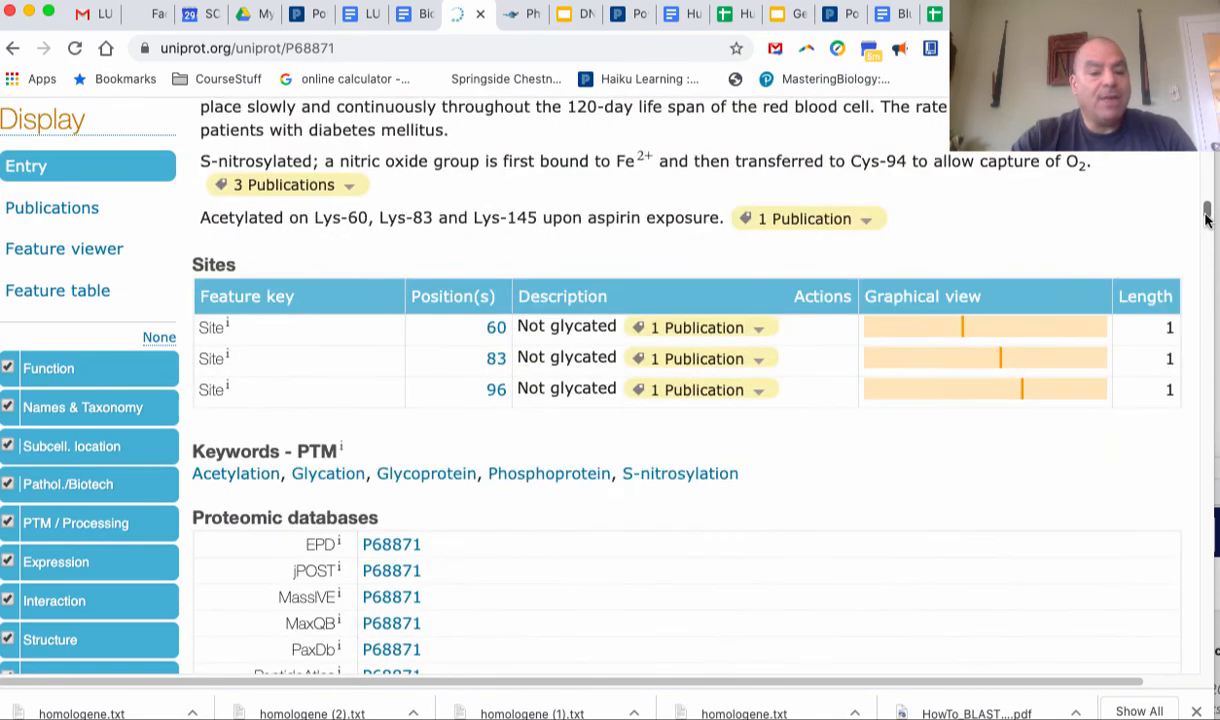
scroll(down, 3)
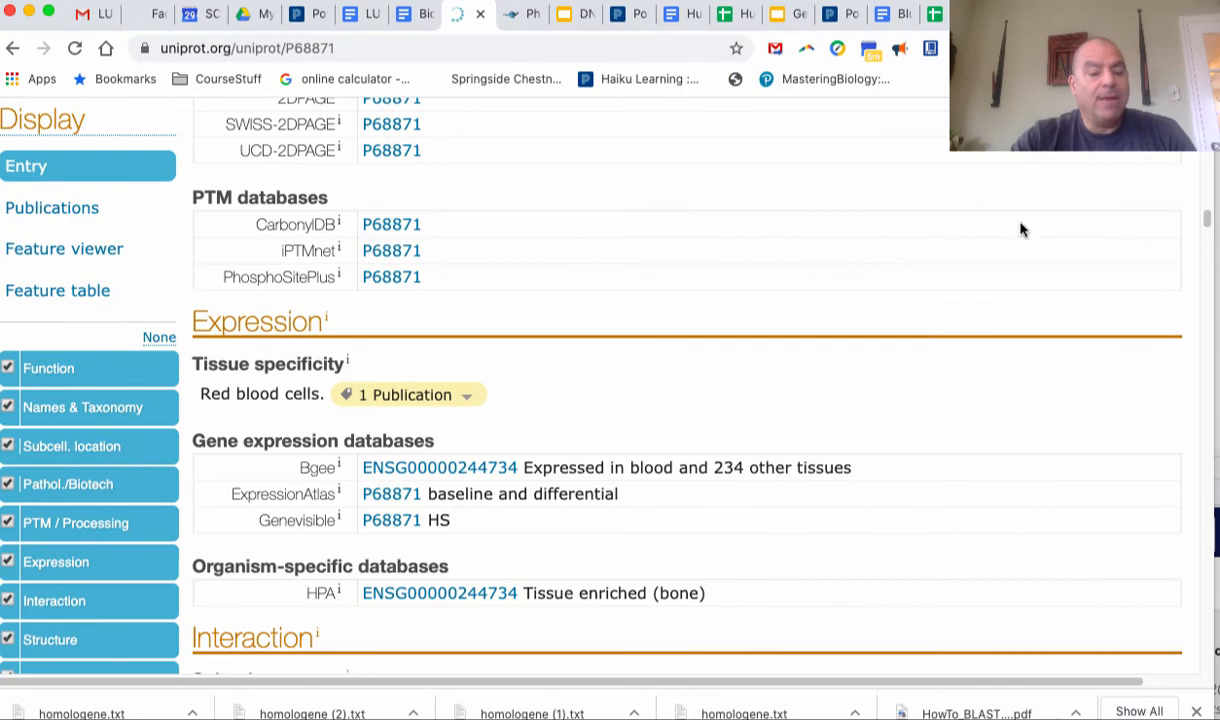
mouse_move(296, 418)
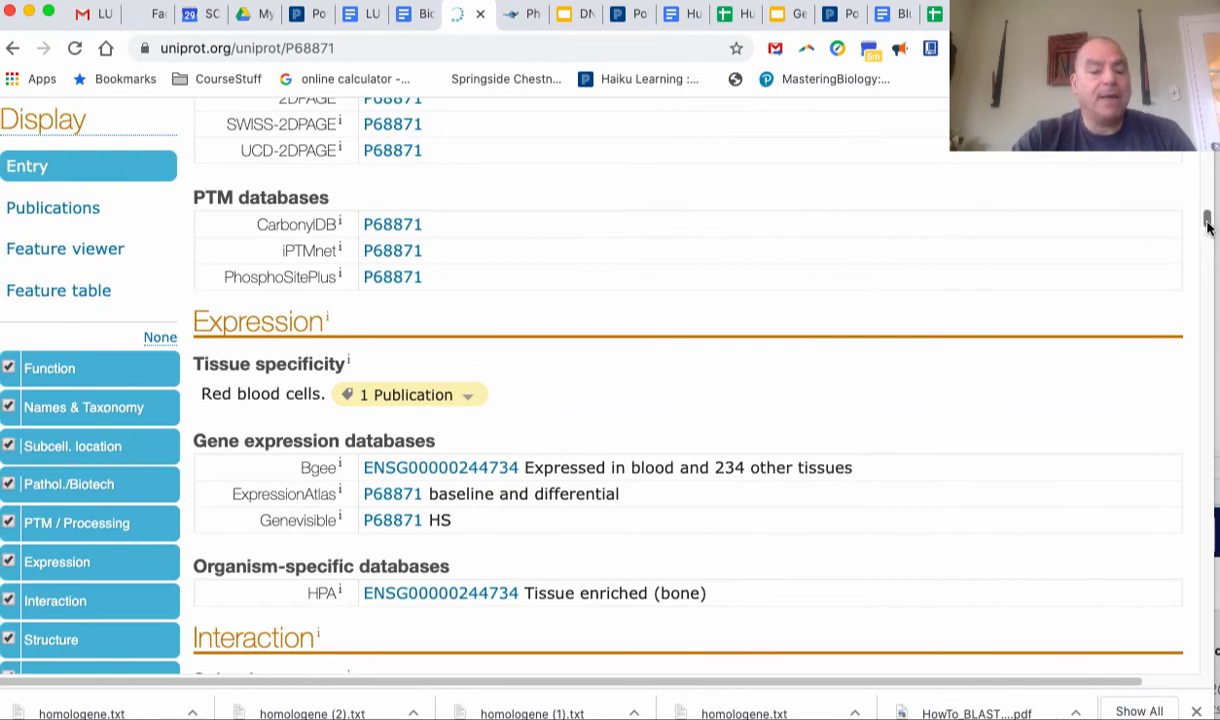
scroll(down, 3)
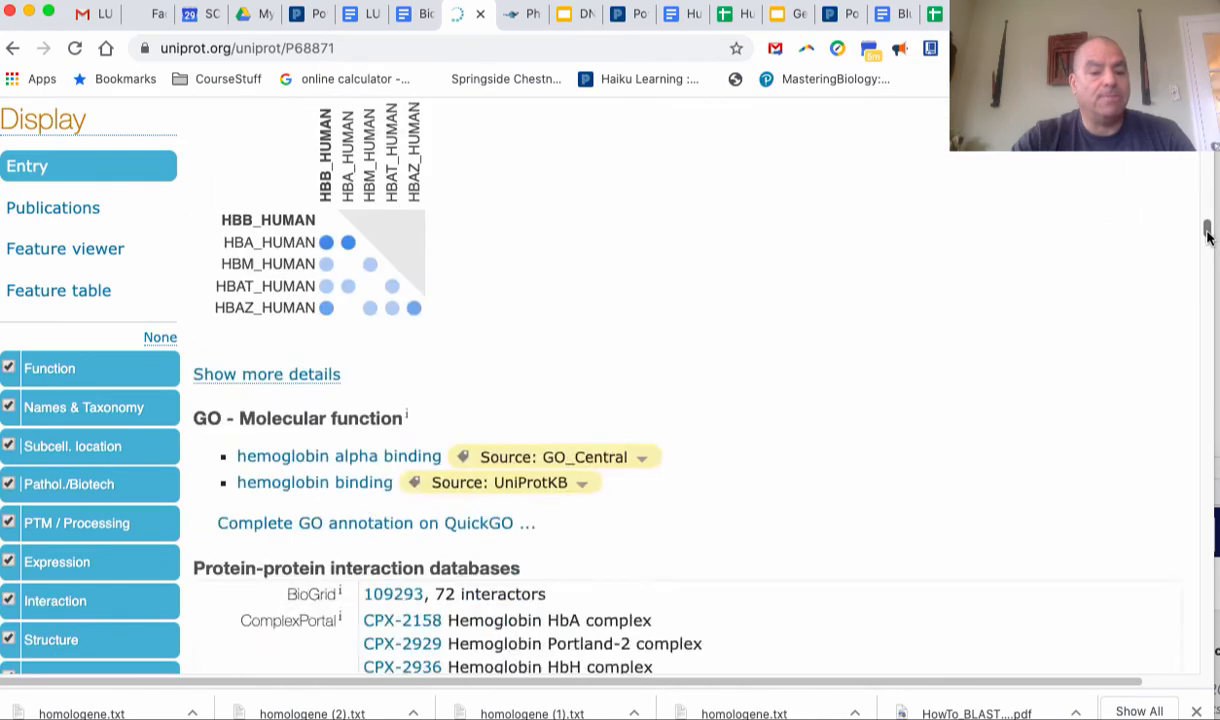
scroll(down, 3)
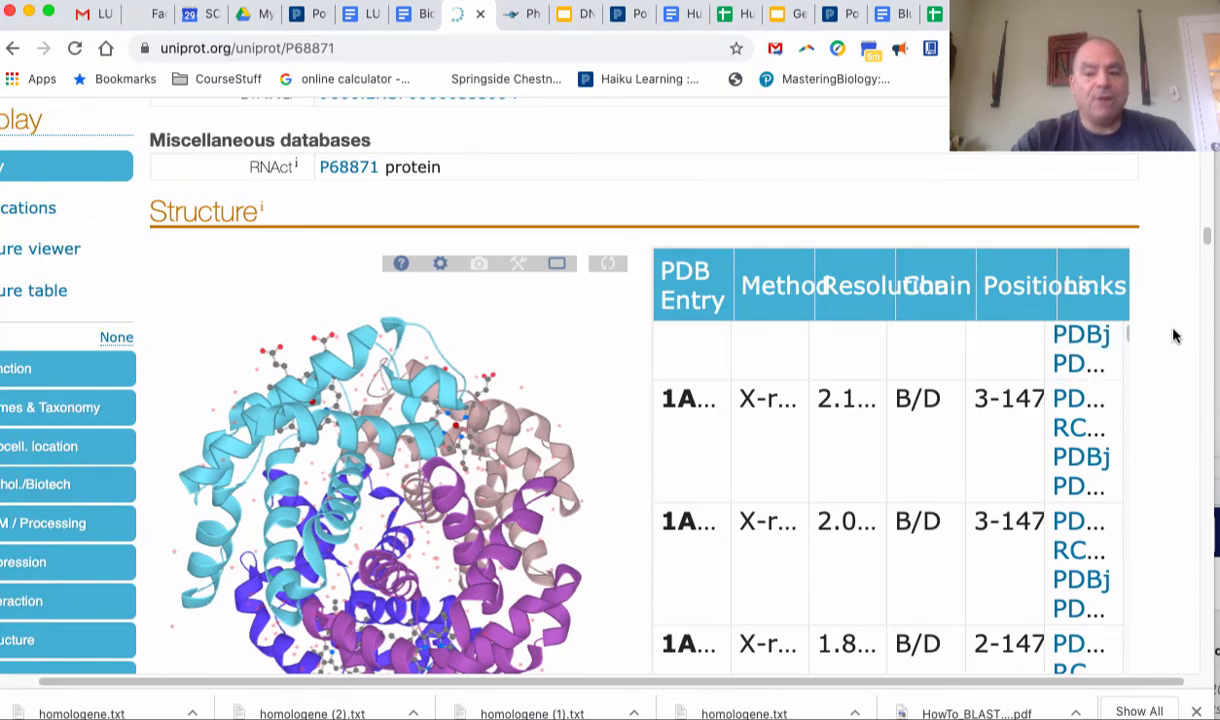
Zoom into the 3D hemoglobin structure to inspect the magenta-marked residue
scroll(down, 3)
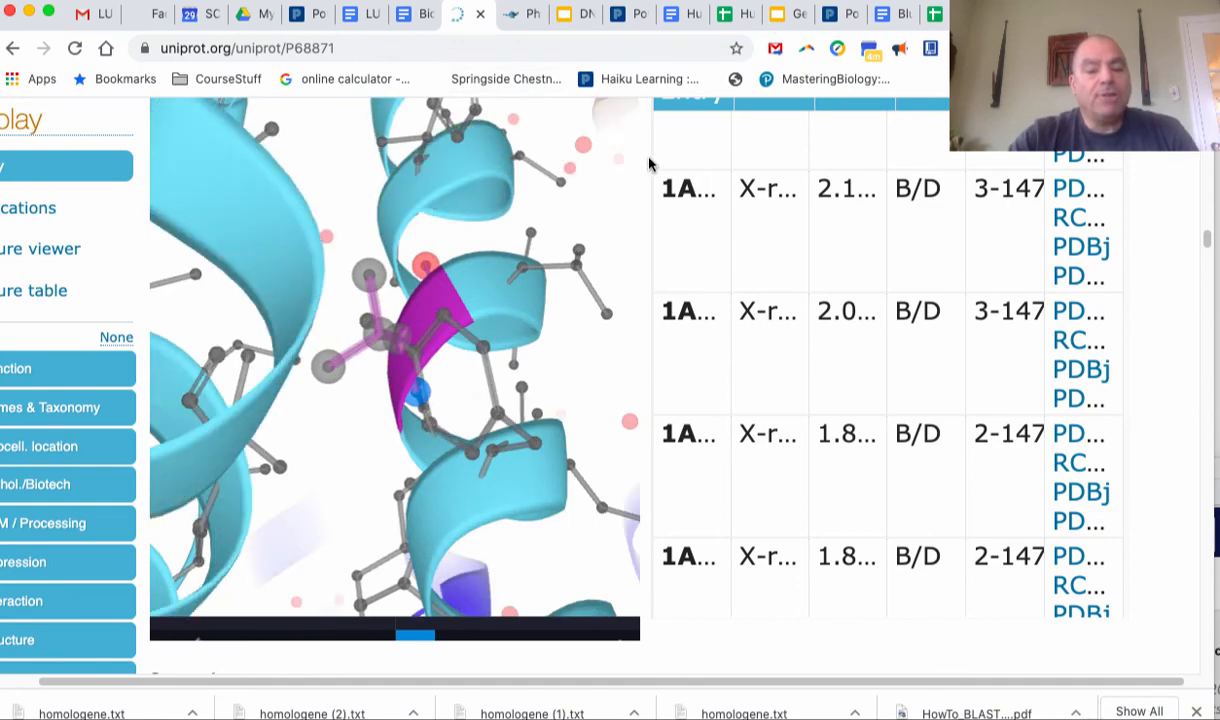
mouse_move(602, 566)
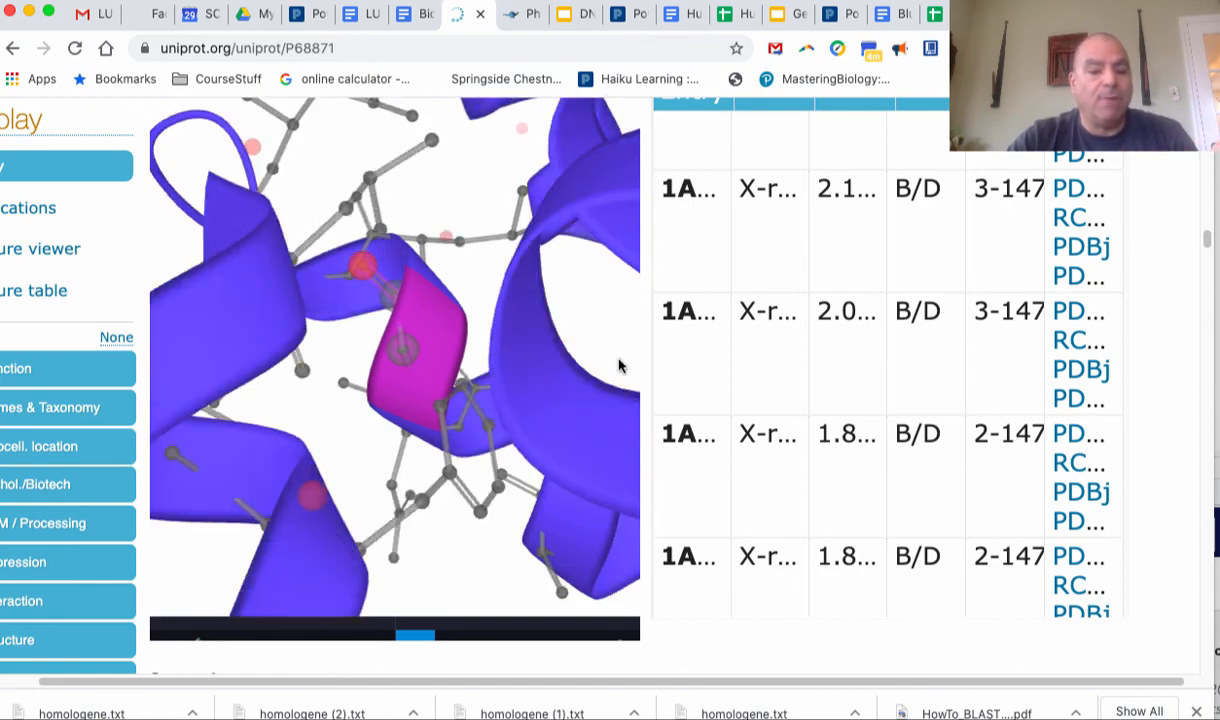
scroll(down, 3)
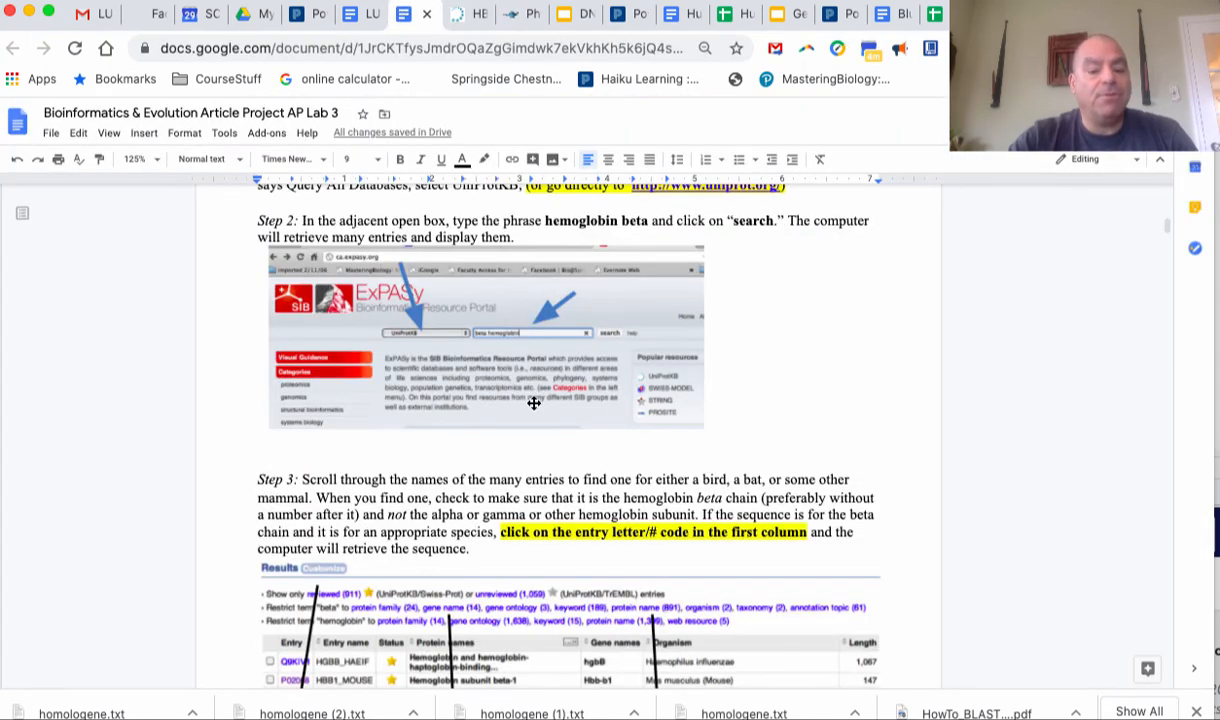
Scroll the handout to the questions on hemoglobin B's first and last amino acids
scroll(down, 3)
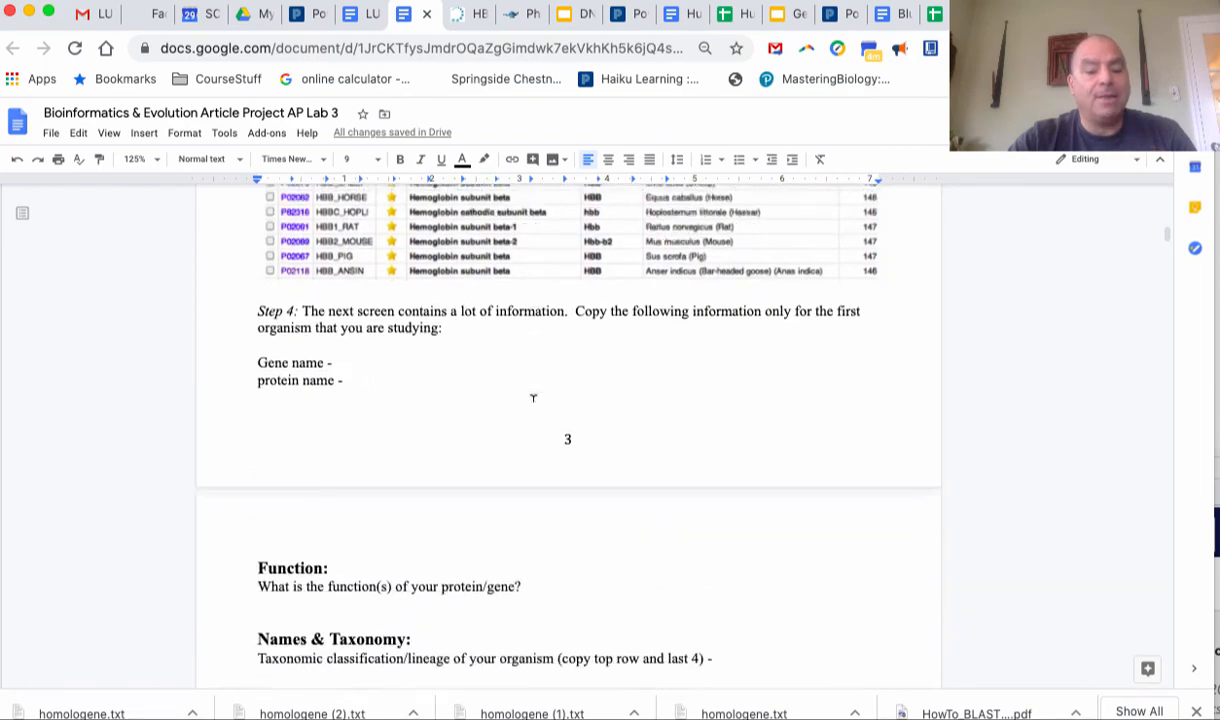
scroll(down, 3)
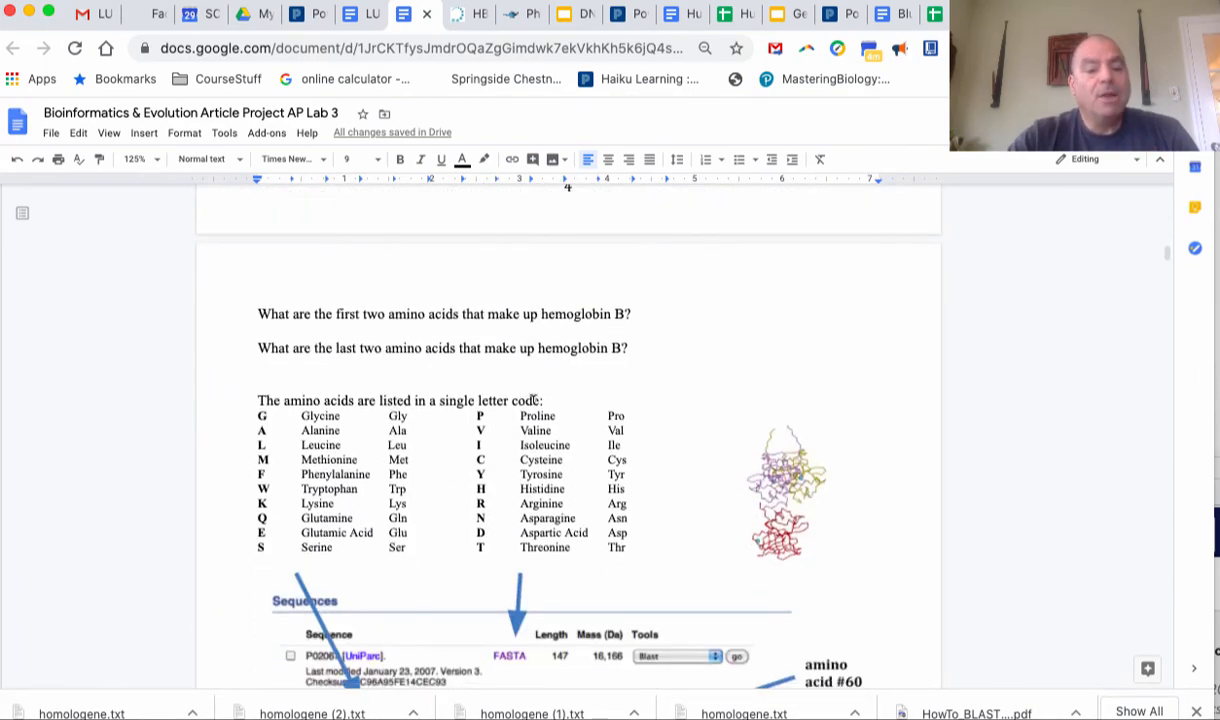
mouse_move(524, 316)
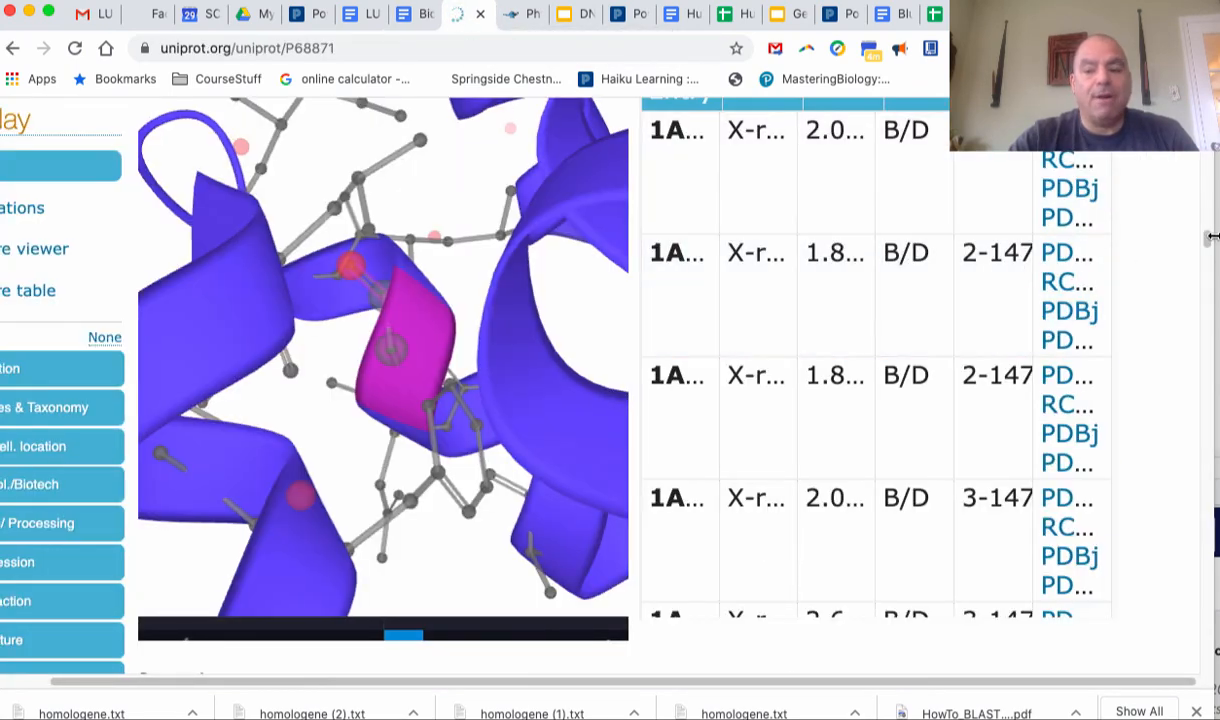
Scroll the P68871 entry through Structure and Family & Domains to the 147-residue Sequence section
scroll(down, 3)
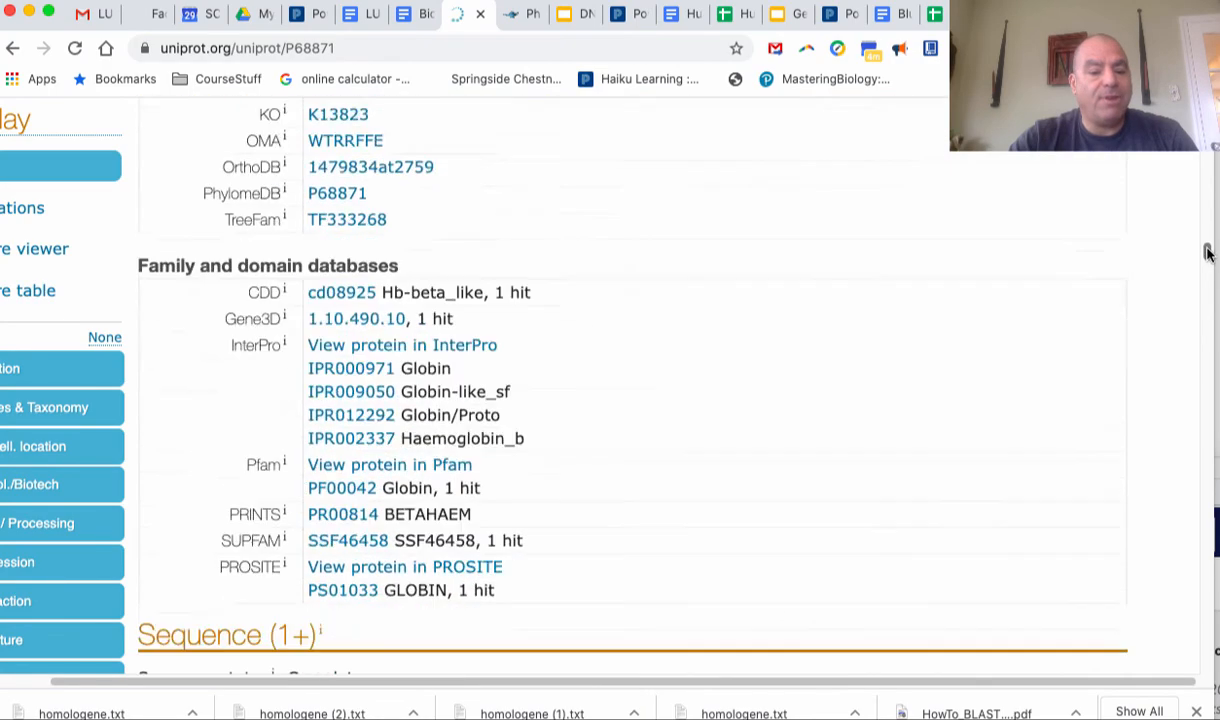
scroll(down, 3)
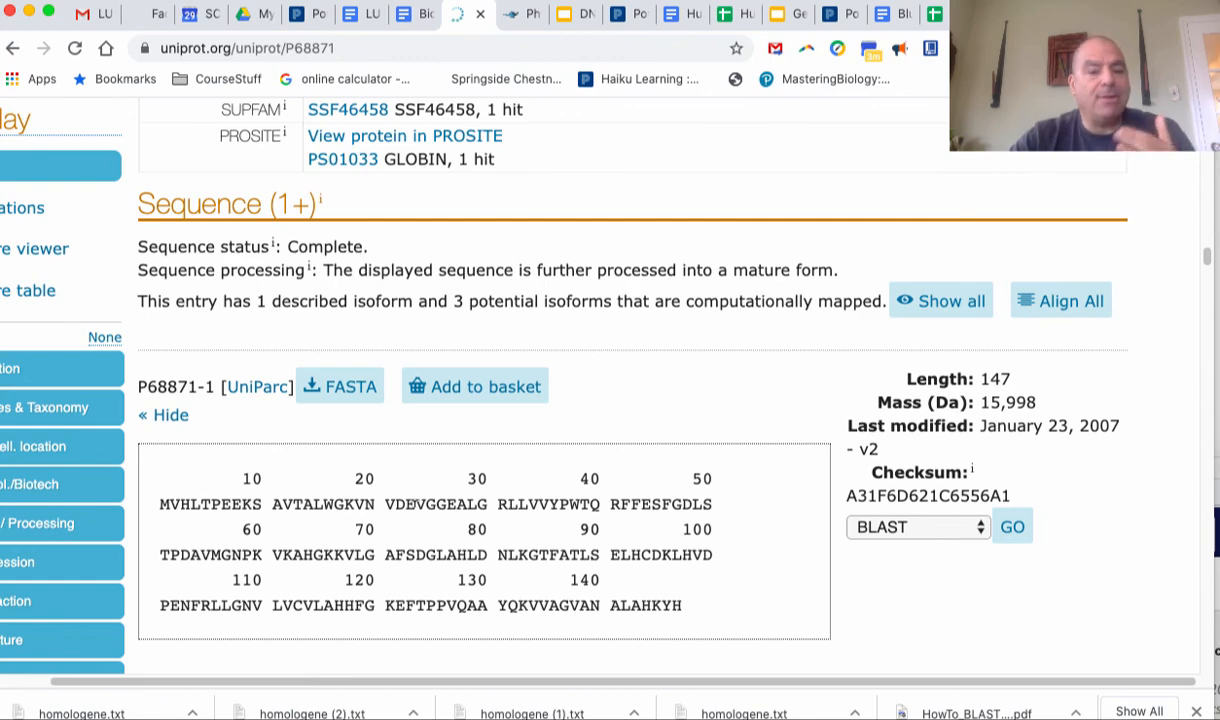
mouse_move(520, 524)
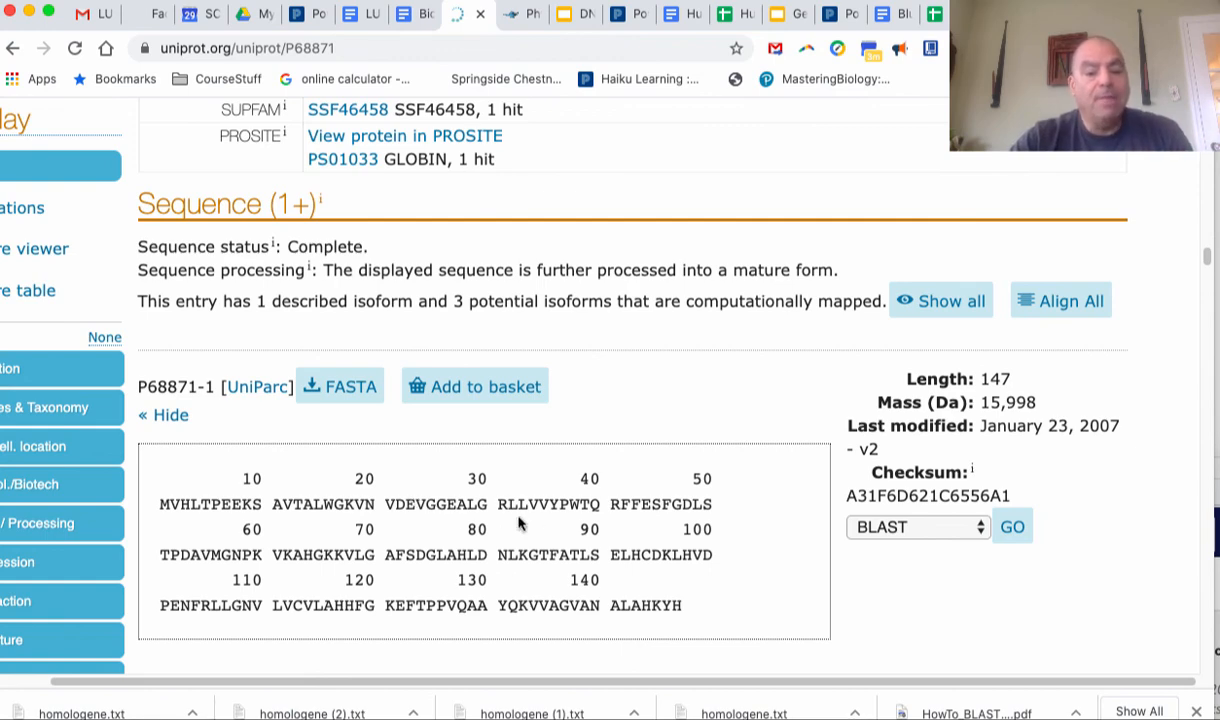
mouse_move(962, 512)
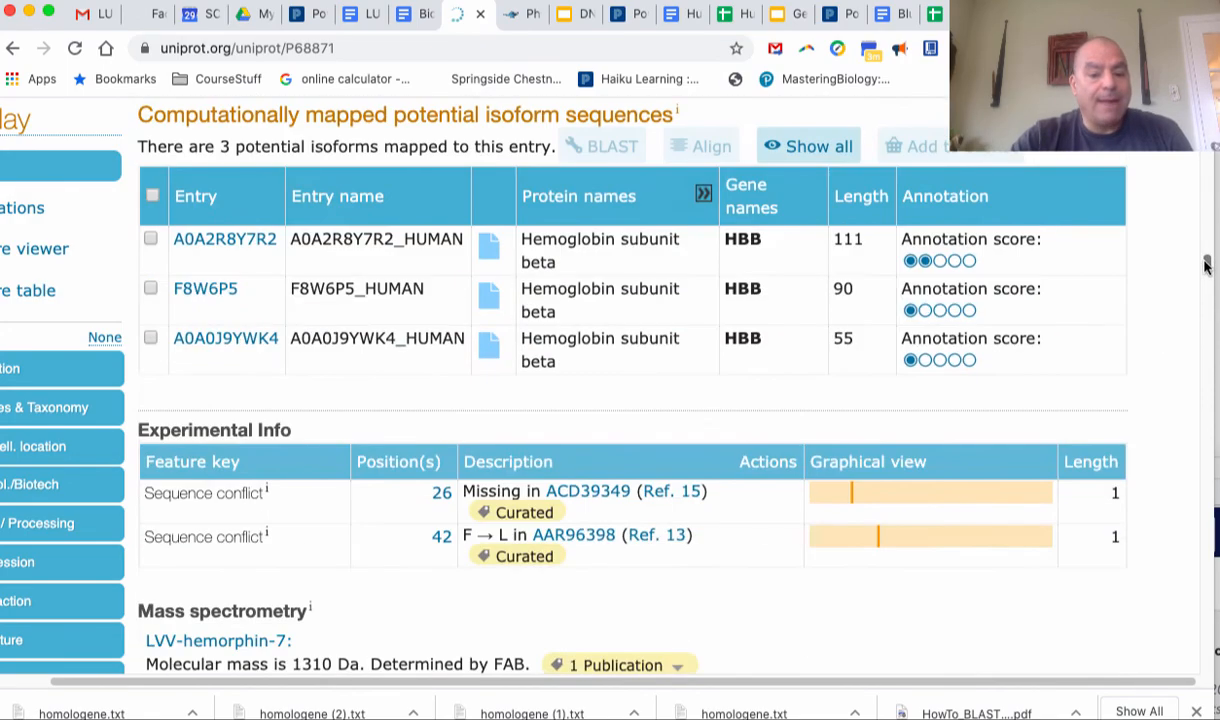
scroll(down, 3)
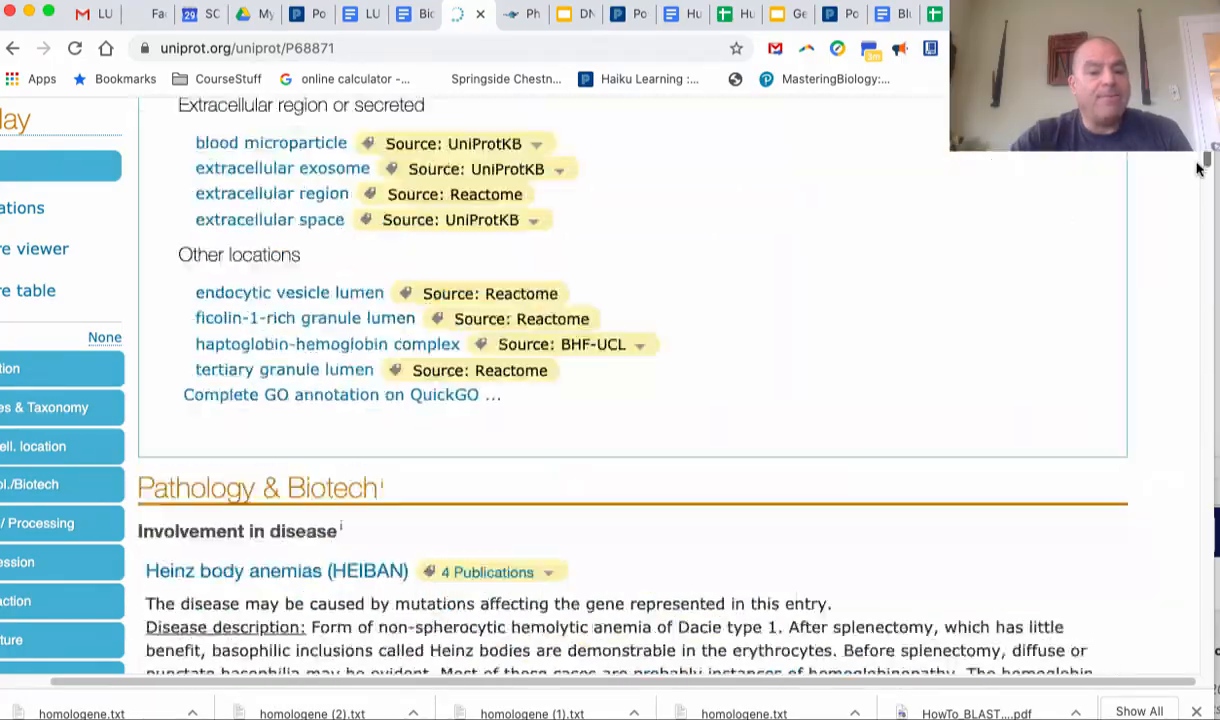
scroll(down, 3)
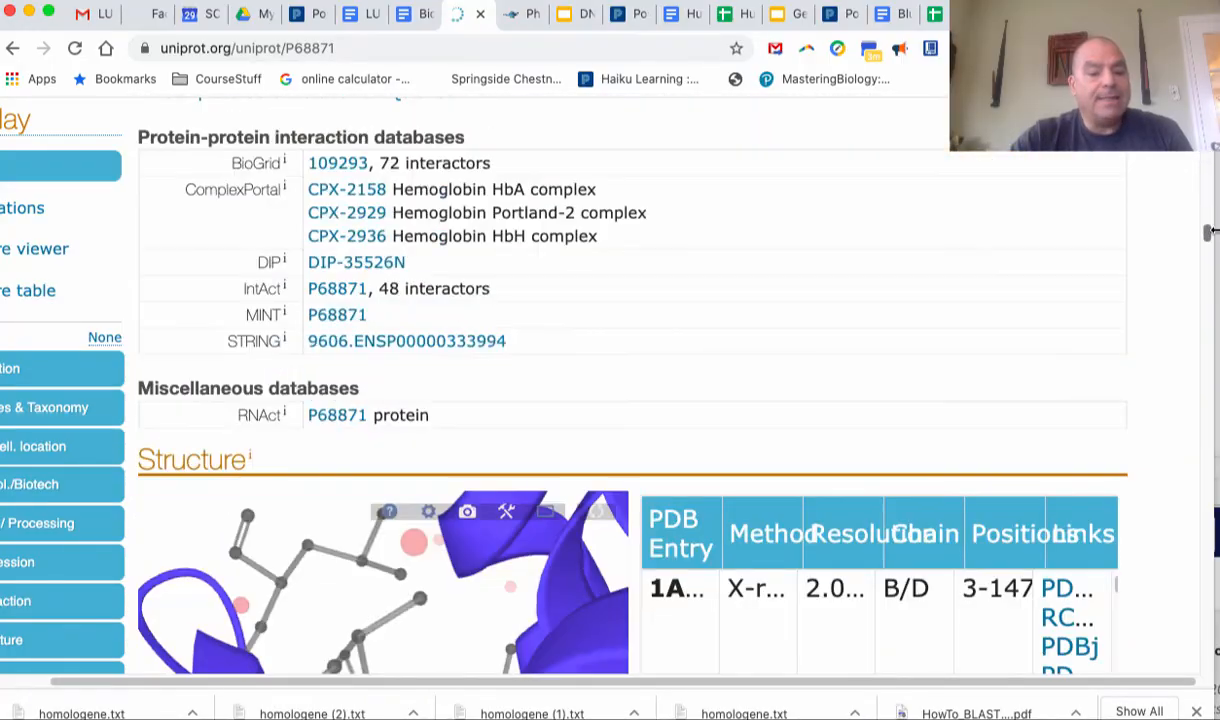
scroll(down, 3)
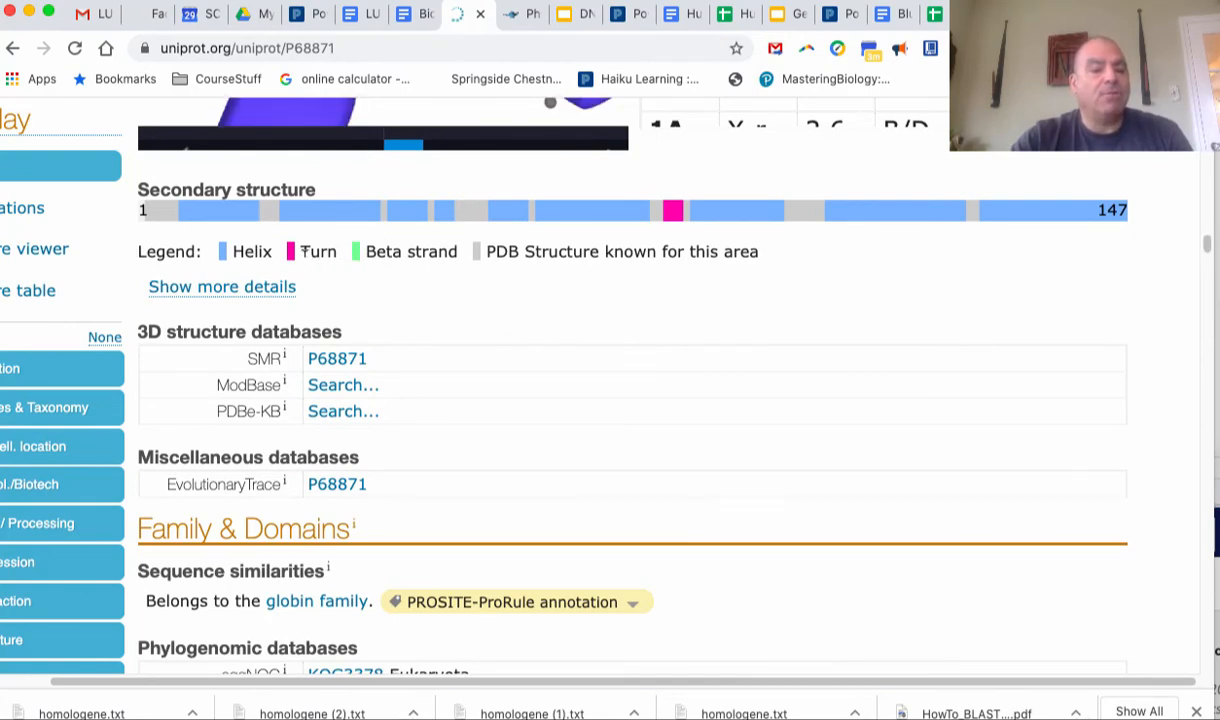
mouse_move(676, 216)
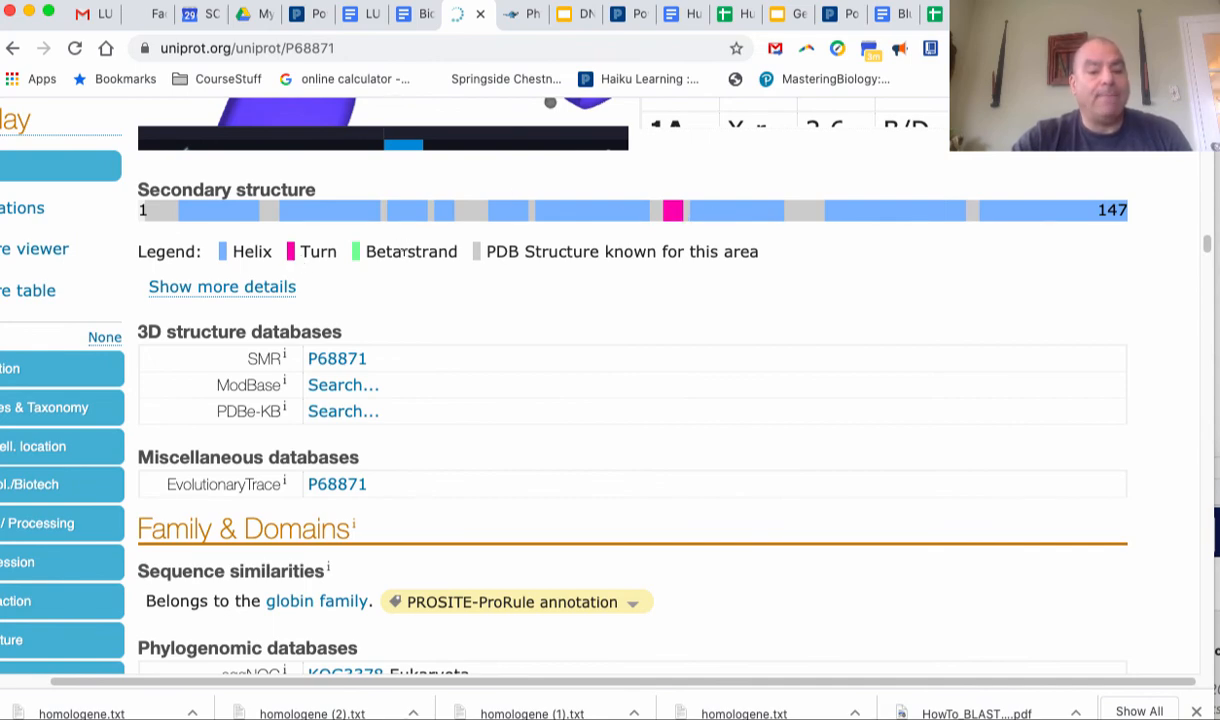
mouse_move(548, 204)
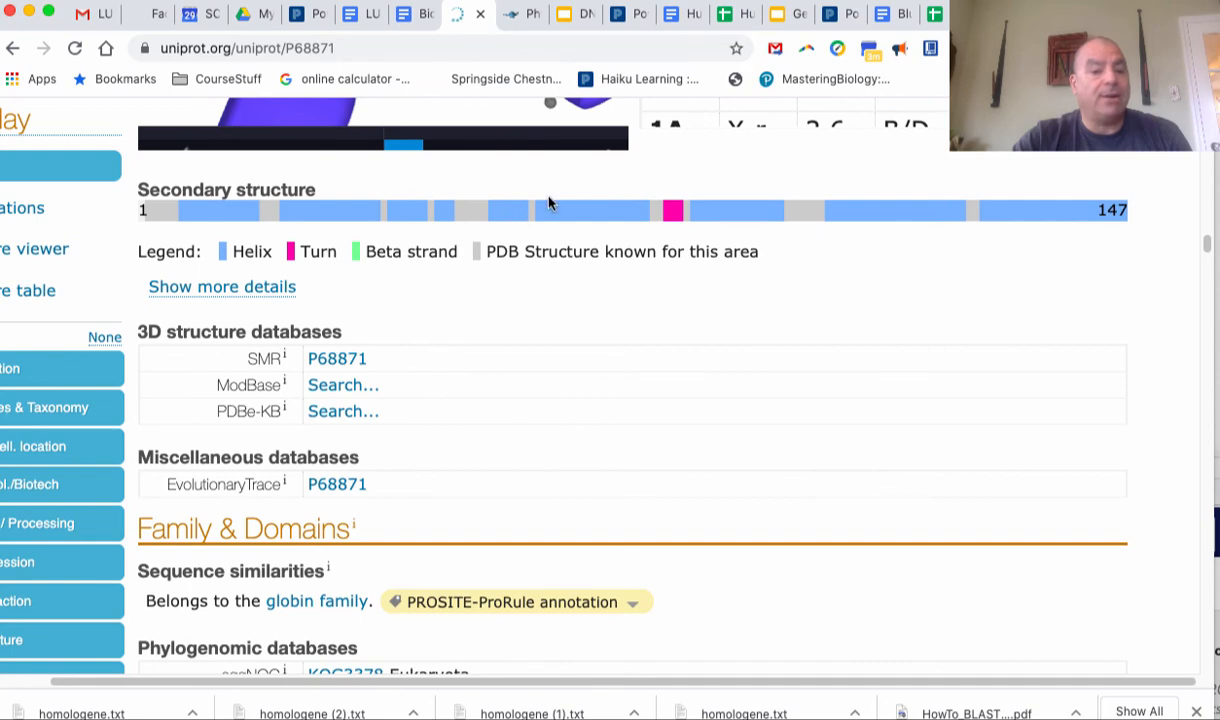
mouse_move(284, 226)
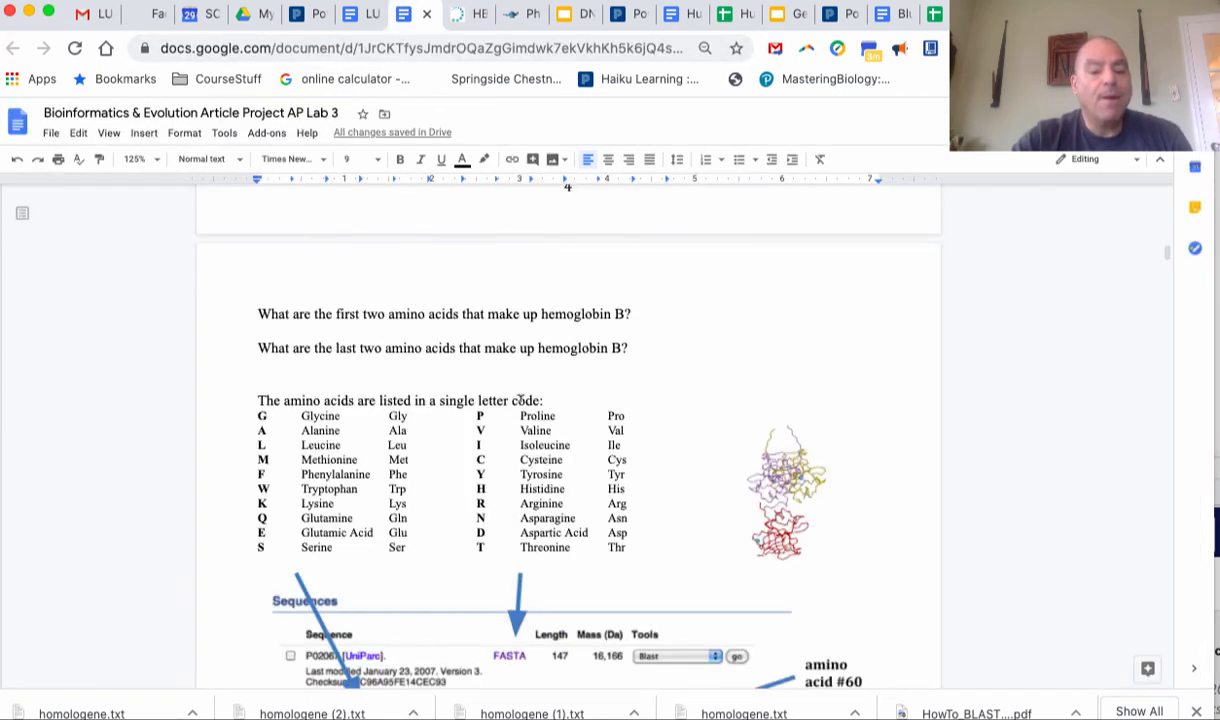
Scroll past the Bird/Bat/Mammal name blanks and Step 8 alignment instructions to Step 10, Align Sequences
scroll(down, 3)
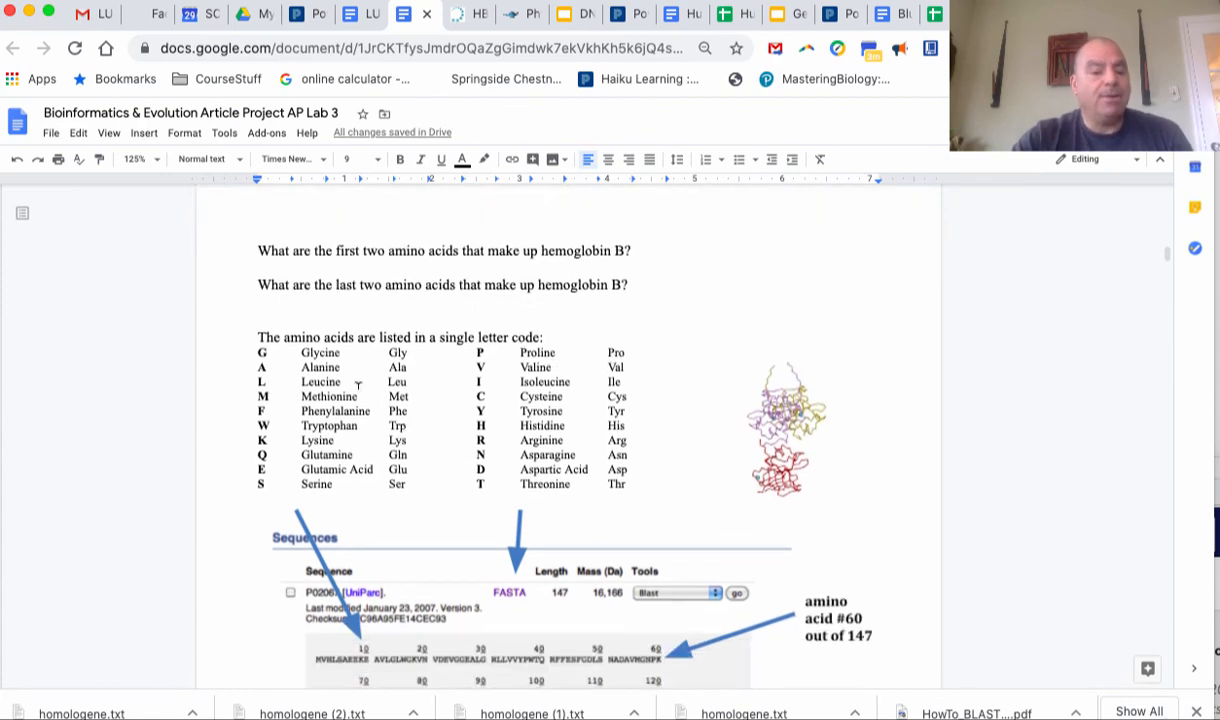
mouse_move(342, 376)
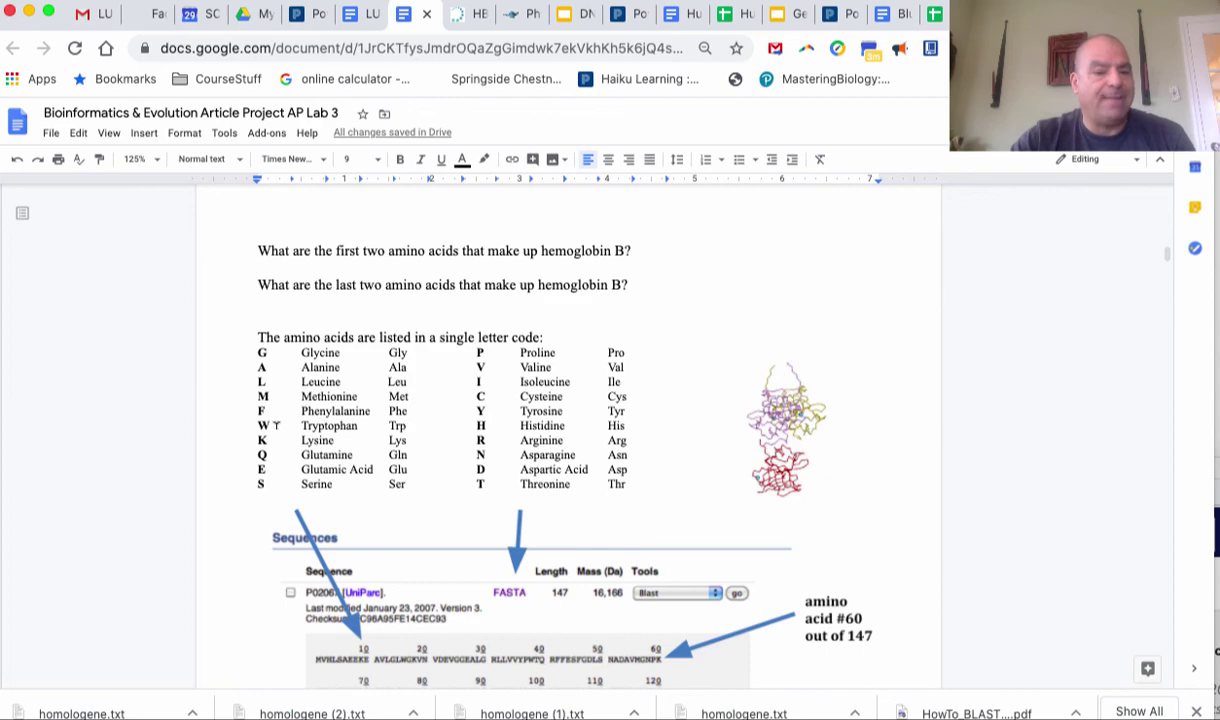
mouse_move(292, 488)
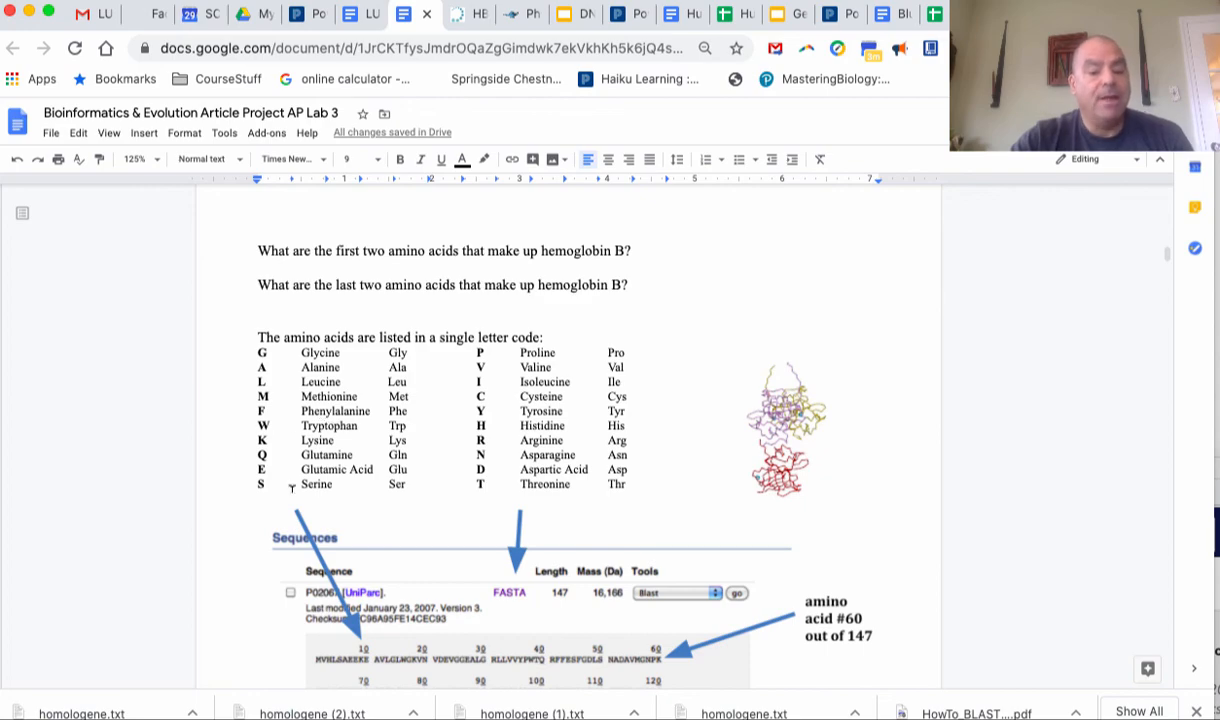
scroll(down, 3)
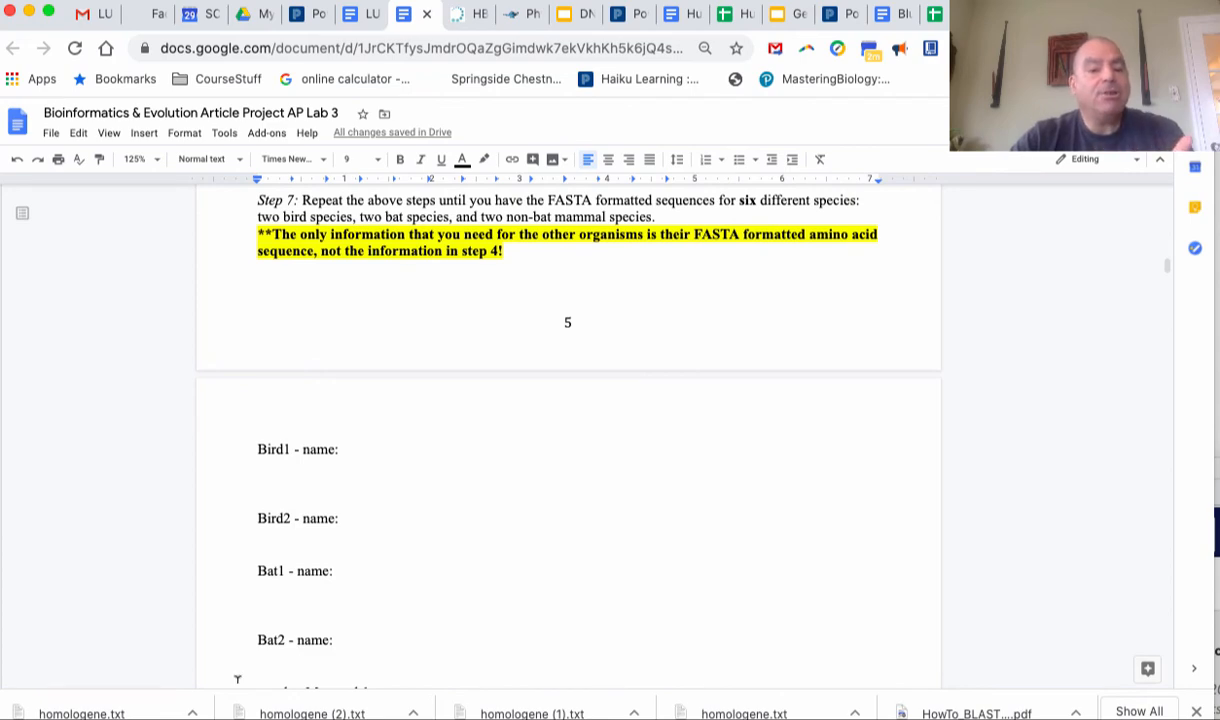
mouse_move(232, 684)
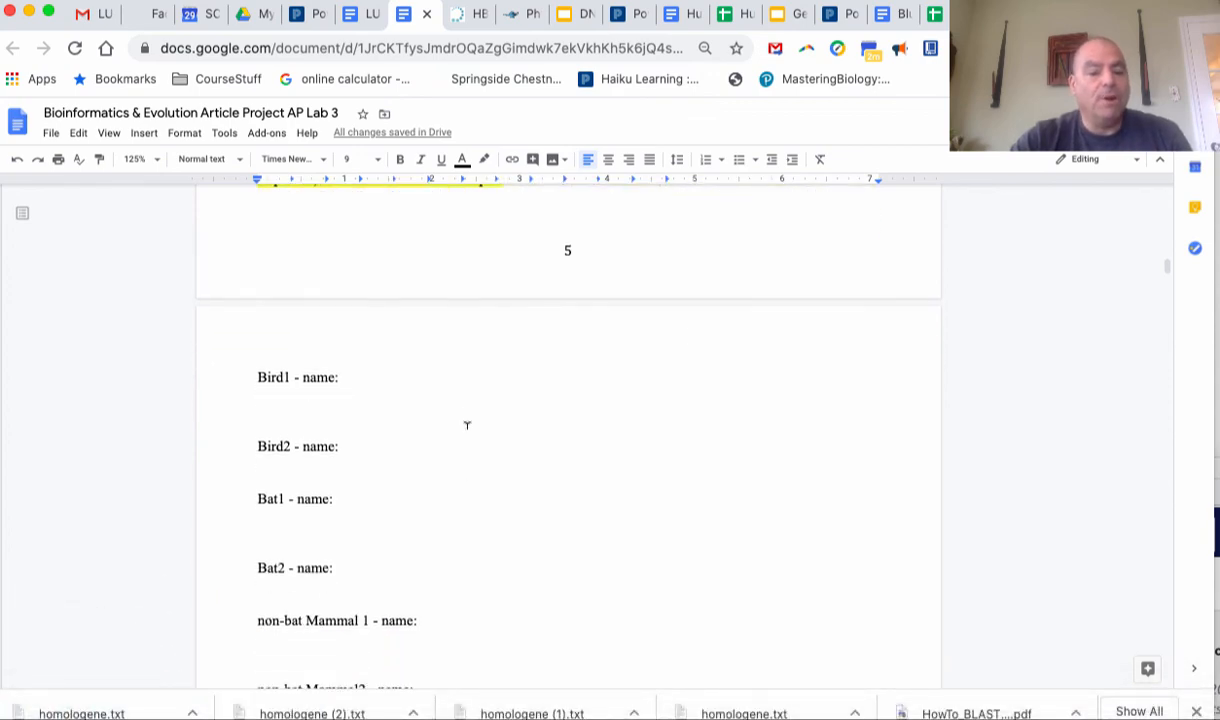
scroll(down, 3)
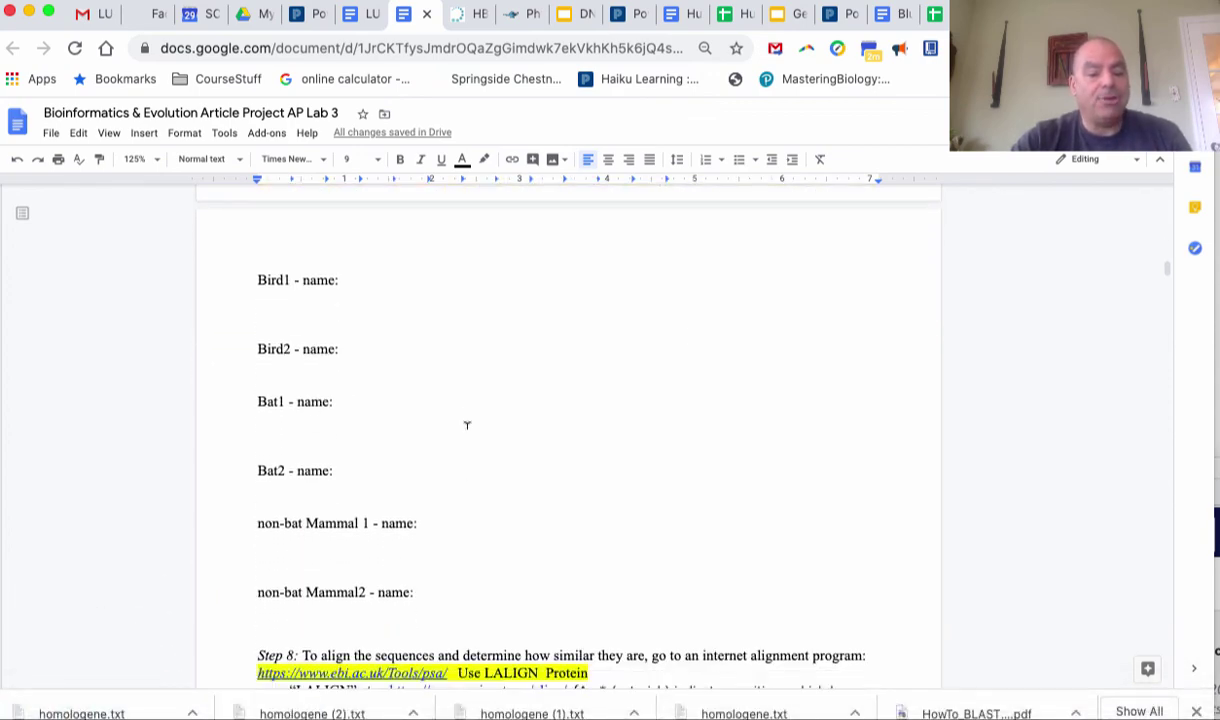
scroll(down, 3)
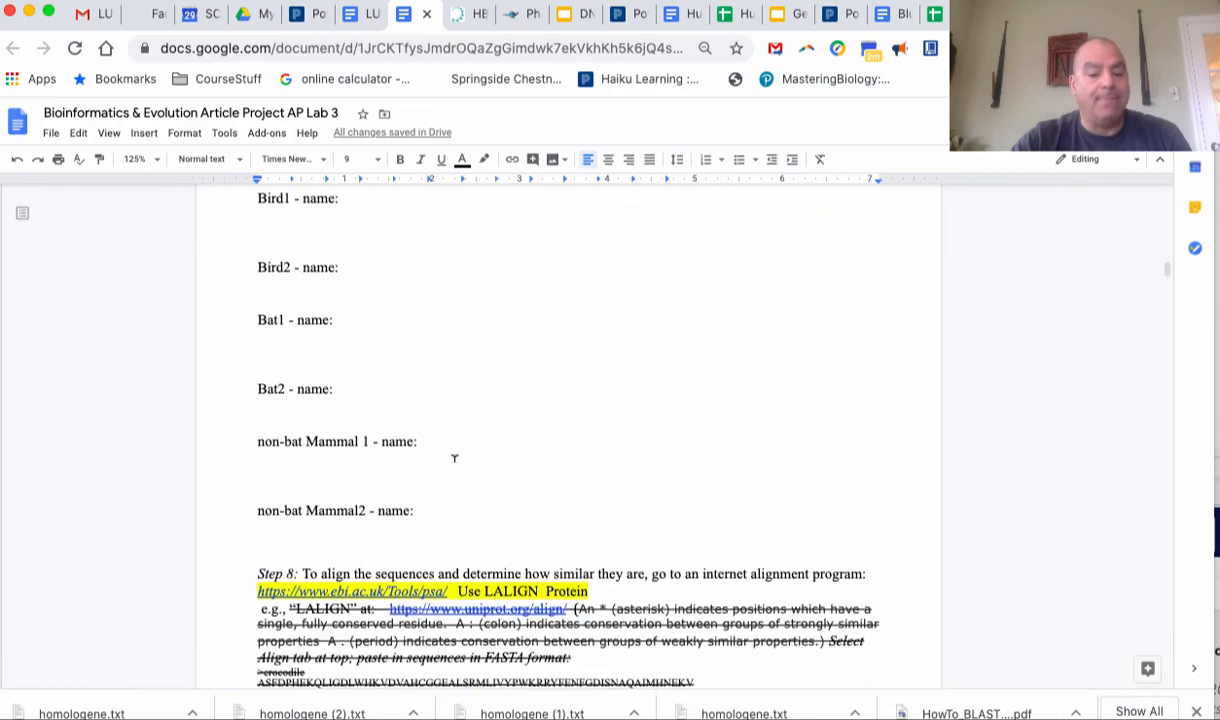
scroll(down, 3)
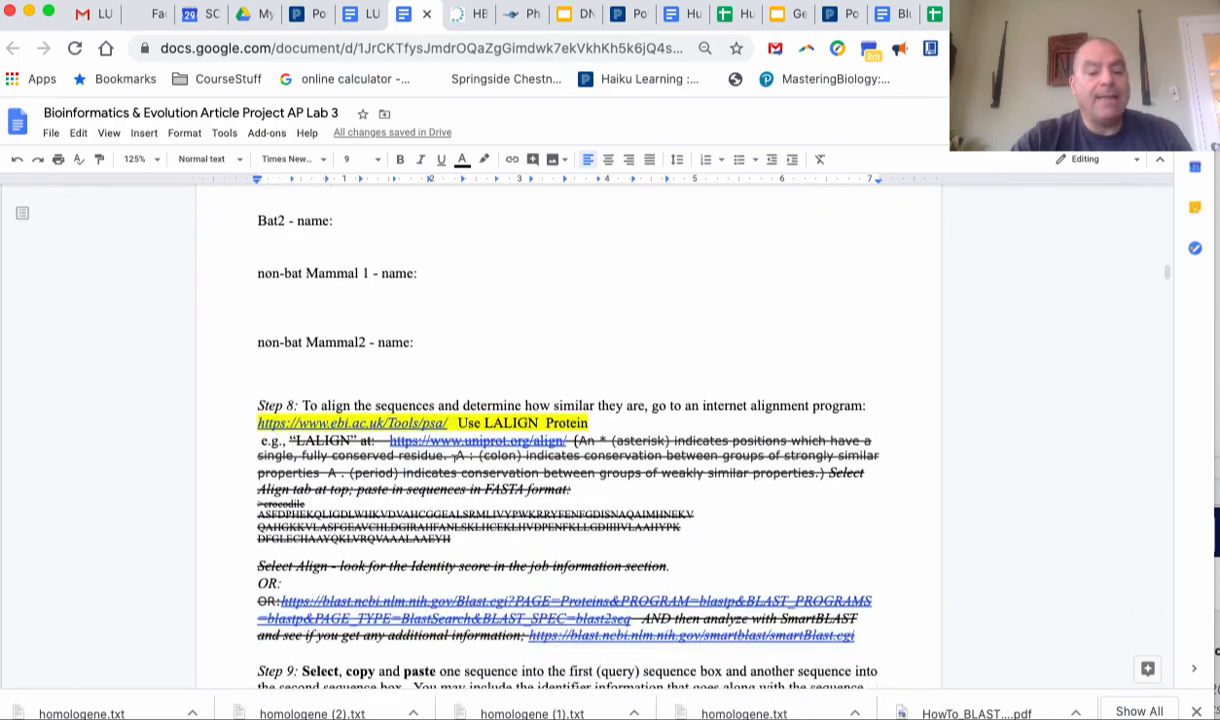
scroll(down, 3)
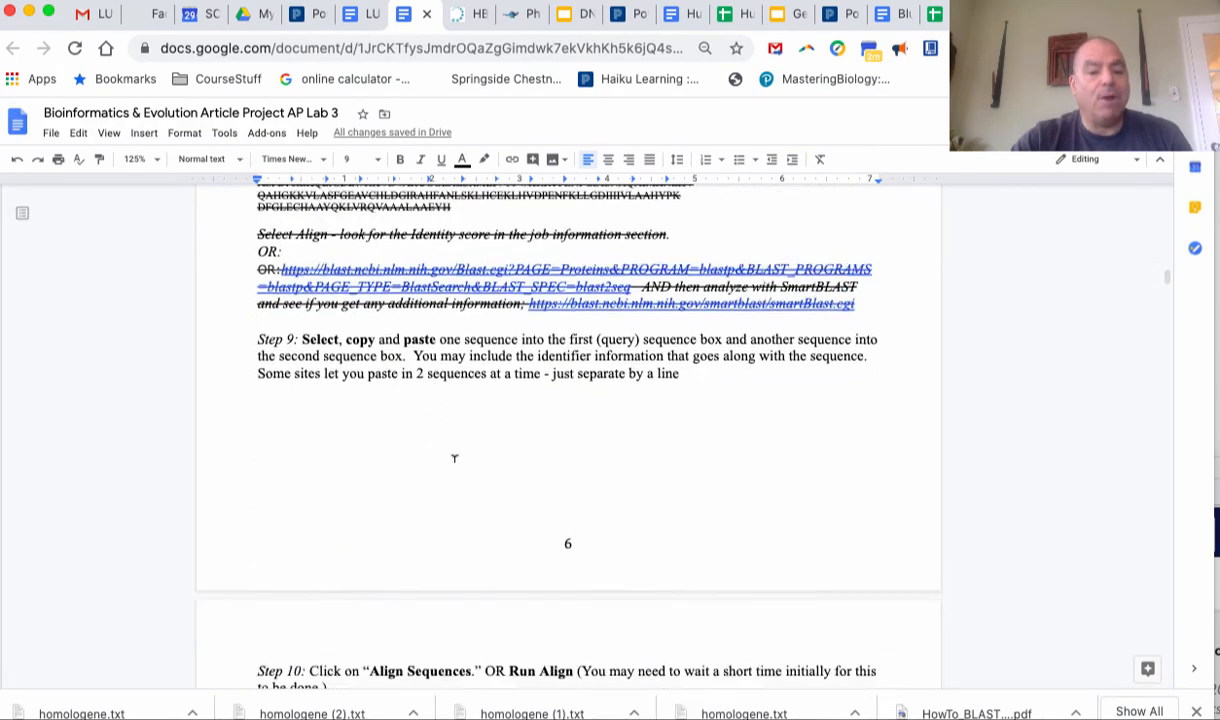
scroll(down, 3)
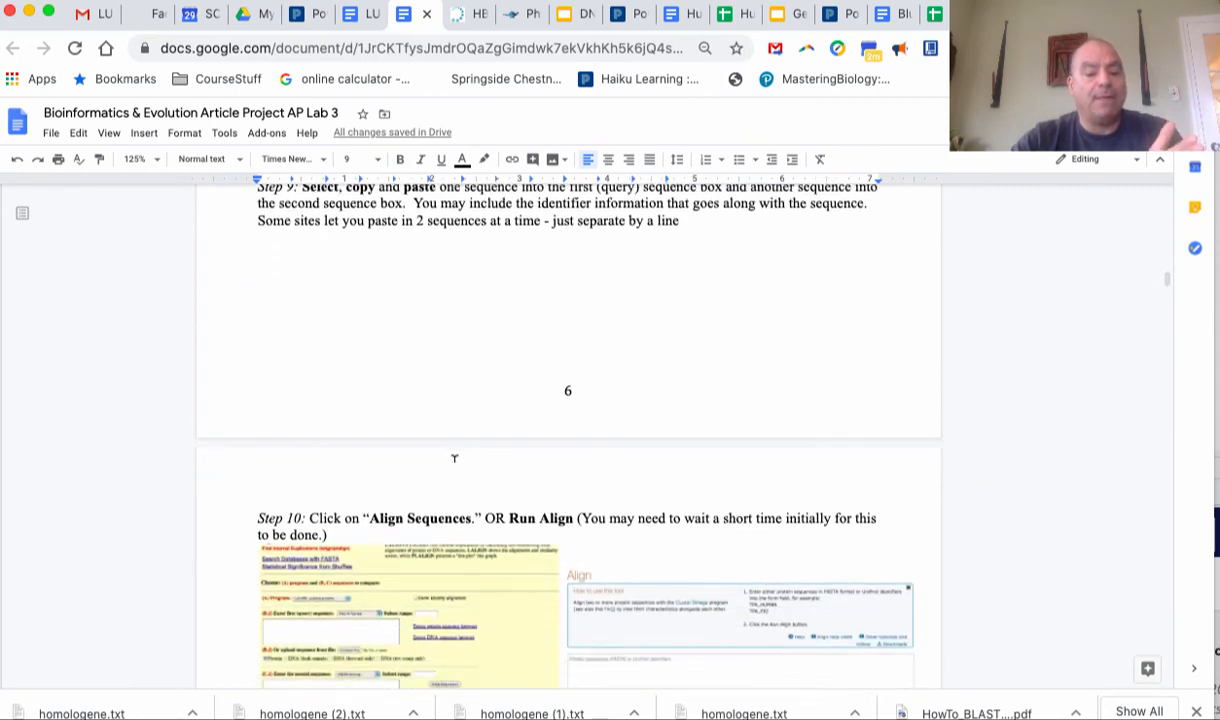
Scroll the handout to the LALIGN sample output explaining percent identity and conservative amino acids
scroll(down, 3)
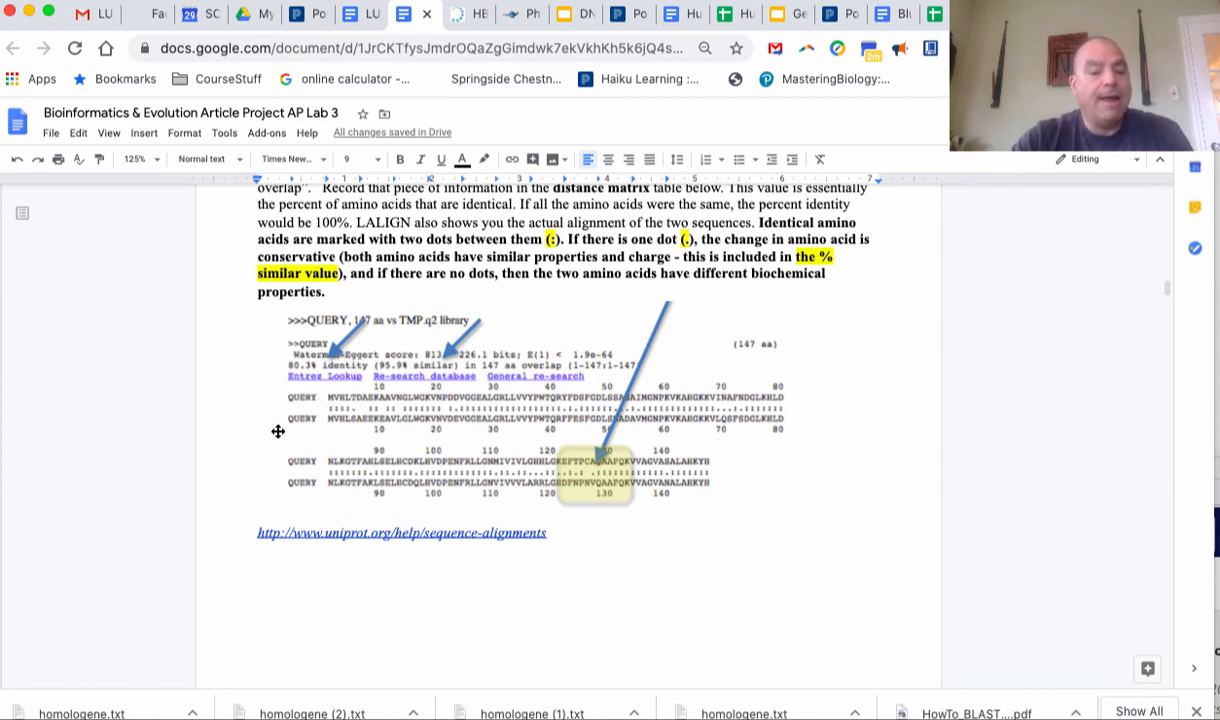
mouse_move(360, 420)
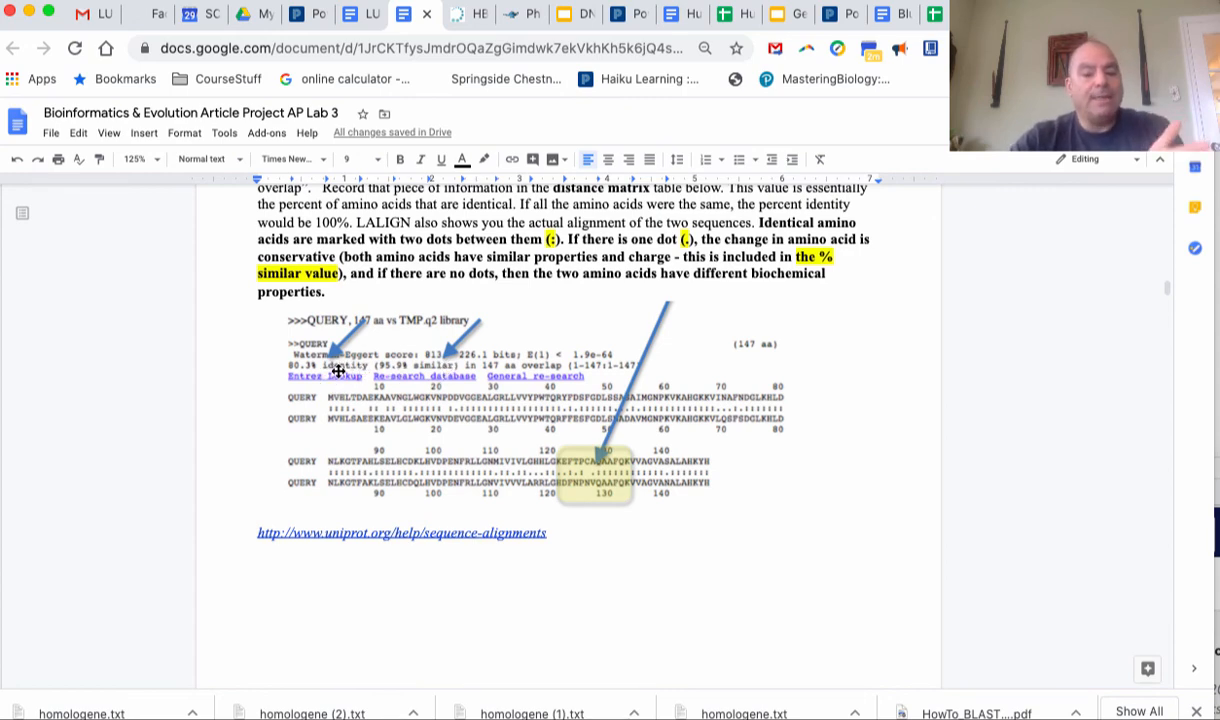
mouse_move(364, 400)
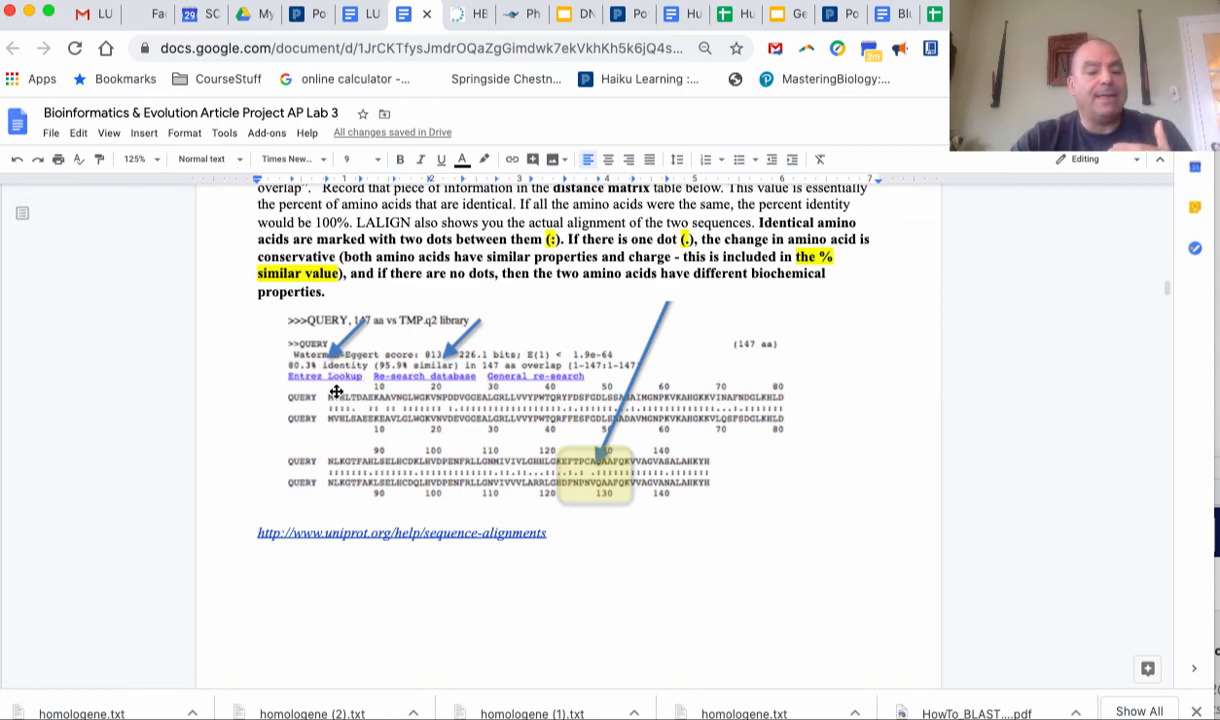
mouse_move(338, 420)
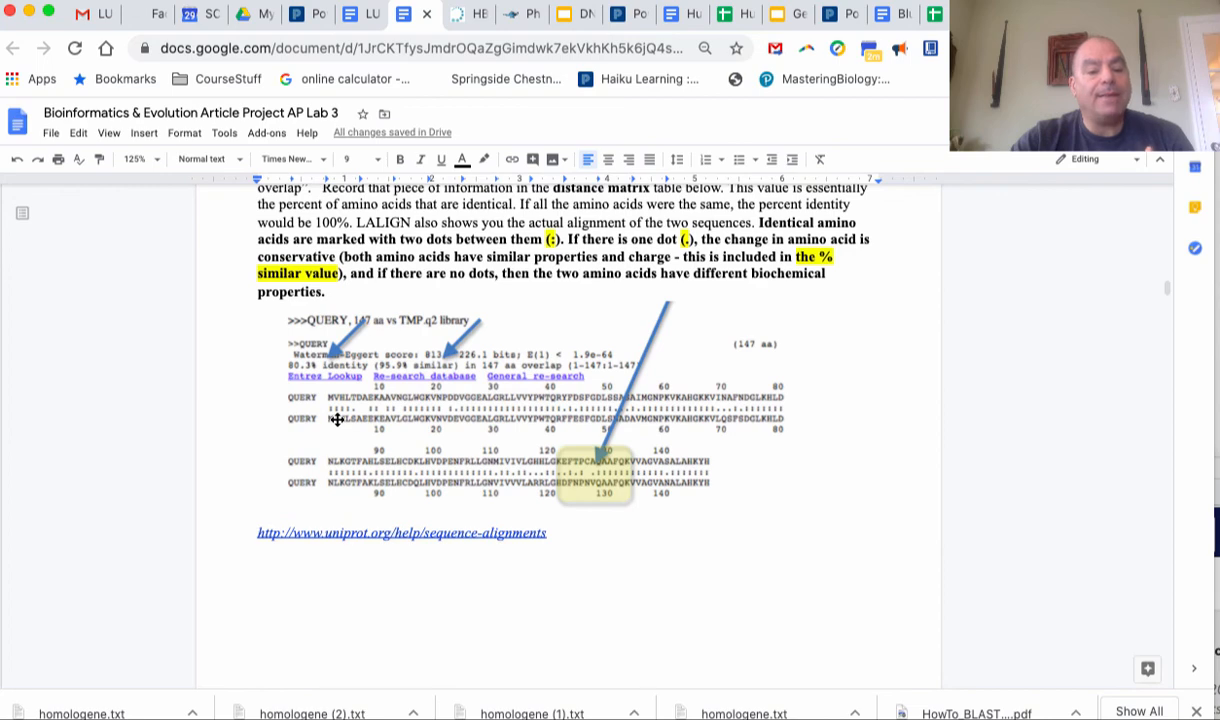
mouse_move(432, 412)
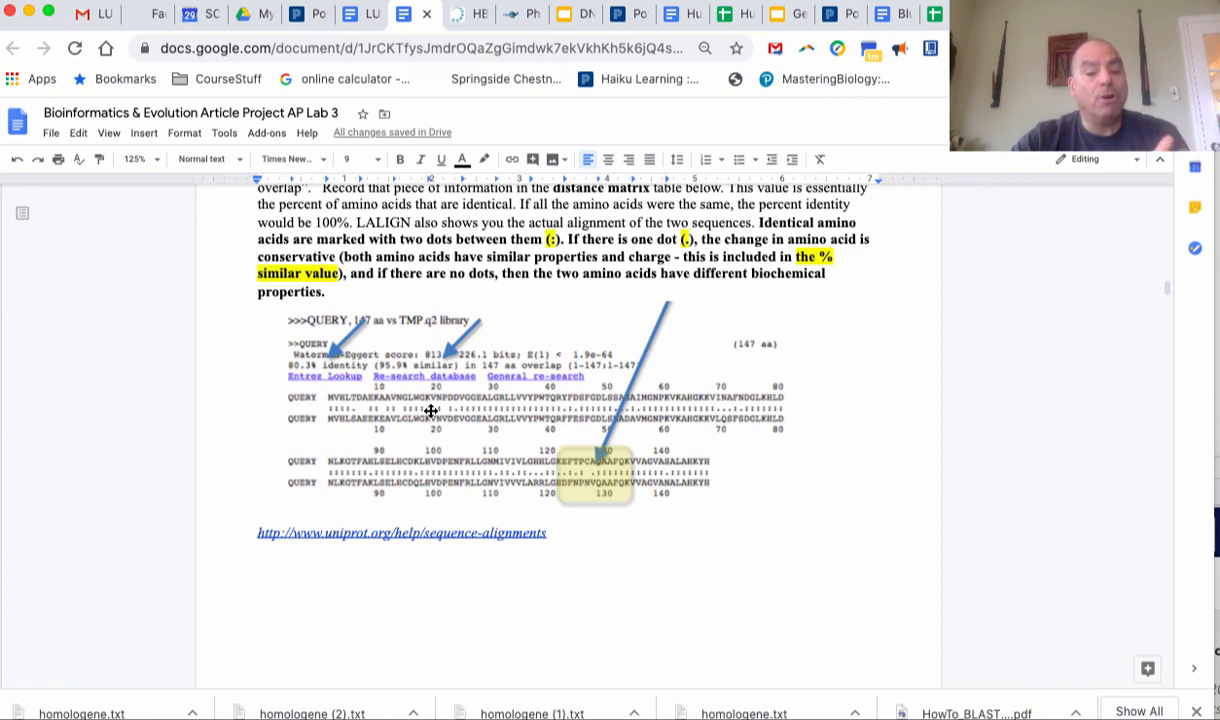
scroll(down, 3)
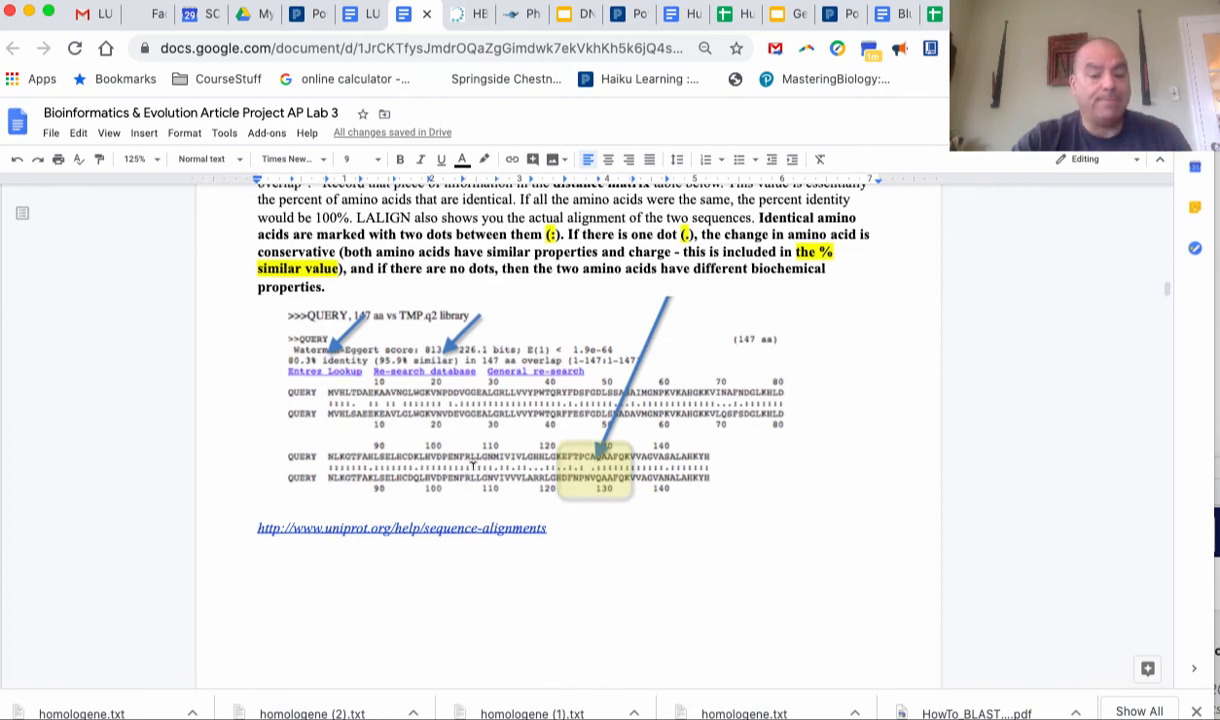
scroll(down, 3)
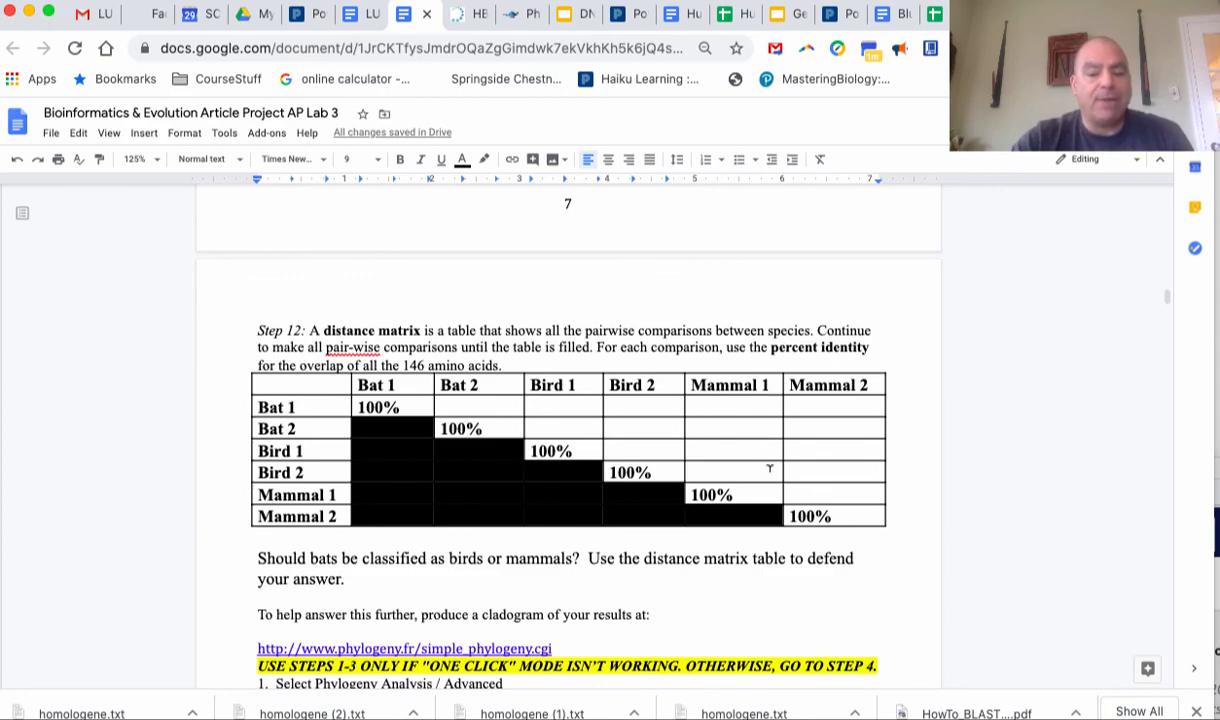
mouse_move(508, 418)
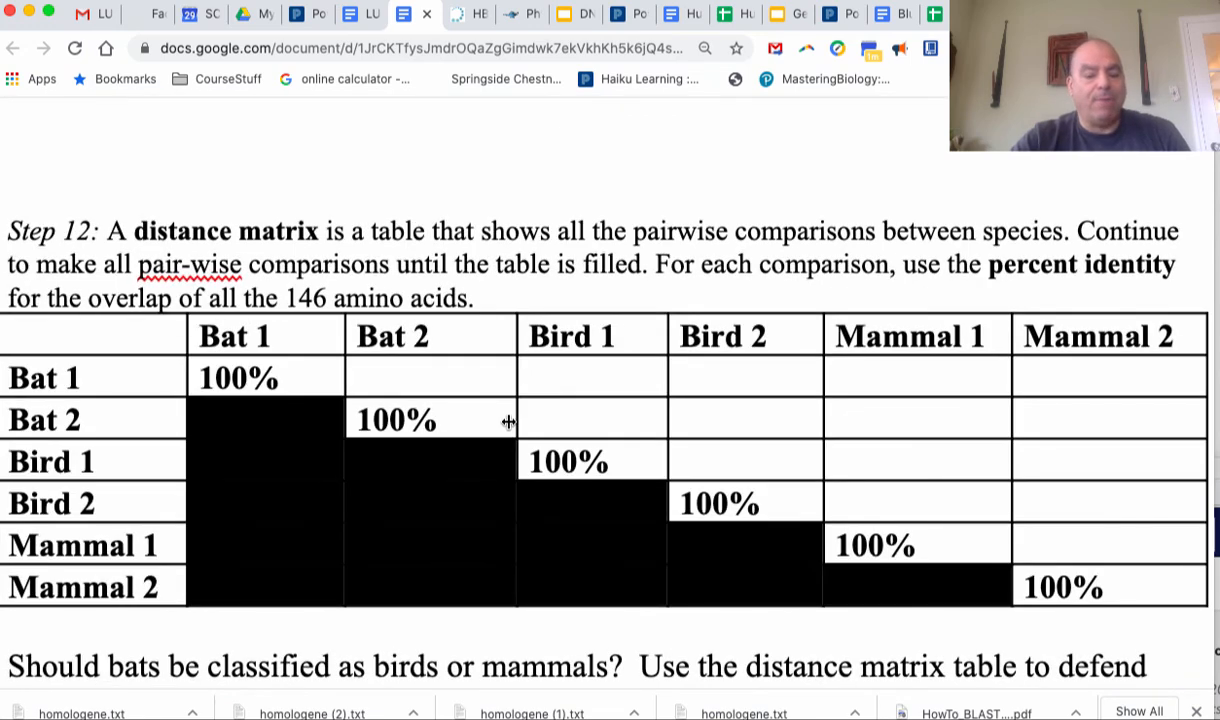
scroll(down, 3)
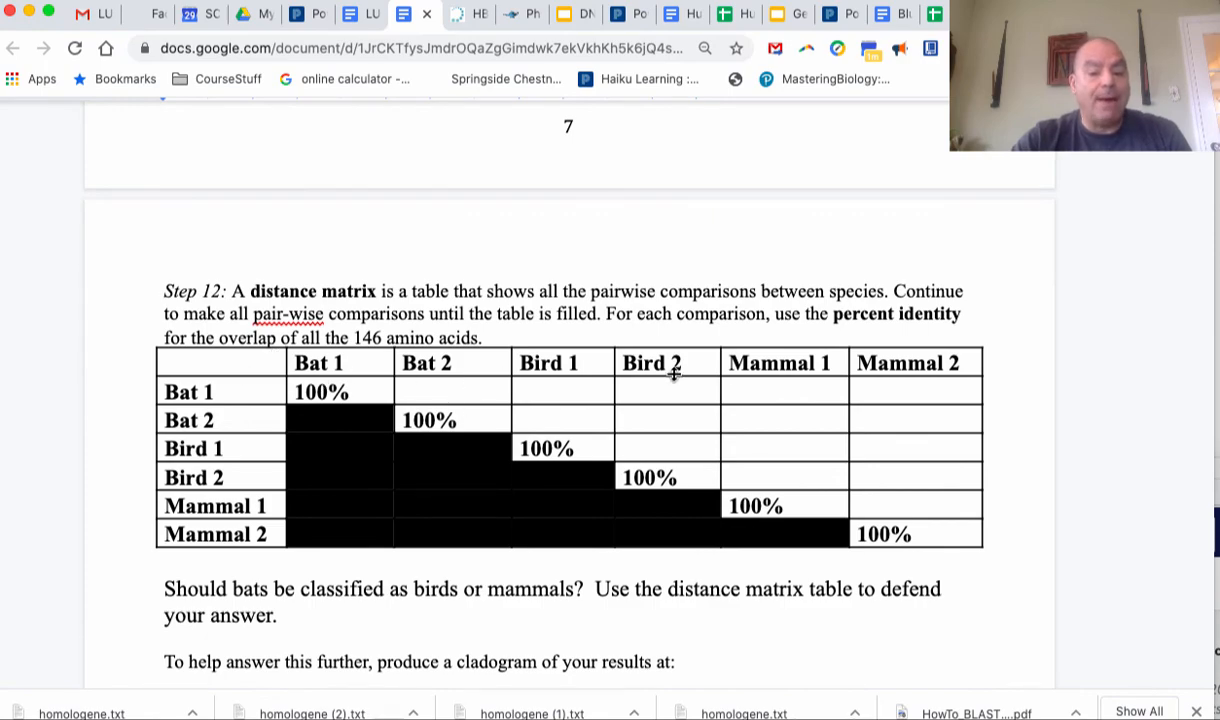
scroll(down, 3)
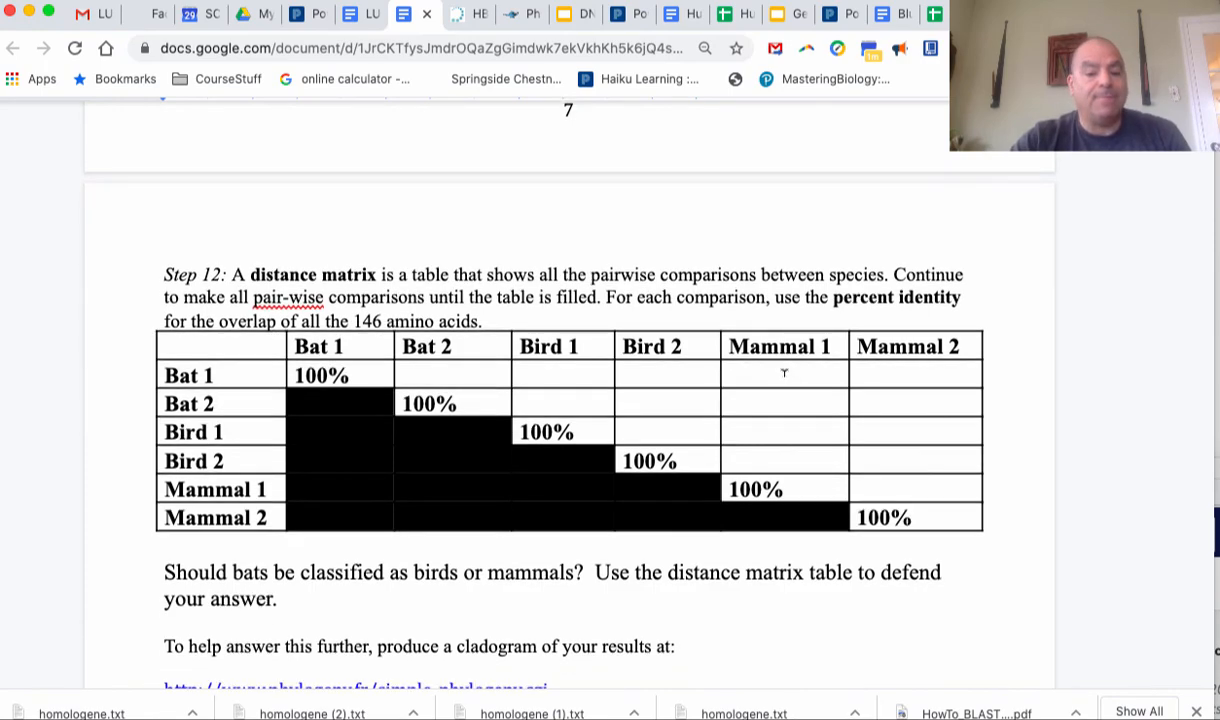
scroll(down, 3)
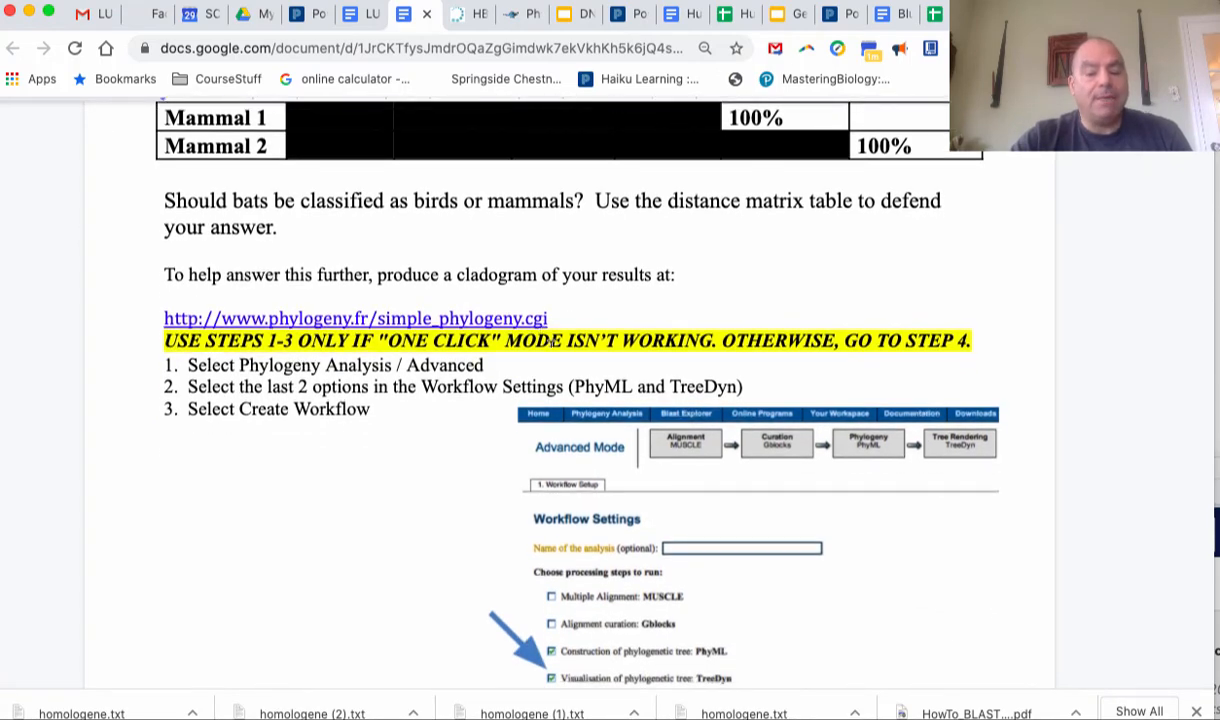
scroll(down, 3)
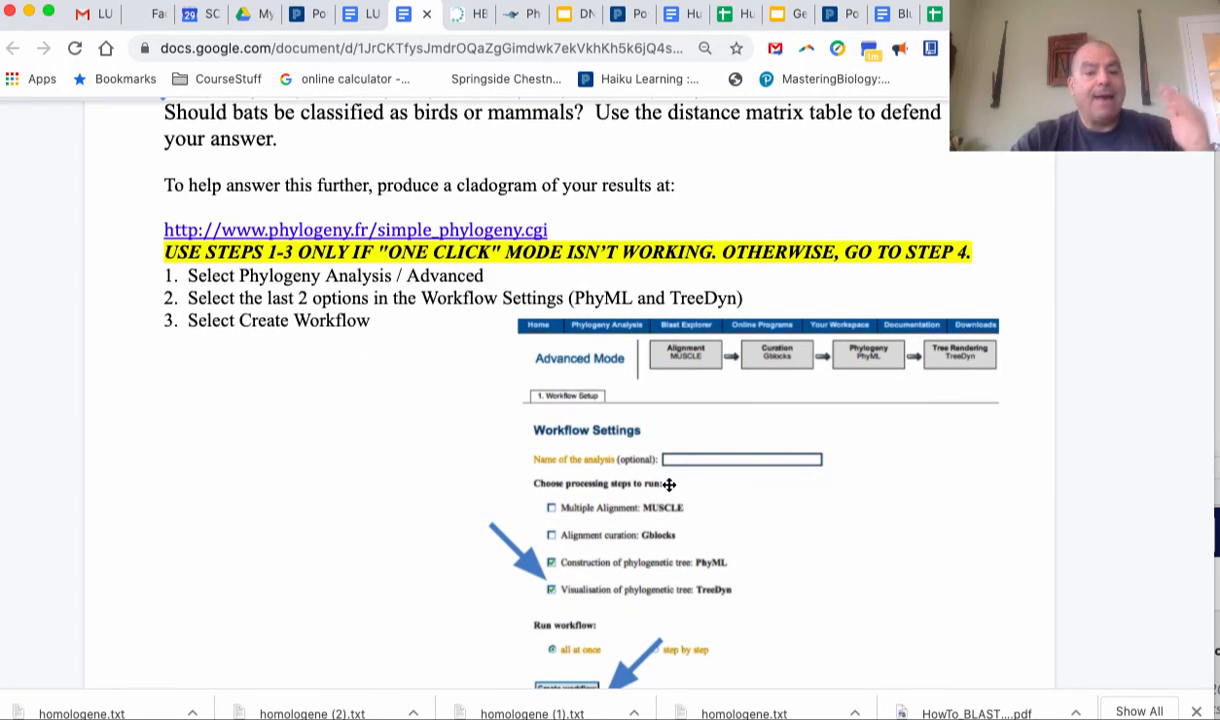
scroll(down, 3)
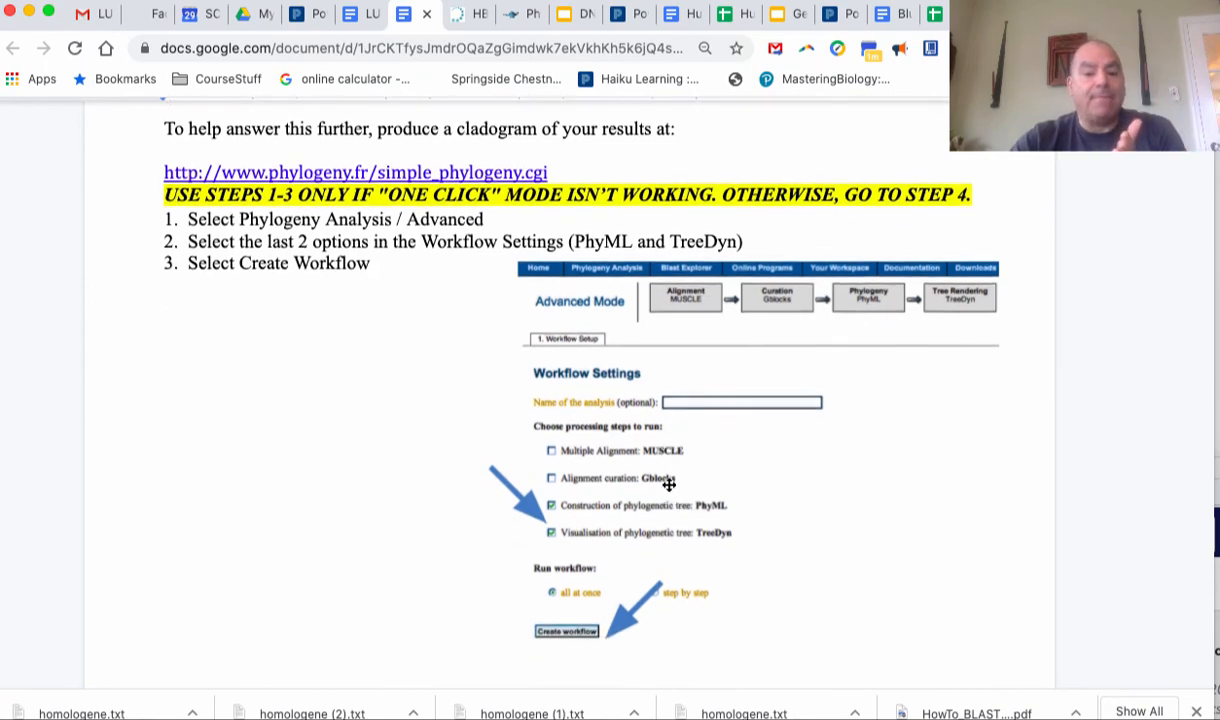
scroll(down, 3)
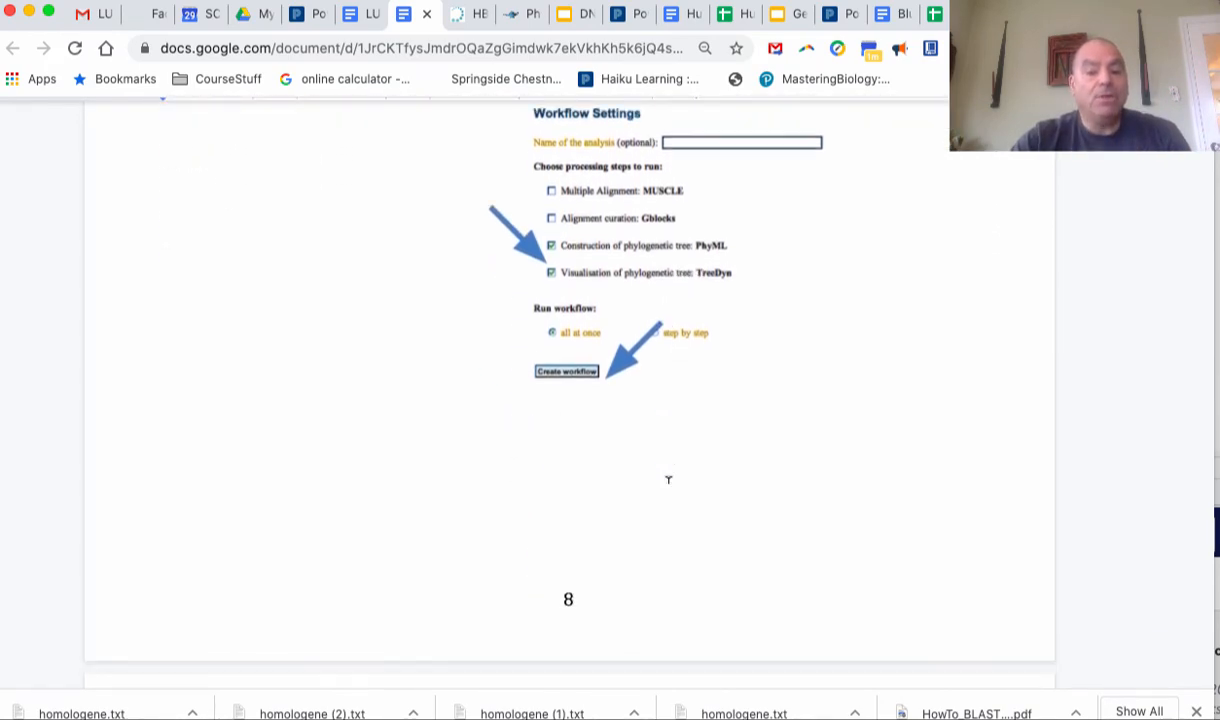
scroll(down, 3)
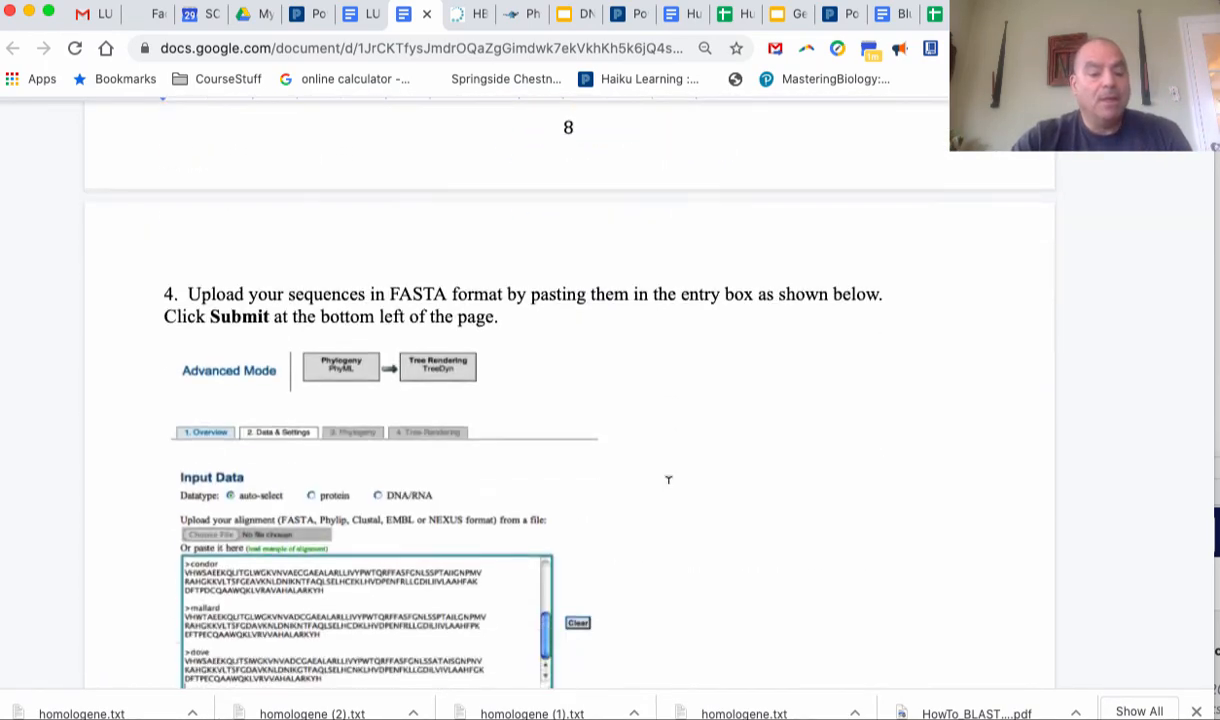
scroll(down, 3)
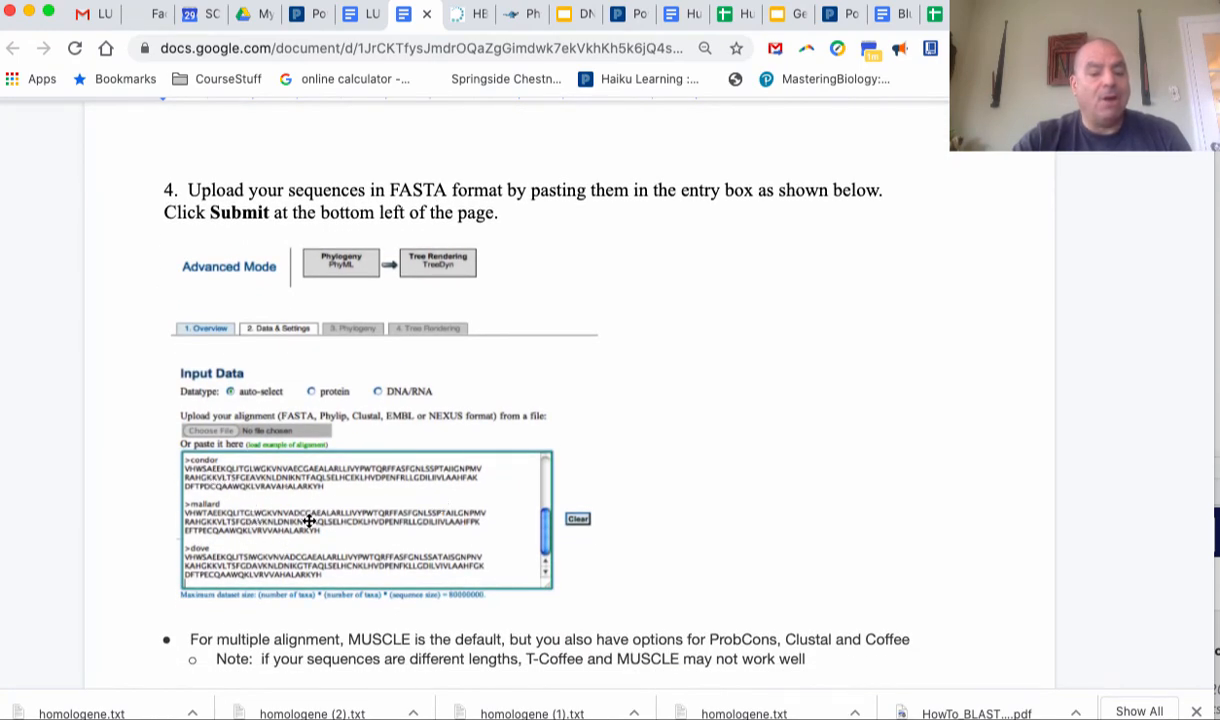
mouse_move(322, 492)
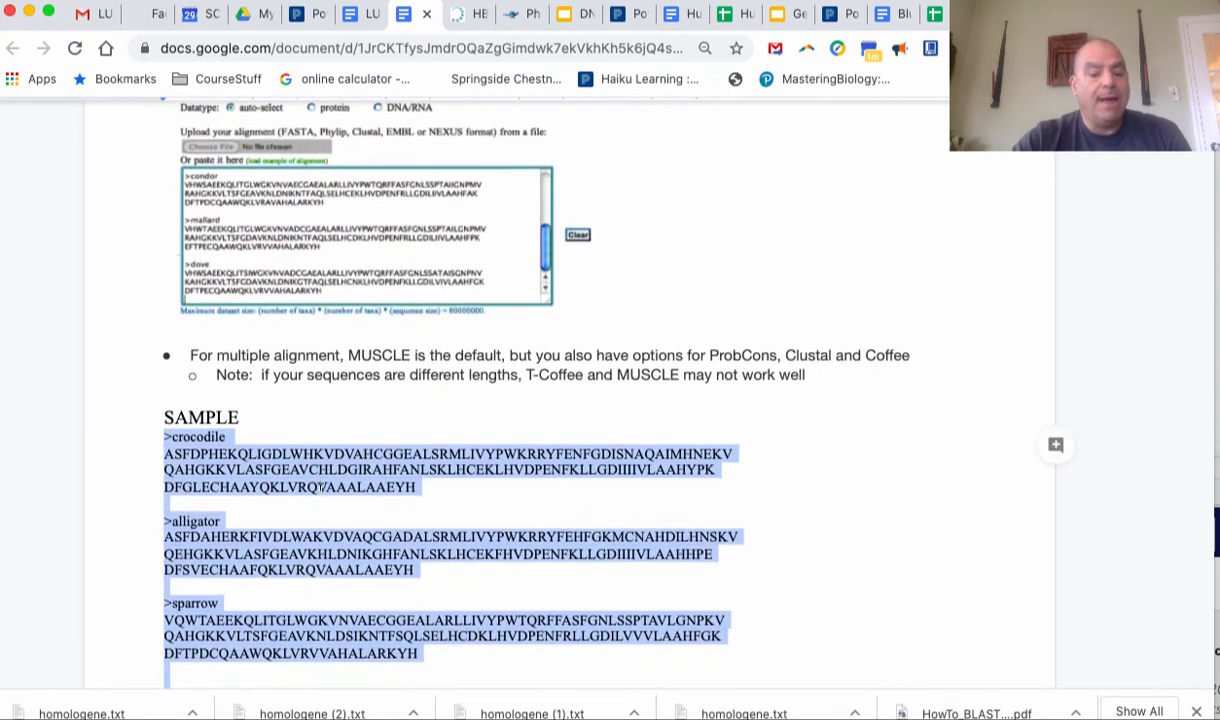
scroll(down, 3)
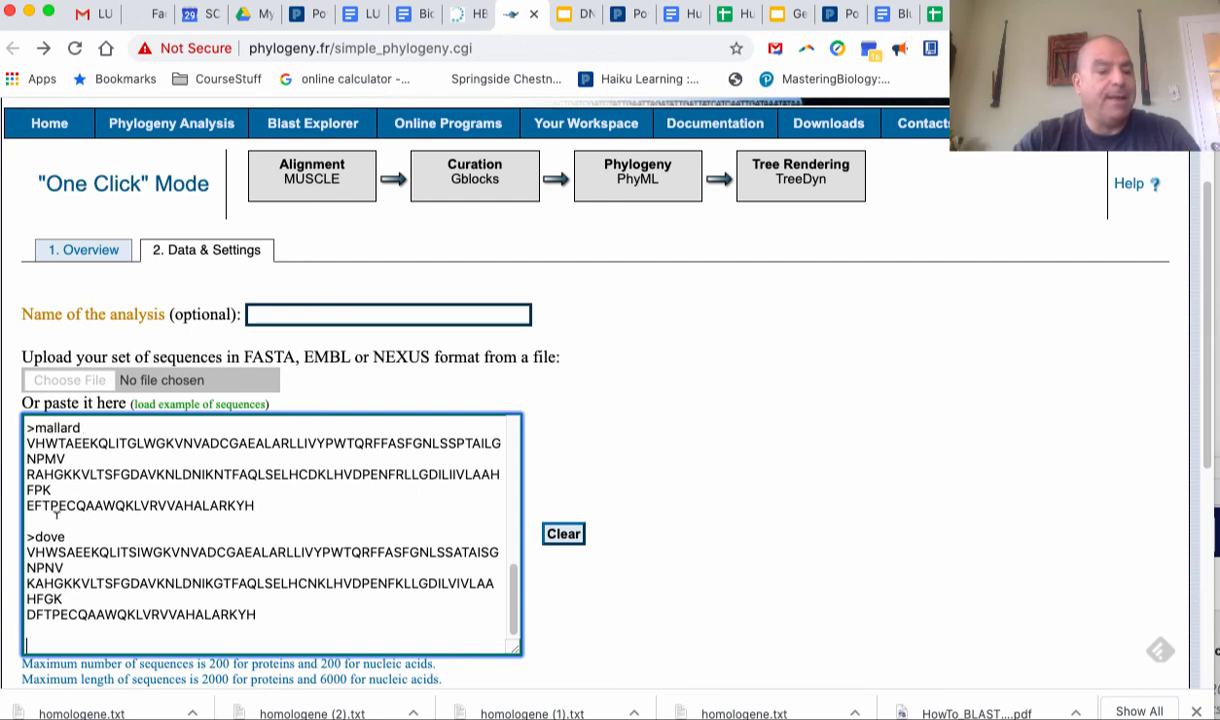
mouse_move(732, 552)
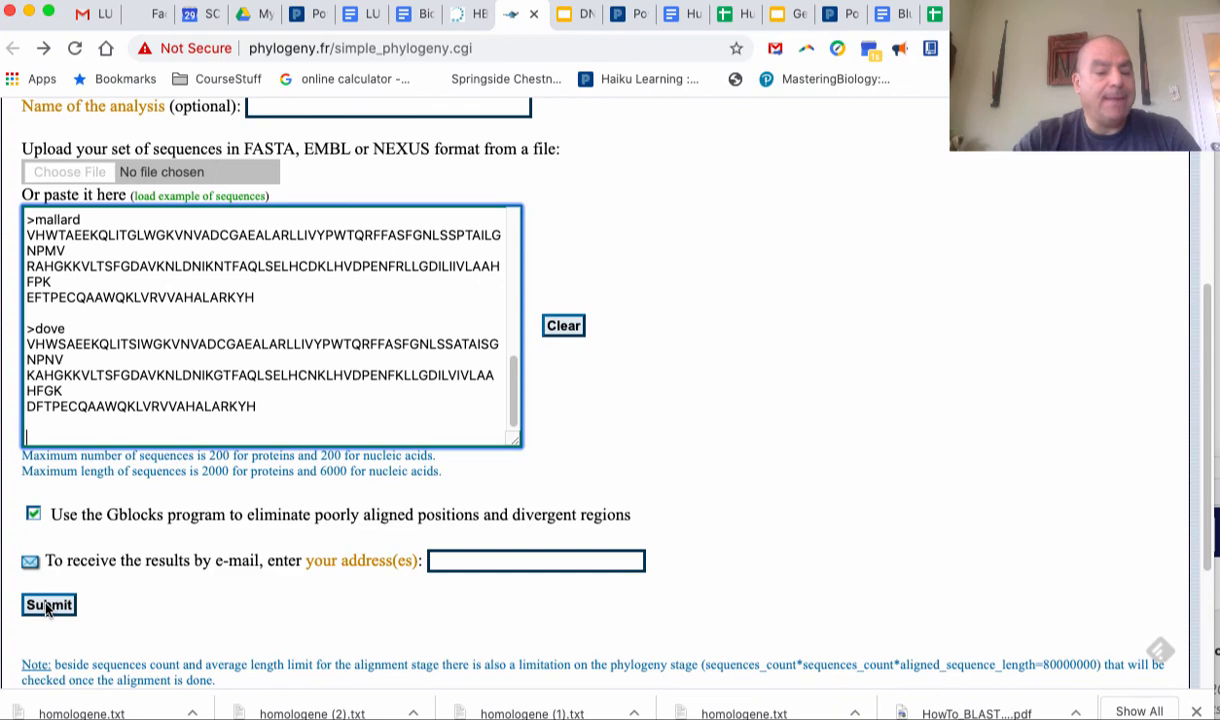
Submit the pasted FASTA sequences for One Click analysis, producing the crocodile, alligator, dove, mallard and sparrow tree
click(48, 604)
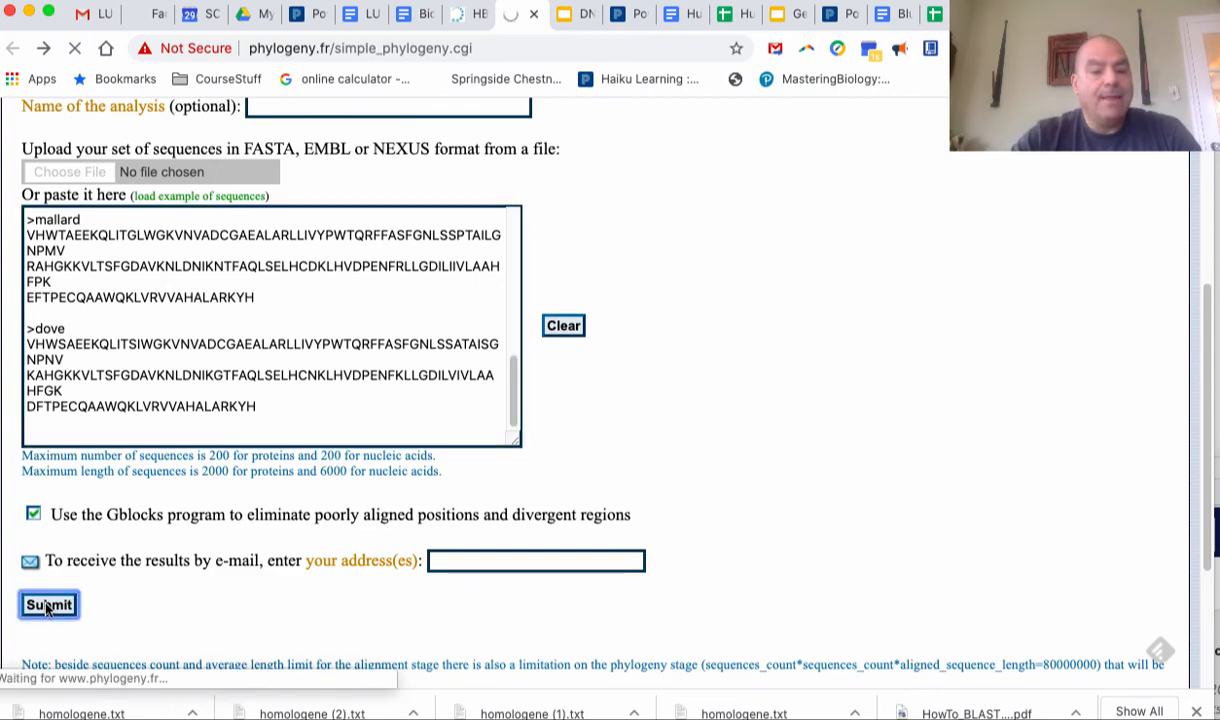
click(48, 604)
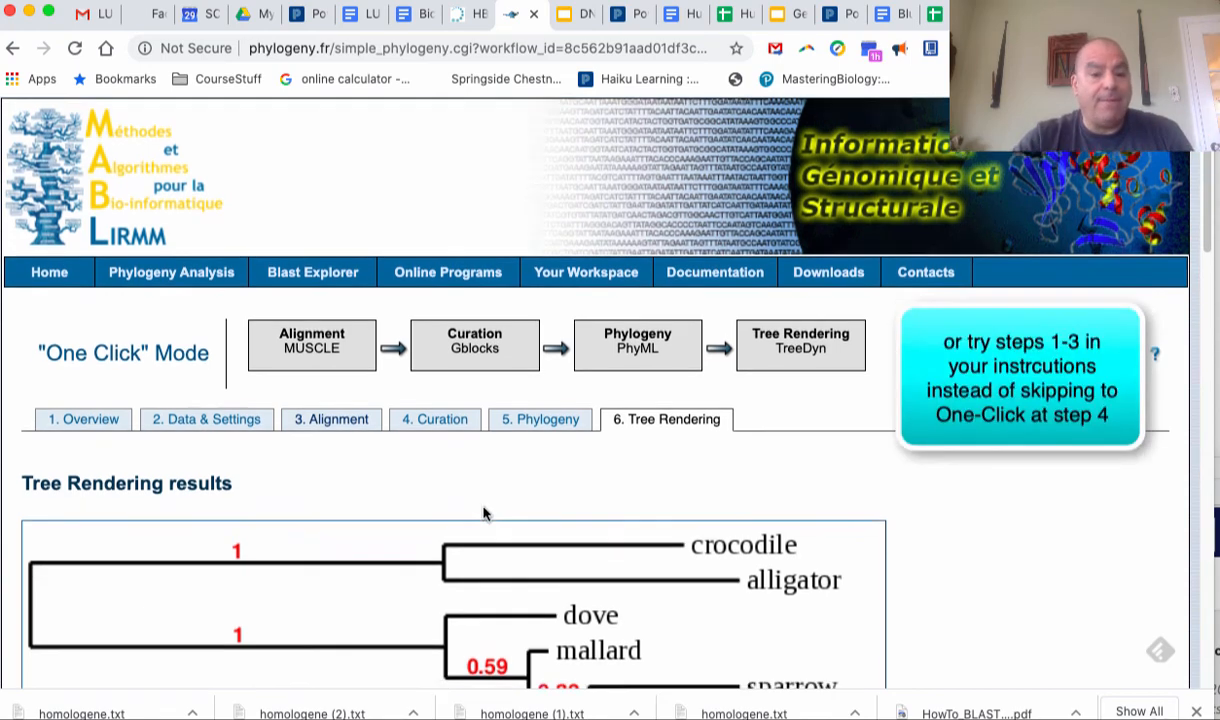
scroll(down, 3)
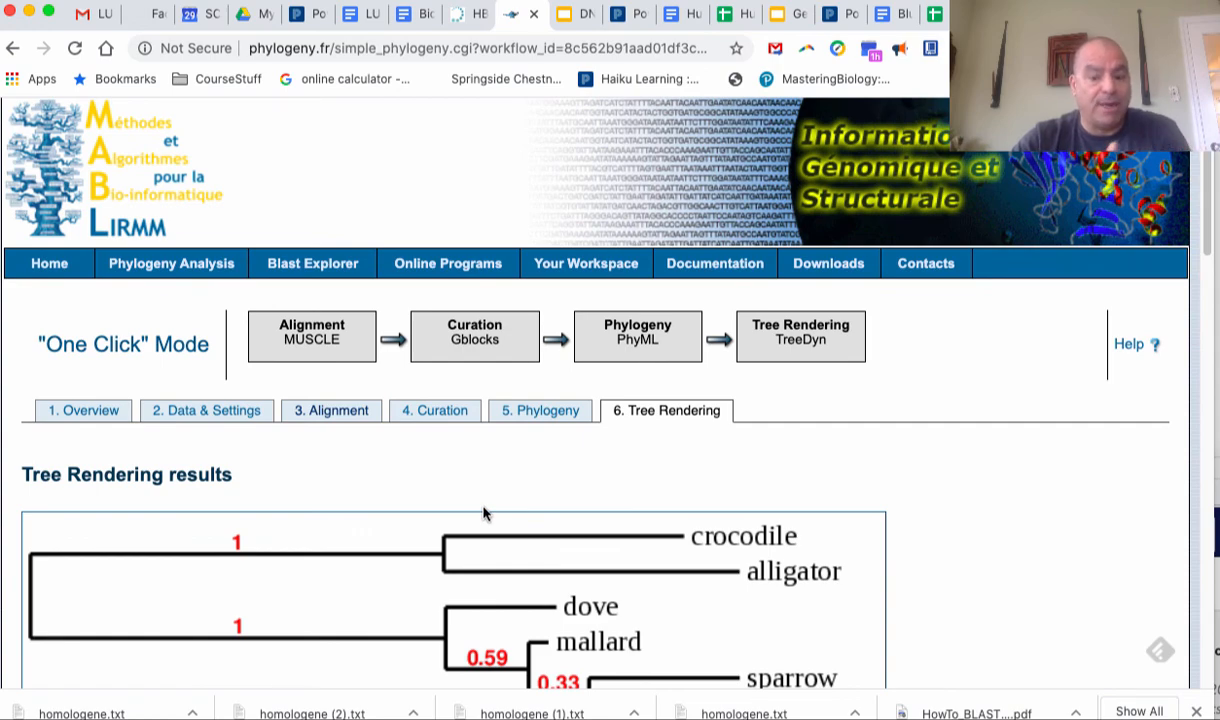
scroll(down, 3)
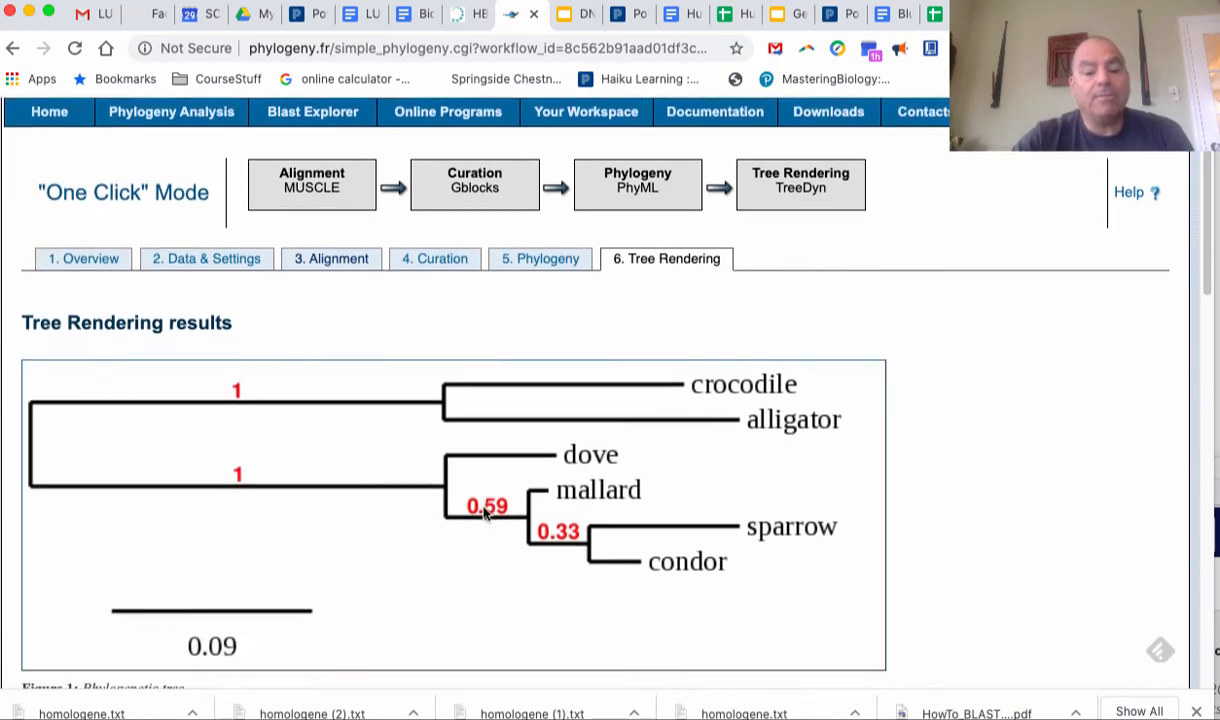
scroll(down, 3)
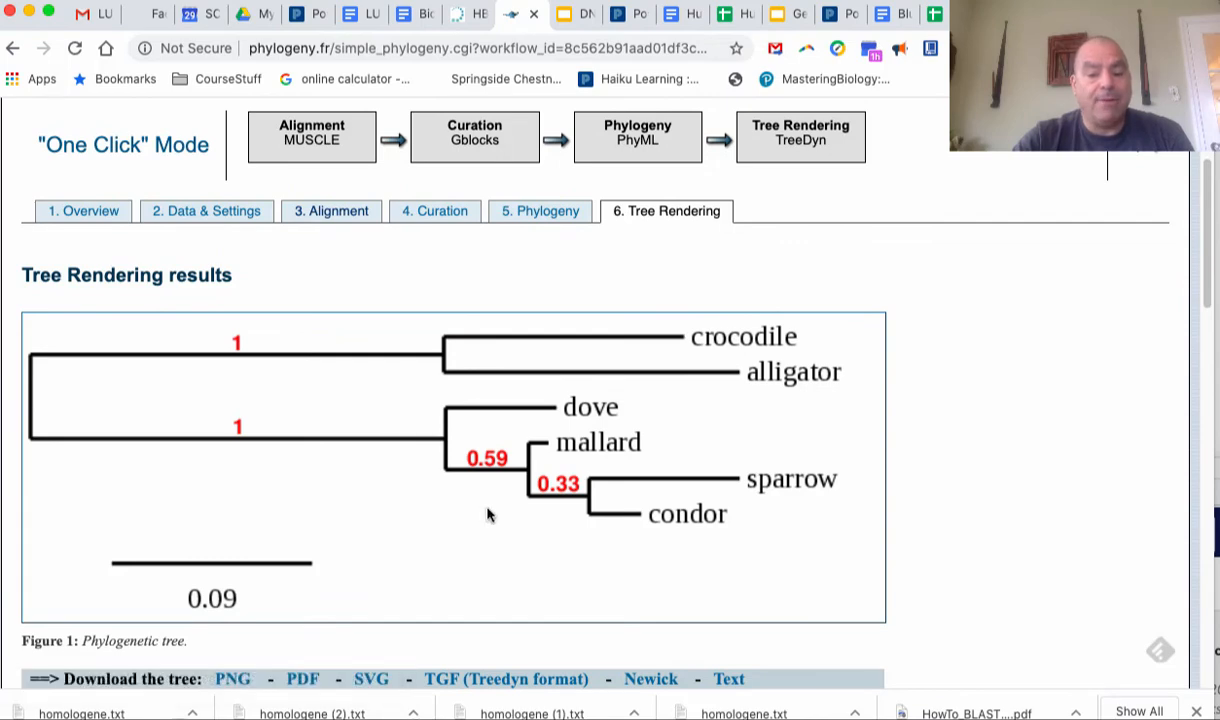
mouse_move(488, 460)
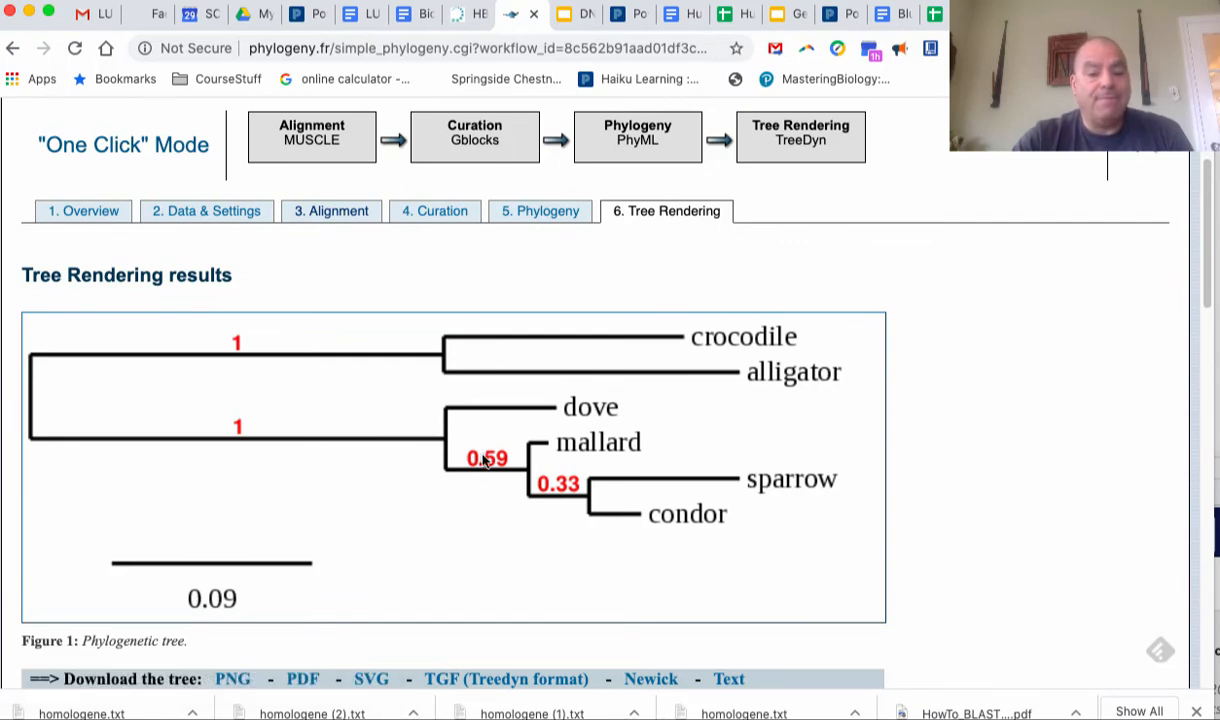
mouse_move(644, 512)
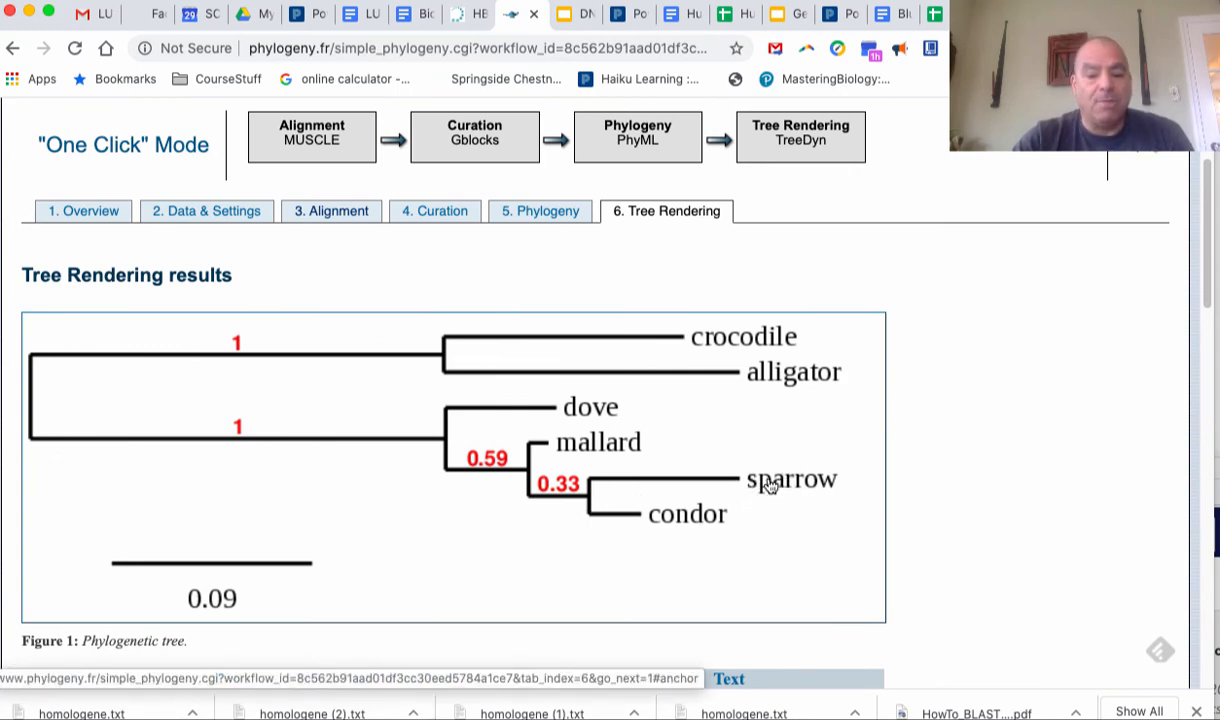
mouse_move(748, 500)
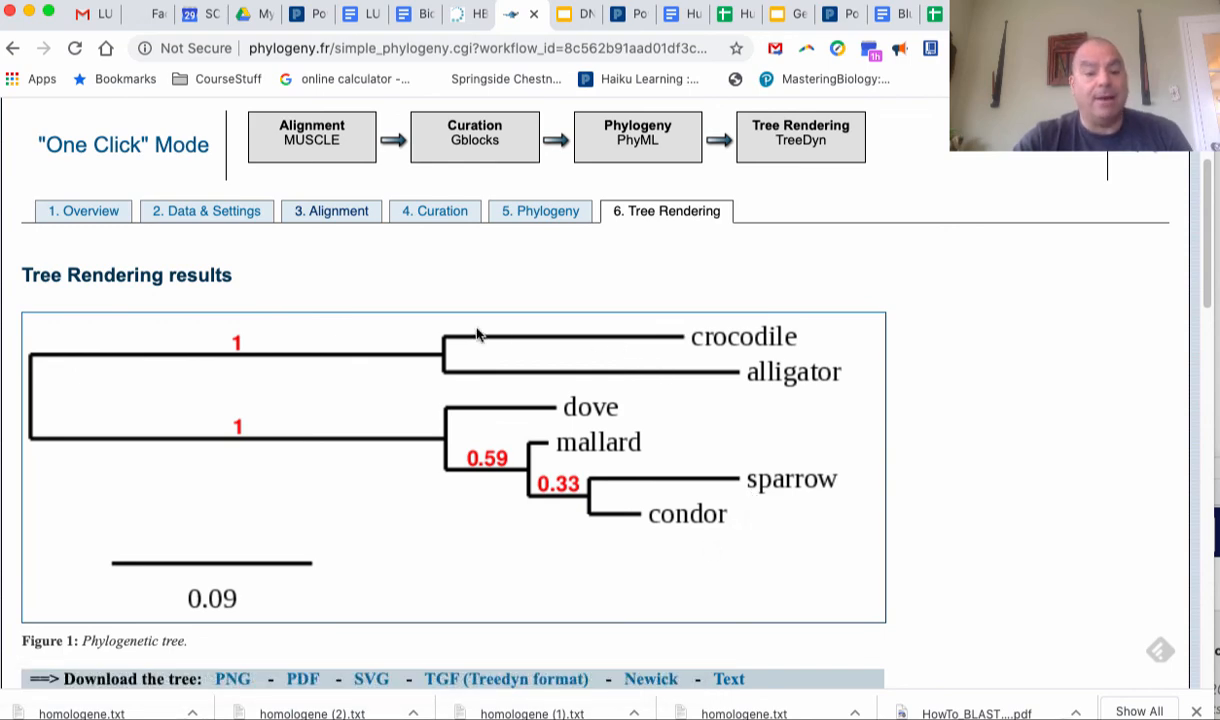
mouse_move(640, 486)
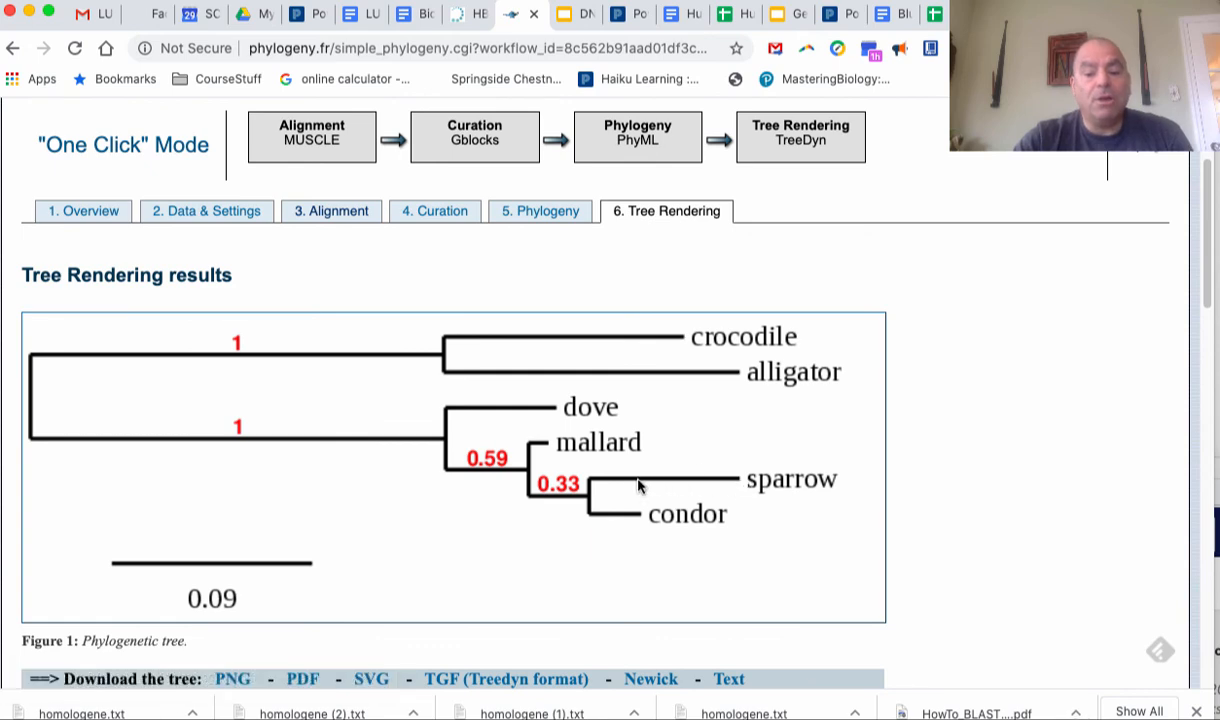
mouse_move(590, 504)
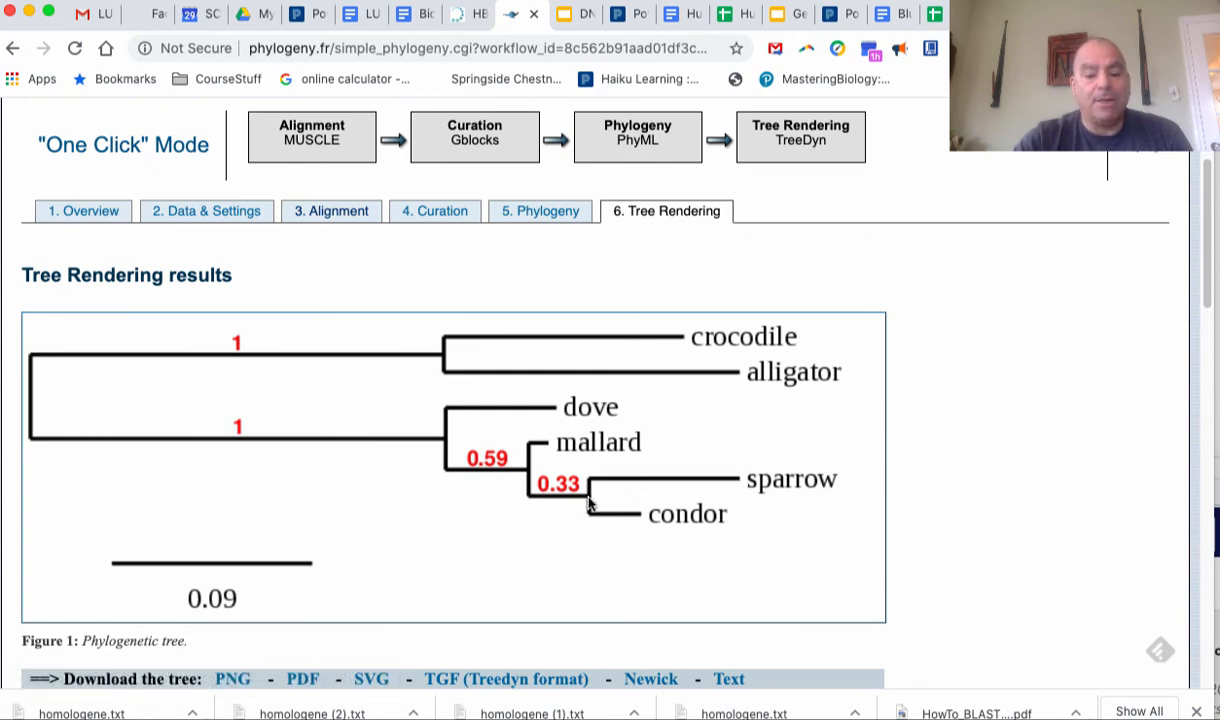
mouse_move(556, 502)
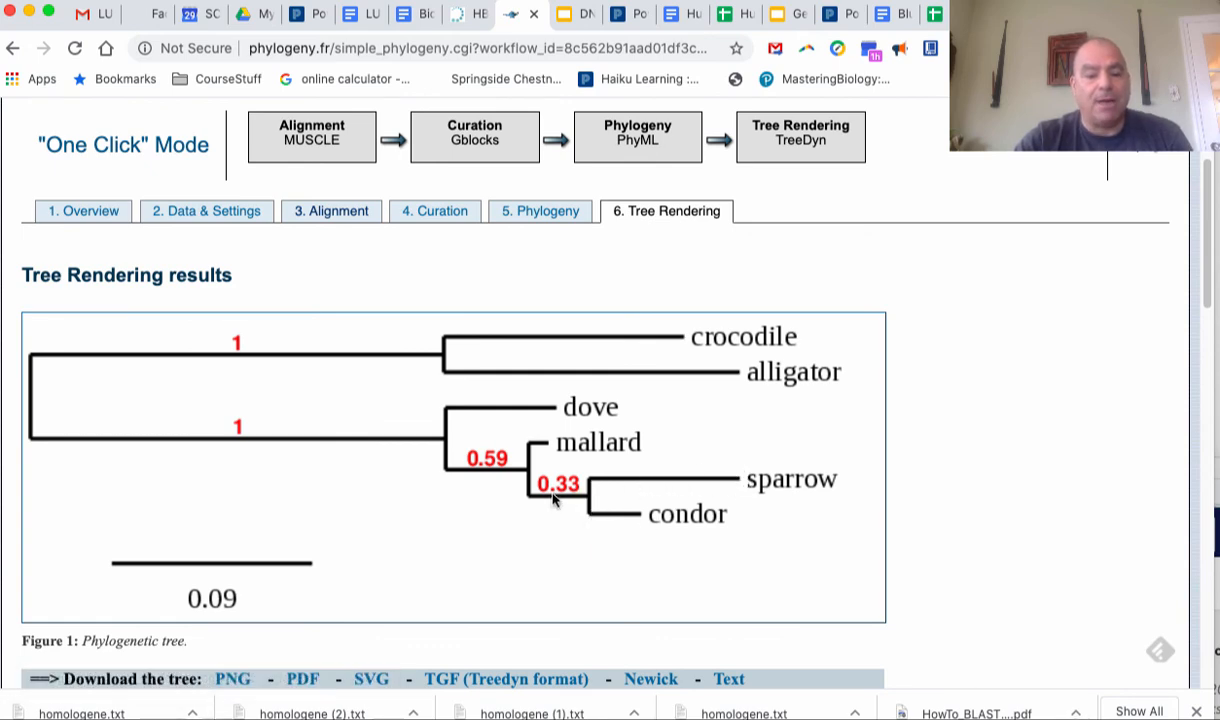
mouse_move(524, 458)
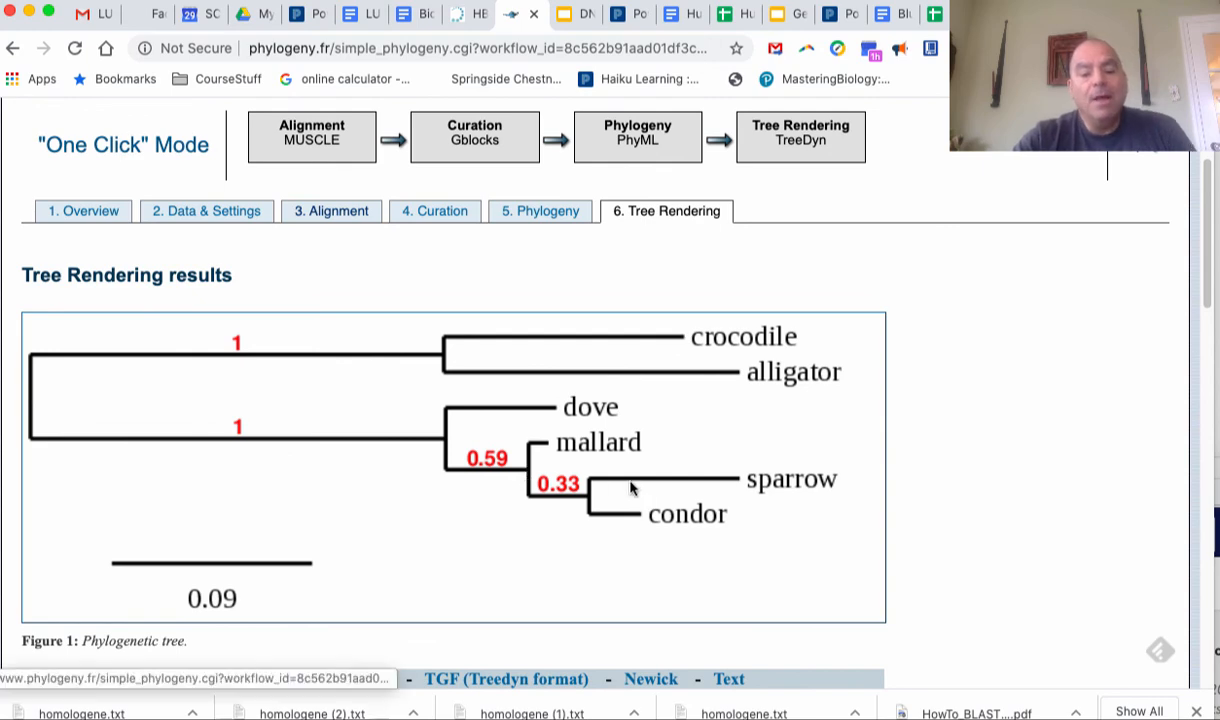
mouse_move(628, 478)
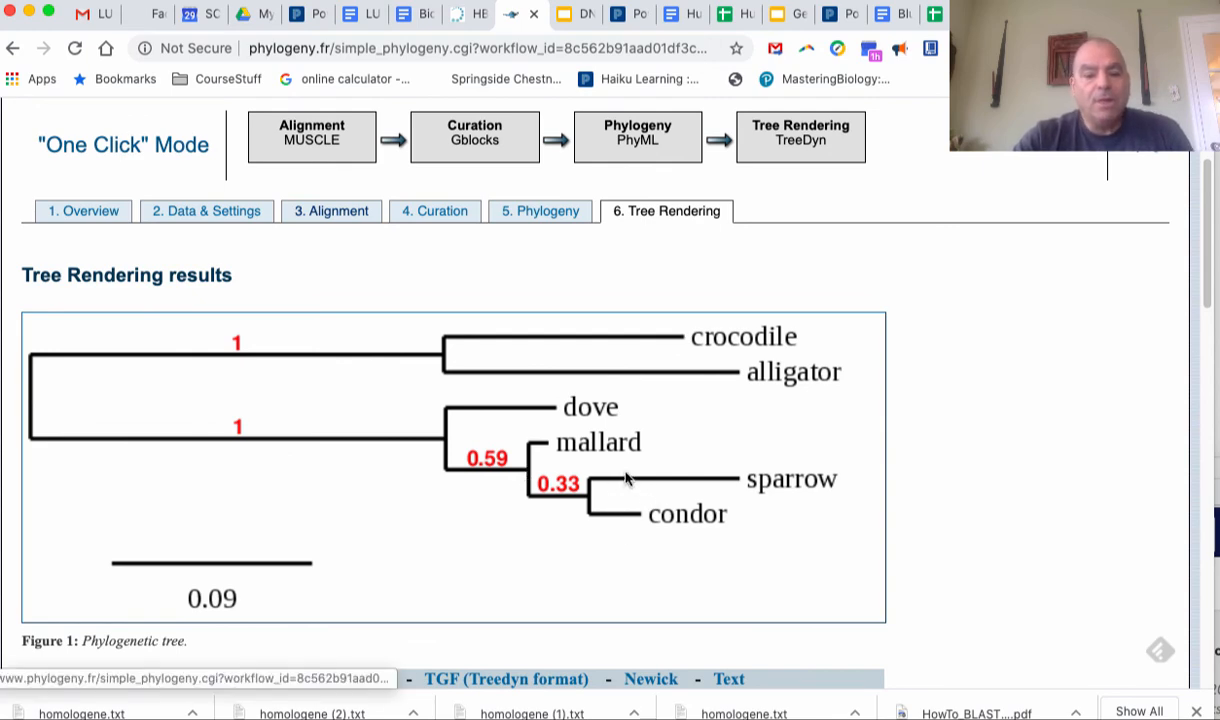
mouse_move(612, 456)
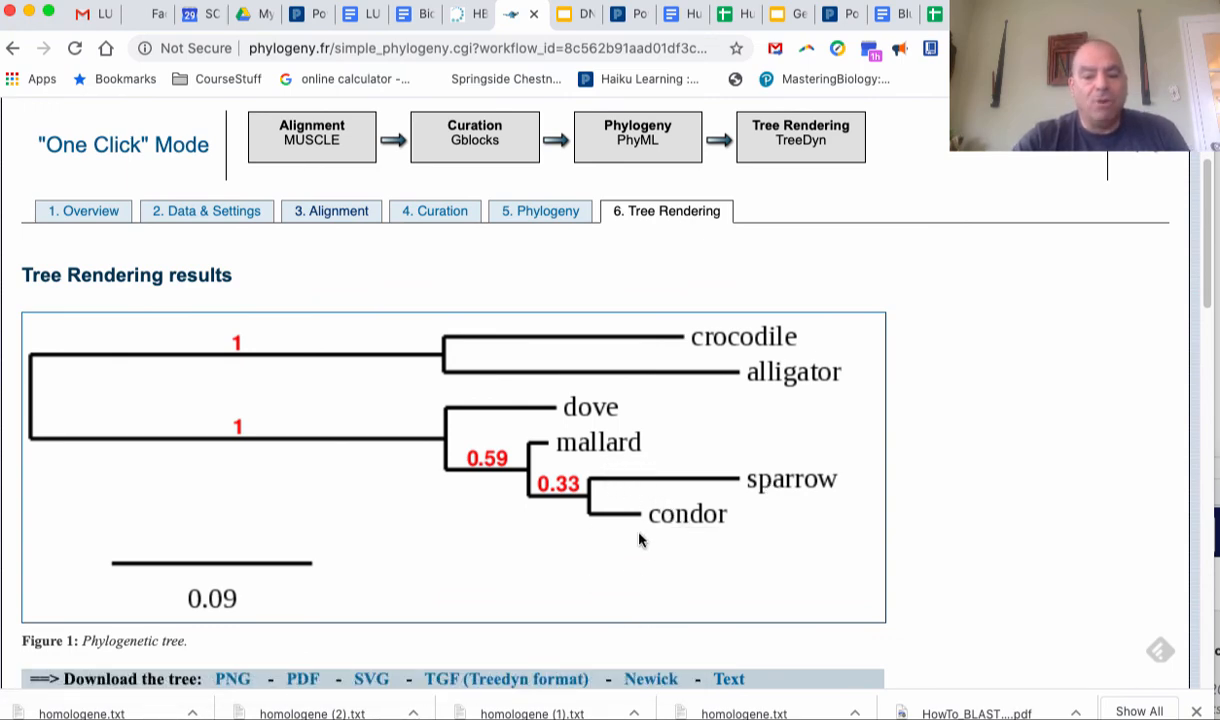
mouse_move(644, 476)
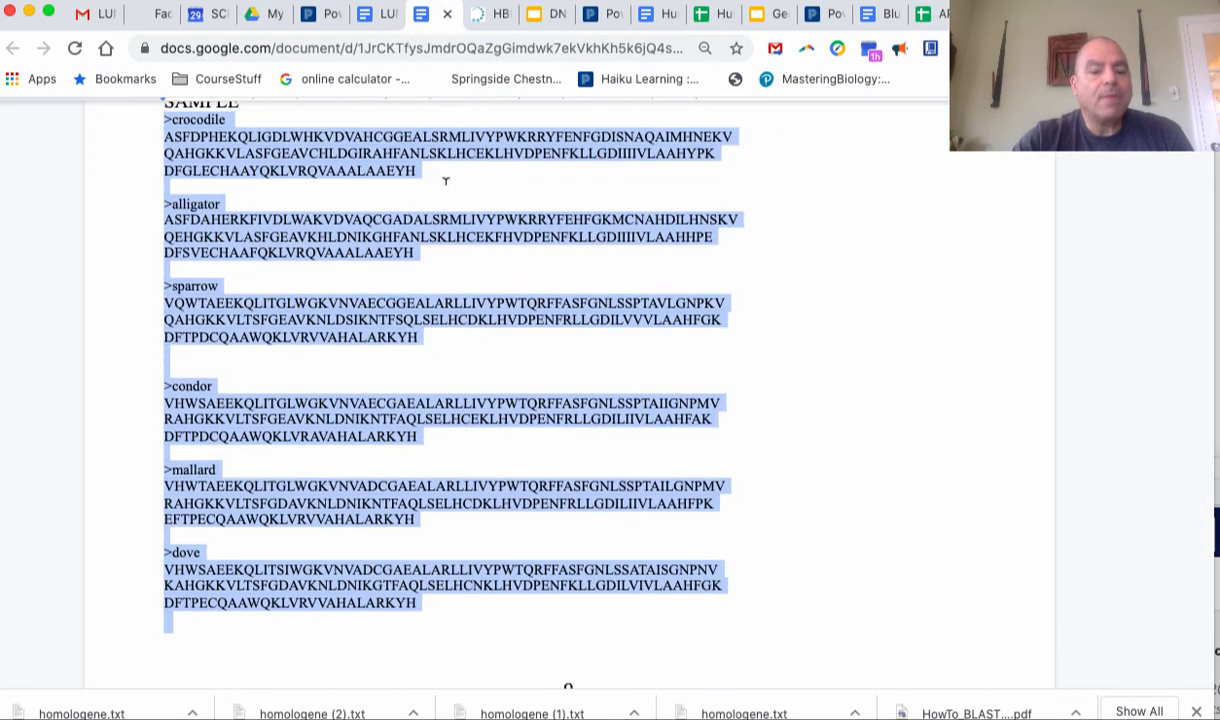
Scroll to page 10 showing the backup LALIGN instructions and the sample cladogram
scroll(down, 3)
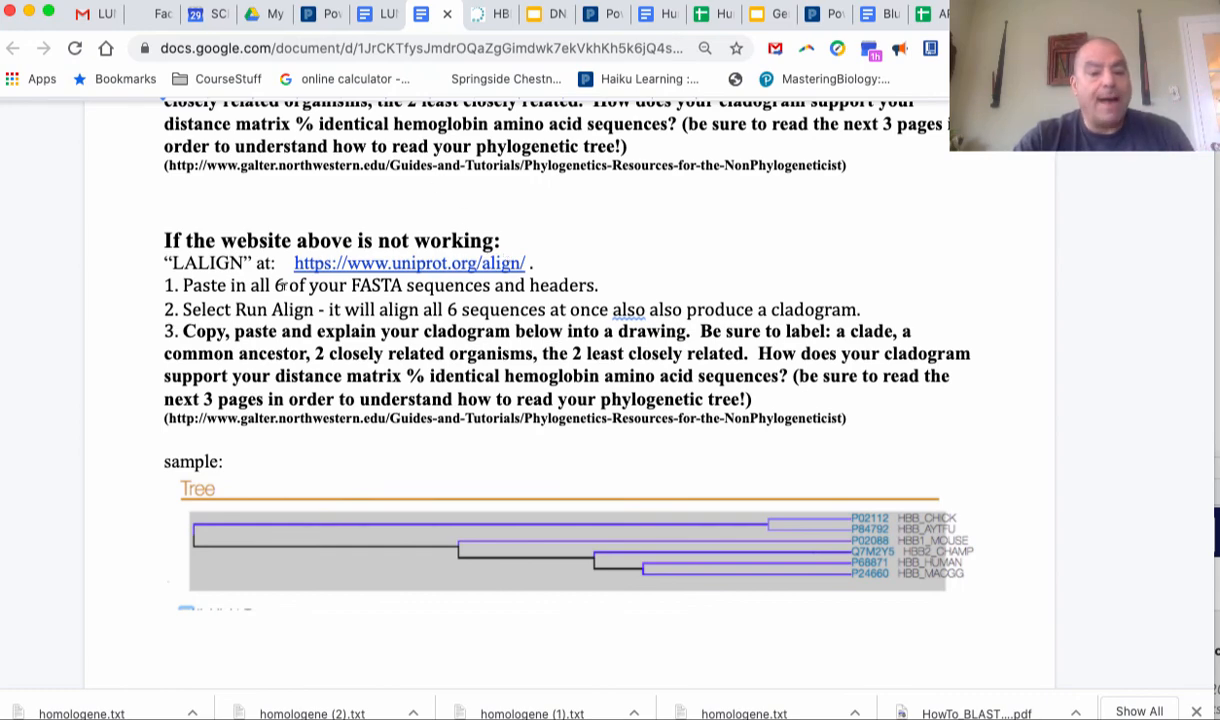
mouse_move(648, 530)
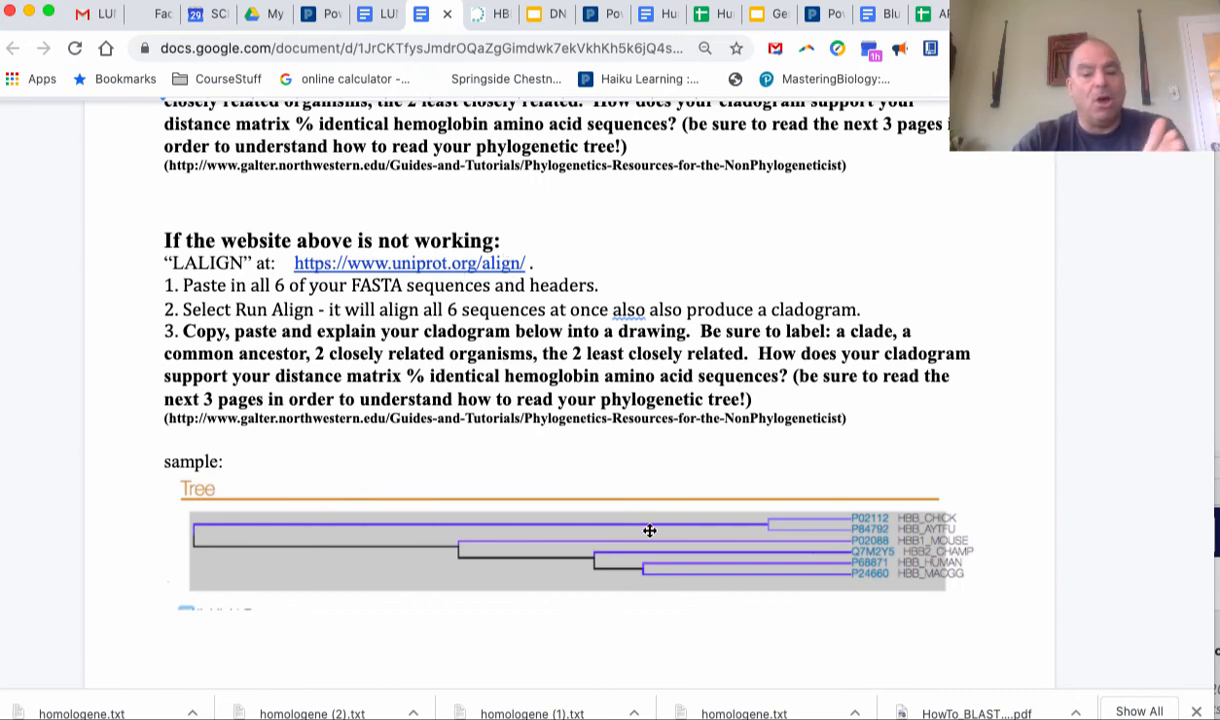
mouse_move(868, 582)
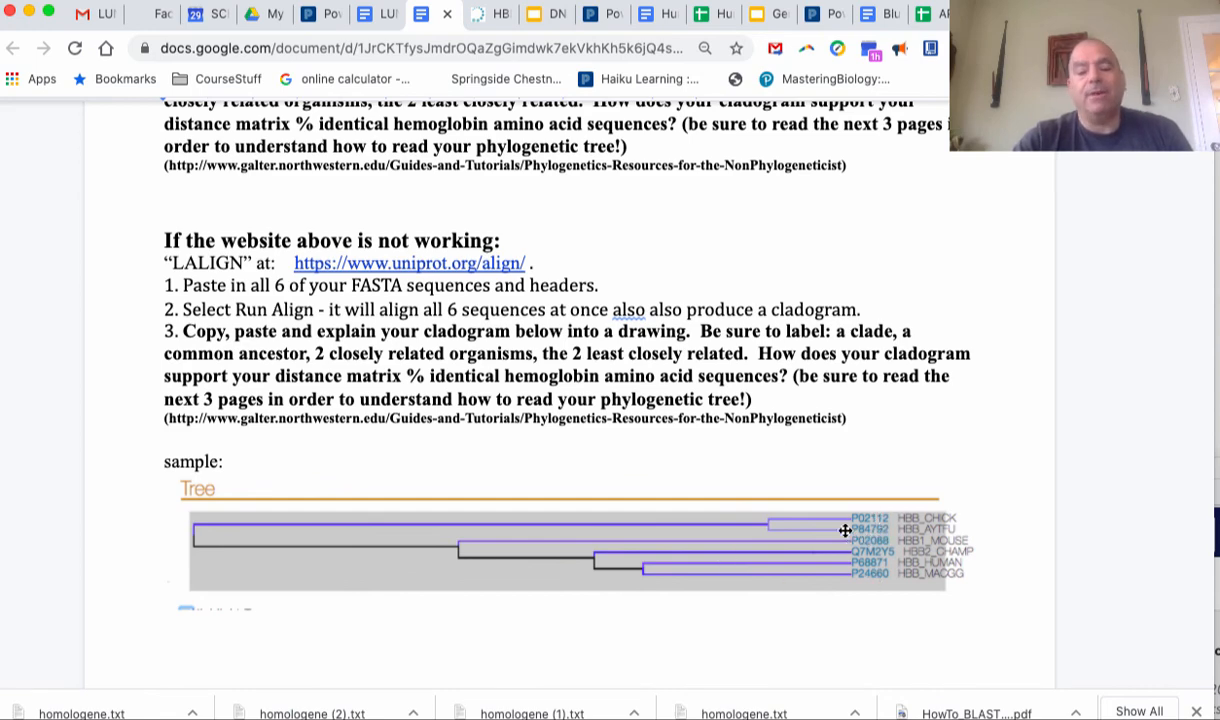
mouse_move(792, 570)
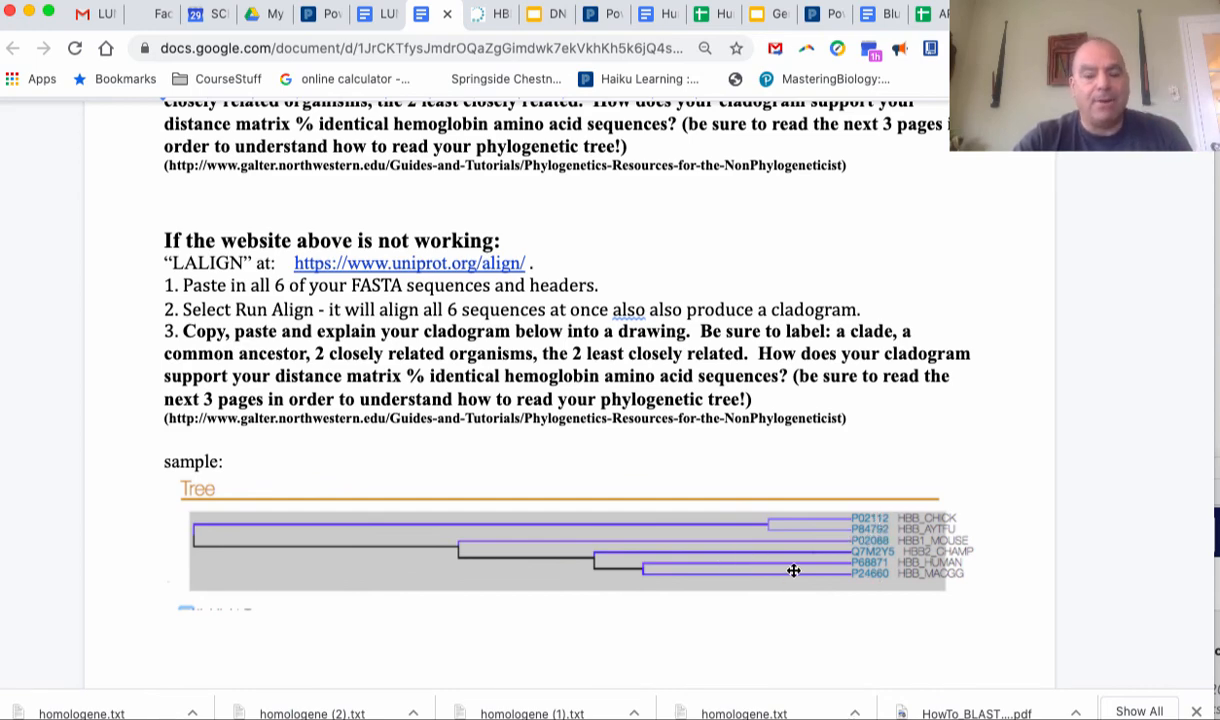
mouse_move(840, 576)
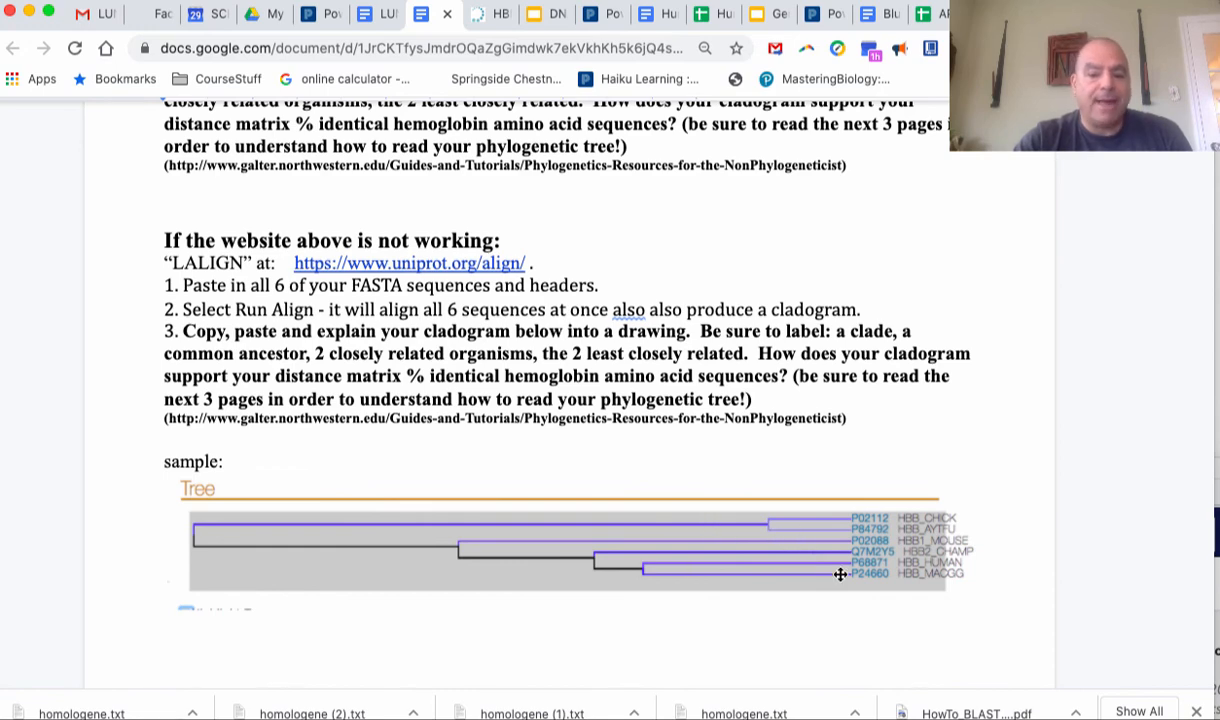
mouse_move(860, 560)
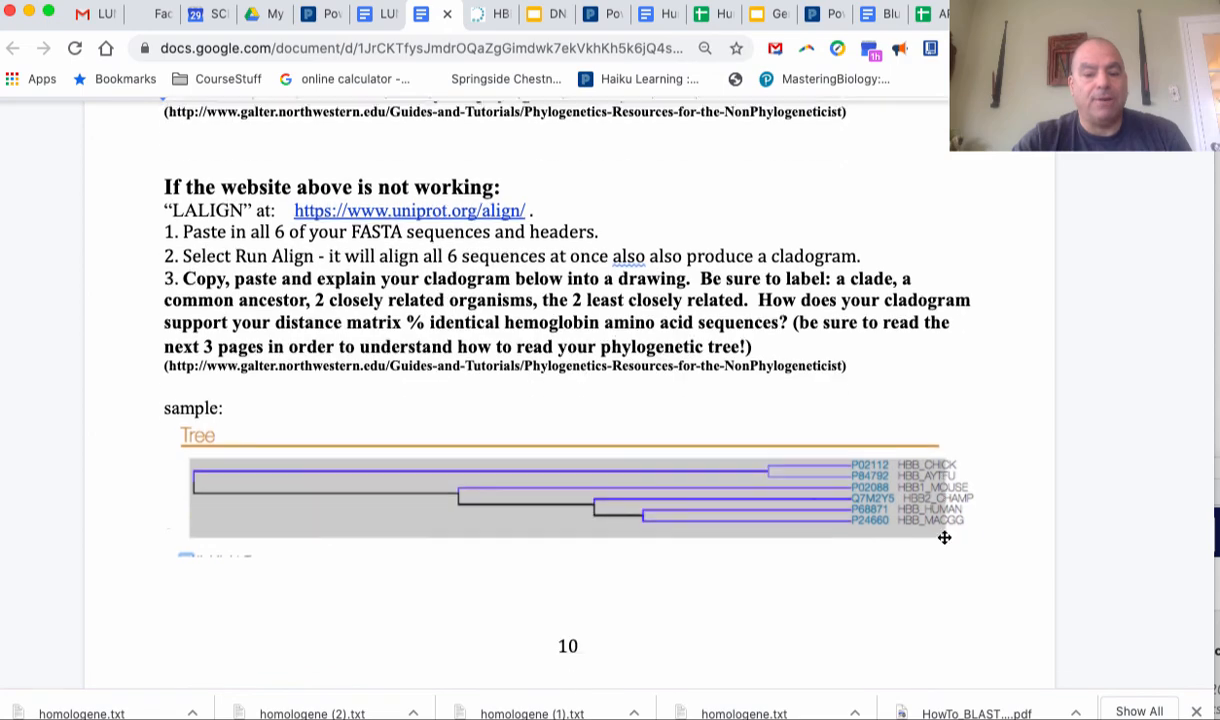
Scroll past the tree-reading pages to Part II and the crocodile hemoglobin BLAST steps on page 14
scroll(down, 3)
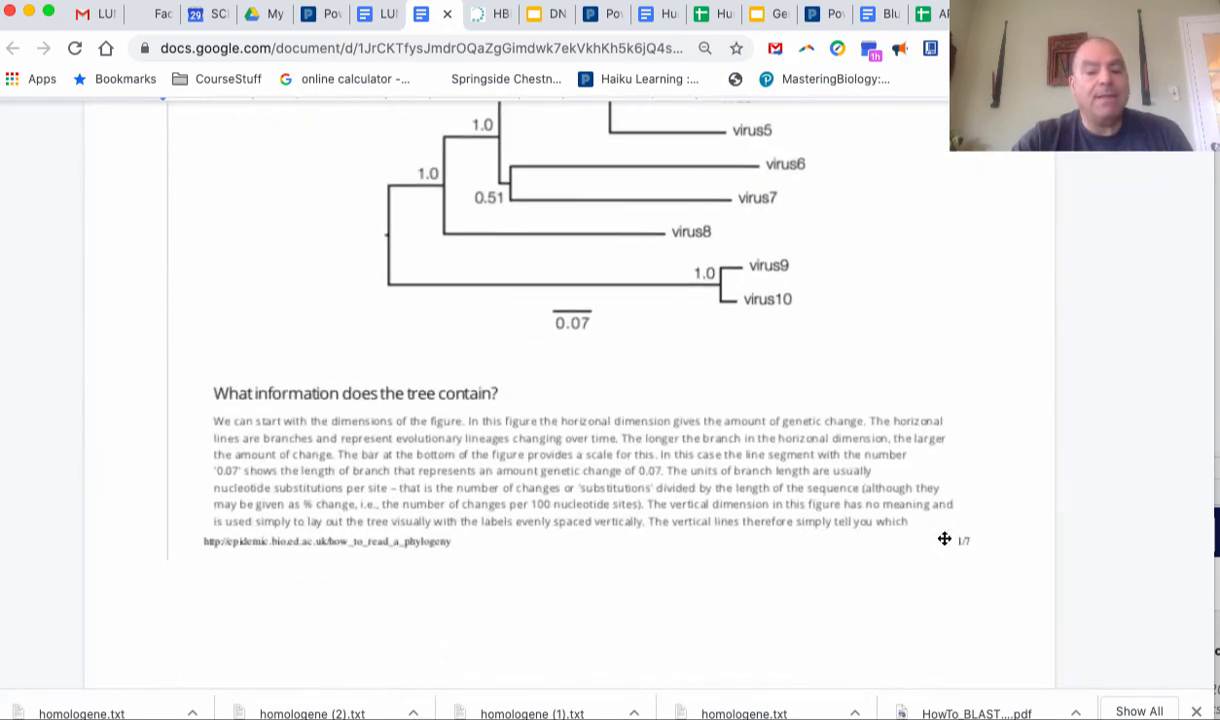
scroll(down, 3)
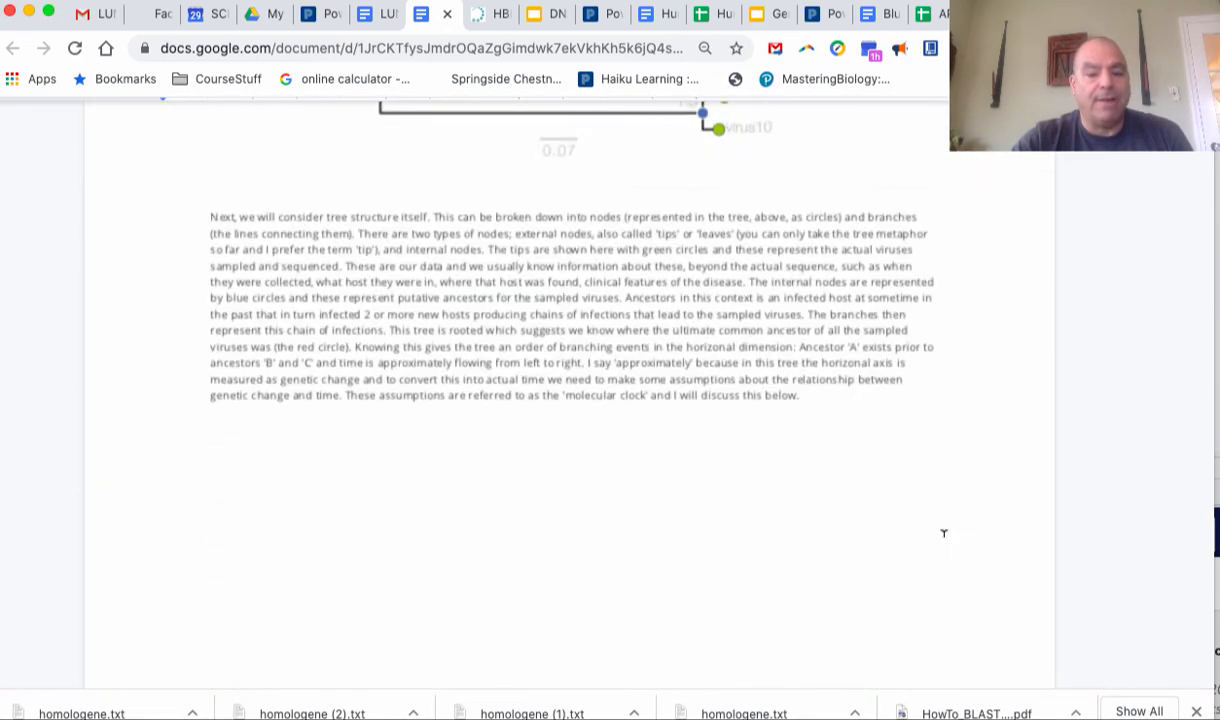
scroll(down, 3)
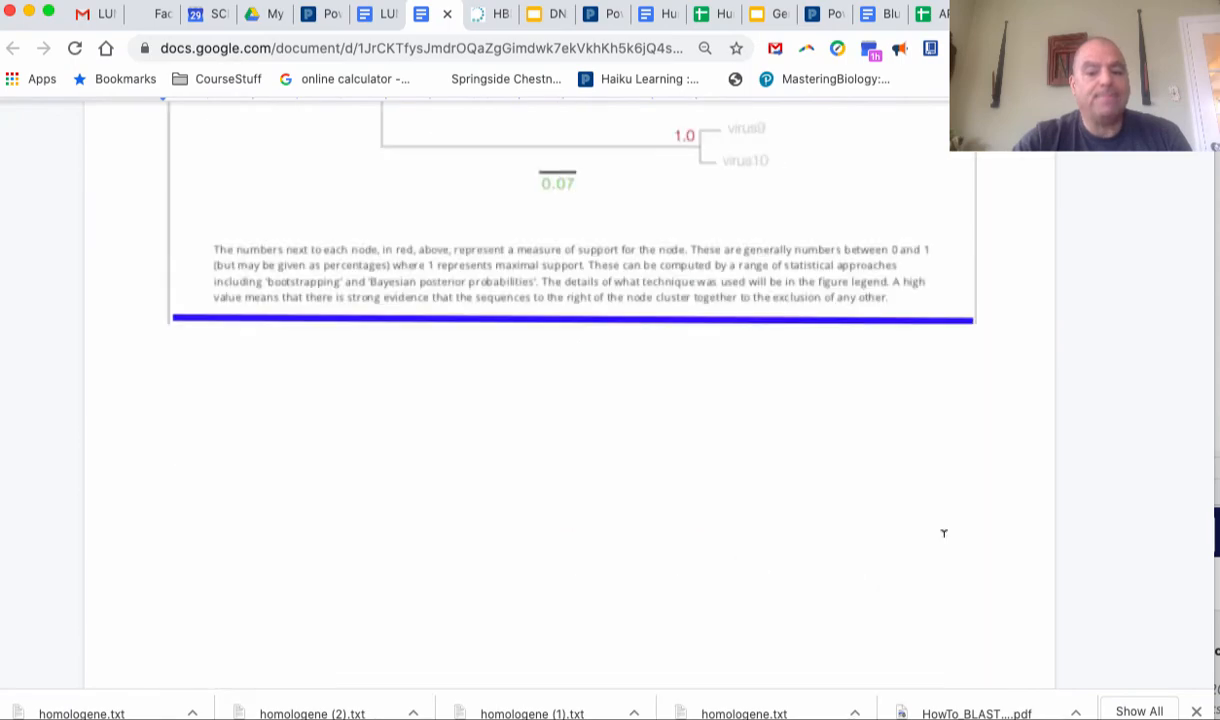
scroll(down, 3)
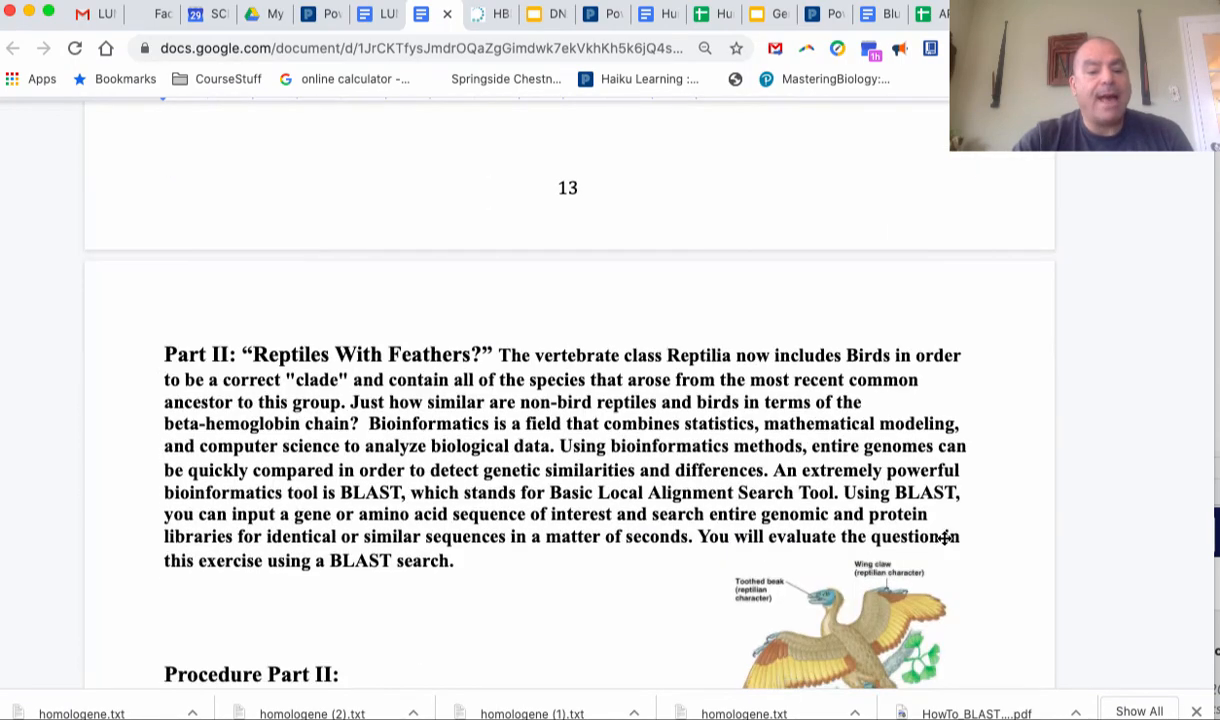
scroll(down, 3)
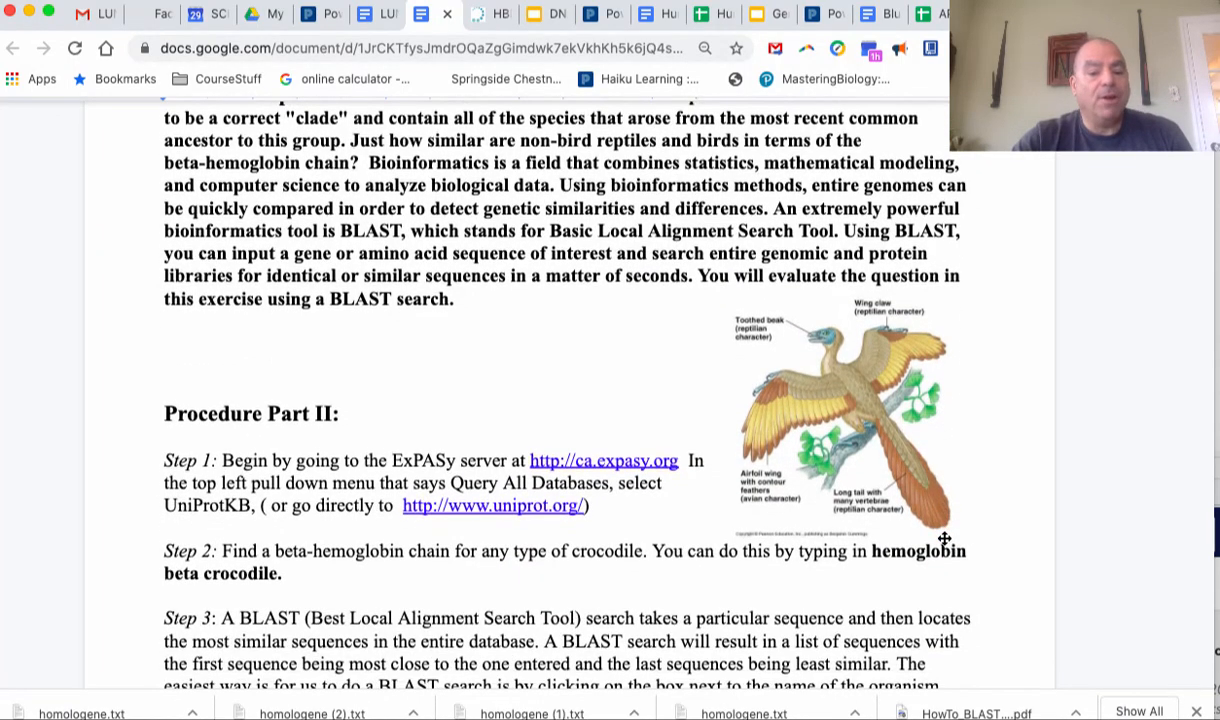
scroll(down, 3)
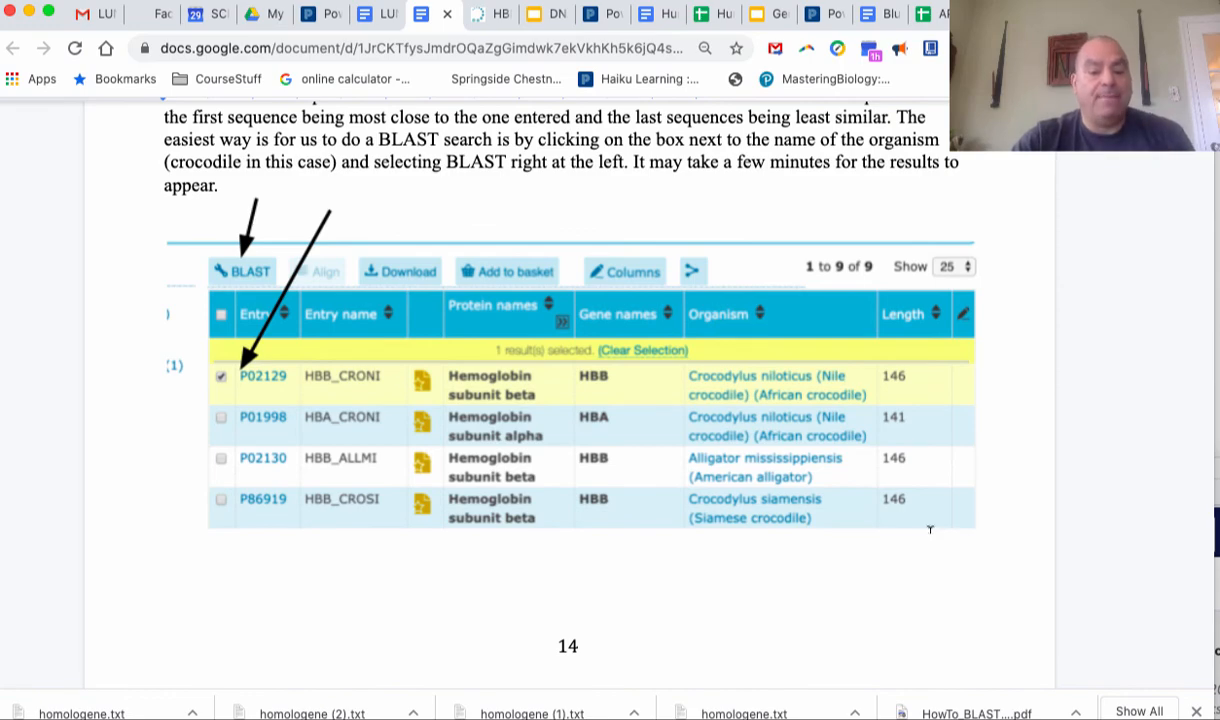
Scroll past the BLAST screenshots and Step 5 species table to page 16's gene comparison section
scroll(down, 3)
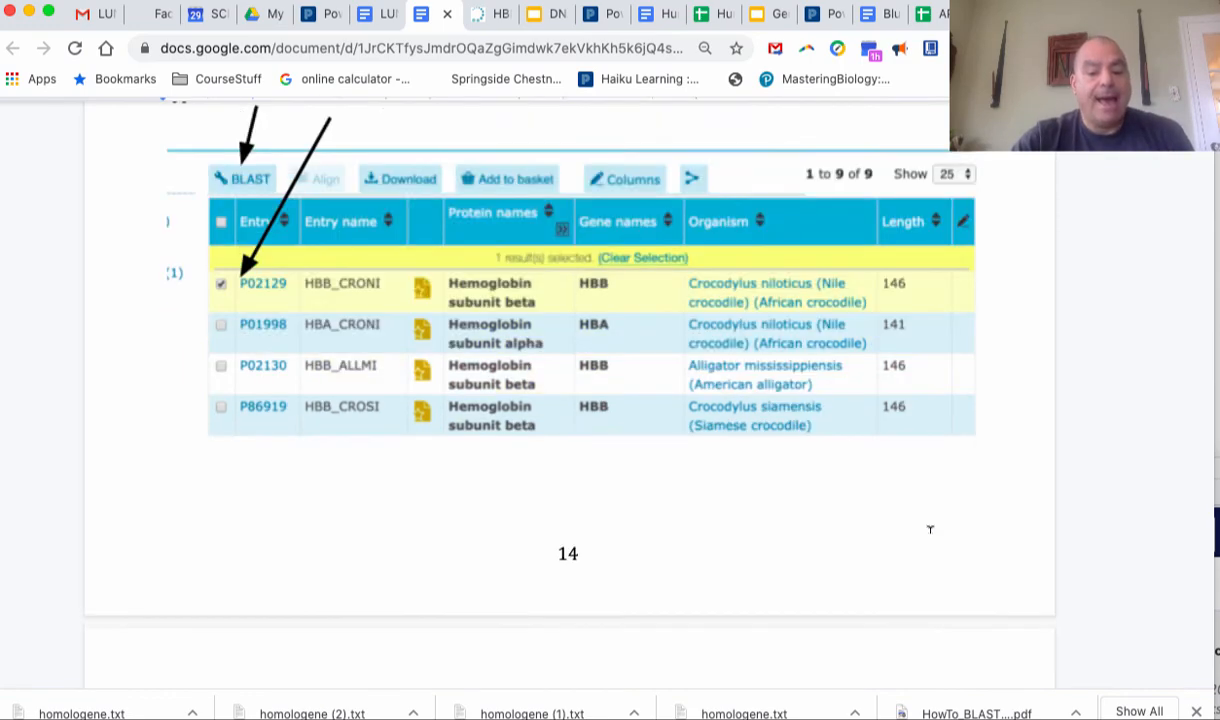
scroll(down, 3)
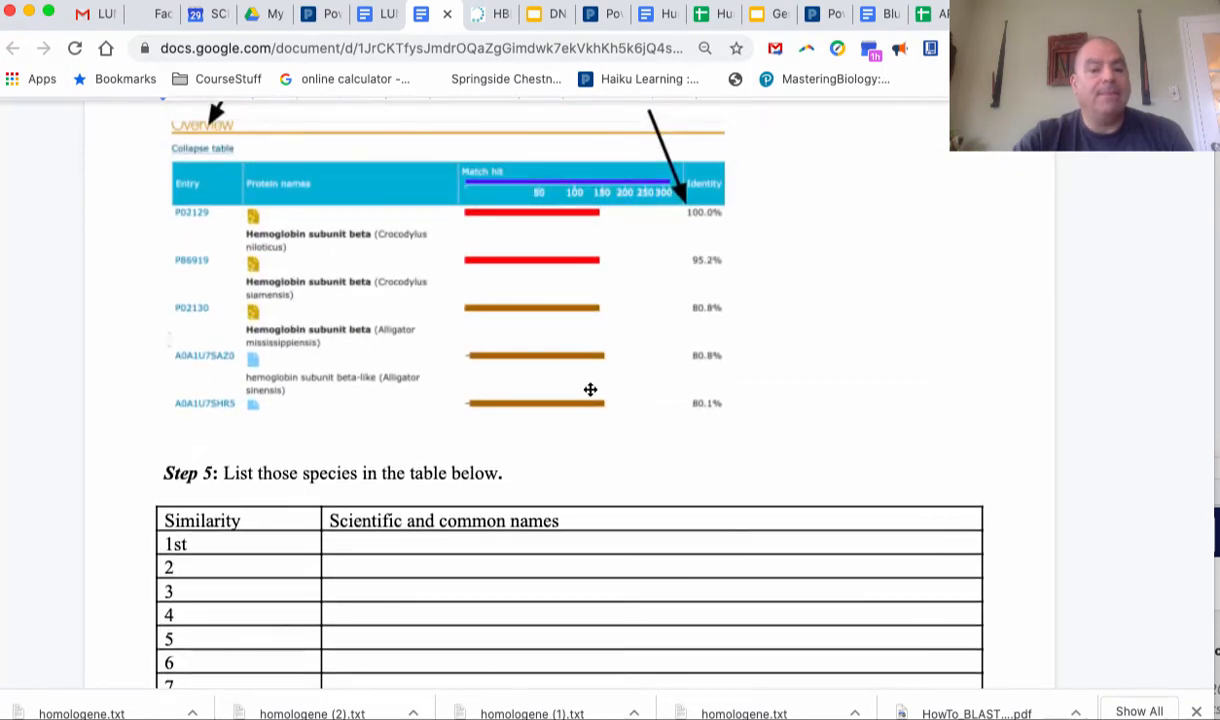
mouse_move(768, 232)
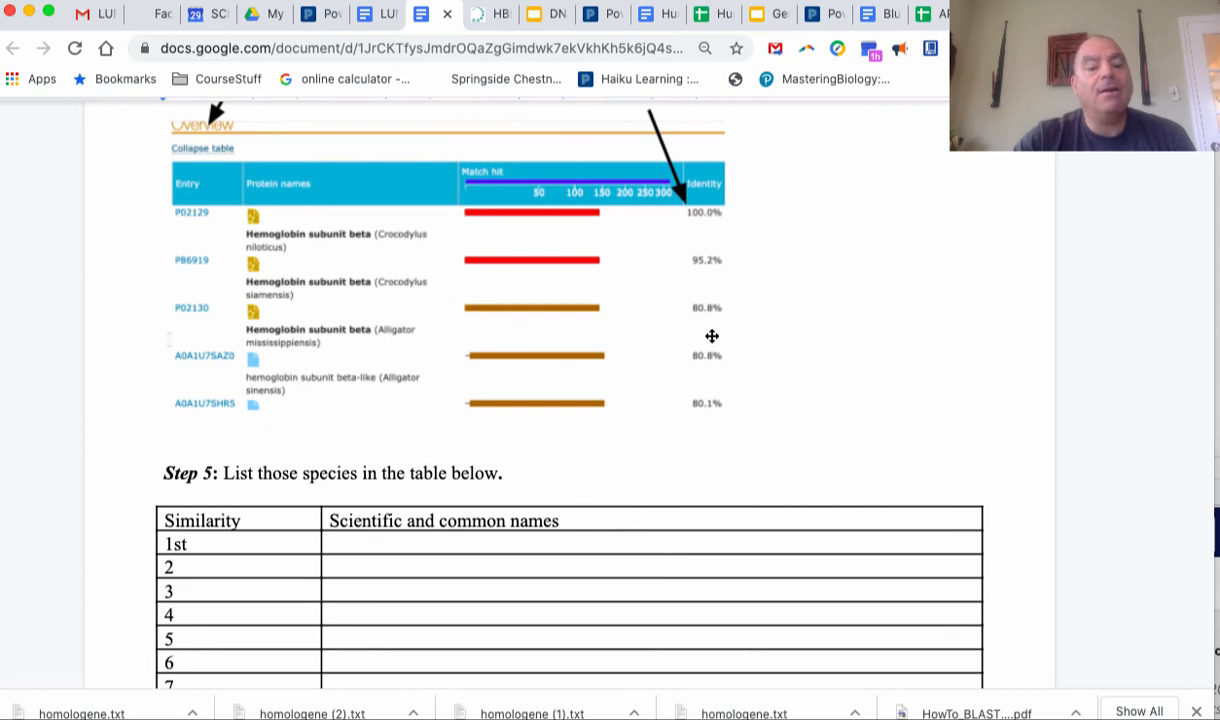
mouse_move(656, 356)
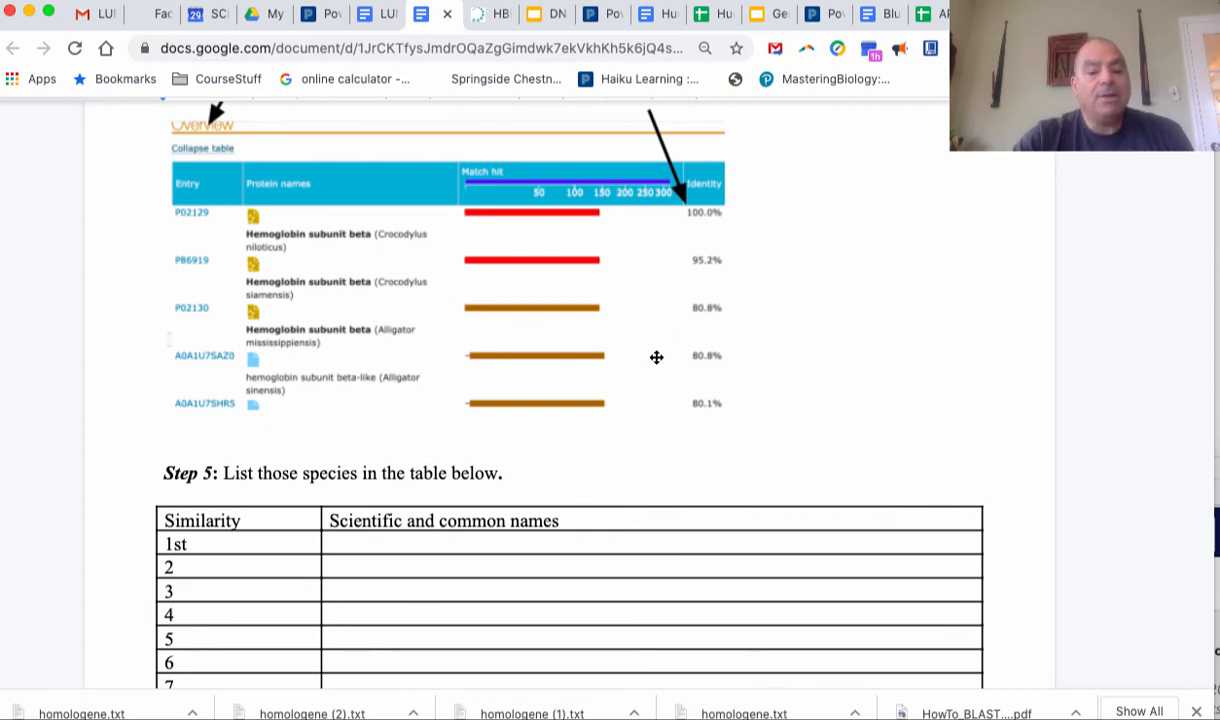
scroll(down, 3)
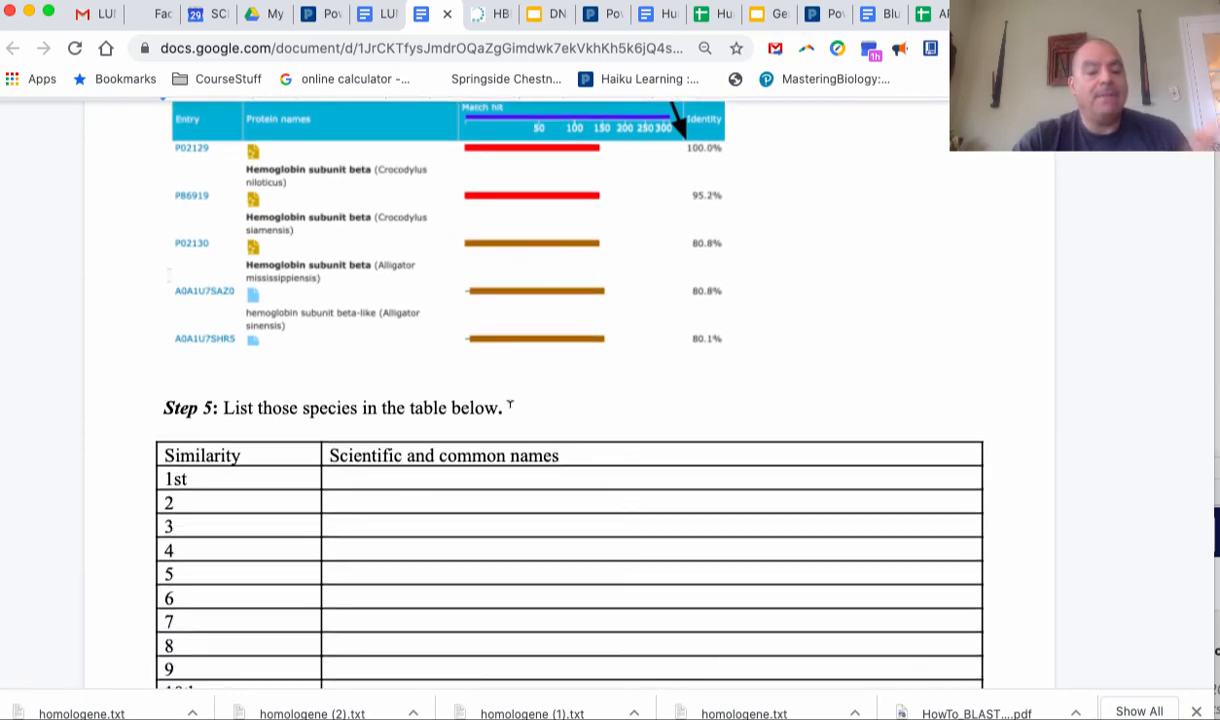
scroll(down, 3)
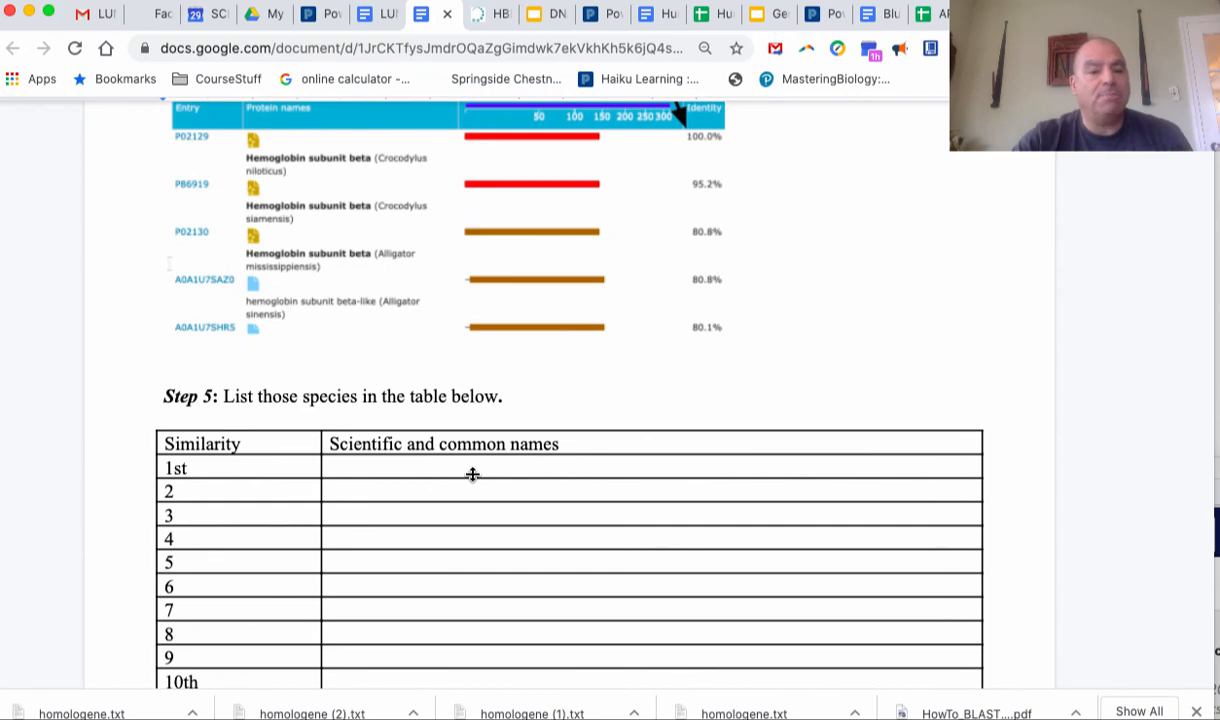
mouse_move(326, 180)
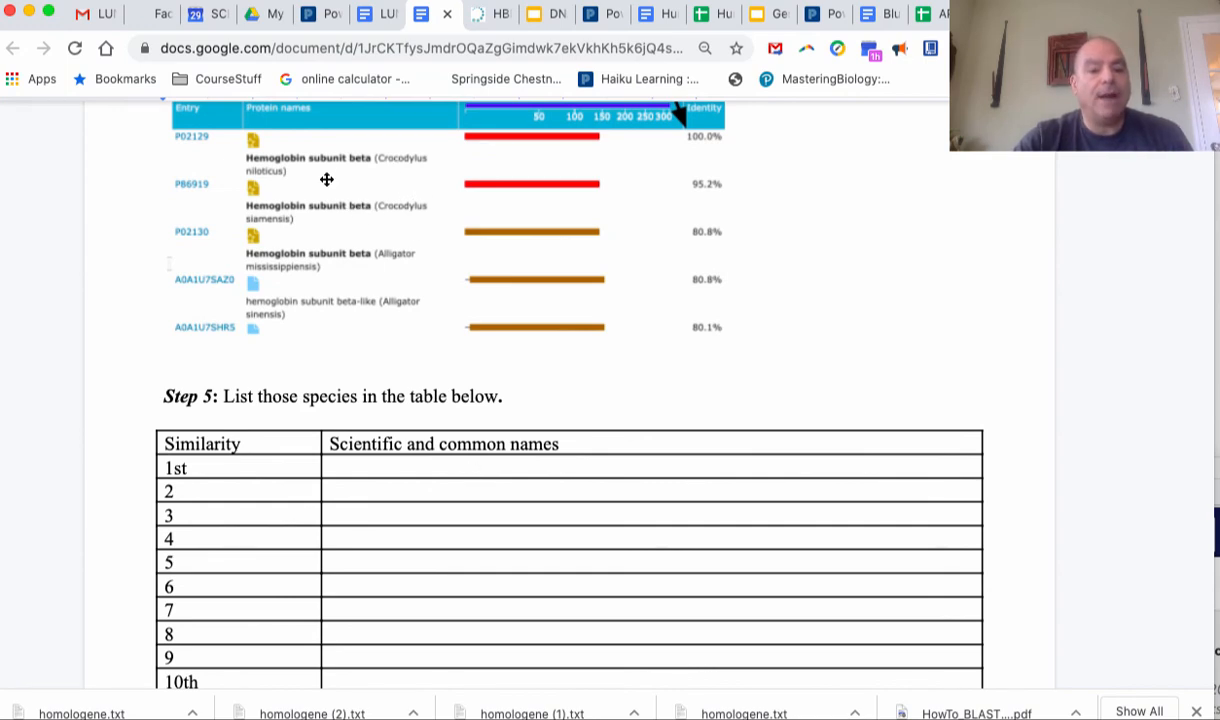
mouse_move(408, 164)
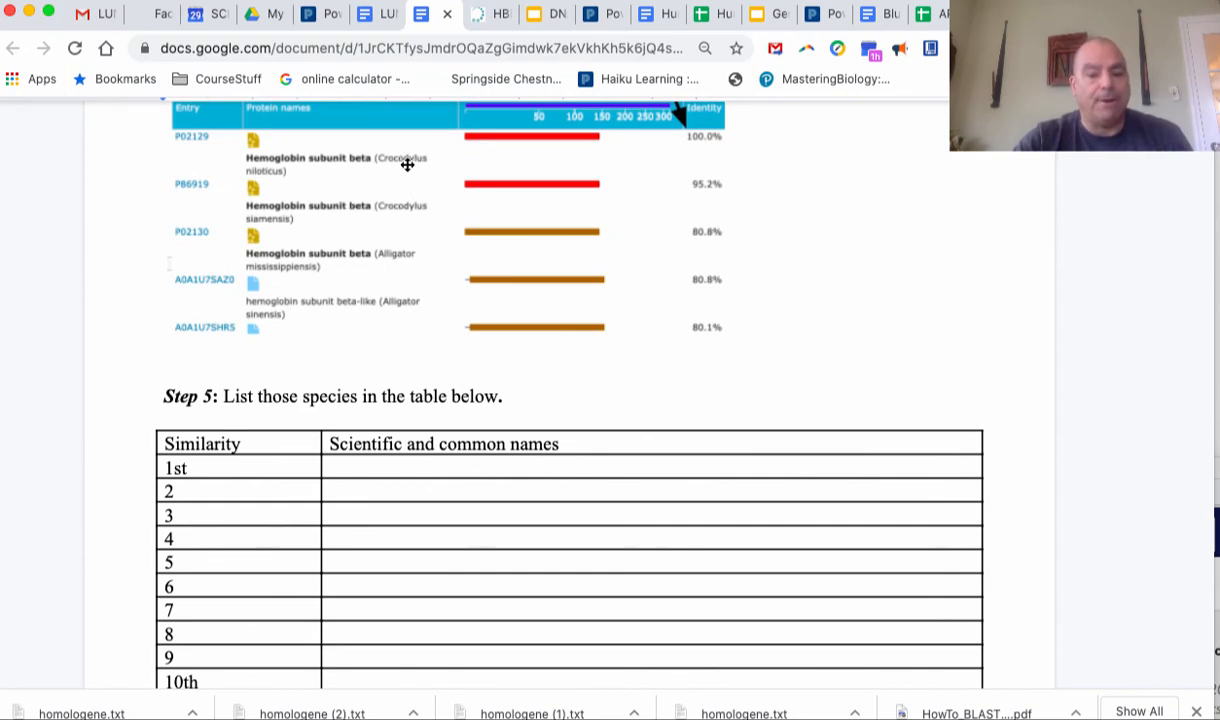
scroll(down, 3)
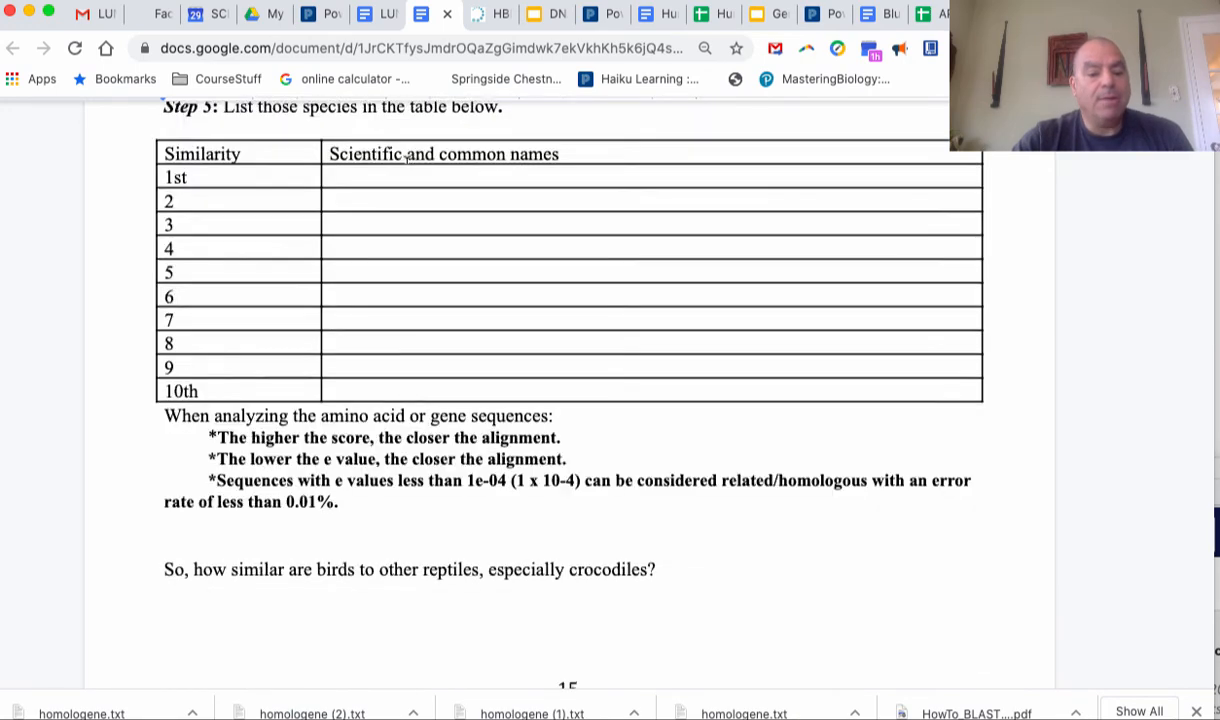
scroll(down, 3)
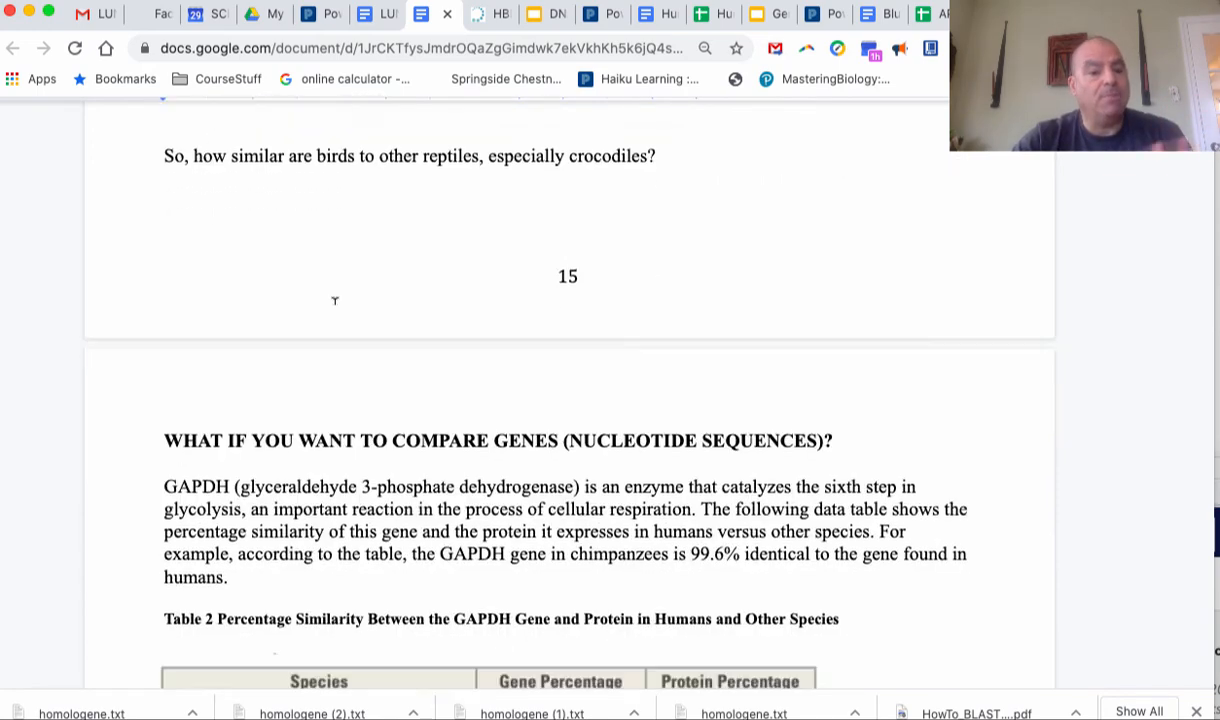
Scroll past Table 2 on GAPDH similarity and its questions to the NCBI Gene search instructions
scroll(down, 3)
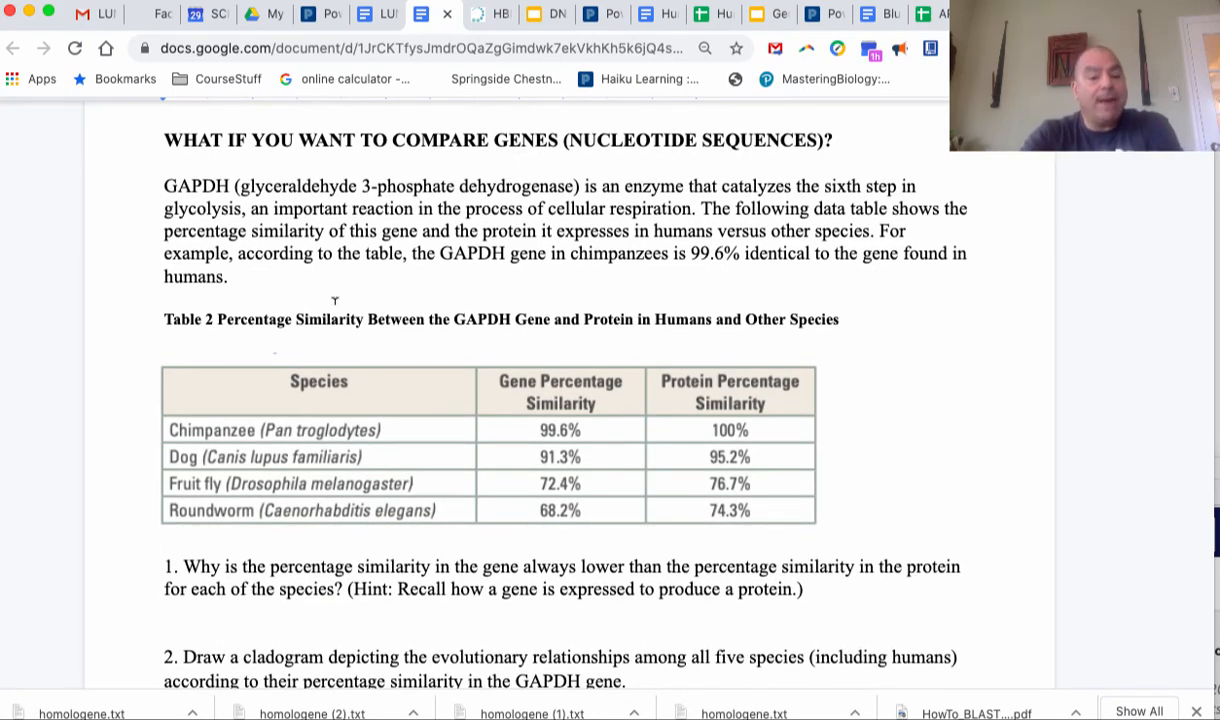
scroll(down, 3)
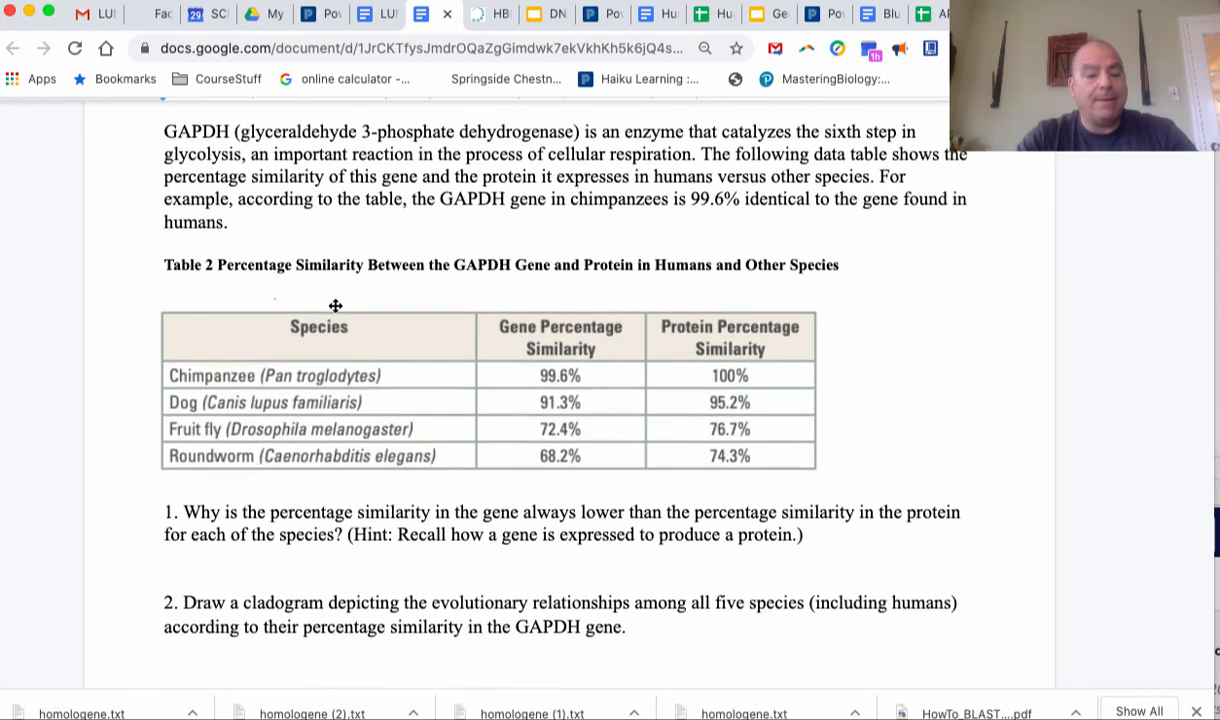
scroll(down, 3)
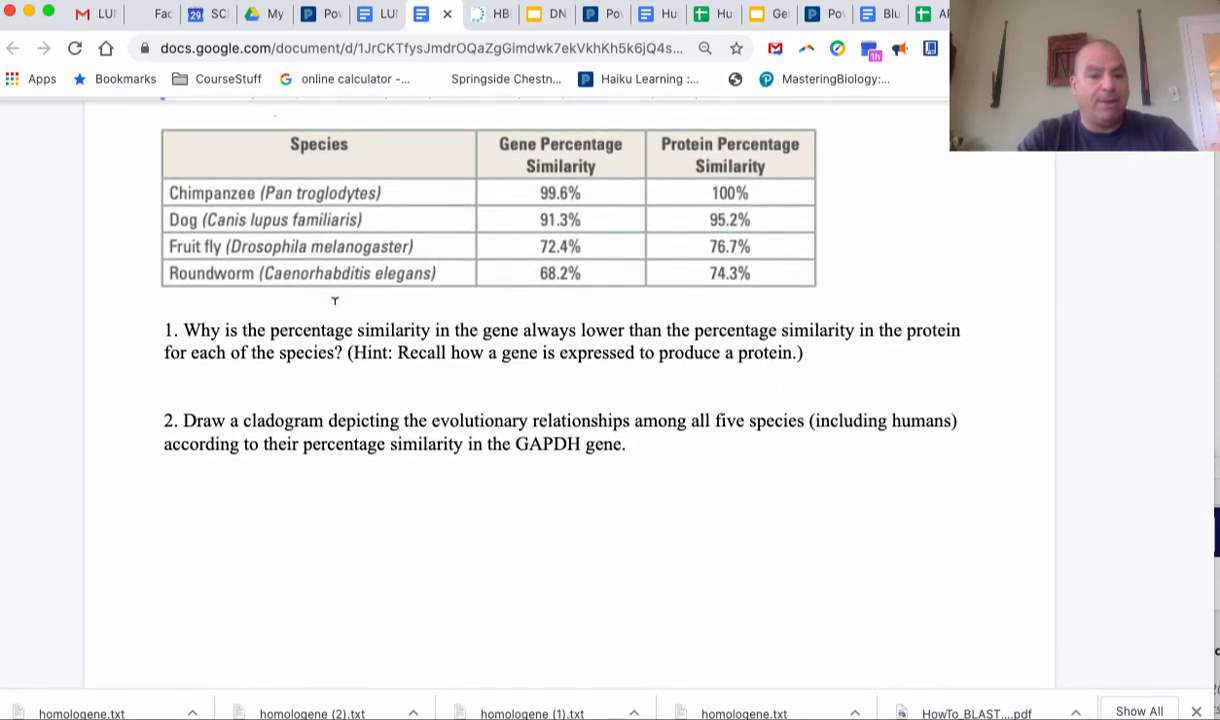
scroll(down, 3)
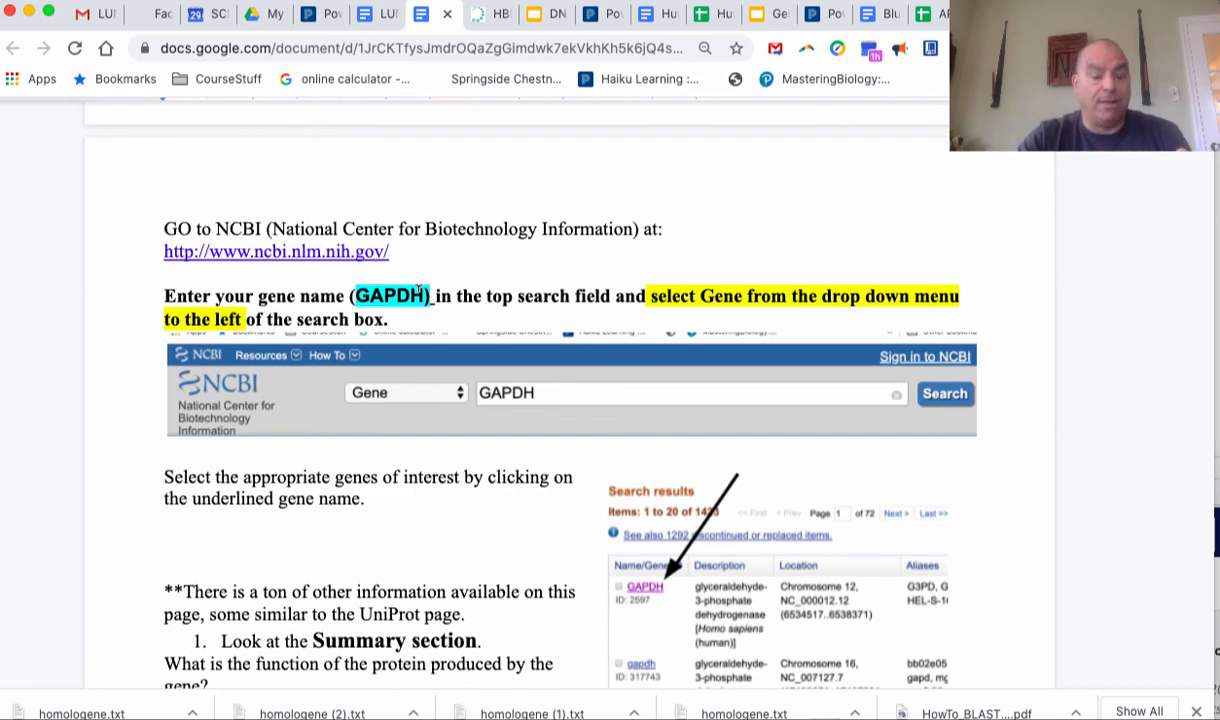
Scroll past Homologene download steps 6 and 7 to step 8 on deleting FASTA identifier lines
scroll(down, 3)
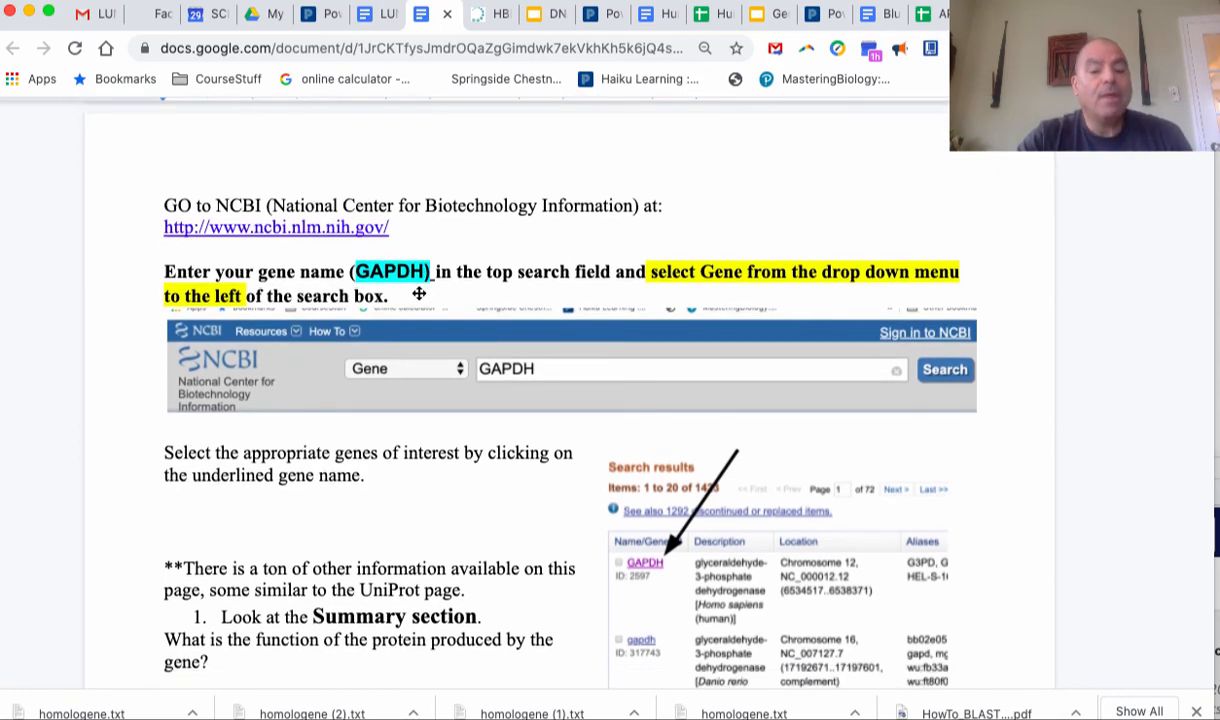
scroll(down, 3)
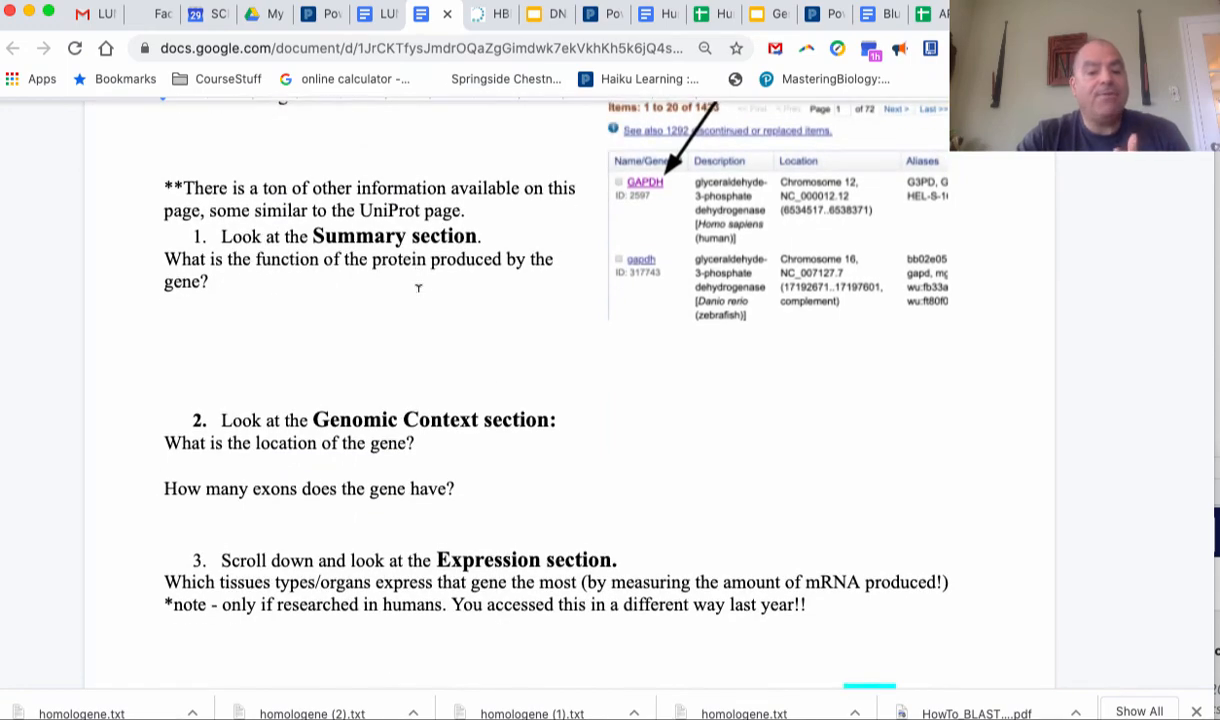
scroll(down, 3)
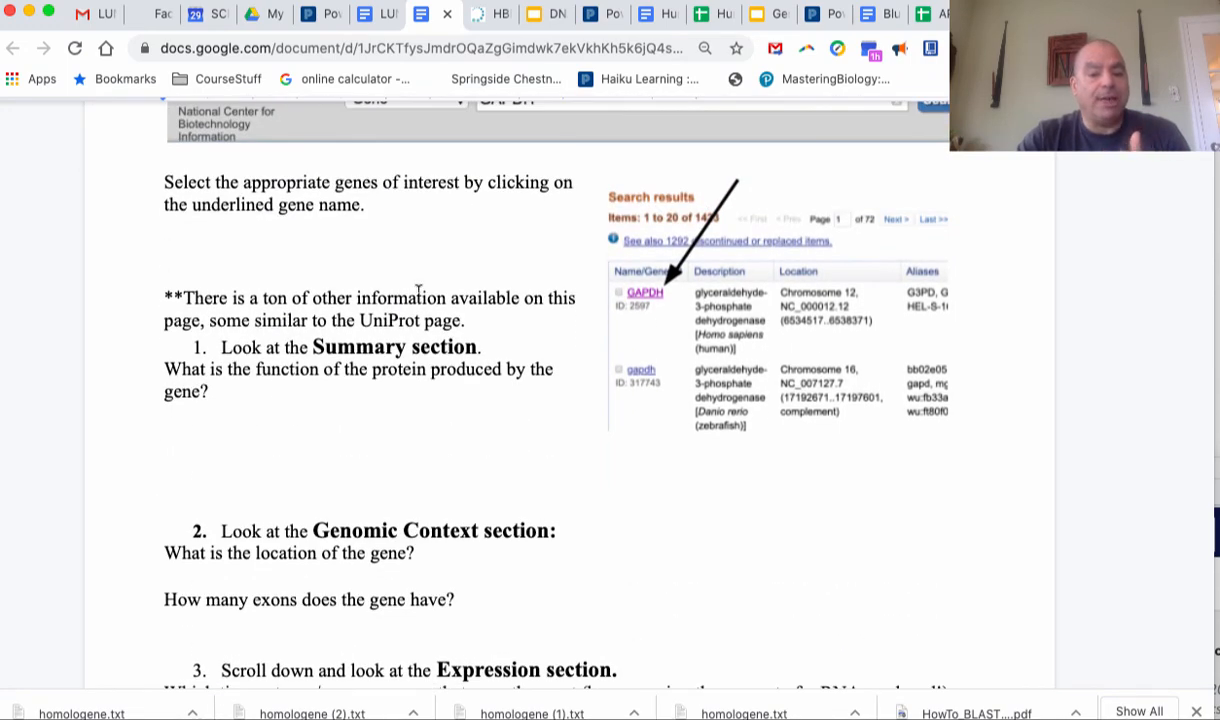
scroll(down, 3)
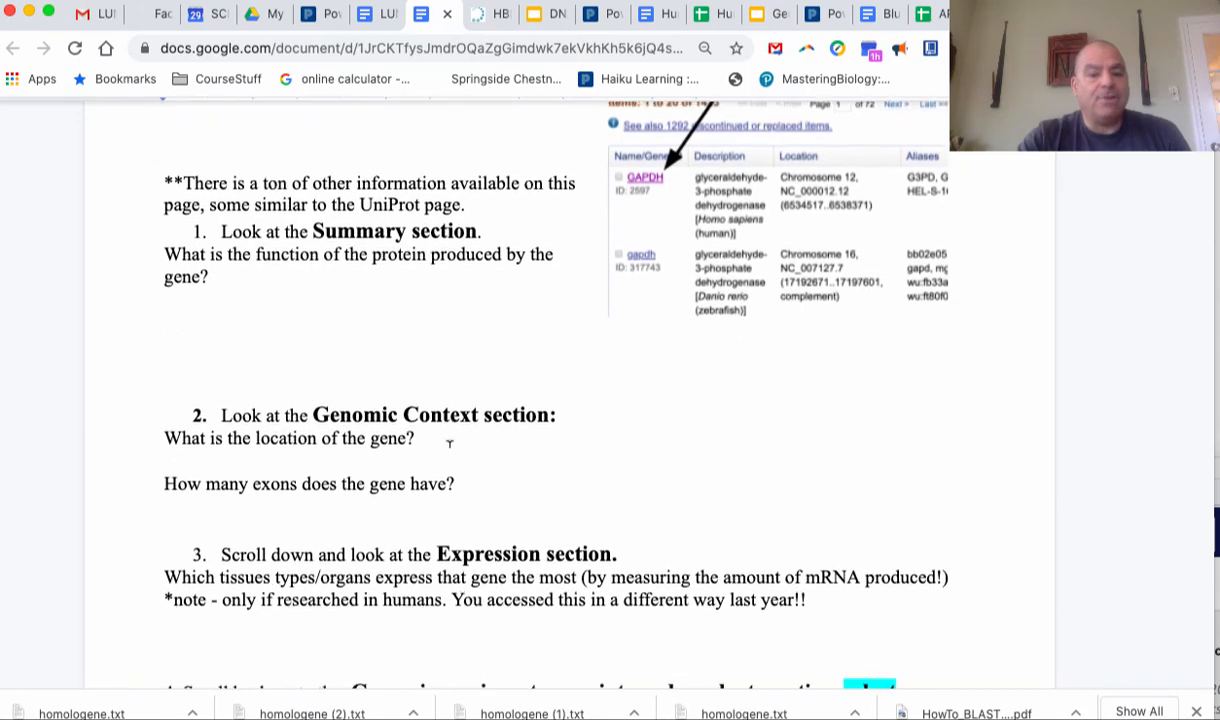
scroll(down, 3)
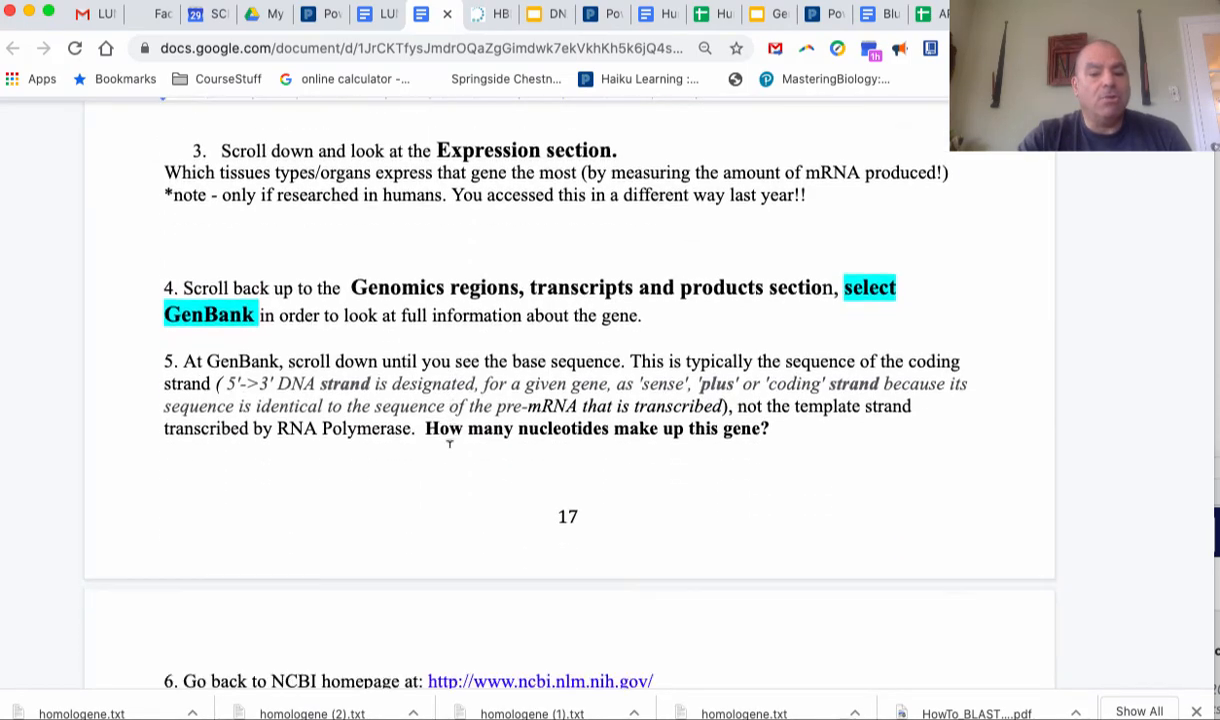
scroll(down, 3)
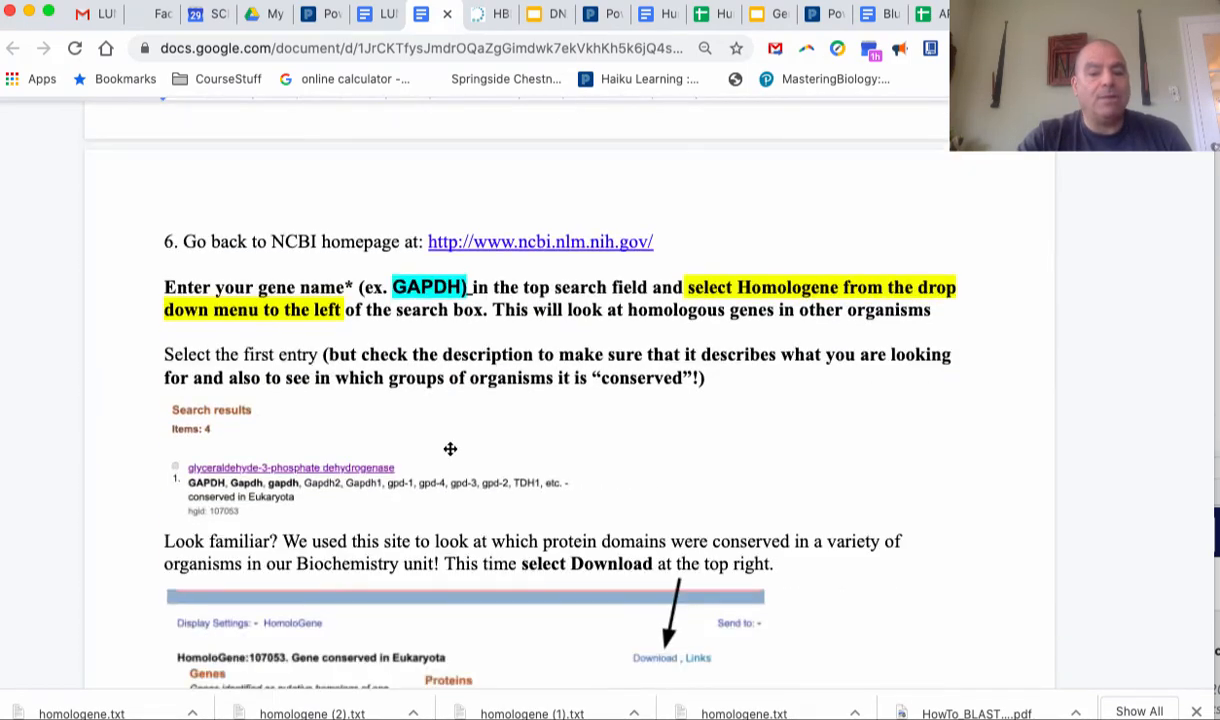
scroll(down, 3)
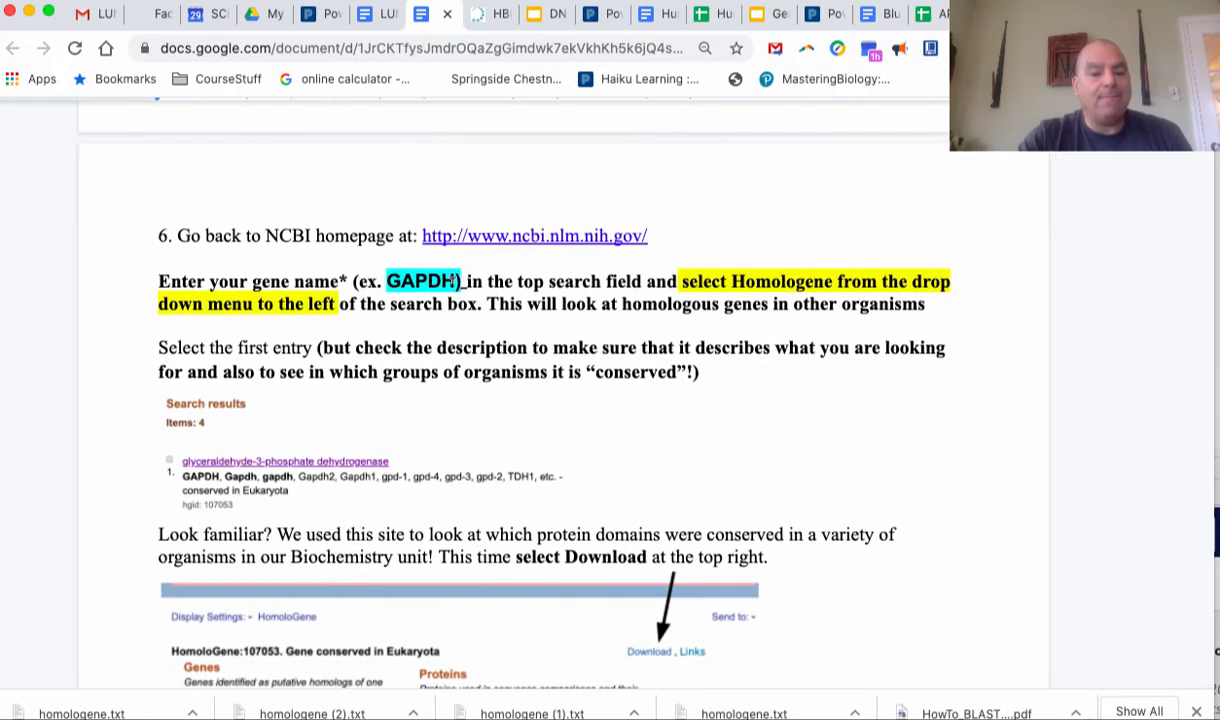
scroll(down, 3)
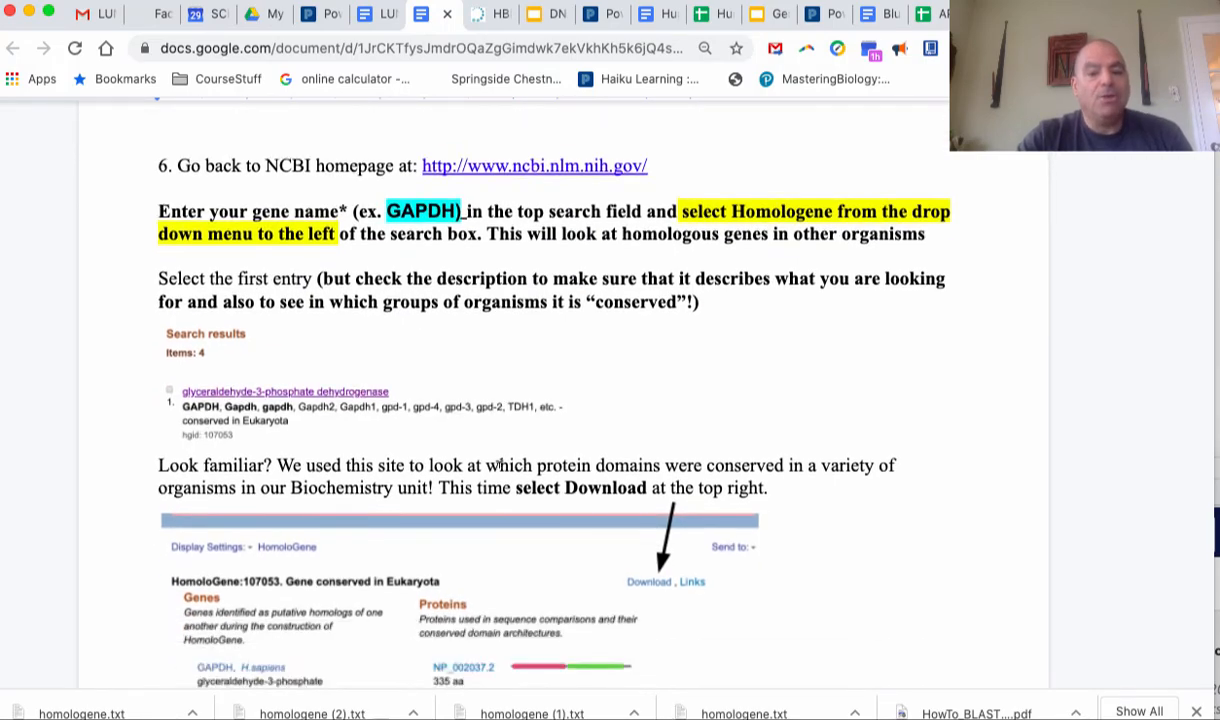
scroll(down, 3)
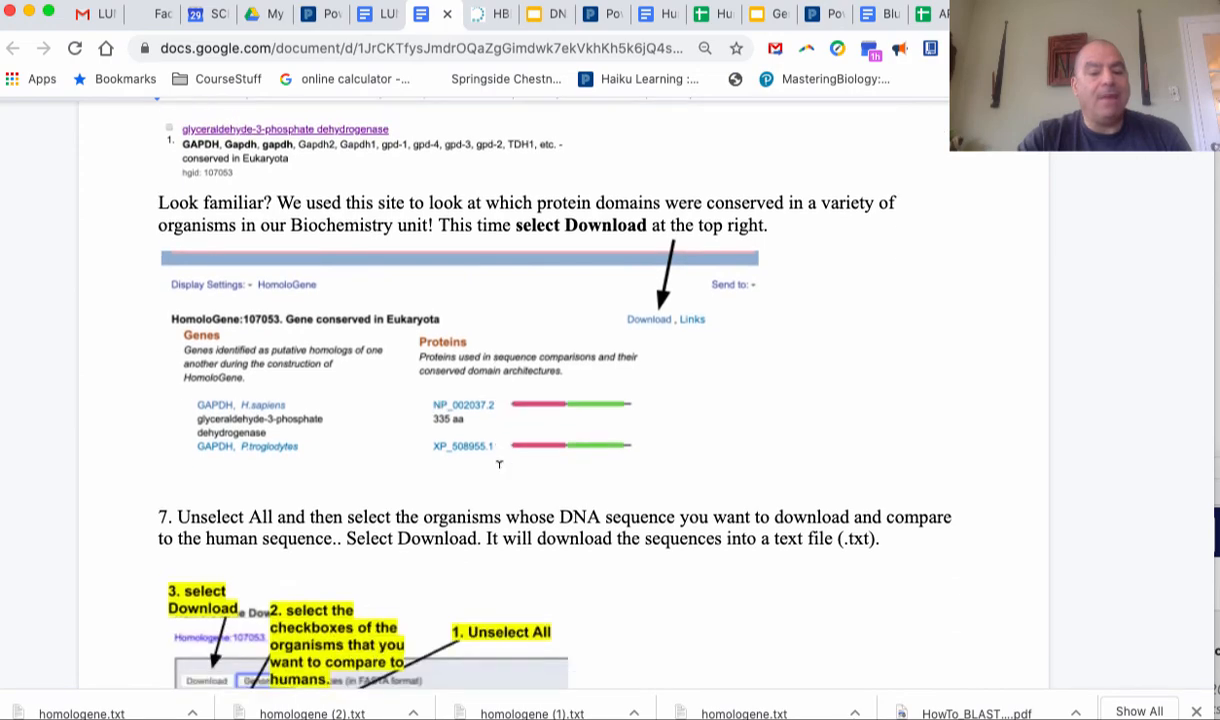
scroll(down, 3)
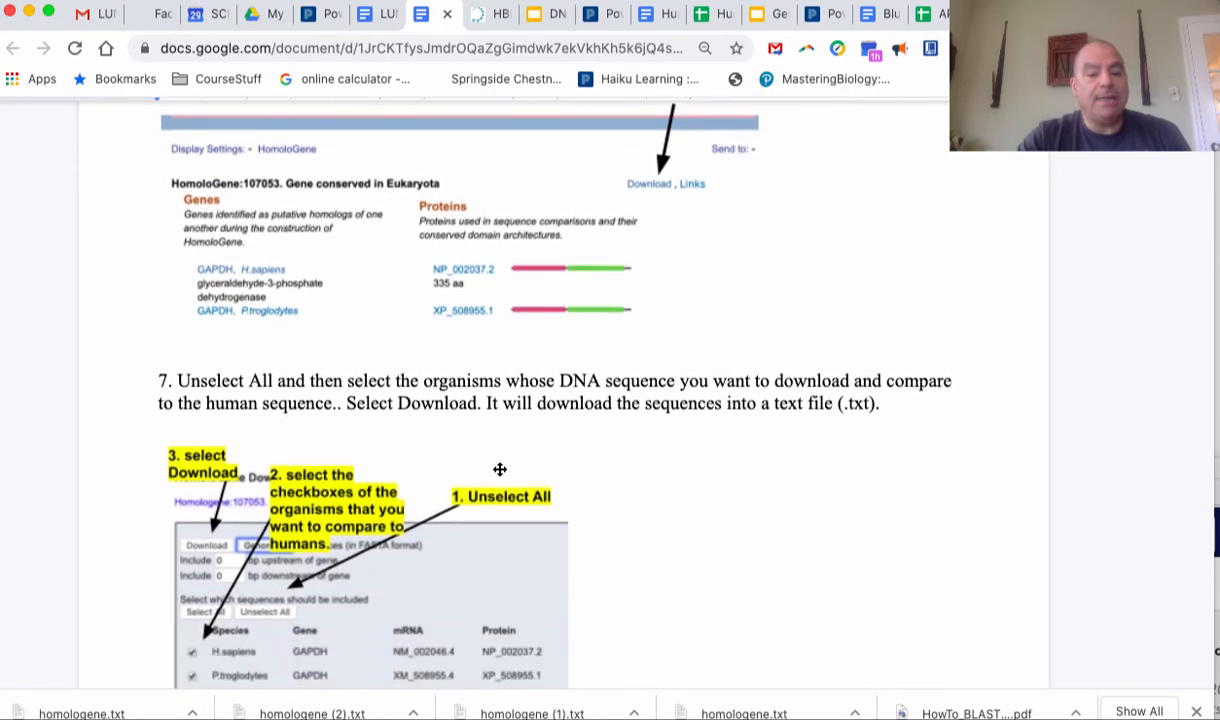
scroll(down, 3)
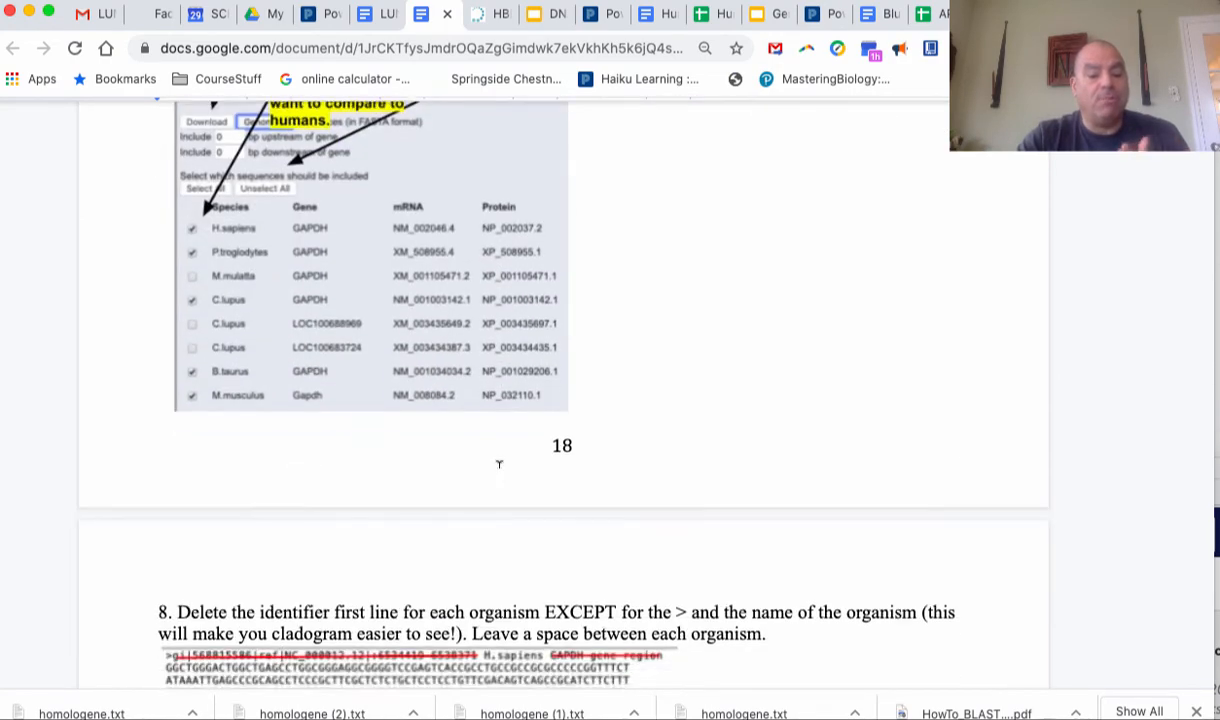
scroll(down, 3)
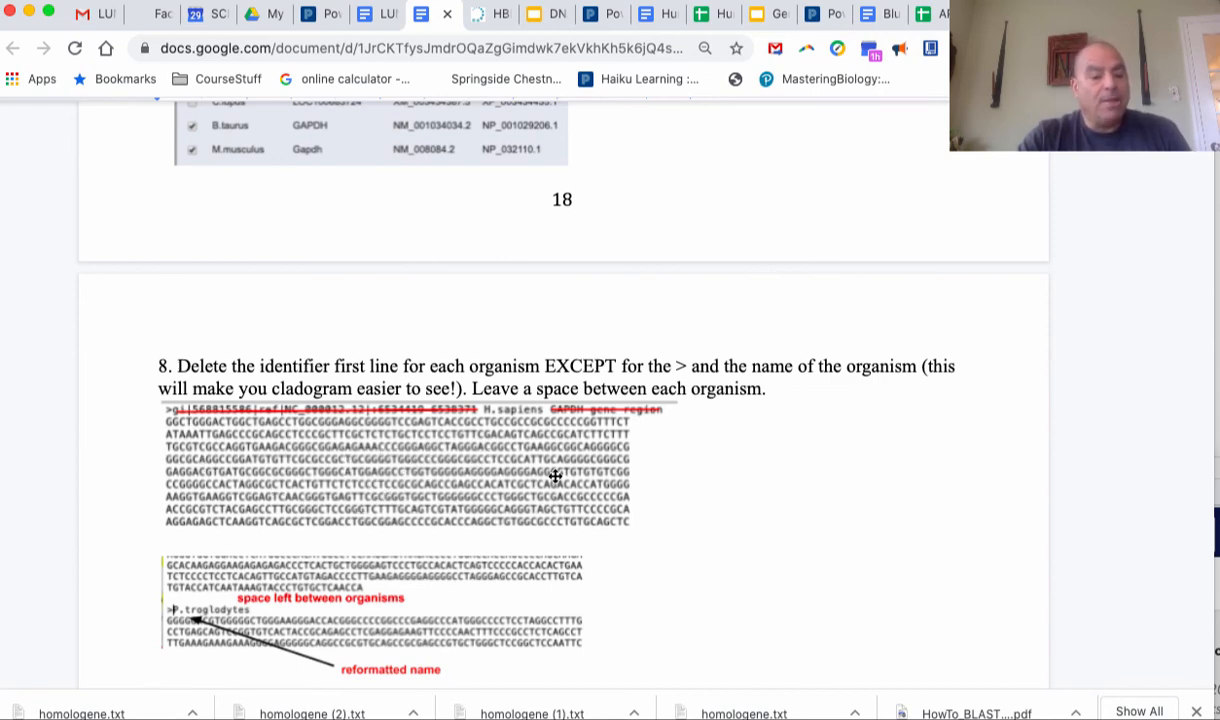
Scroll through steps 9–12 to the nucleotide alignment example with a marked substitution and deletion
scroll(down, 3)
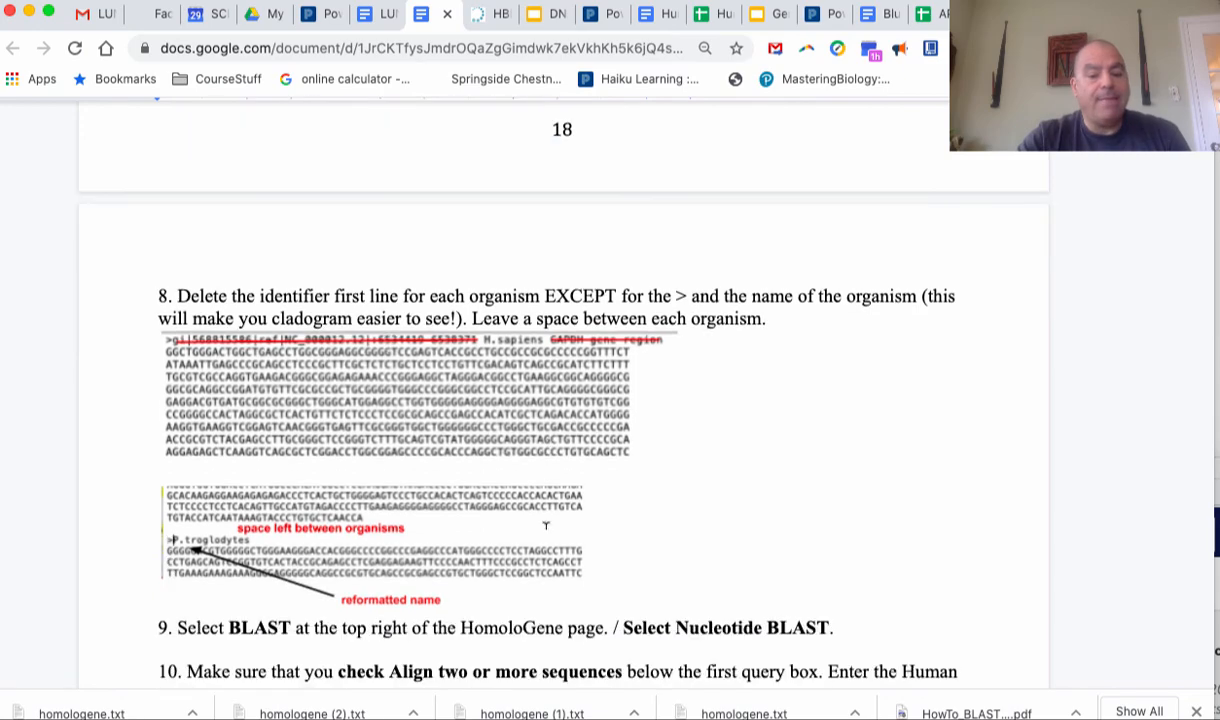
scroll(down, 3)
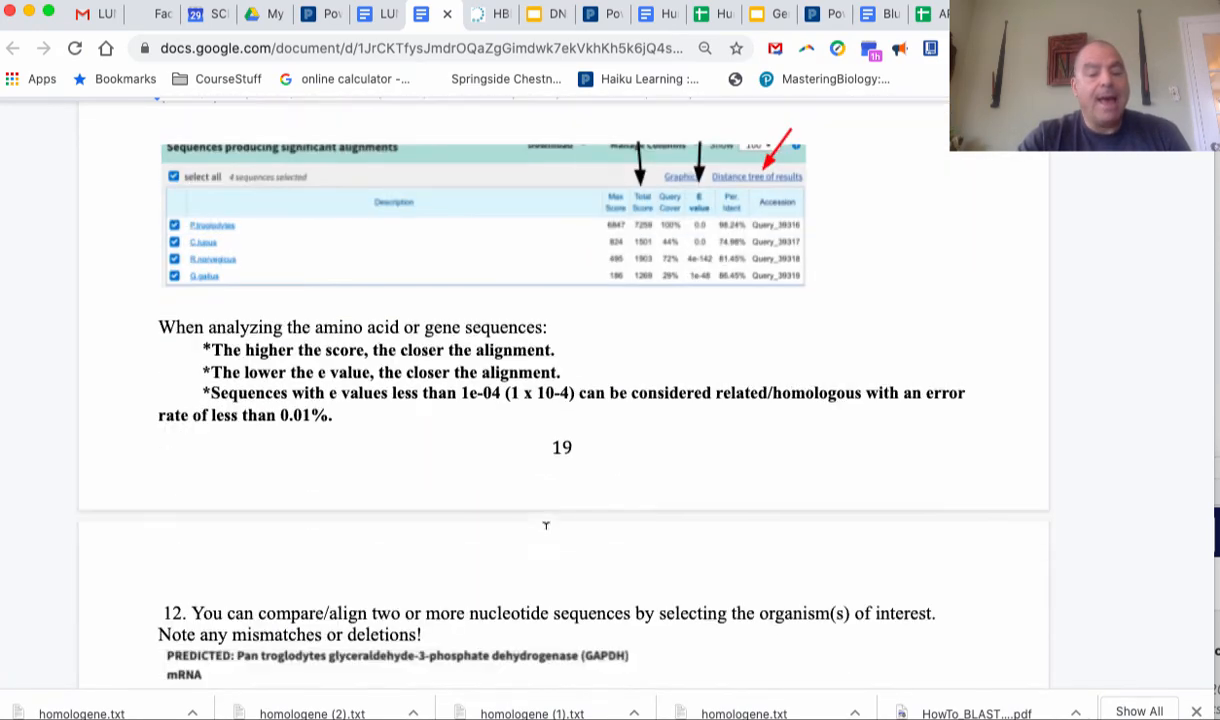
scroll(down, 3)
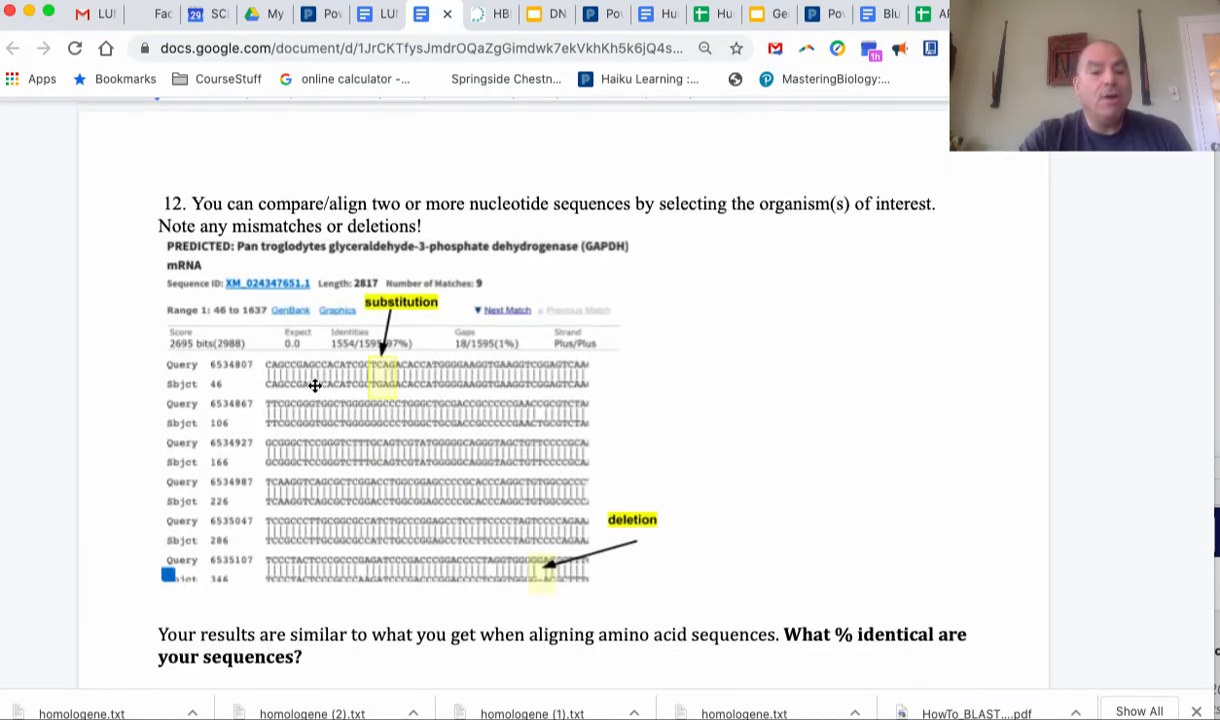
mouse_move(288, 384)
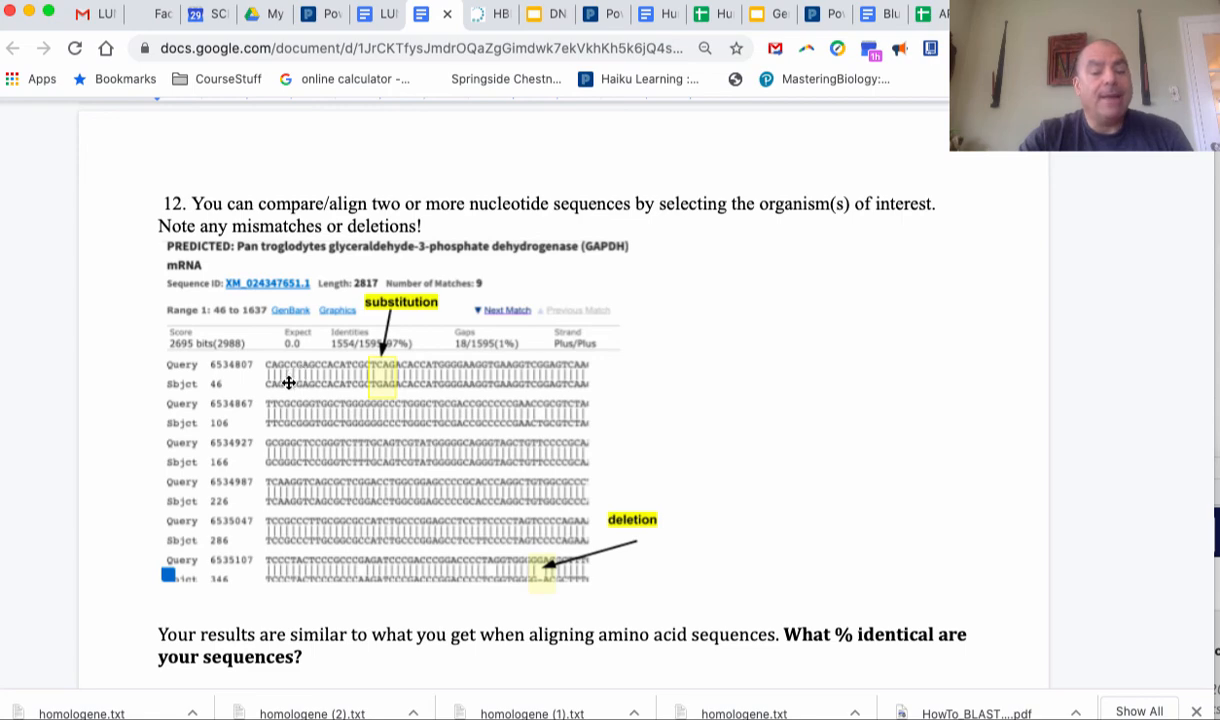
mouse_move(546, 384)
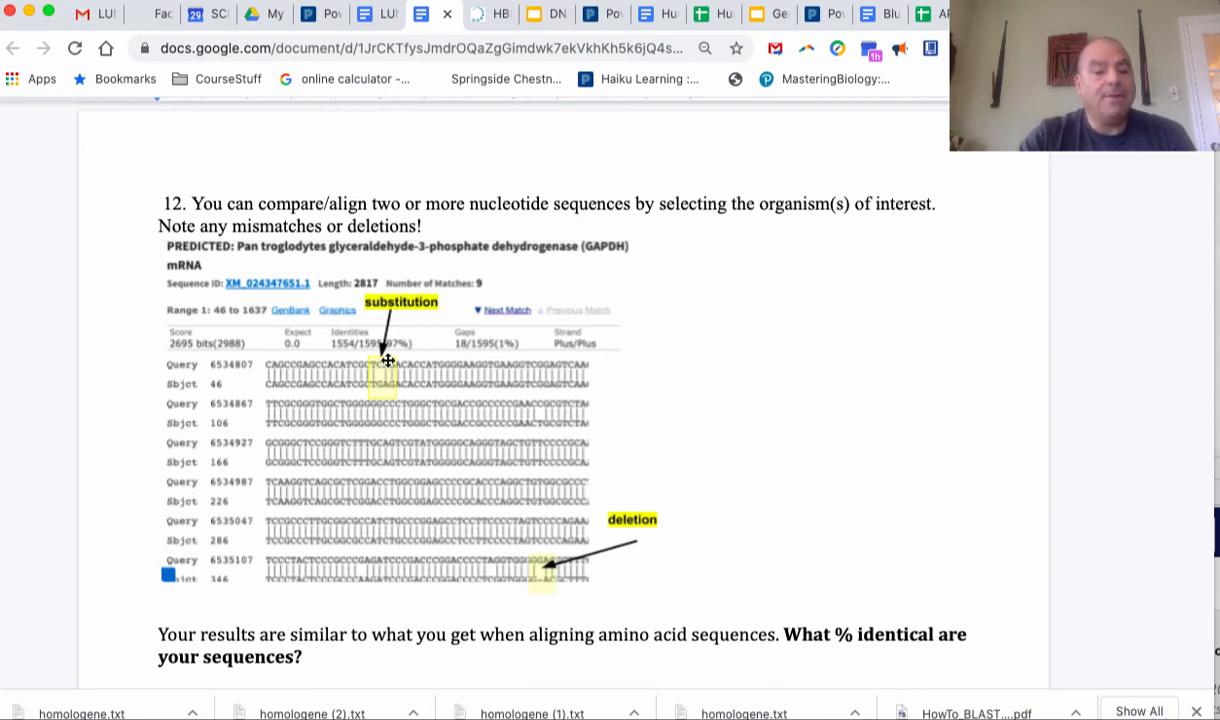
mouse_move(536, 592)
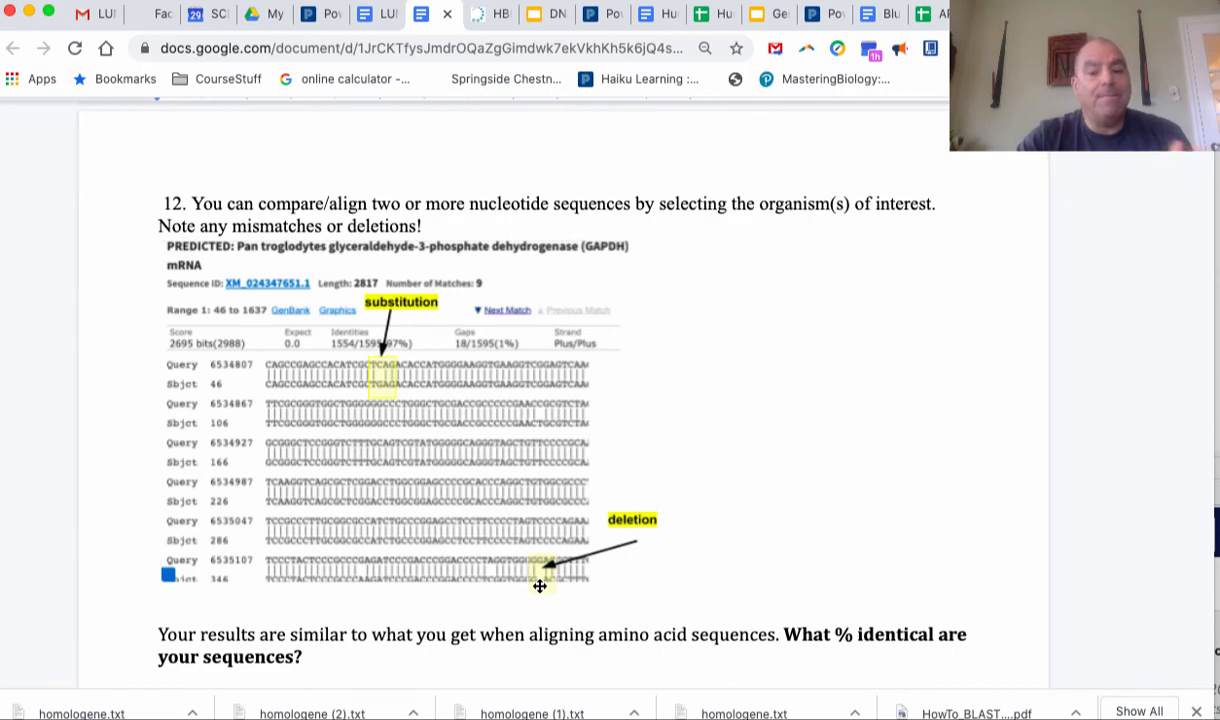
mouse_move(528, 556)
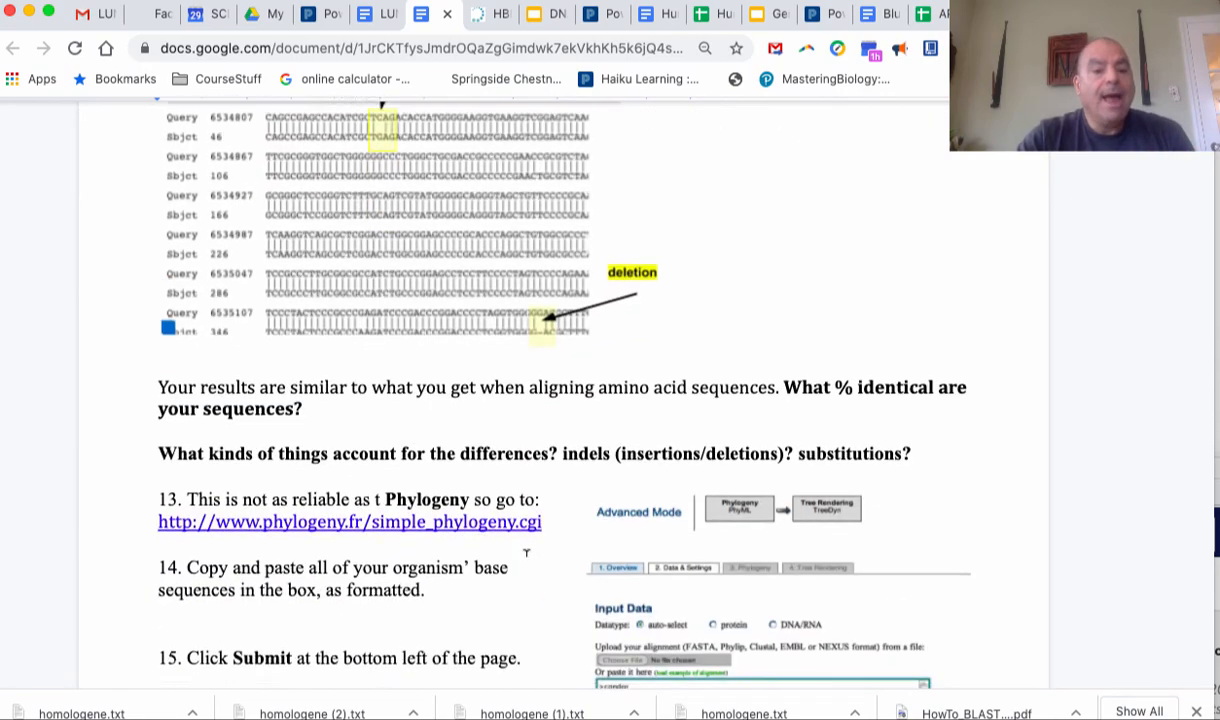
Scroll to step 15's Submit instruction and the sample tree for C. lupus, humans, chimps and G. gallus
scroll(down, 3)
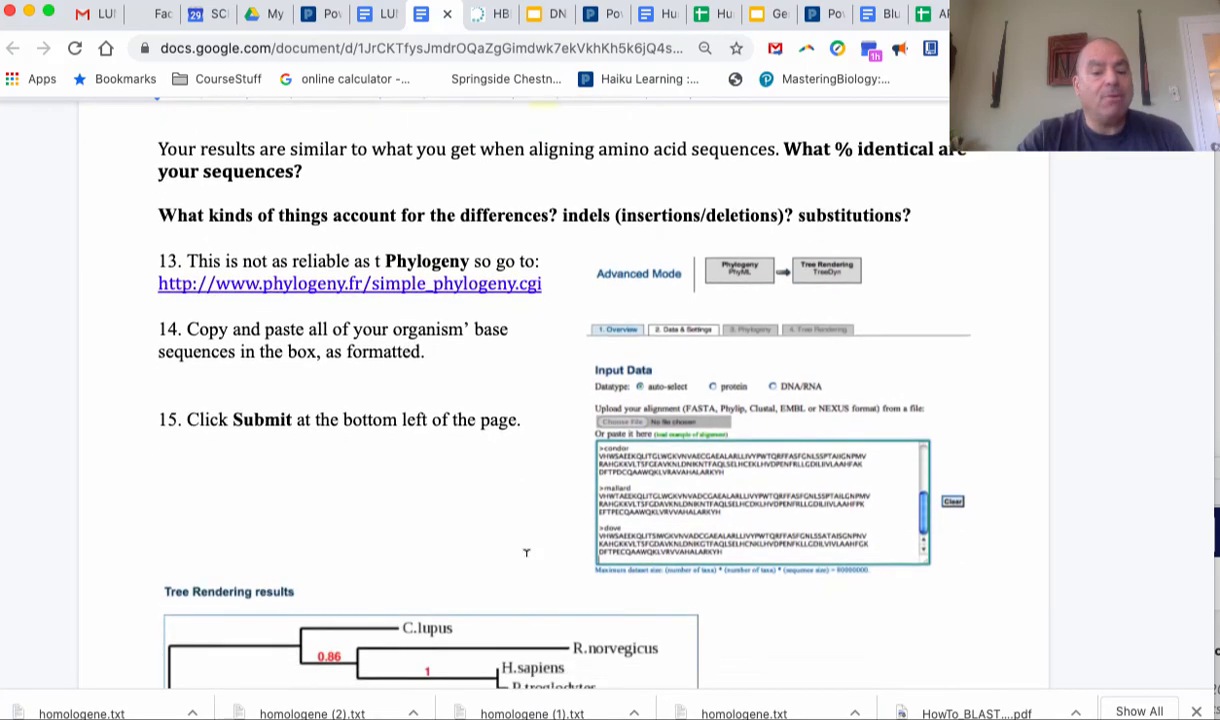
scroll(down, 3)
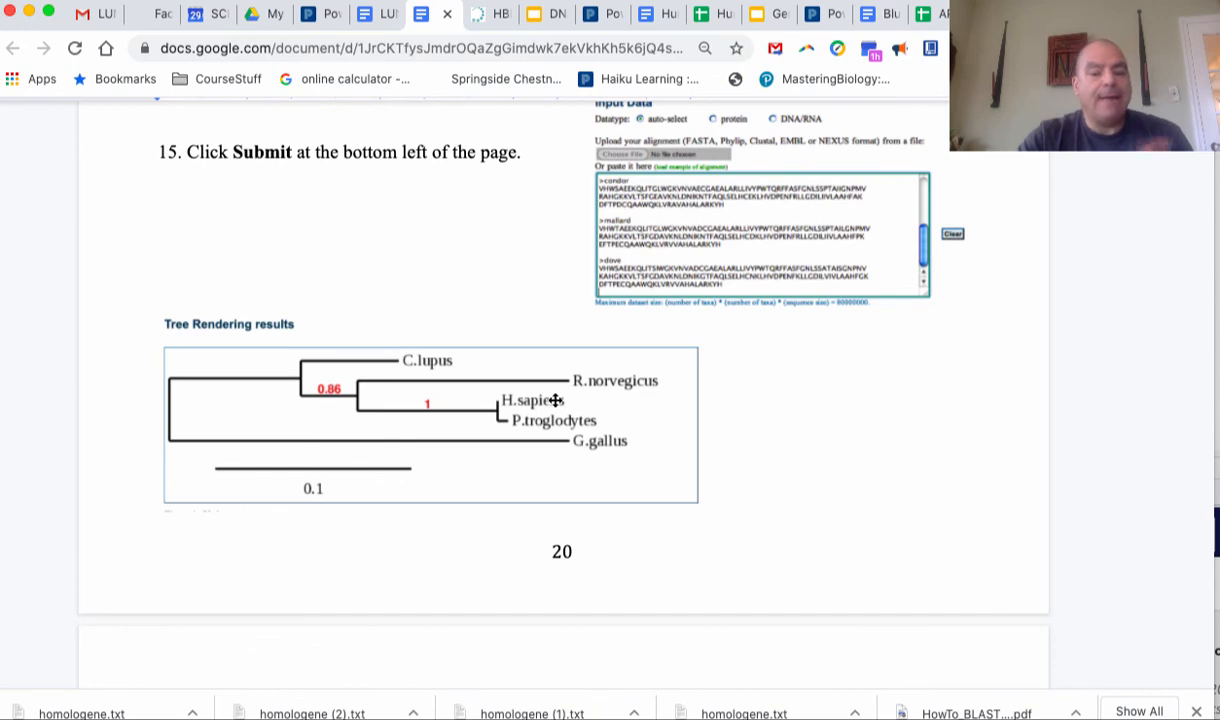
mouse_move(524, 462)
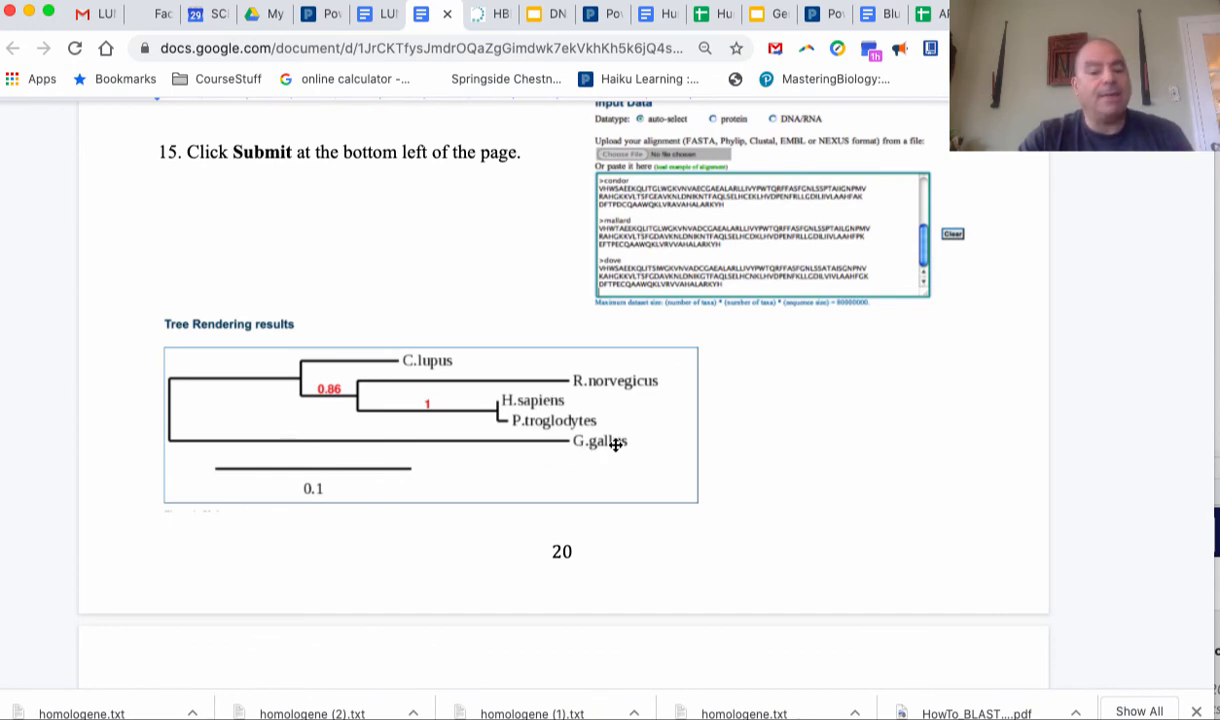
mouse_move(544, 446)
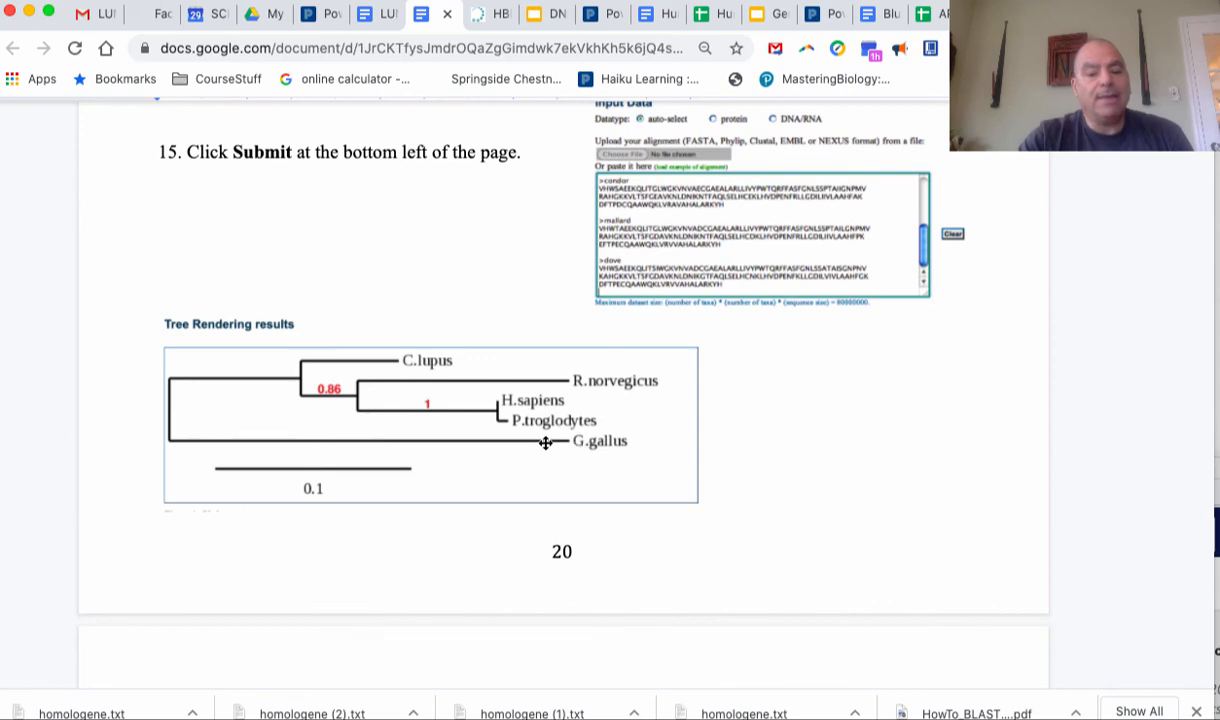
mouse_move(156, 412)
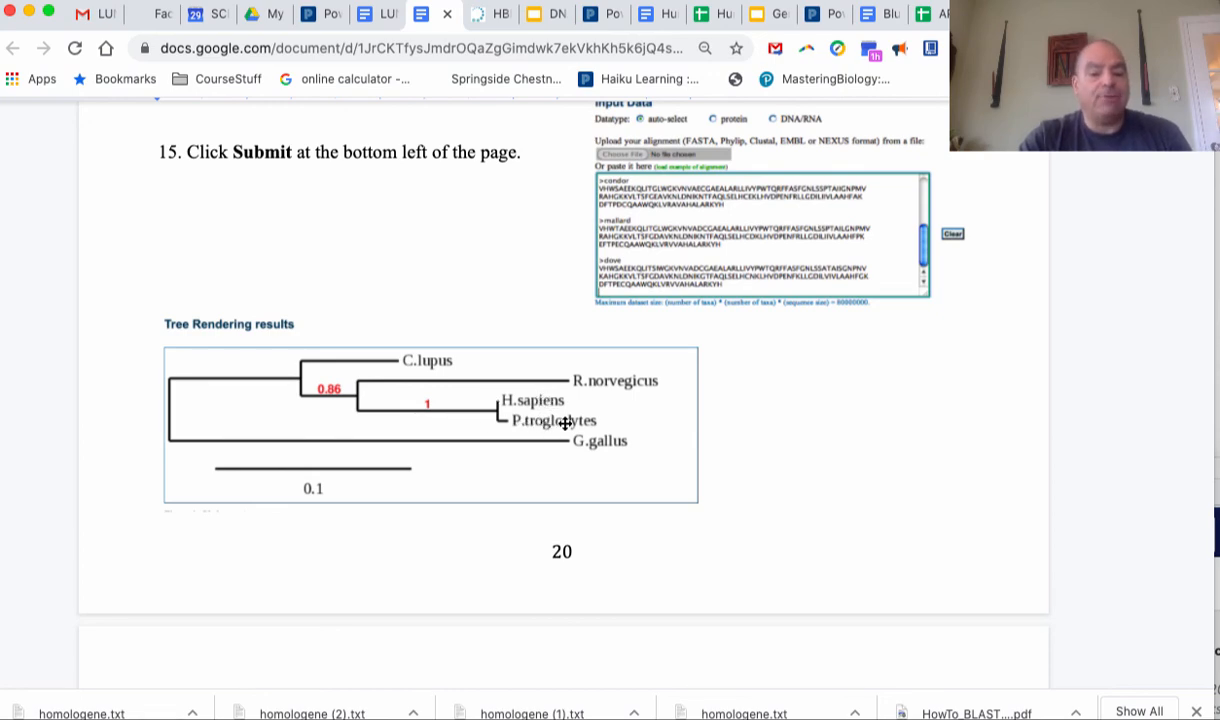
mouse_move(472, 420)
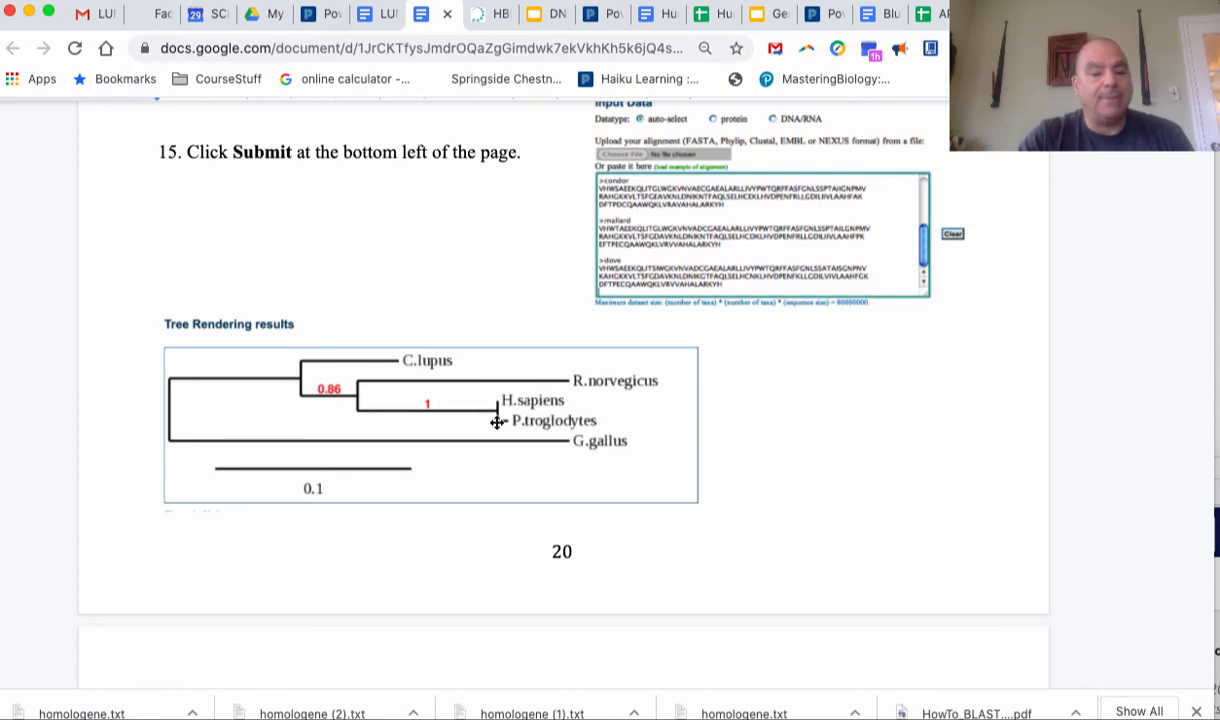
mouse_move(602, 384)
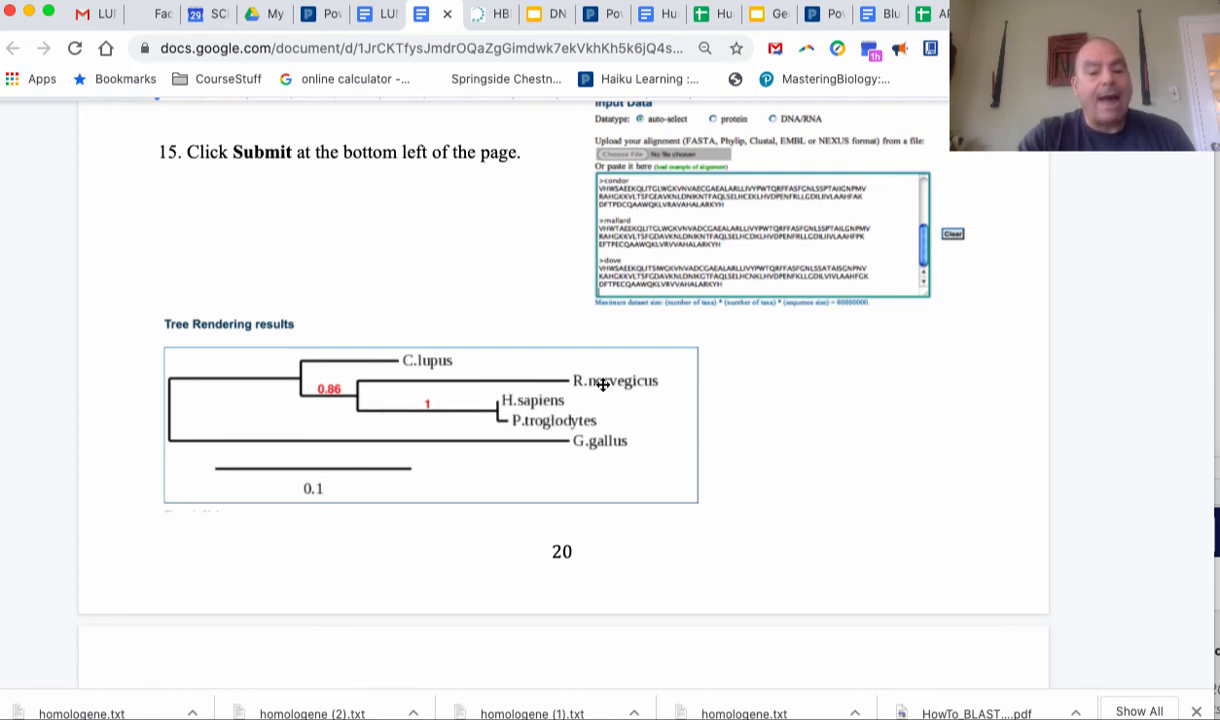
mouse_move(432, 382)
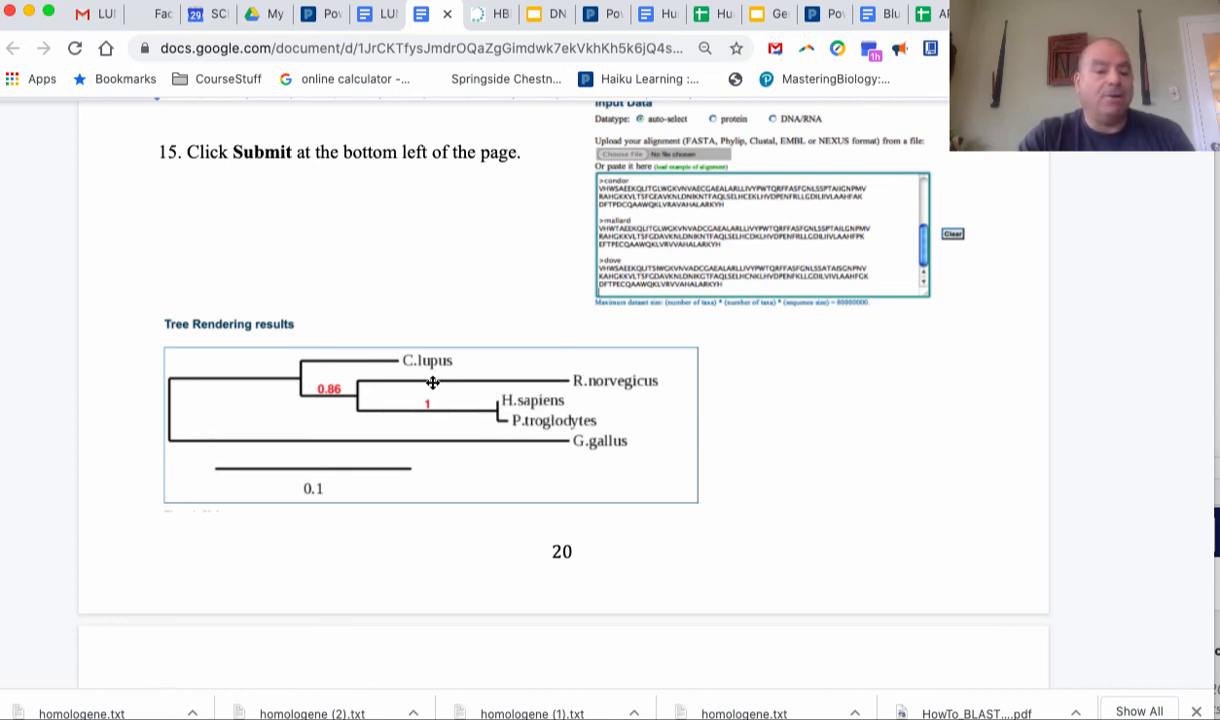
mouse_move(452, 396)
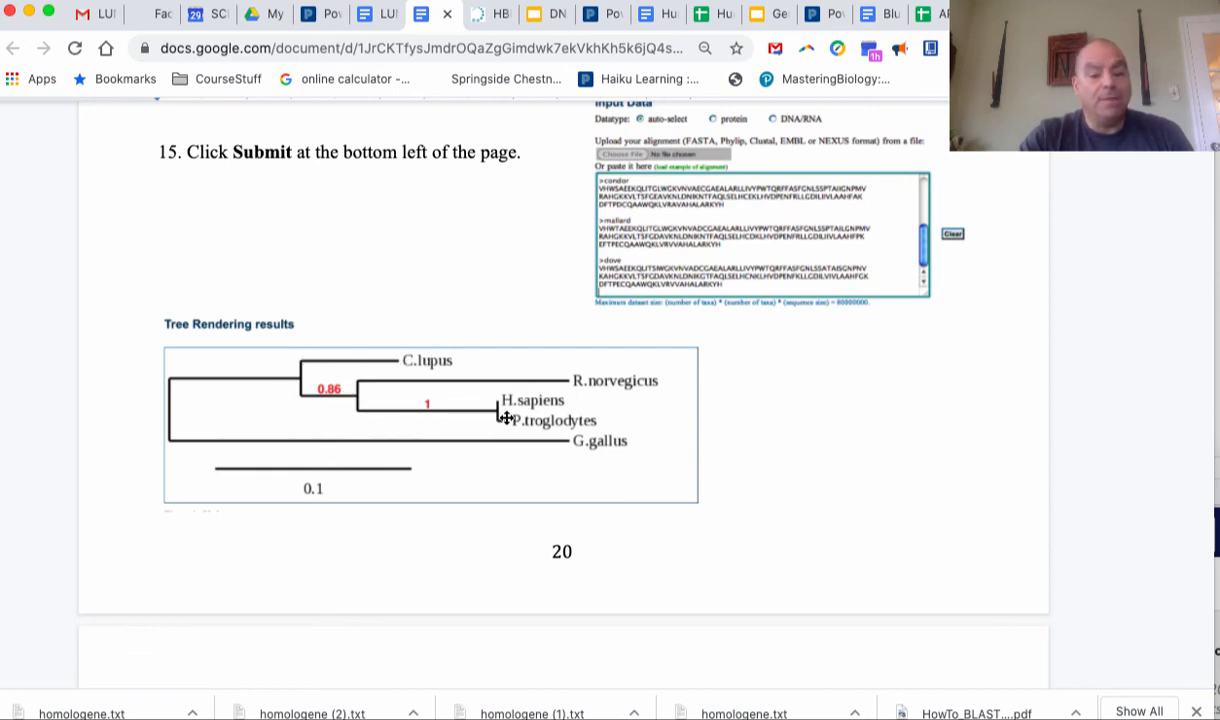
mouse_move(508, 476)
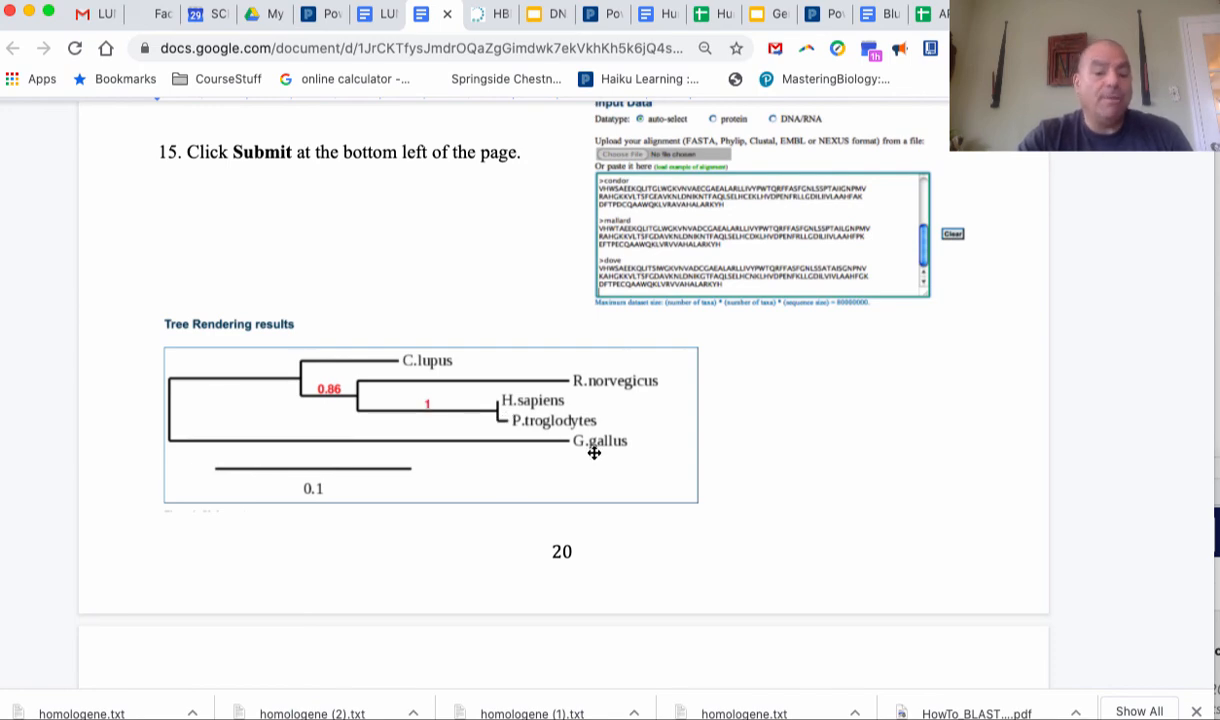
scroll(down, 3)
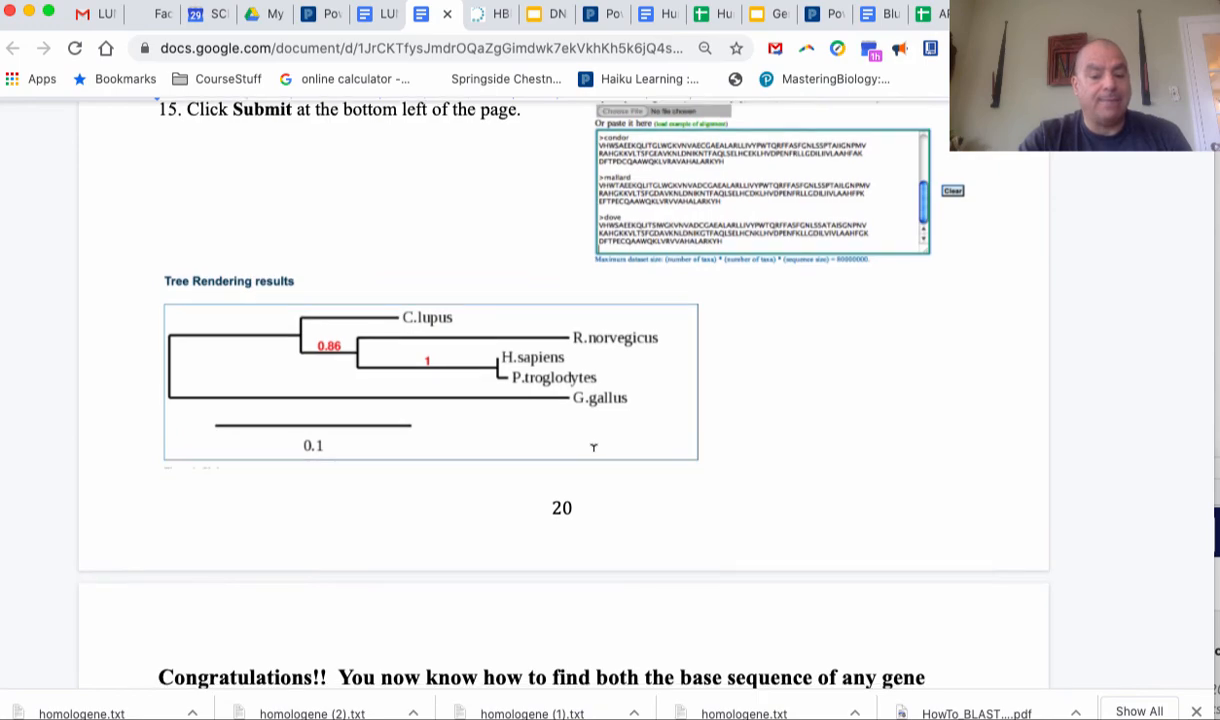
Scroll past the Congratulations page to the closing gene/protein list ending with STOP HERE
scroll(down, 3)
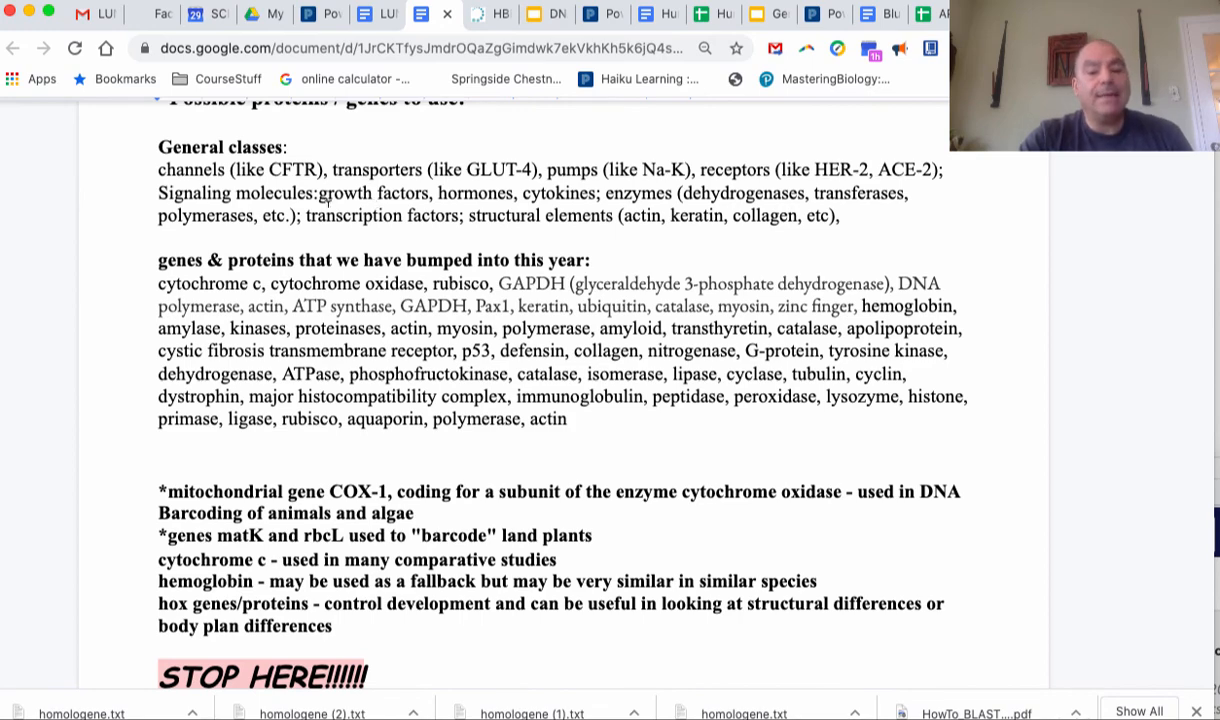
mouse_move(400, 374)
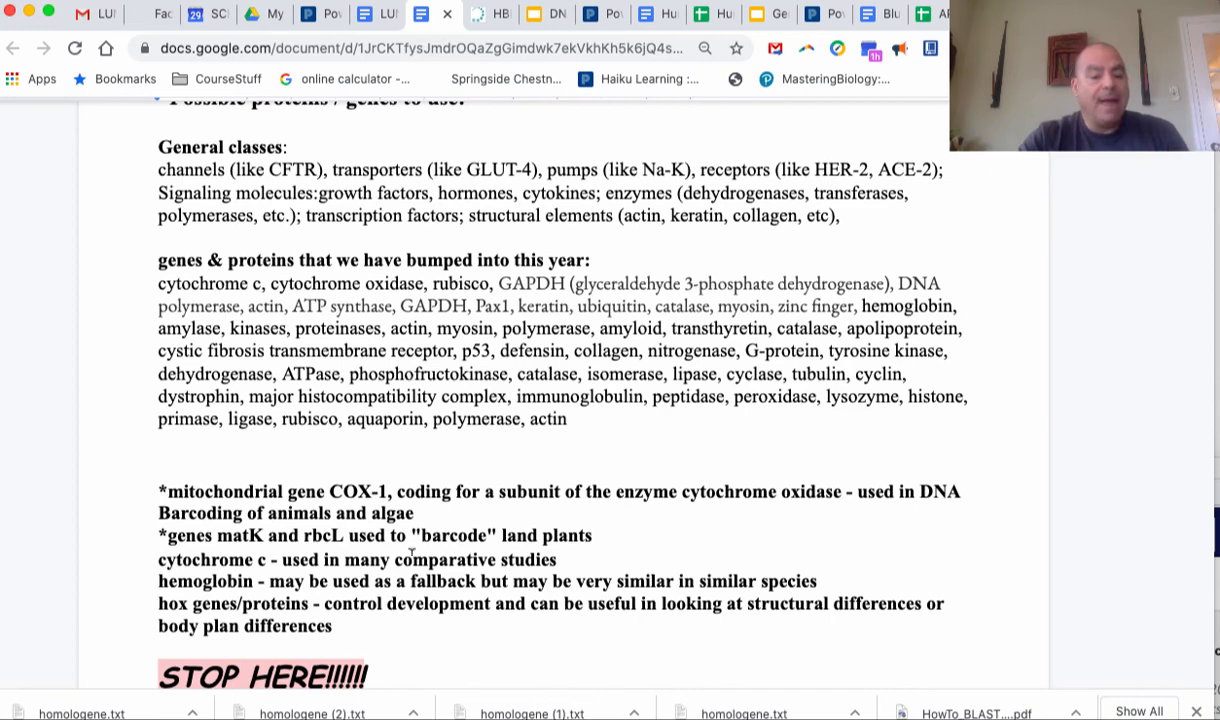
scroll(down, 3)
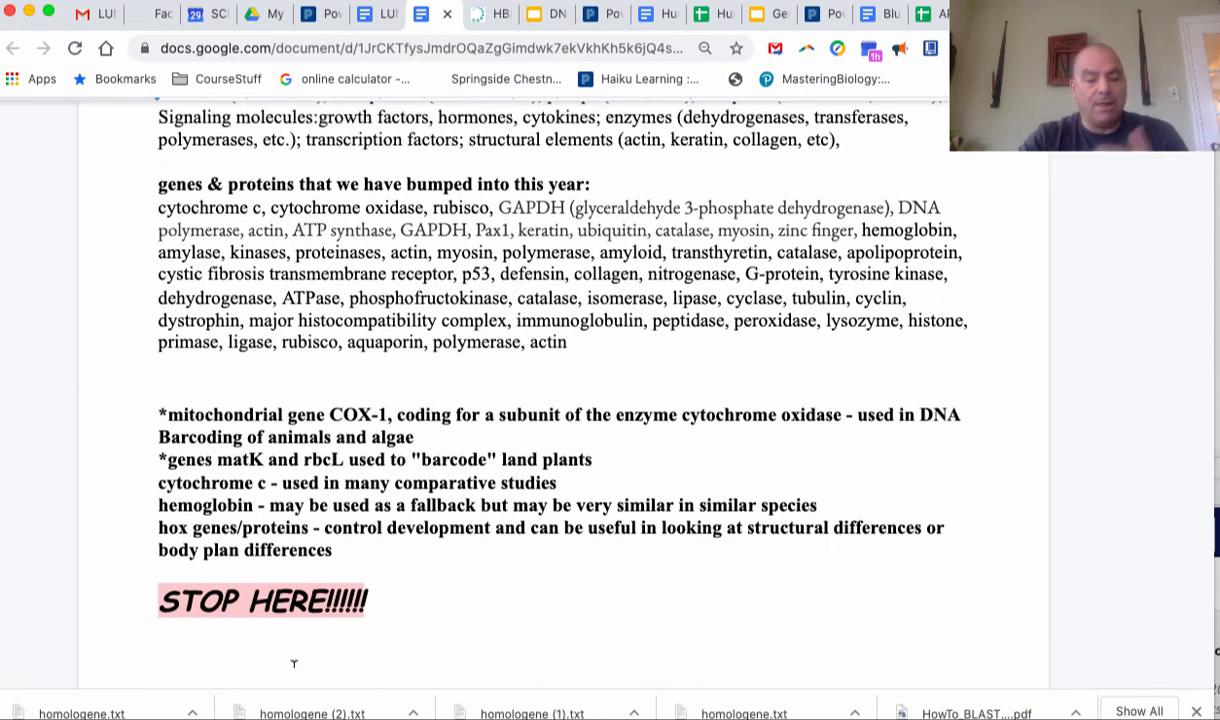